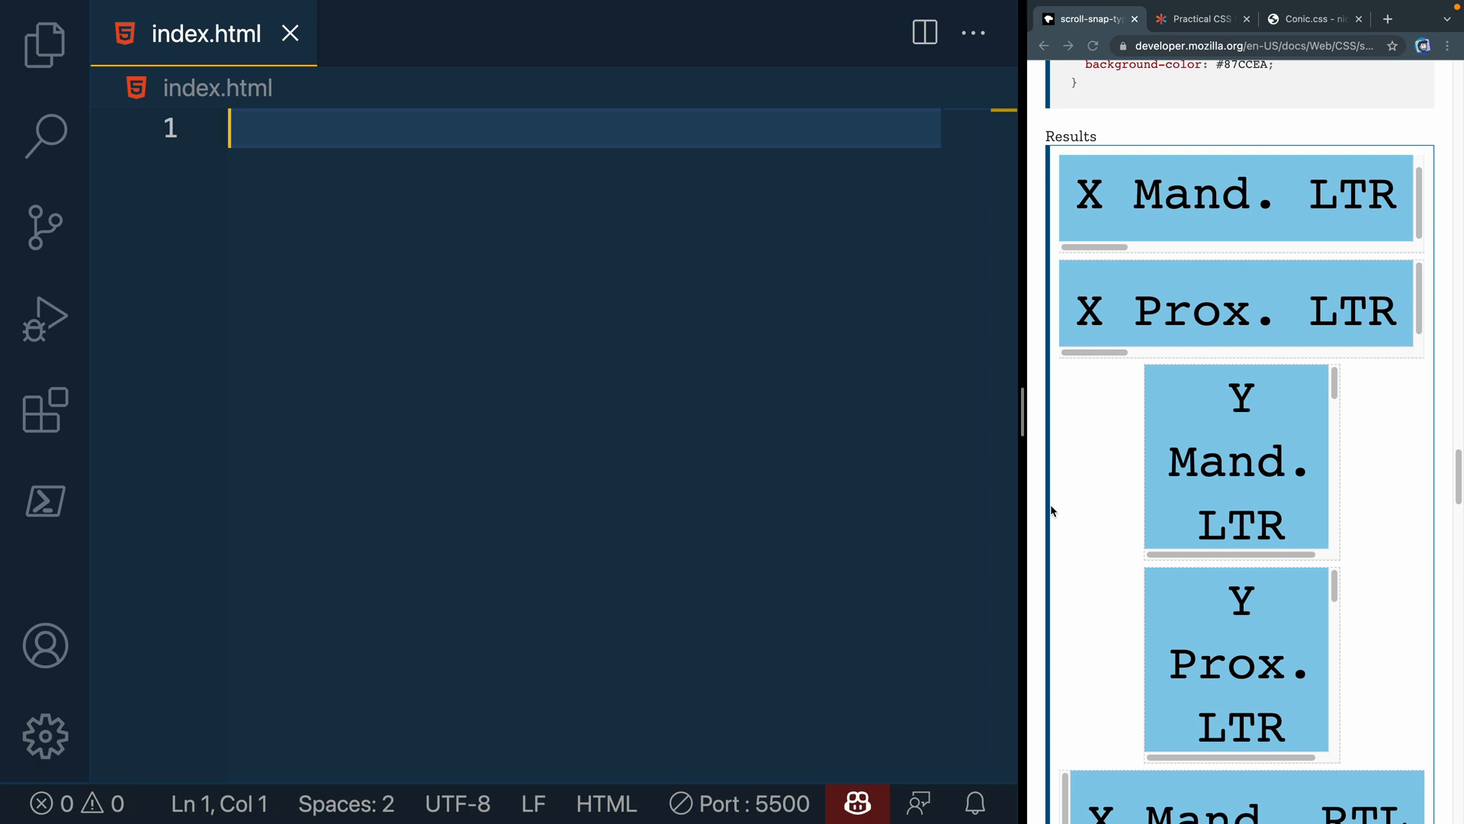
{"action": "mouse_move", "coordinate": [1208, 463]}
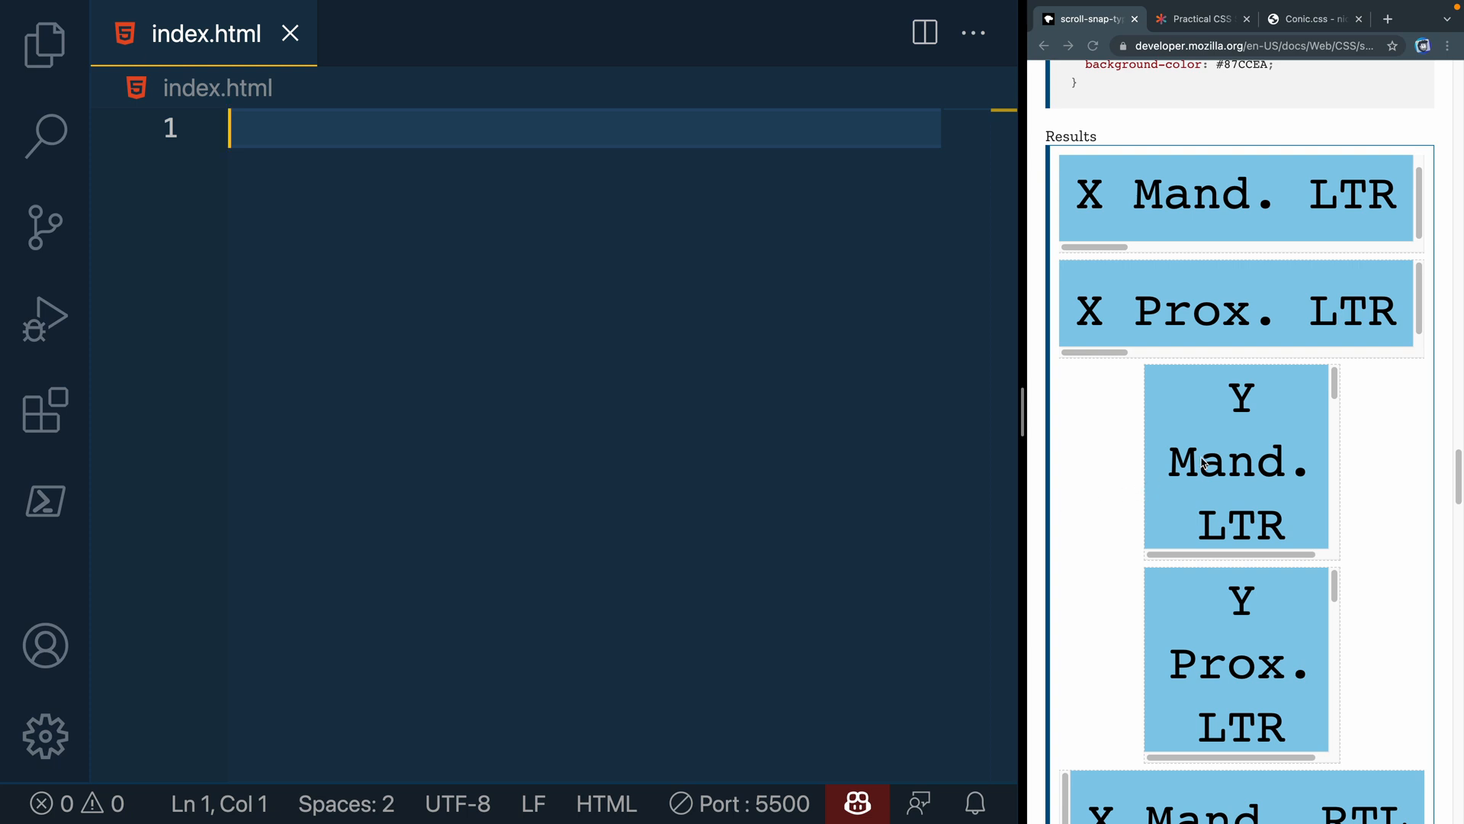
Expand the ! boilerplate and title the page Scroll Snap
{"action": "scroll", "scroll_direction": "down", "scroll_amount": 3}
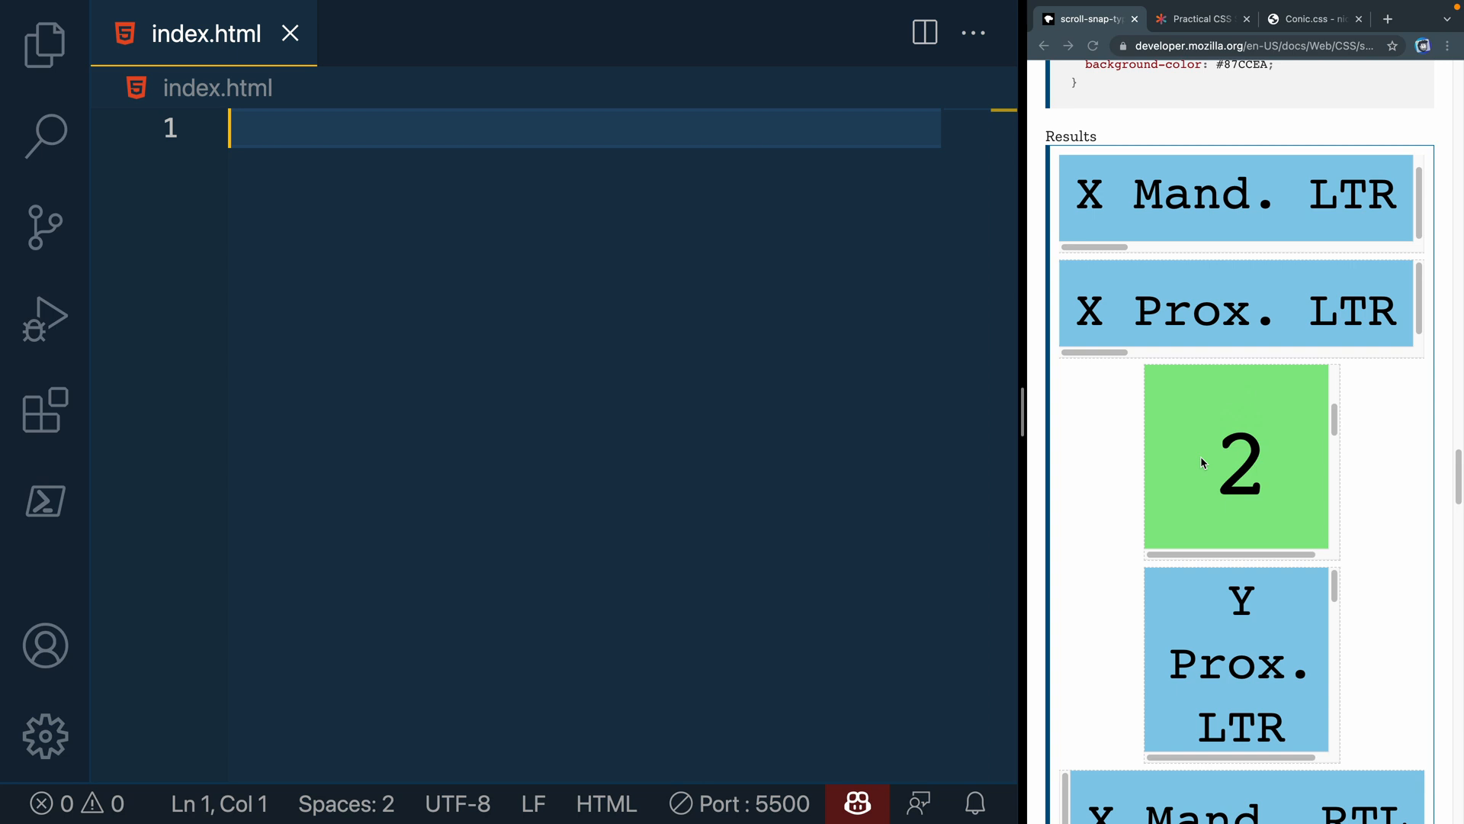
{"action": "mouse_move", "coordinate": [1217, 427]}
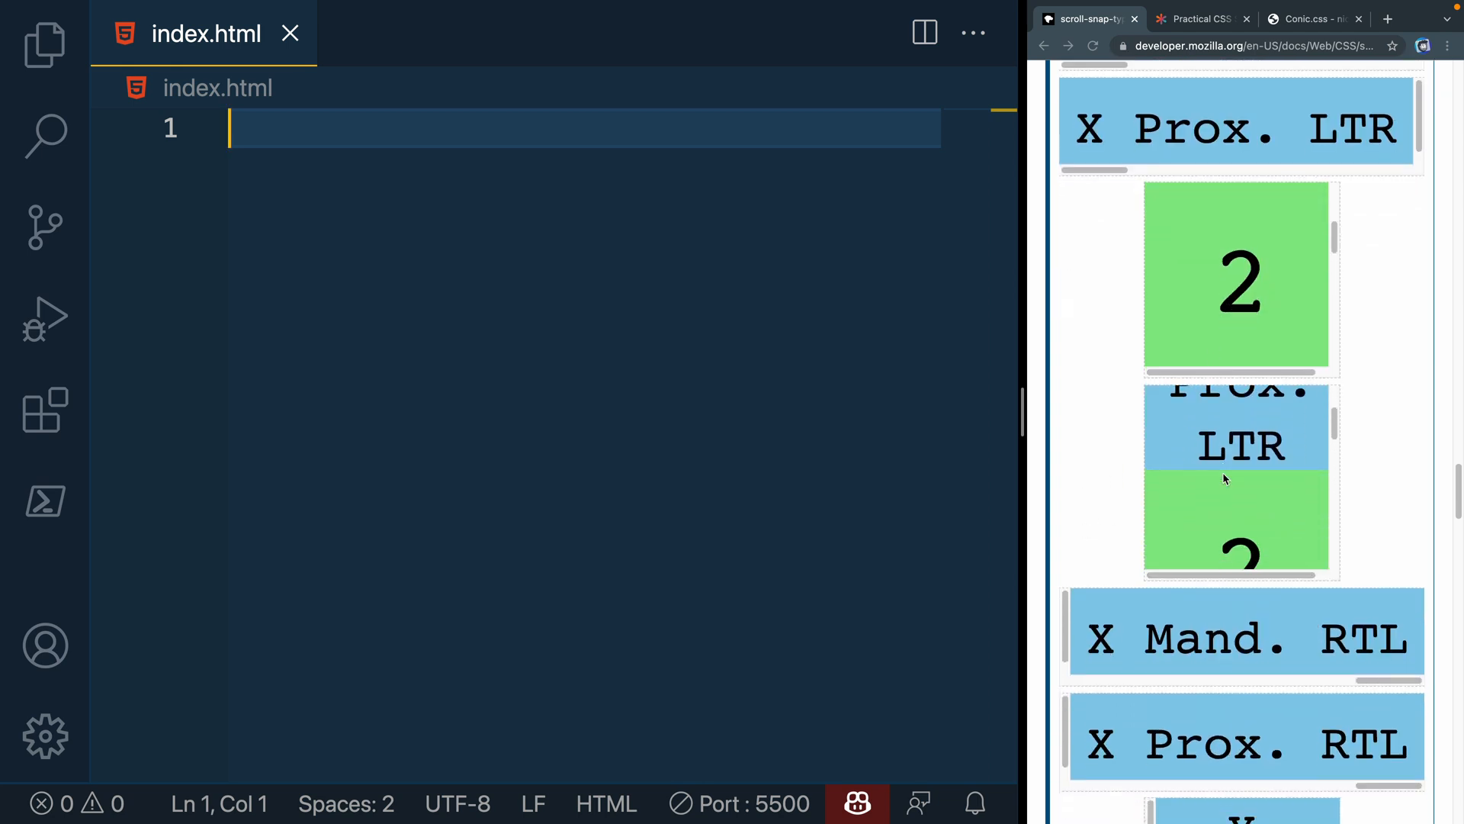
{"action": "scroll", "scroll_direction": "down", "scroll_amount": 3}
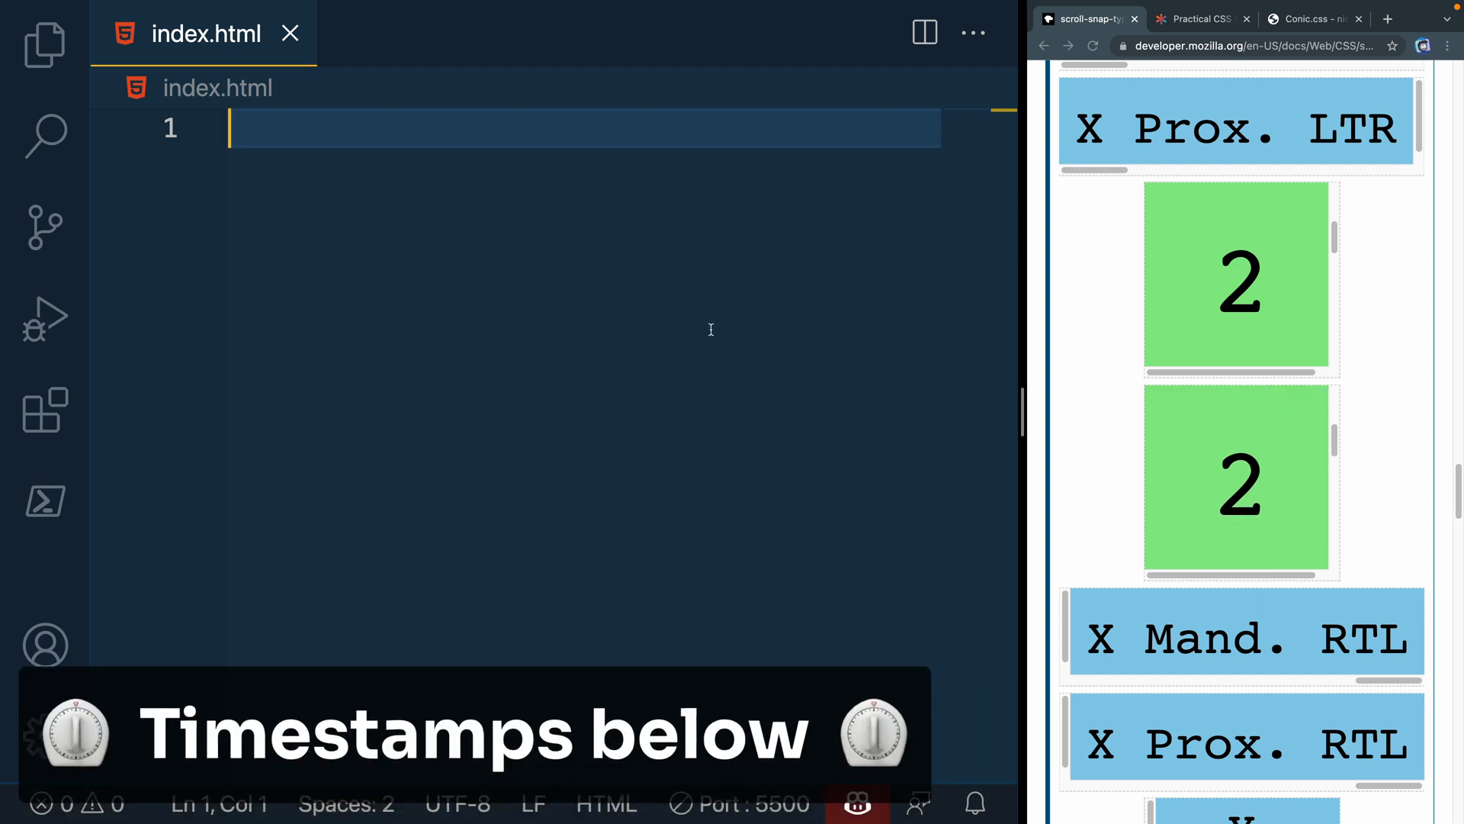
{"action": "type", "text": "!"}
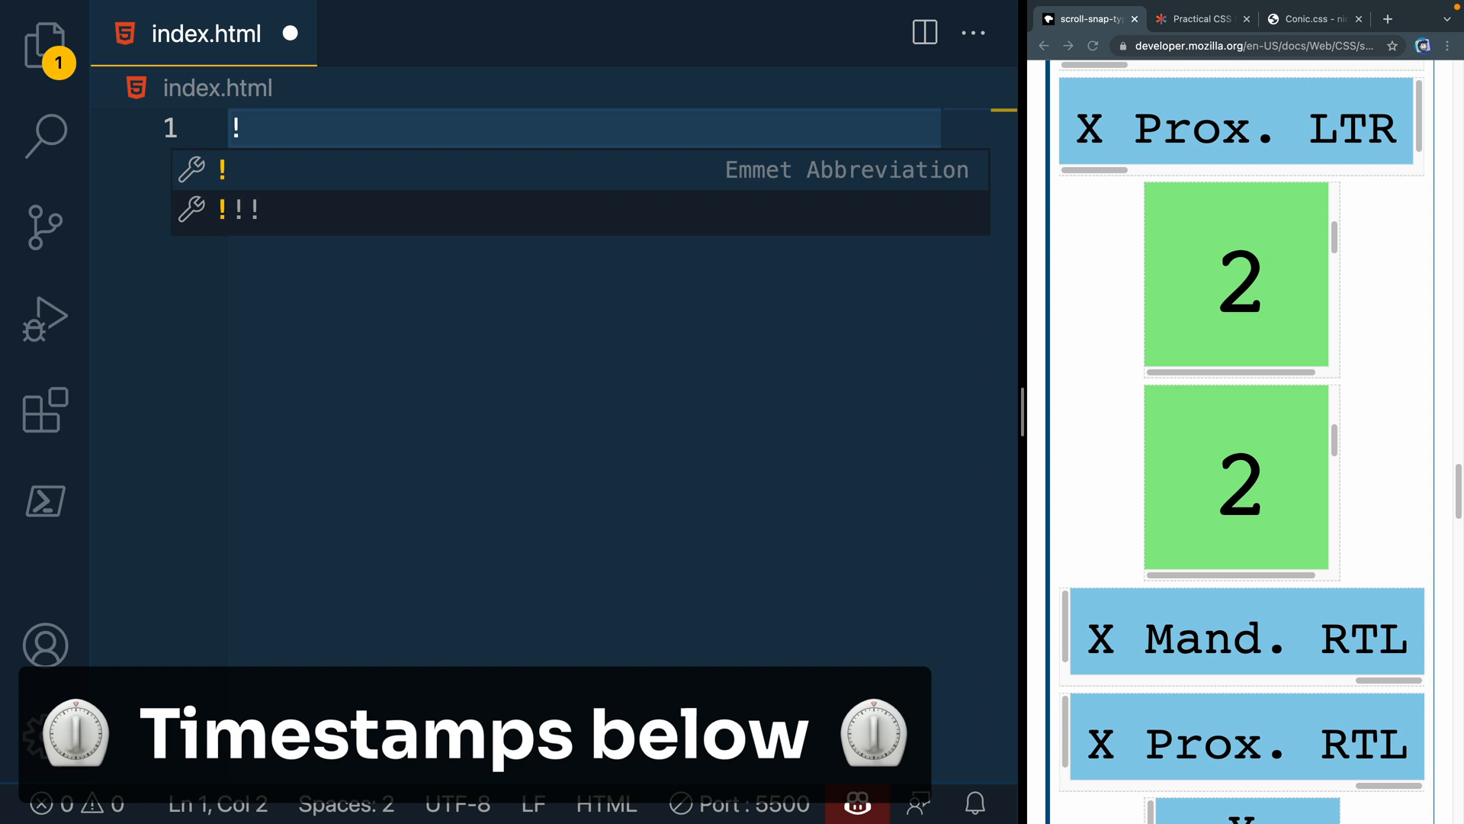
{"action": "key", "text": "Tab"}
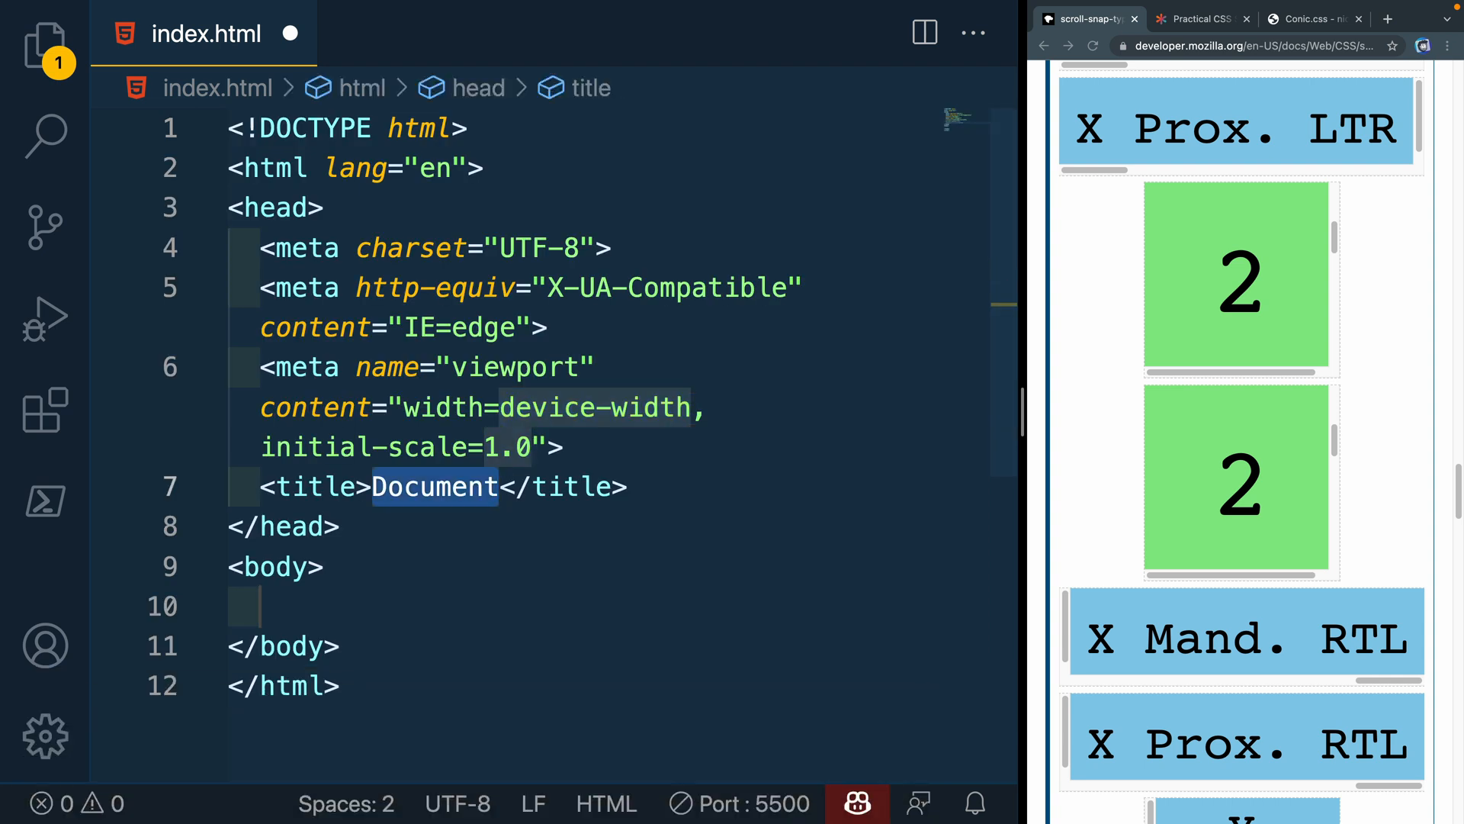
{"action": "type", "text": "Scroll S"}
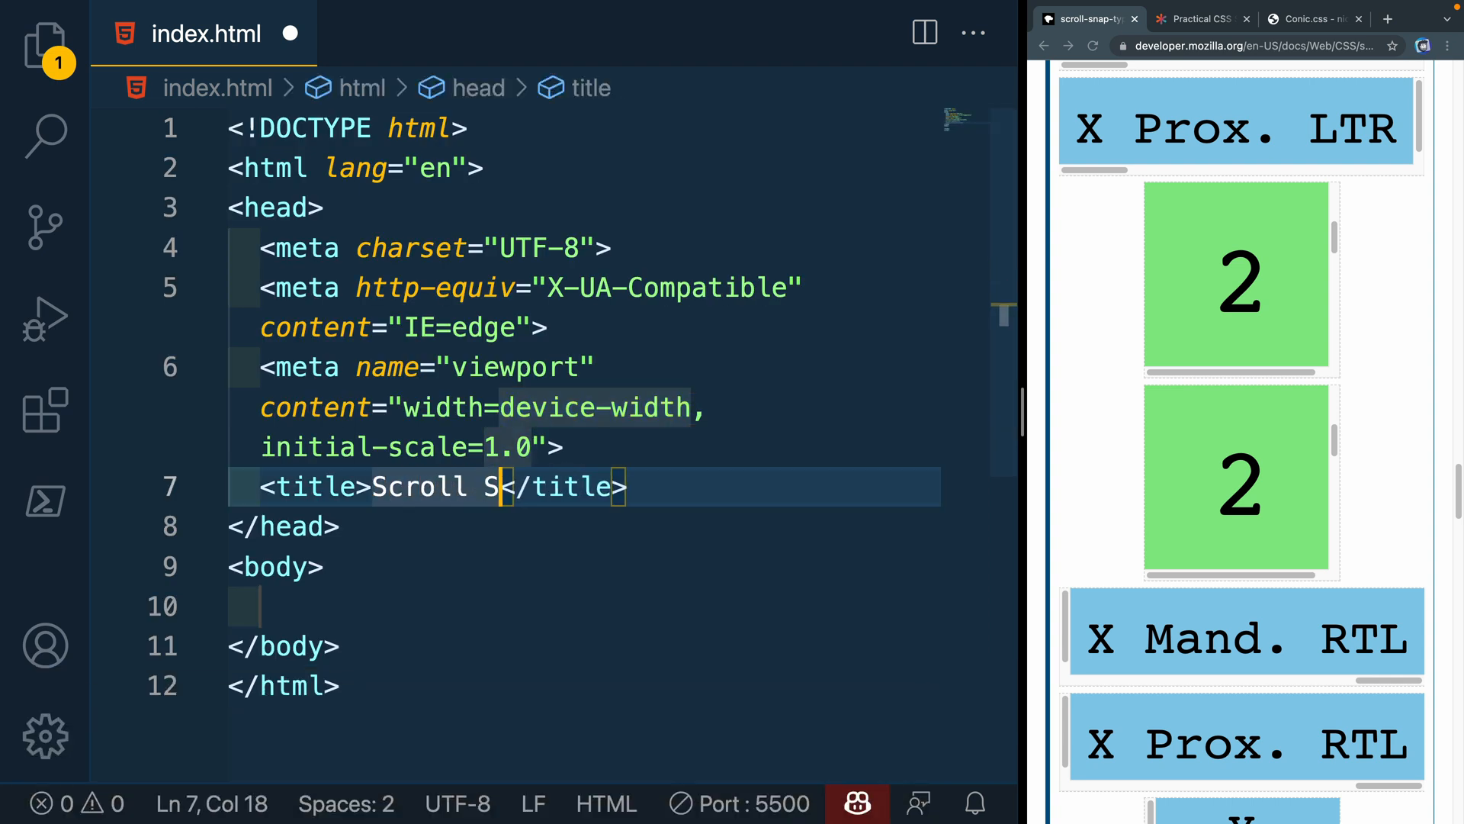
{"action": "type", "text": "nap"}
{"action": "left_click", "coordinate": [584, 605]}
{"action": "type", "text": "("}
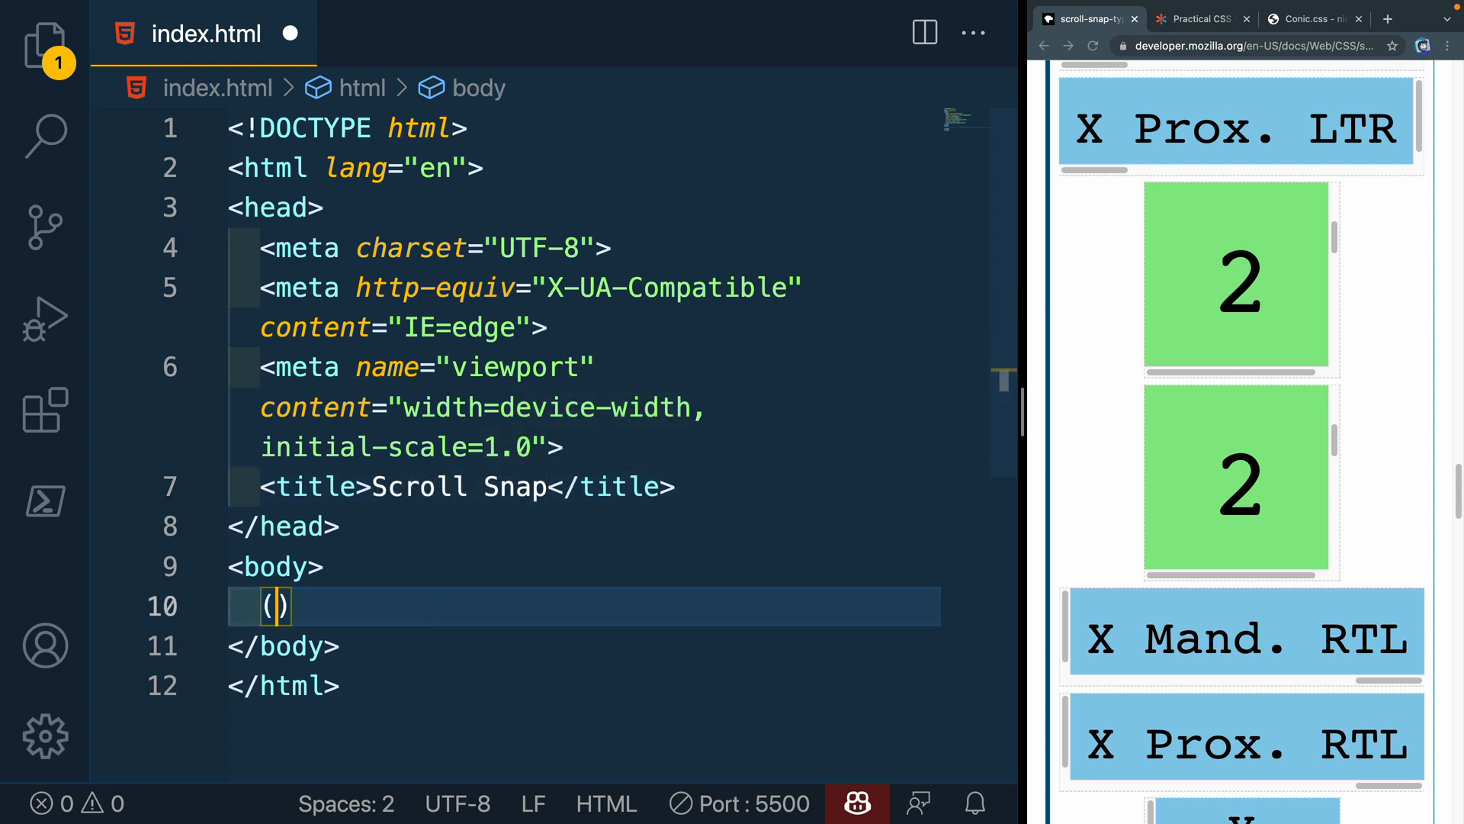
Expand (section.child>p{$})*6 into six numbered child sections in the body
{"action": "type", "text": "section."}
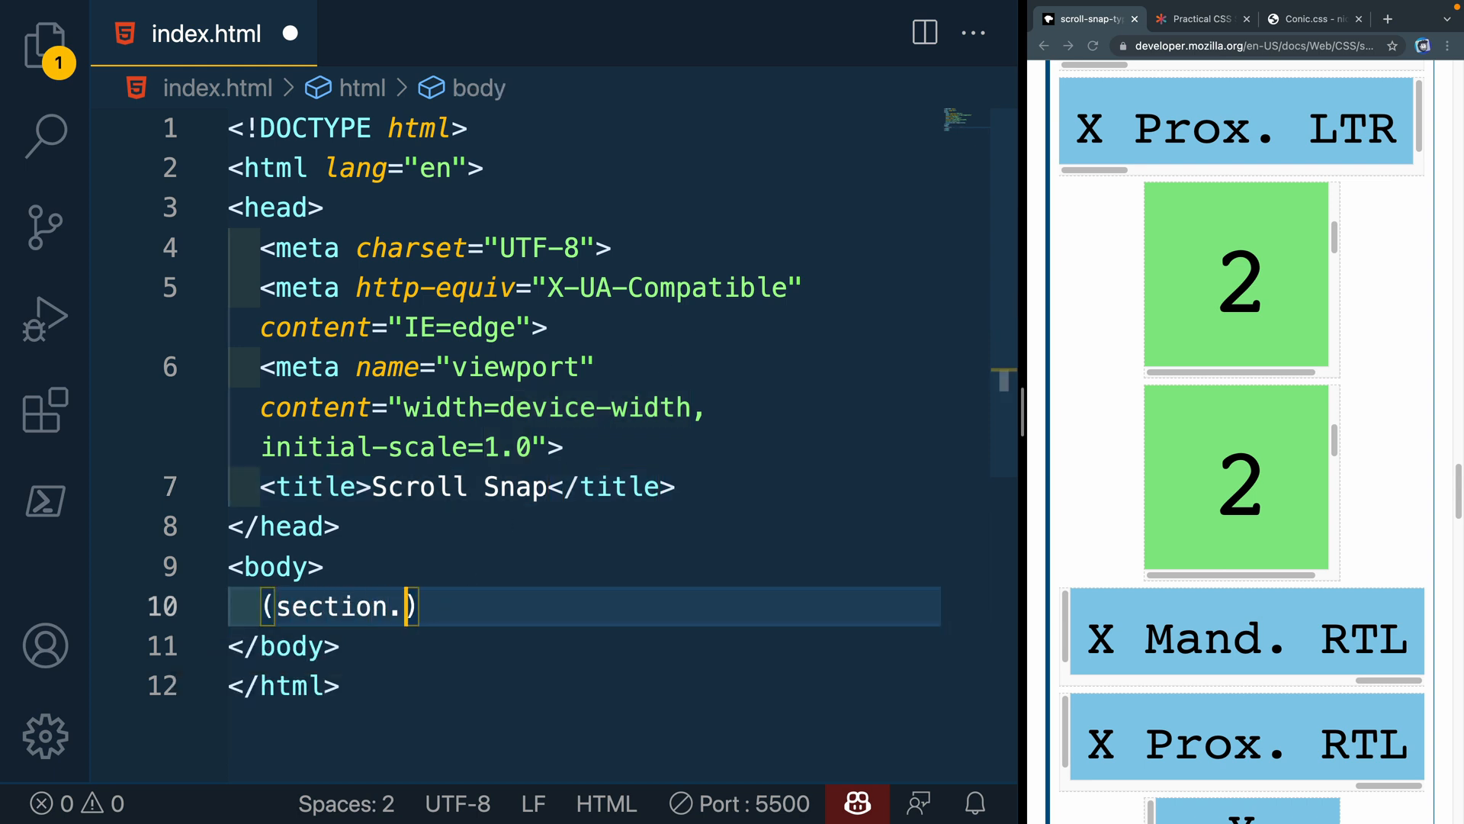
{"action": "type", "text": "child"}
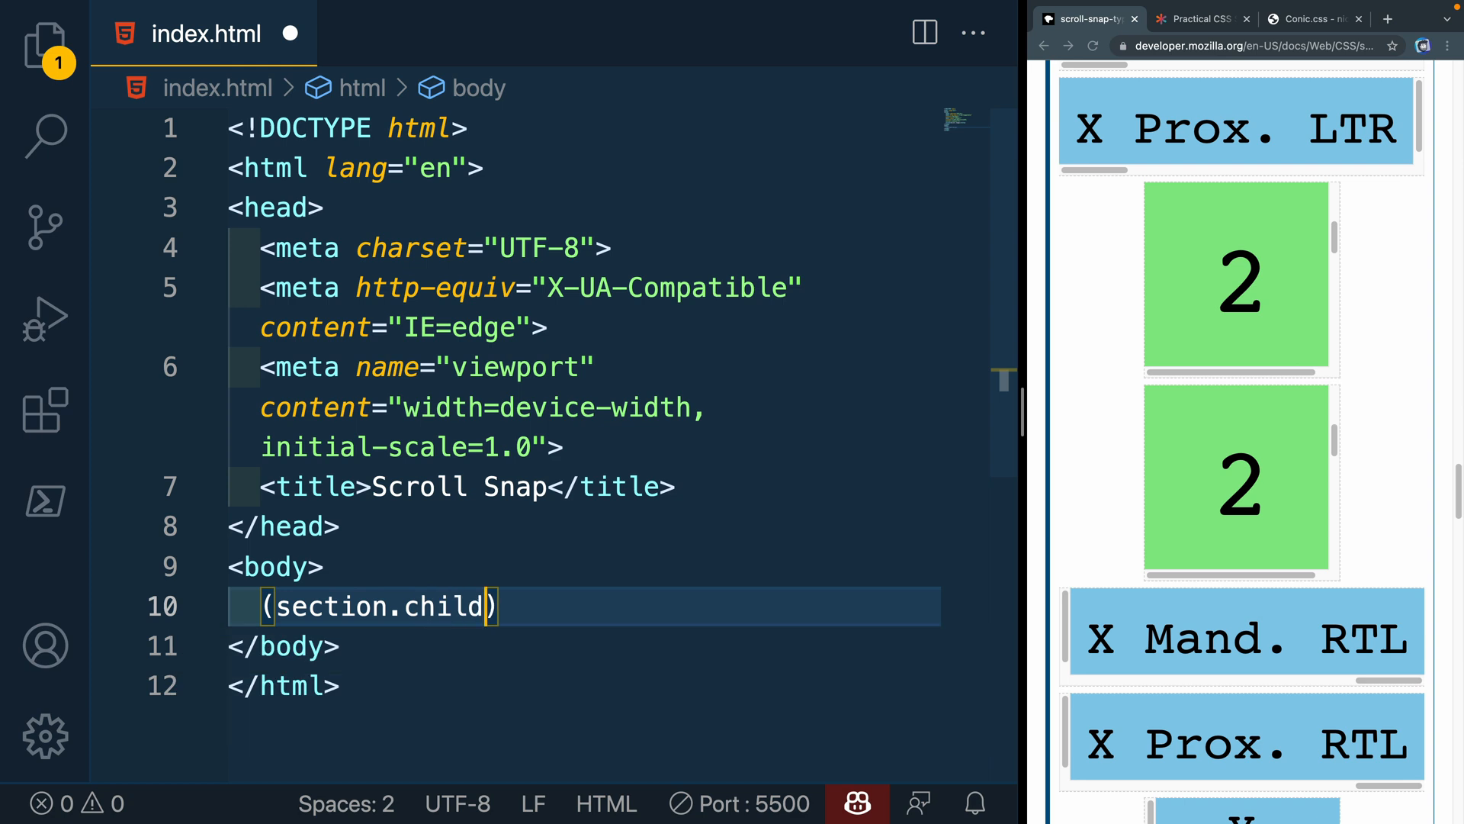
{"action": "type", "text": "p"}
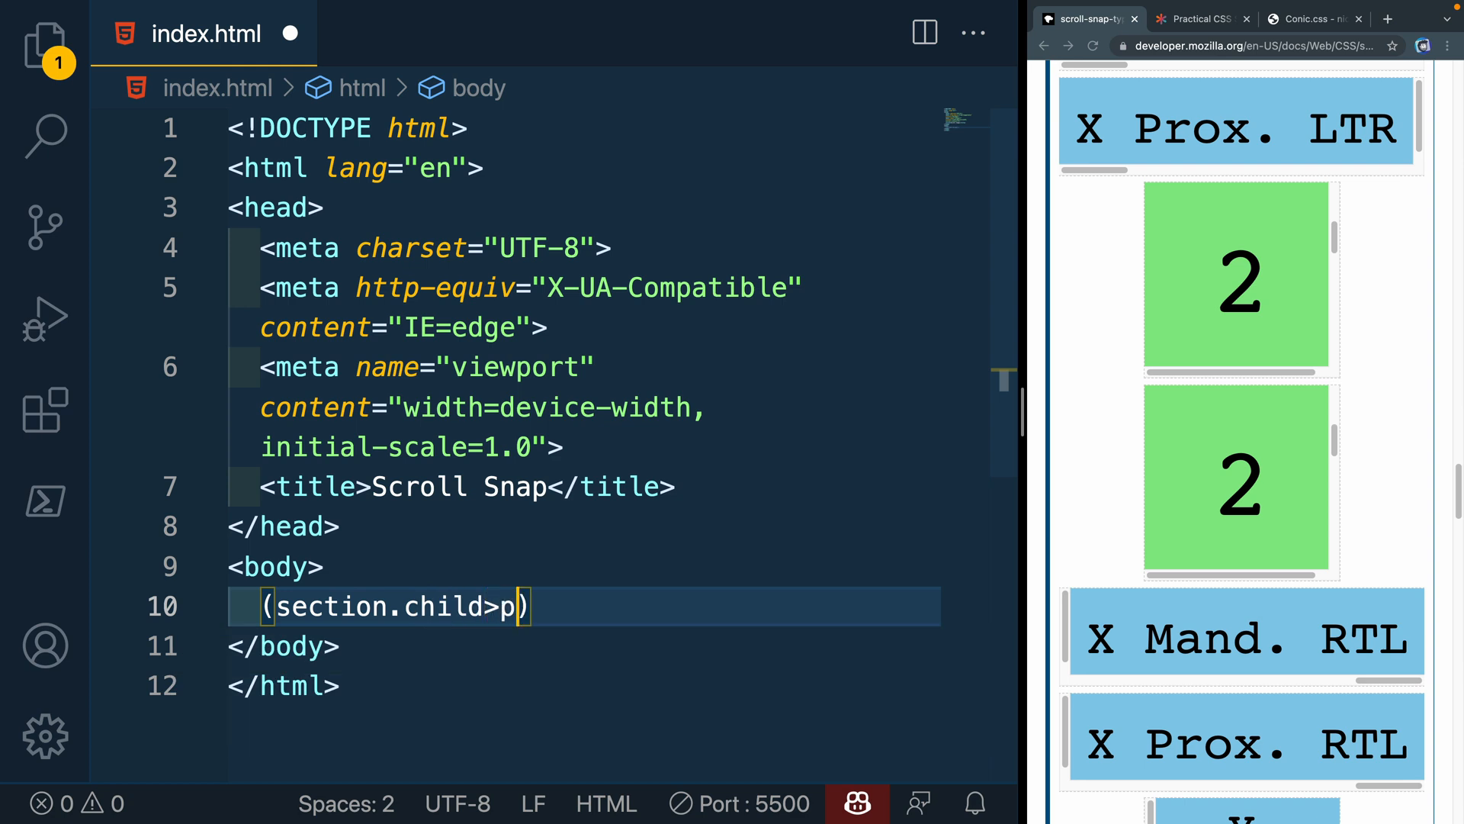
{"action": "type", "text": "{}"}
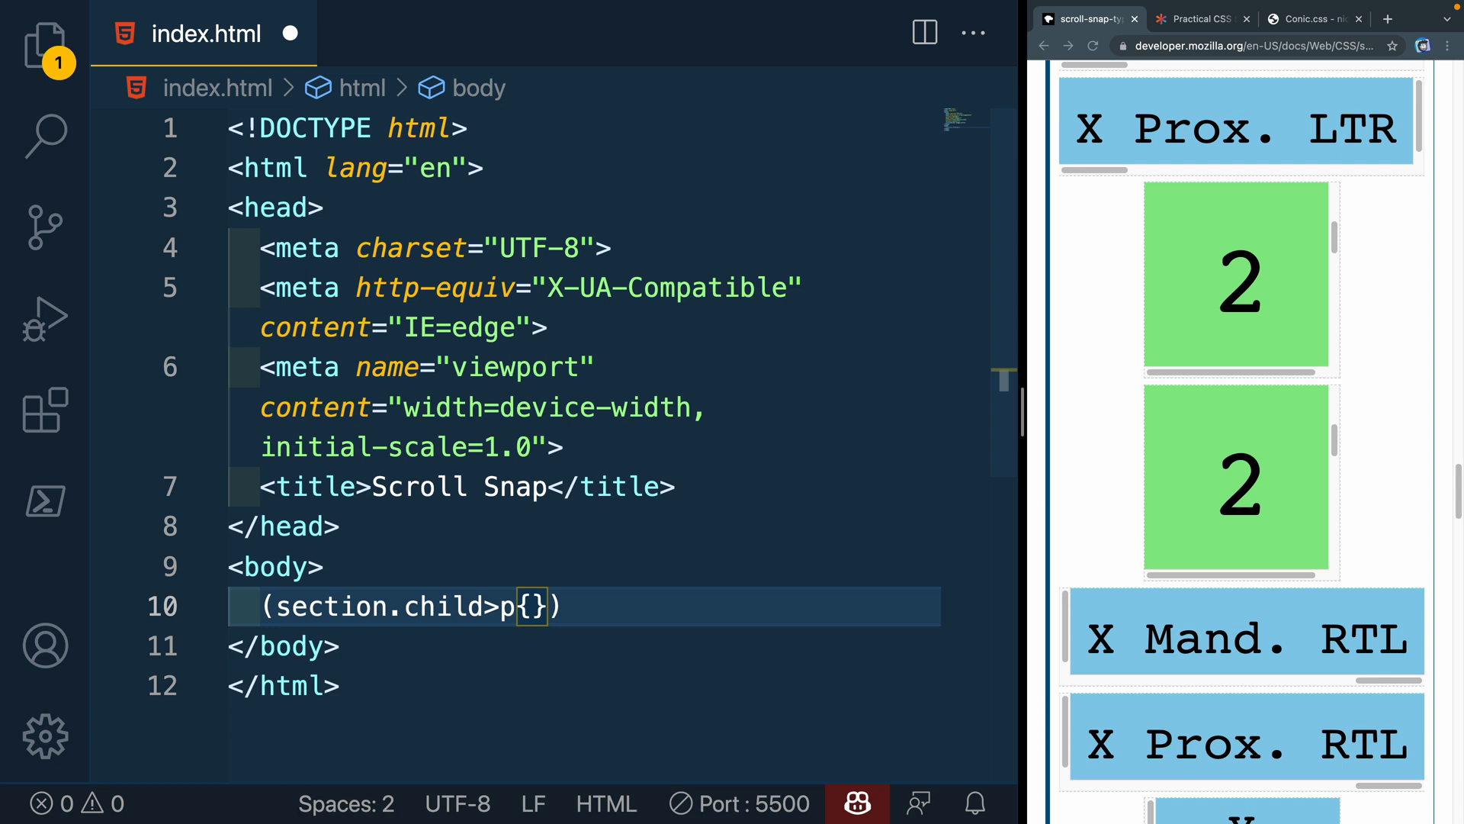
{"action": "type", "text": "$"}
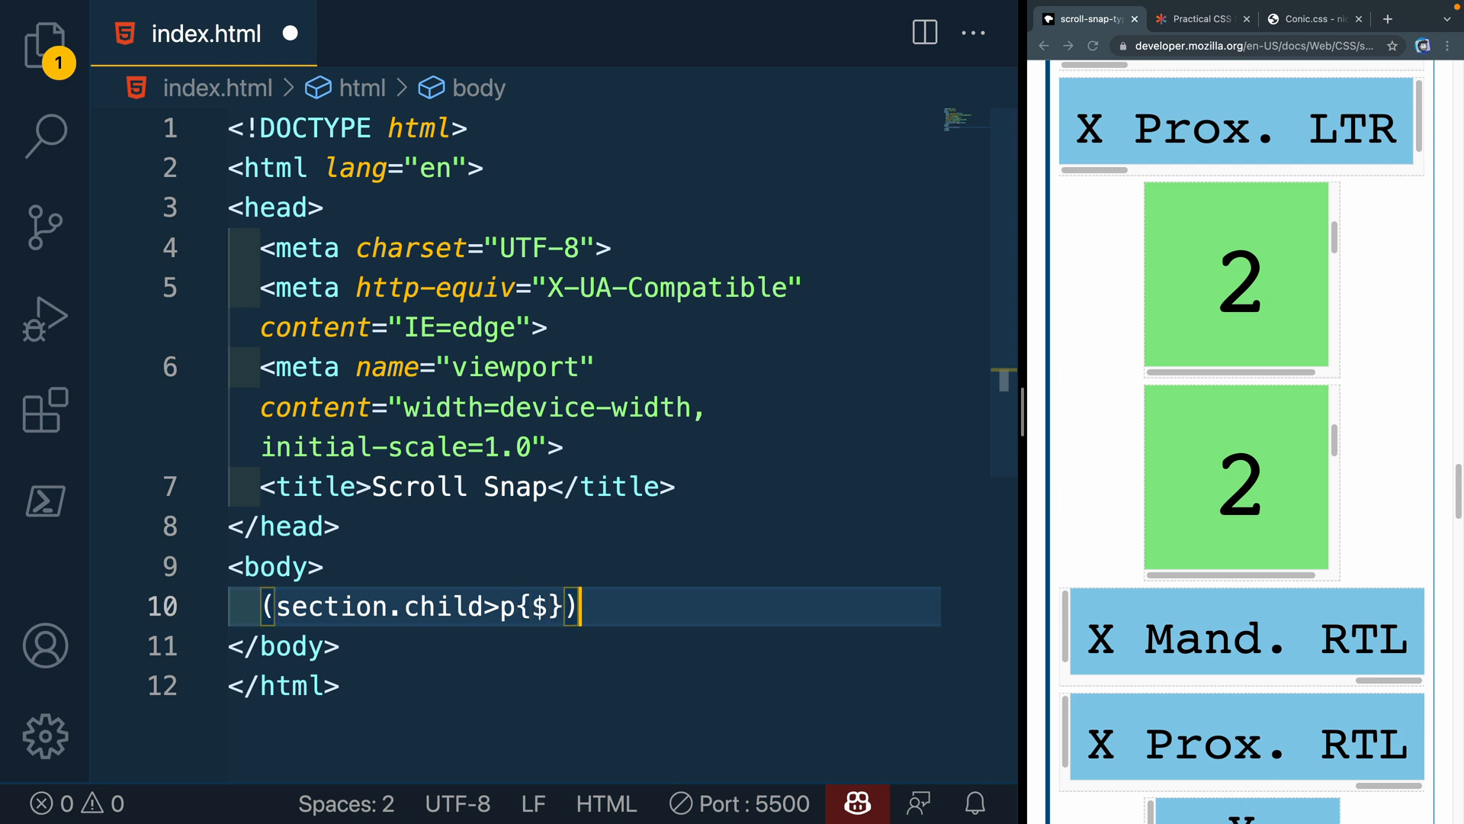
{"action": "type", "text": "*6"}
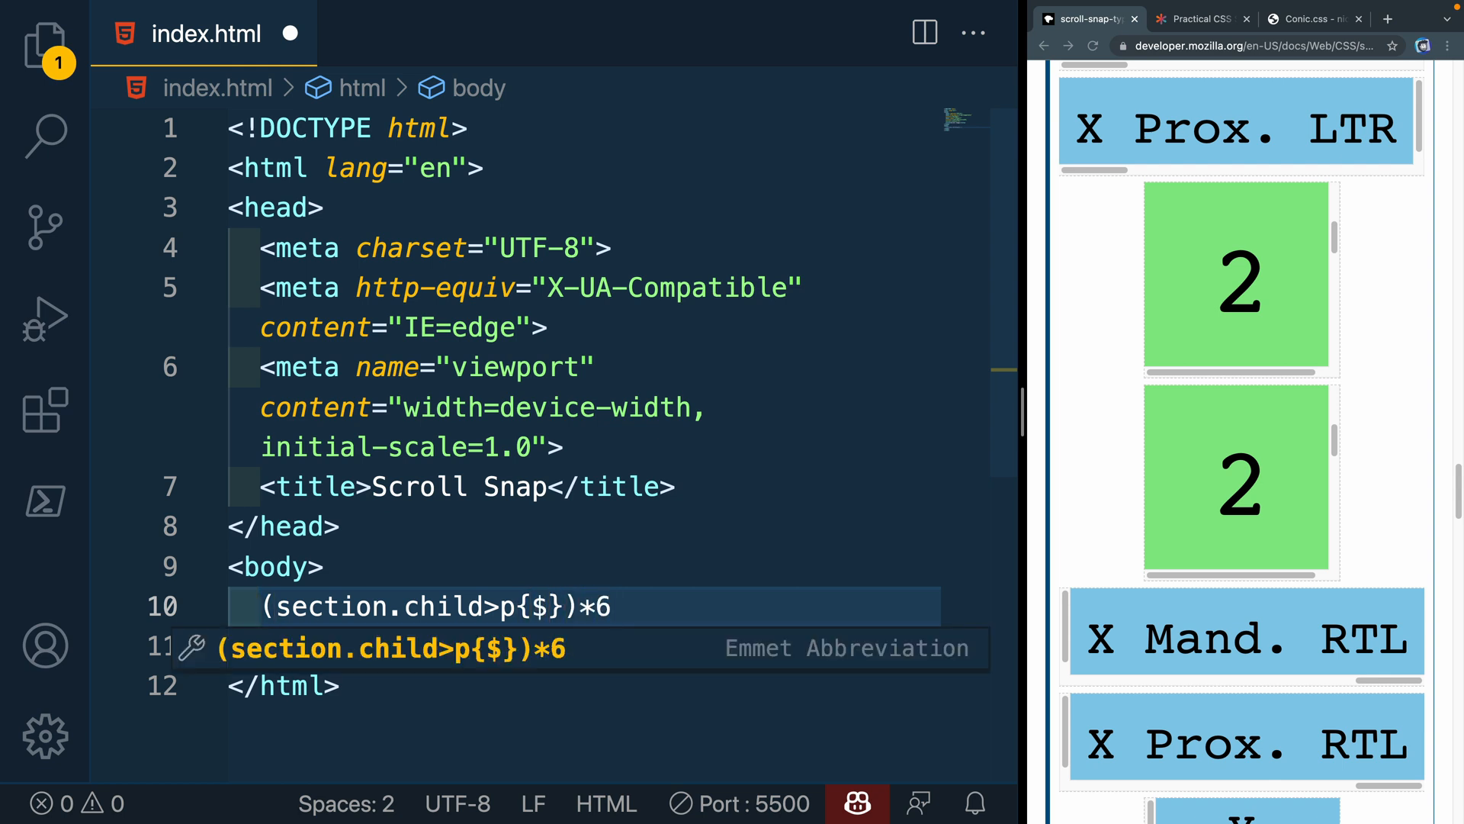
{"action": "key", "text": "Tab"}
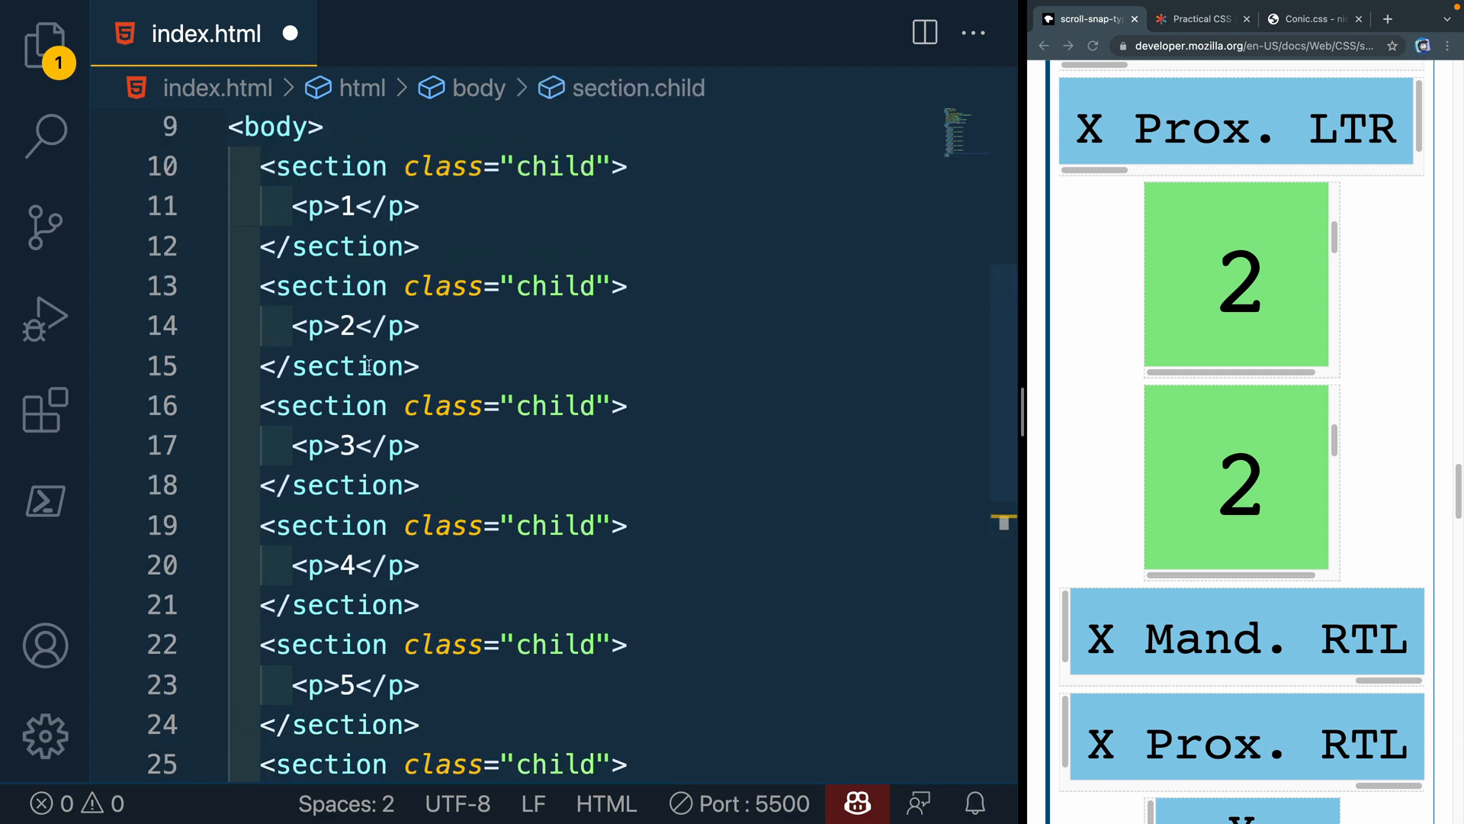
{"action": "mouse_move", "coordinate": [351, 659]}
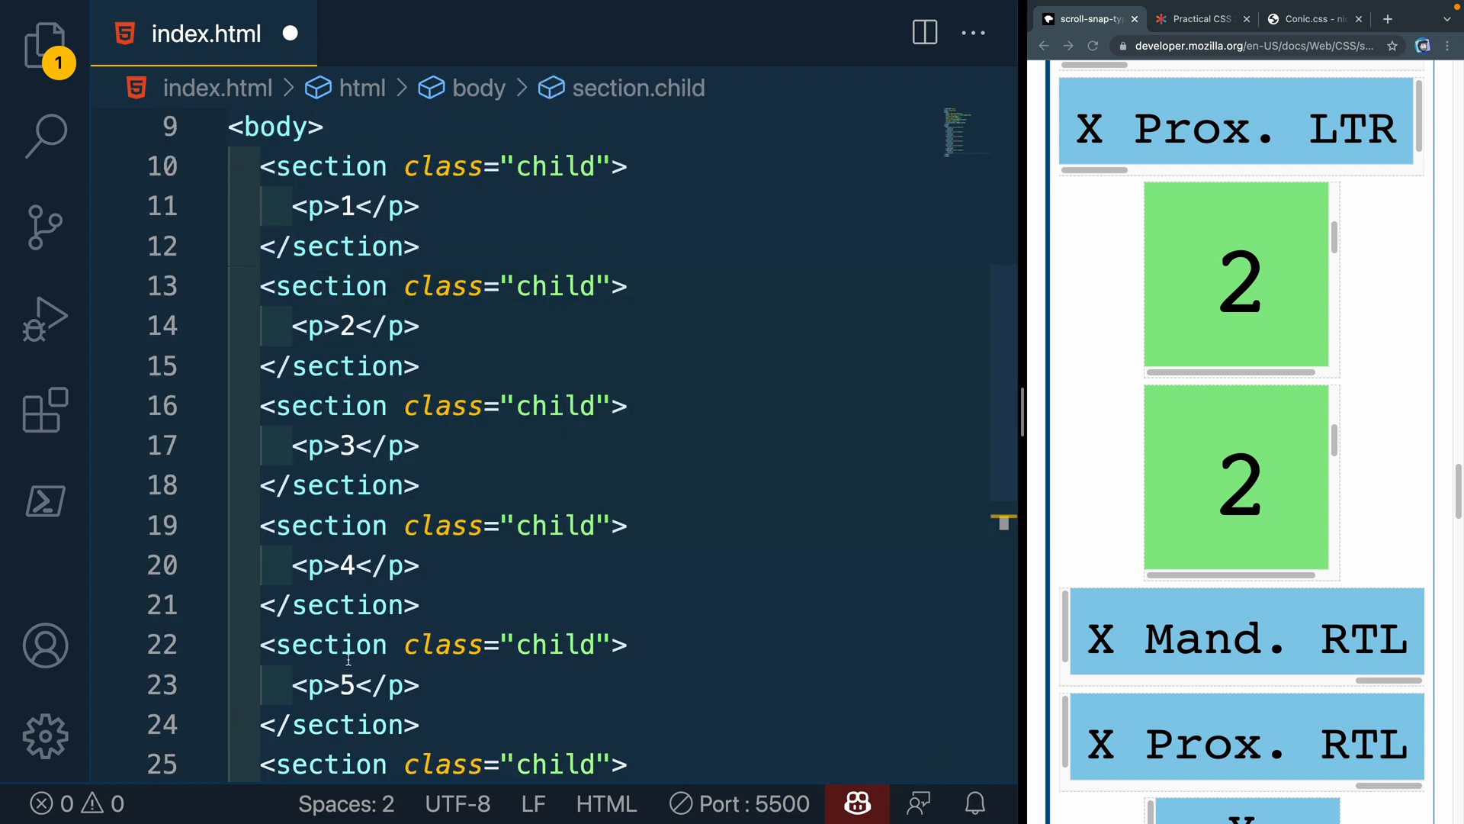
Launch index.html with Live Server from the Explorer and begin a style block
{"action": "left_click", "coordinate": [44, 45]}
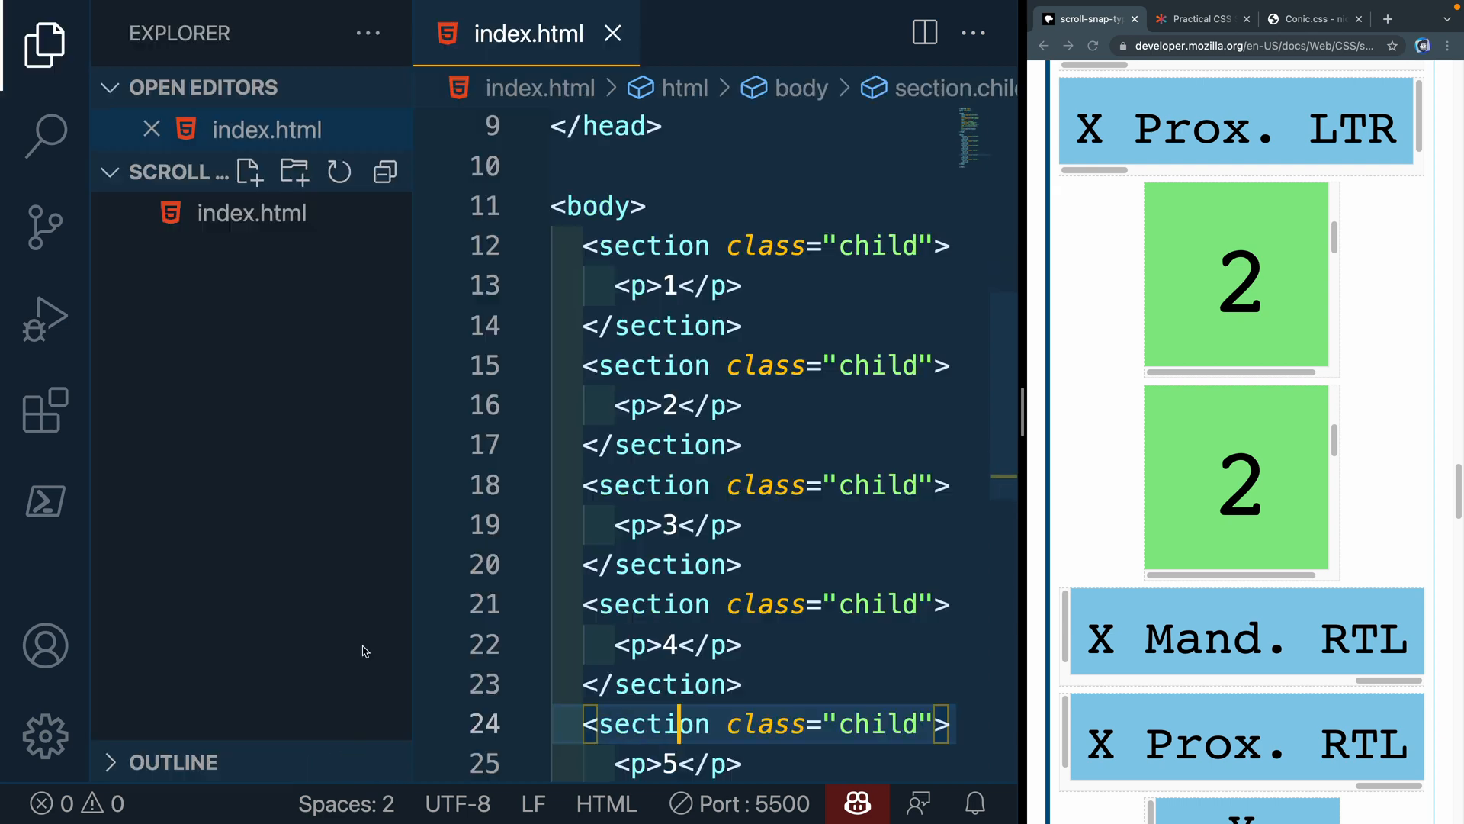
{"action": "right_click", "coordinate": [251, 214]}
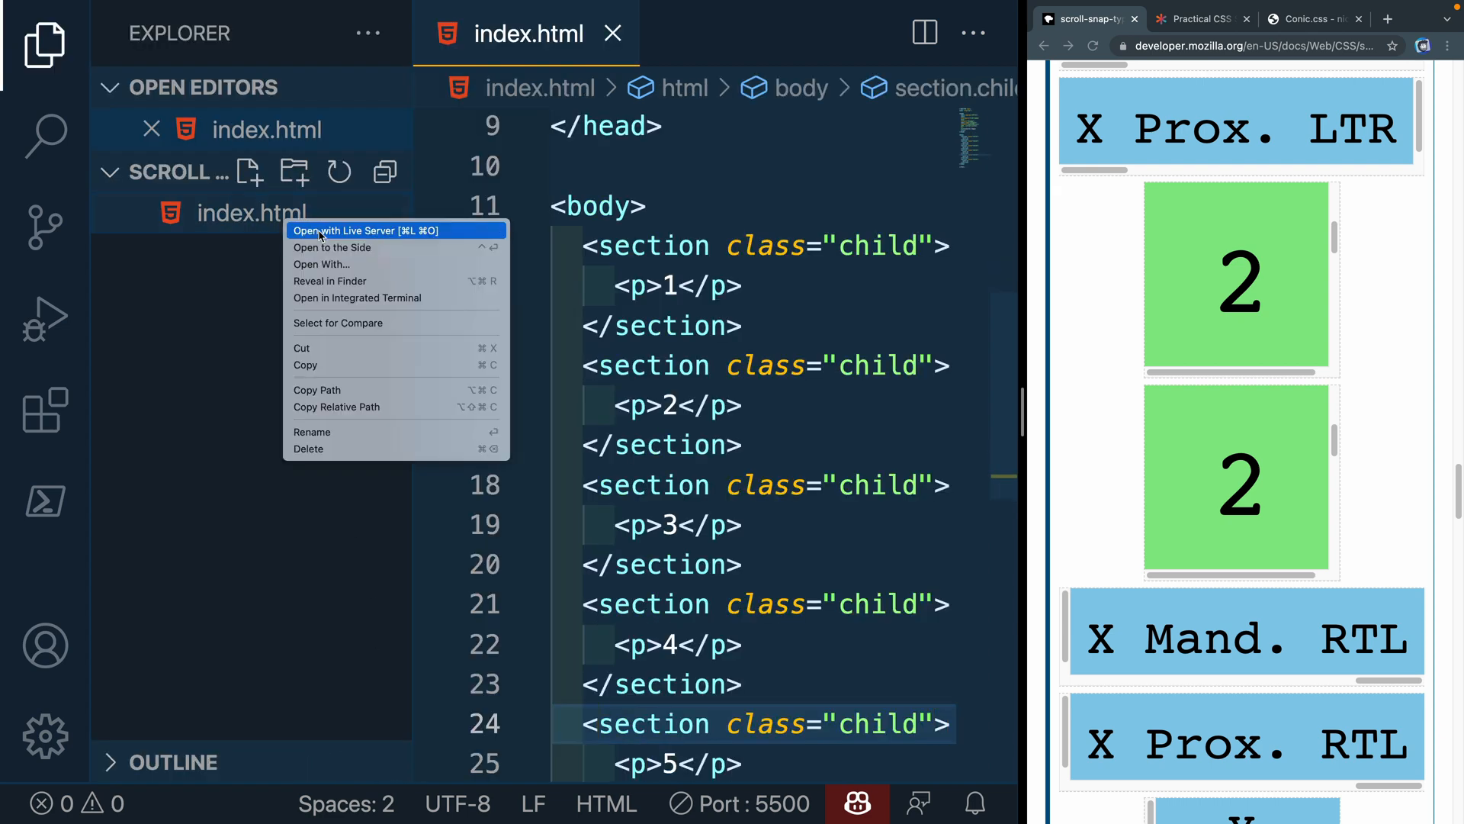
{"action": "left_click", "coordinate": [364, 230]}
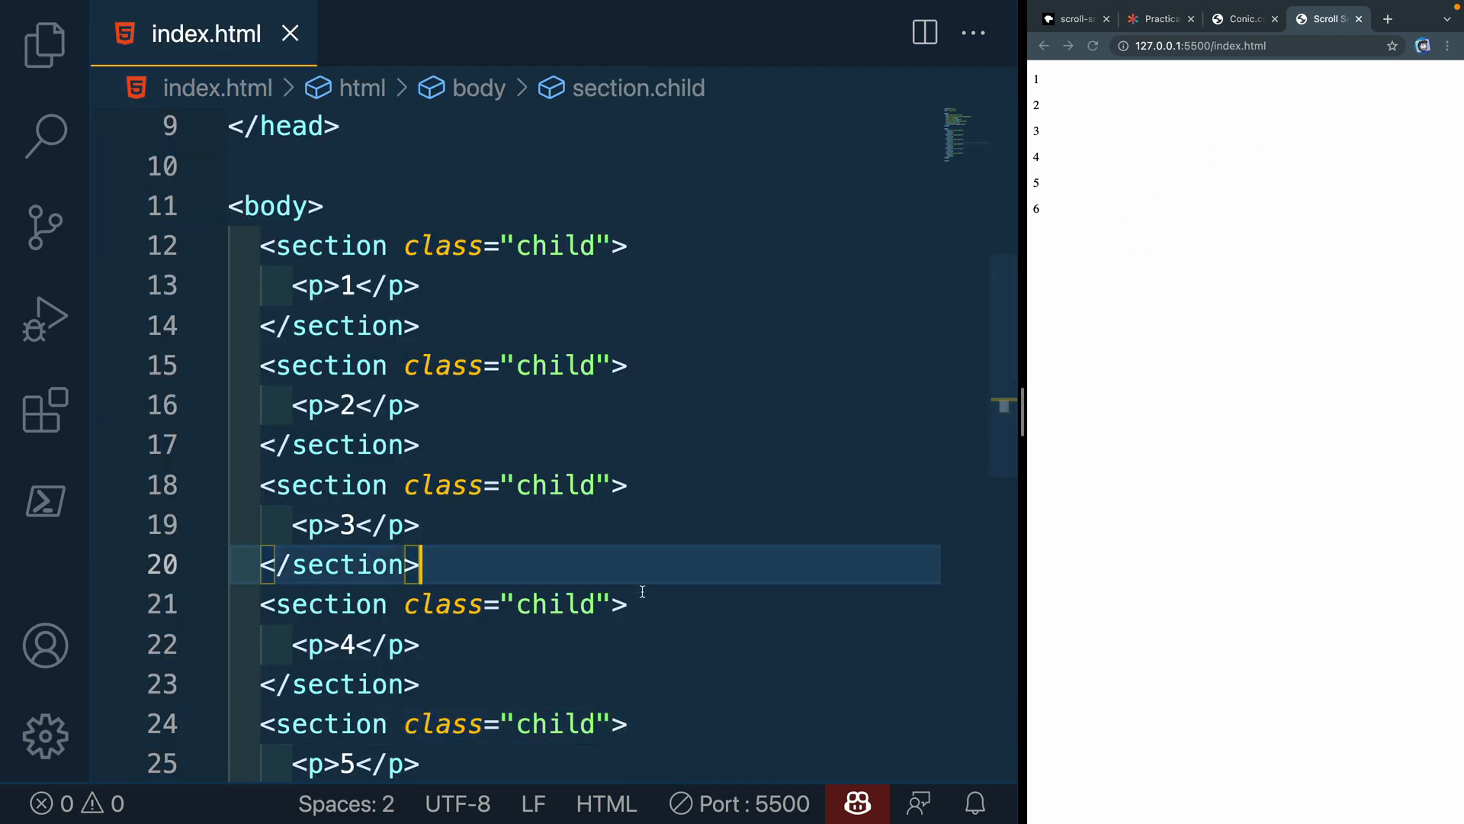
{"action": "type", "text": "style>"}
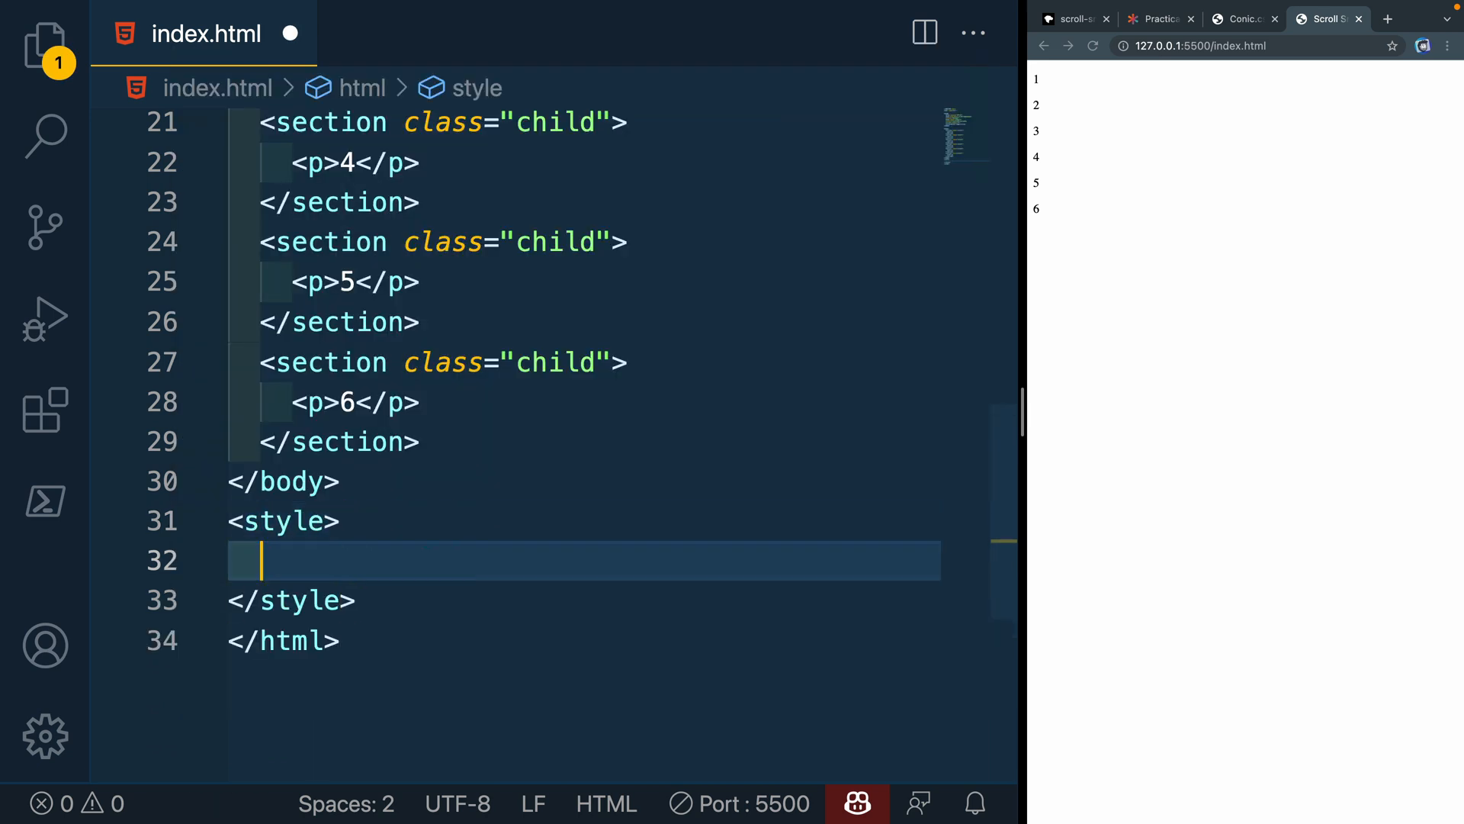
Write a * rule with box-sizing: border-box, margin 0 and padding 0
{"action": "type", "text": "* {"}
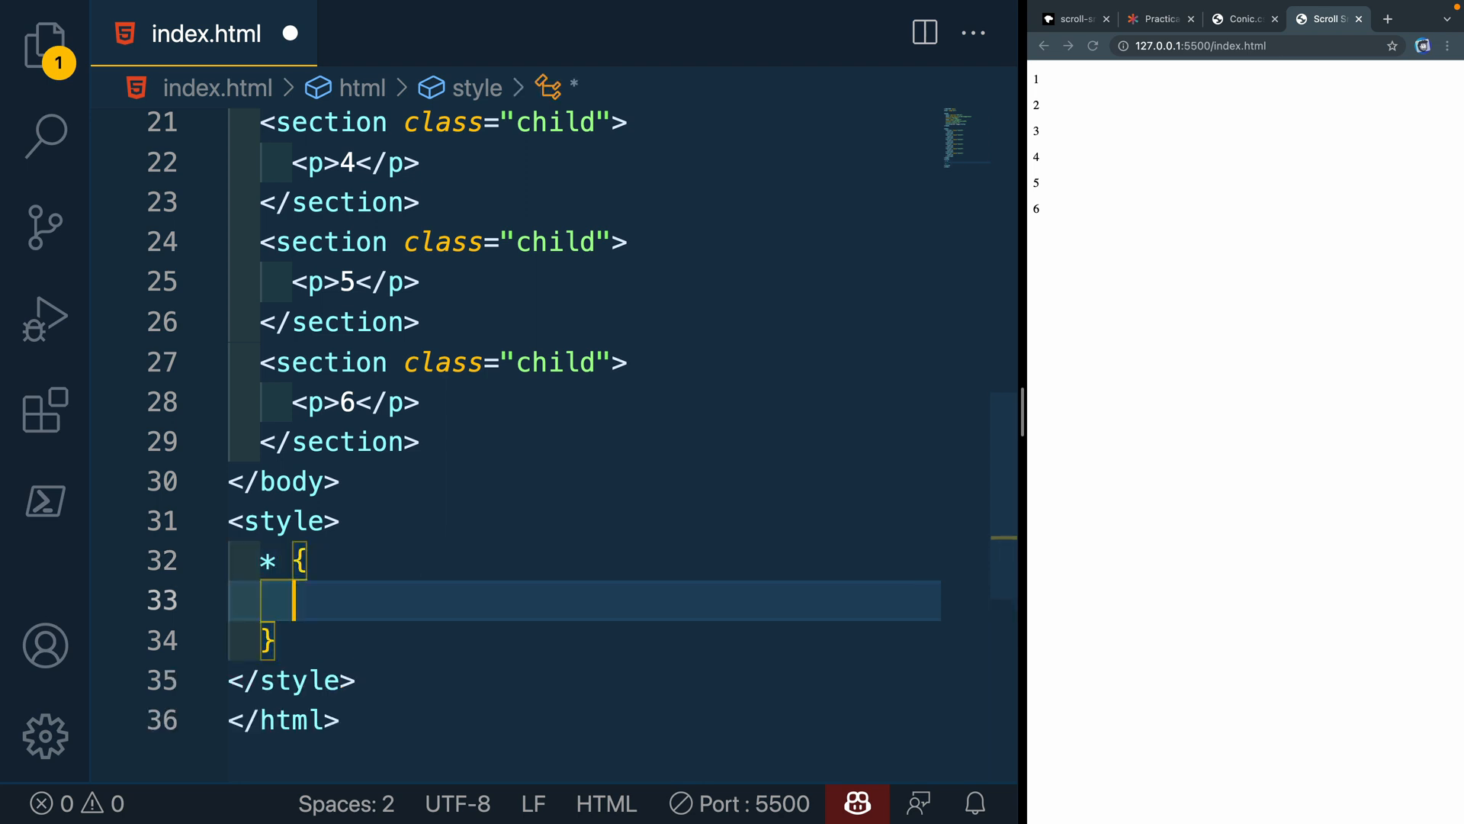
{"action": "type", "text": "box-sizing: ;"}
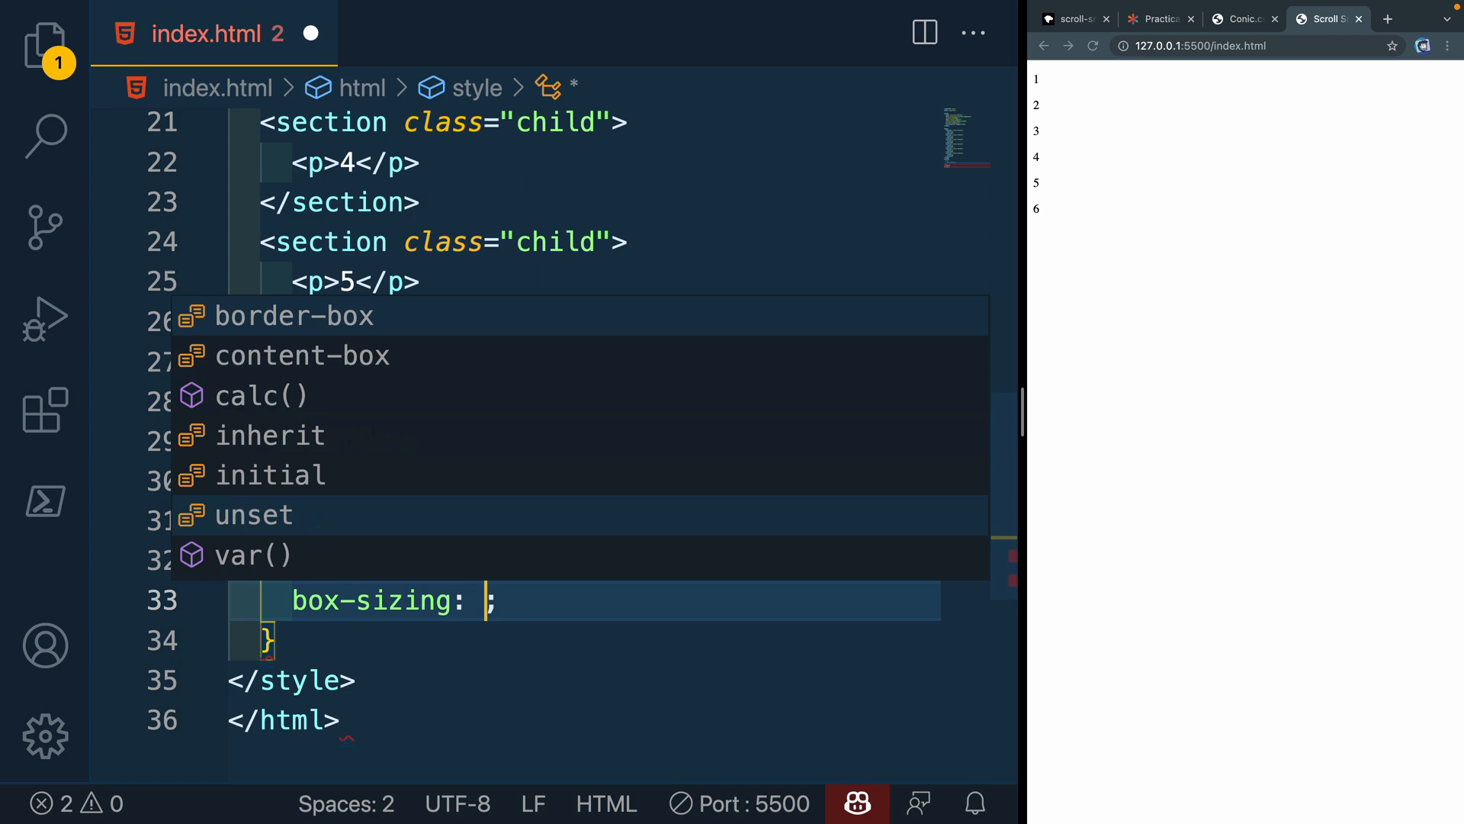
{"action": "type", "text": "border-box;"}
{"action": "type", "text": "padding: 0;"}
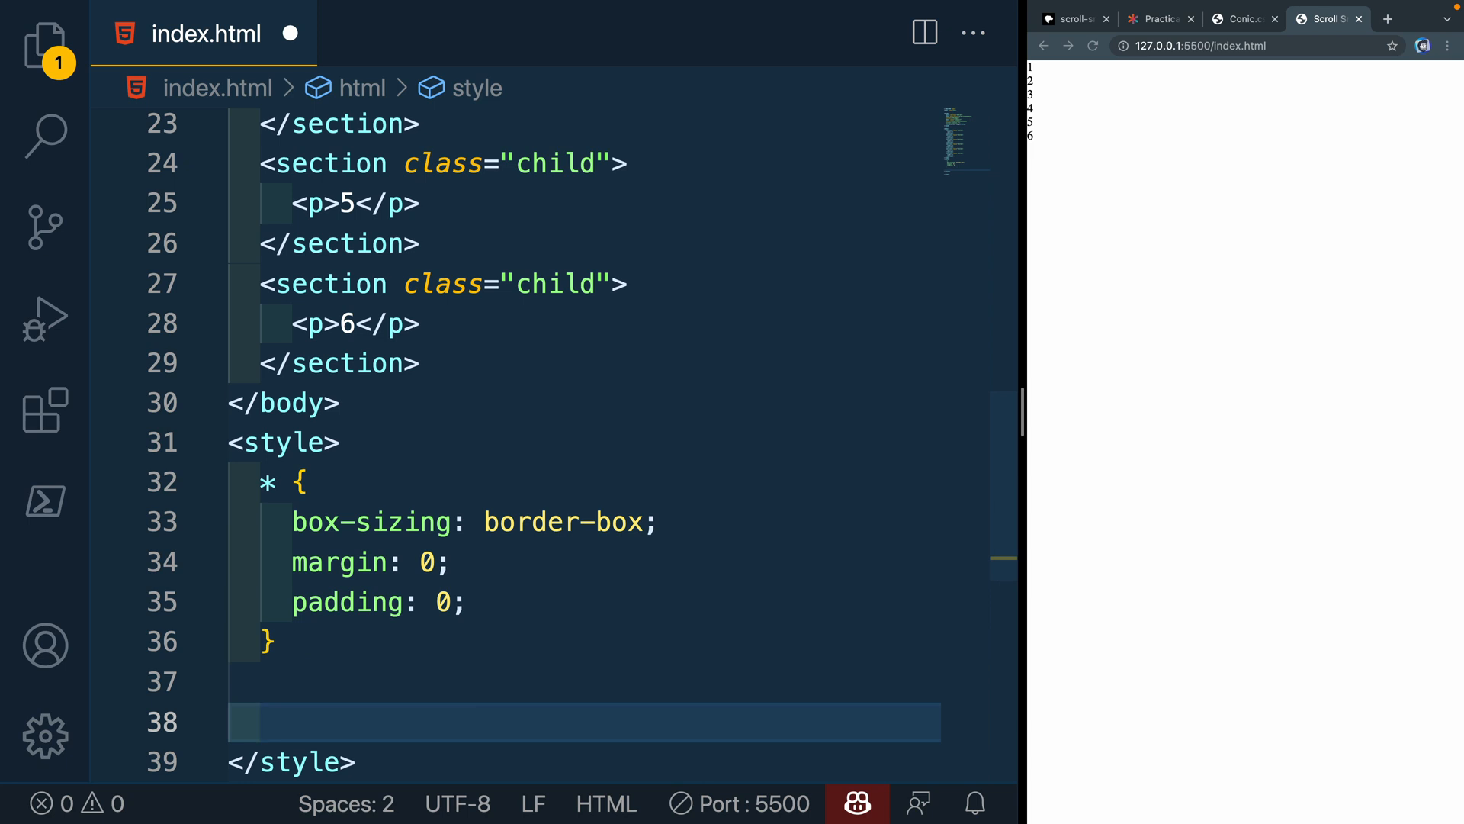
Write a .child rule: min-height 100vh, font-size 5rem, display grid, place-items center, and save
{"action": "type", "text": ".child {"}
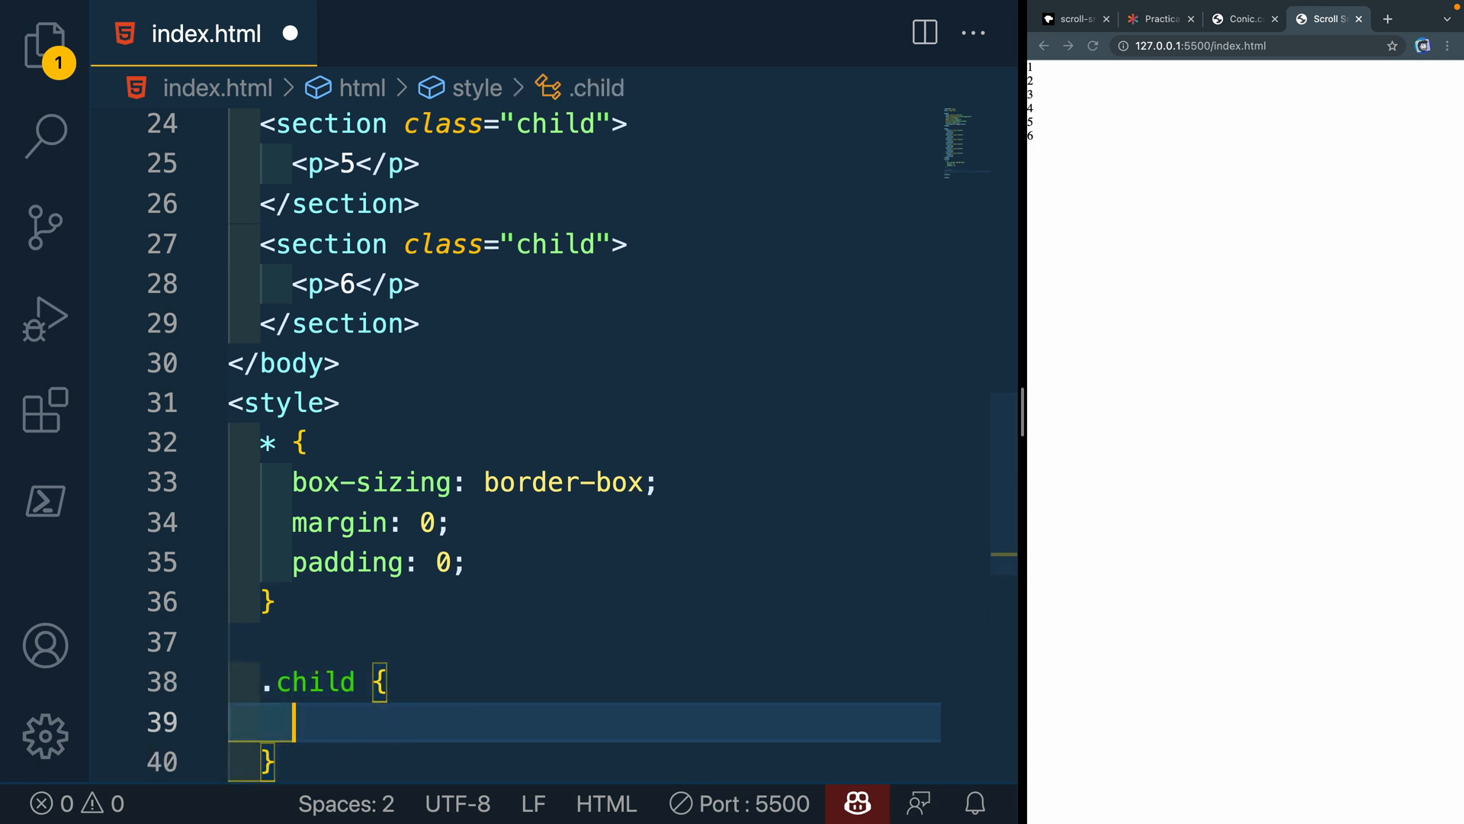
{"action": "type", "text": "min-"}
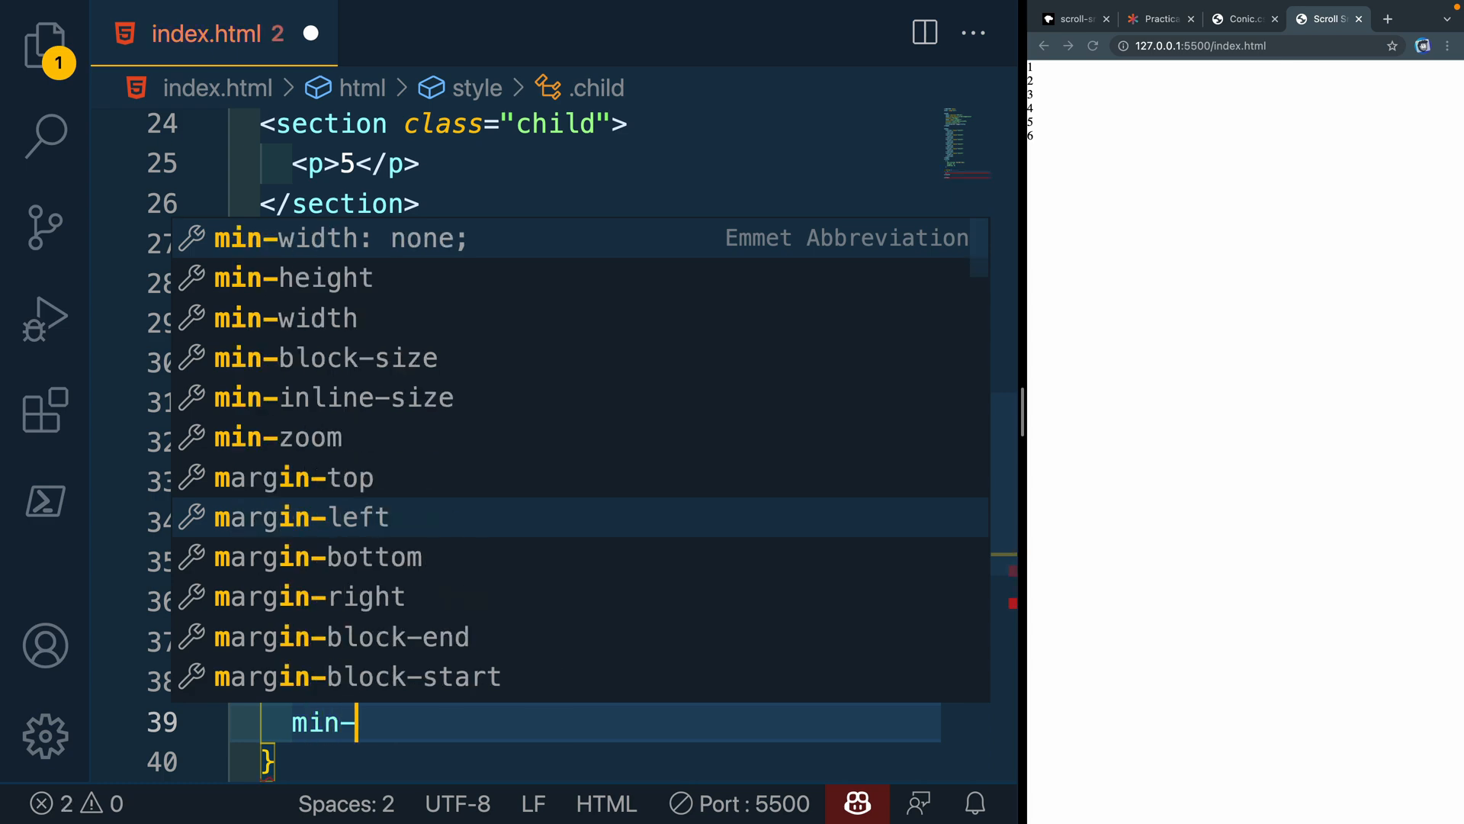
{"action": "type", "text": "height: 100vh;"}
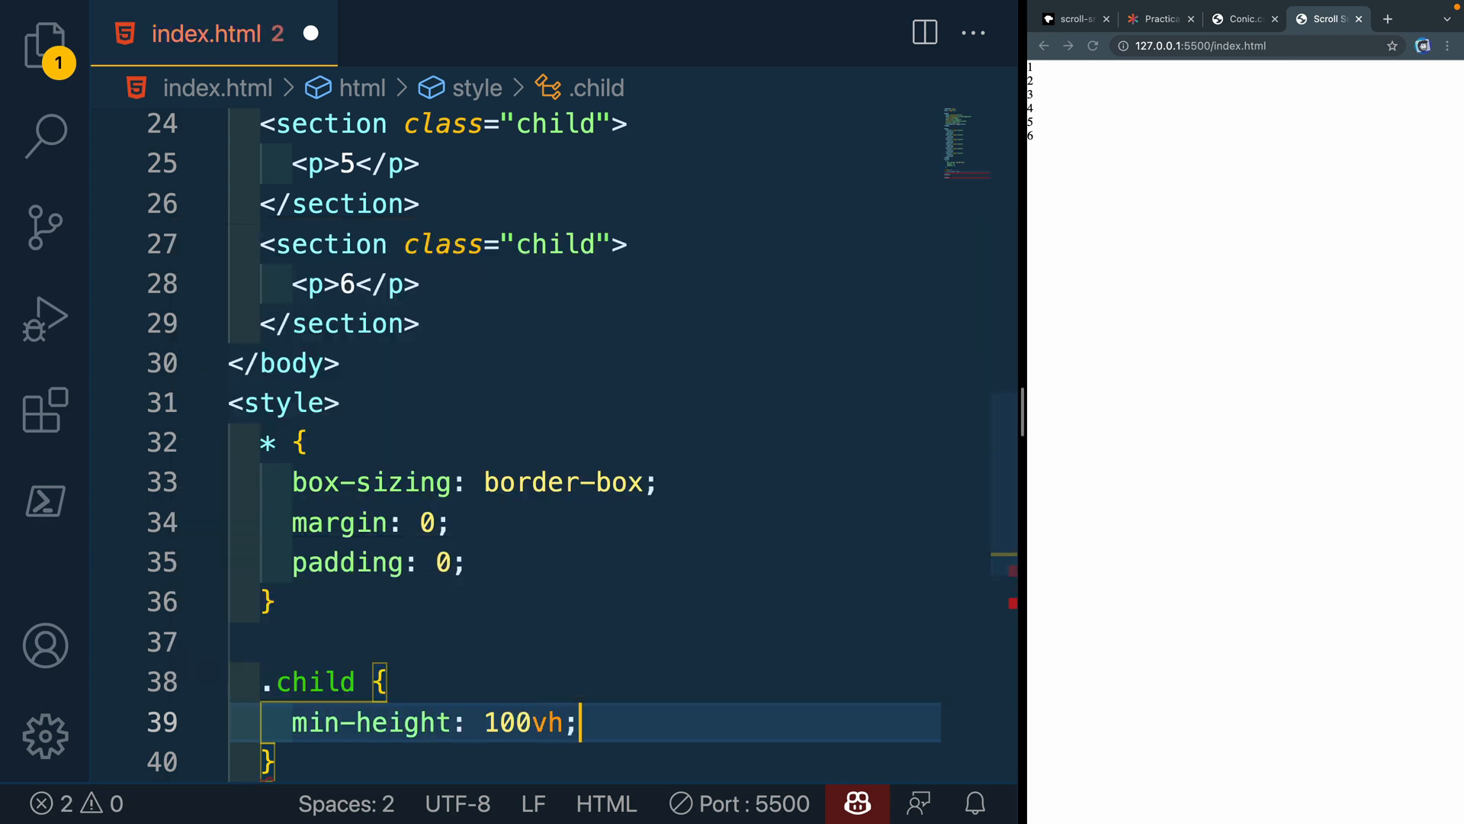
{"action": "key", "text": "ctrl+s"}
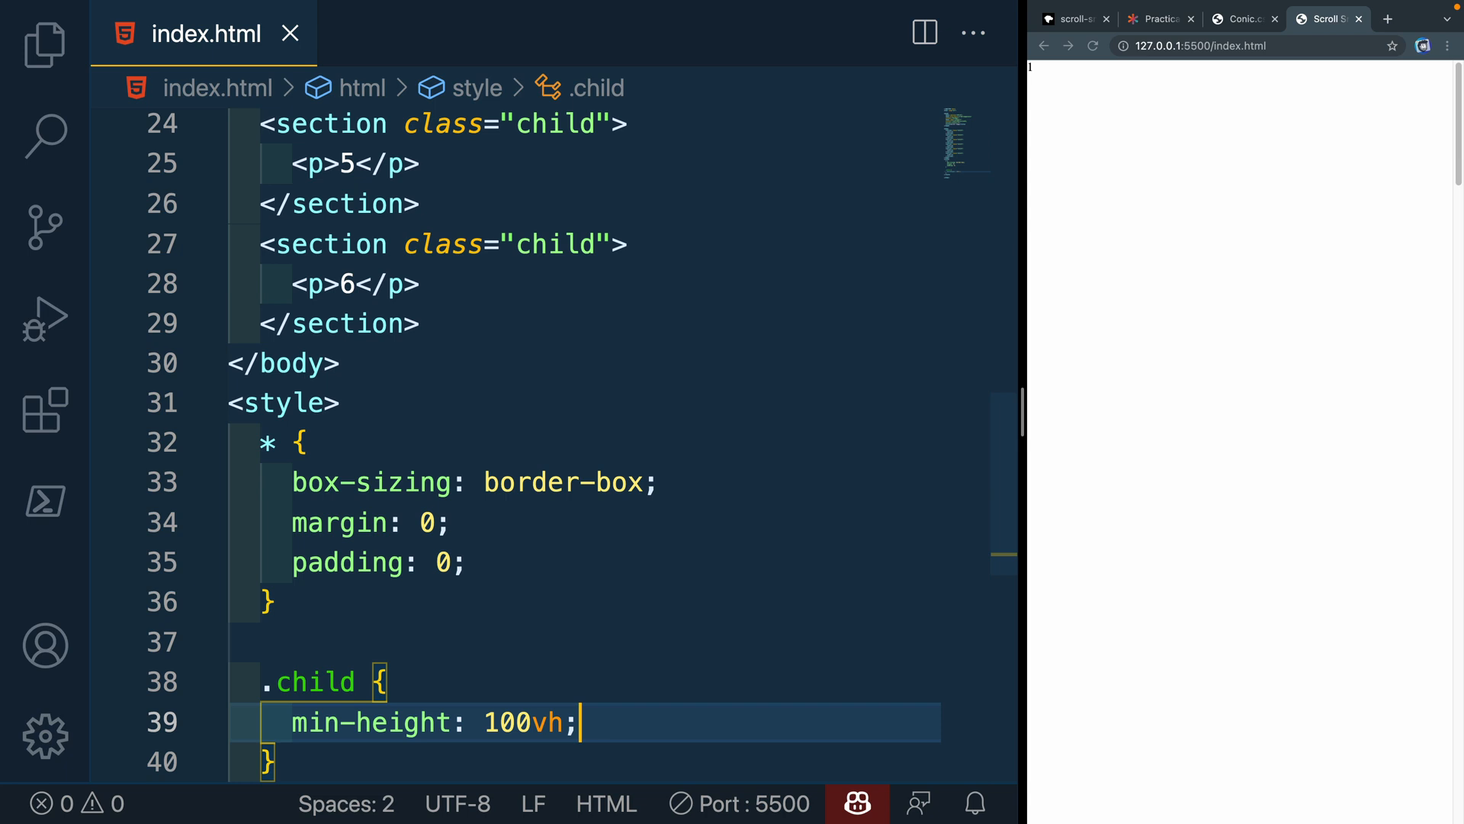
{"action": "type", "text": "font-size: 5rem;"}
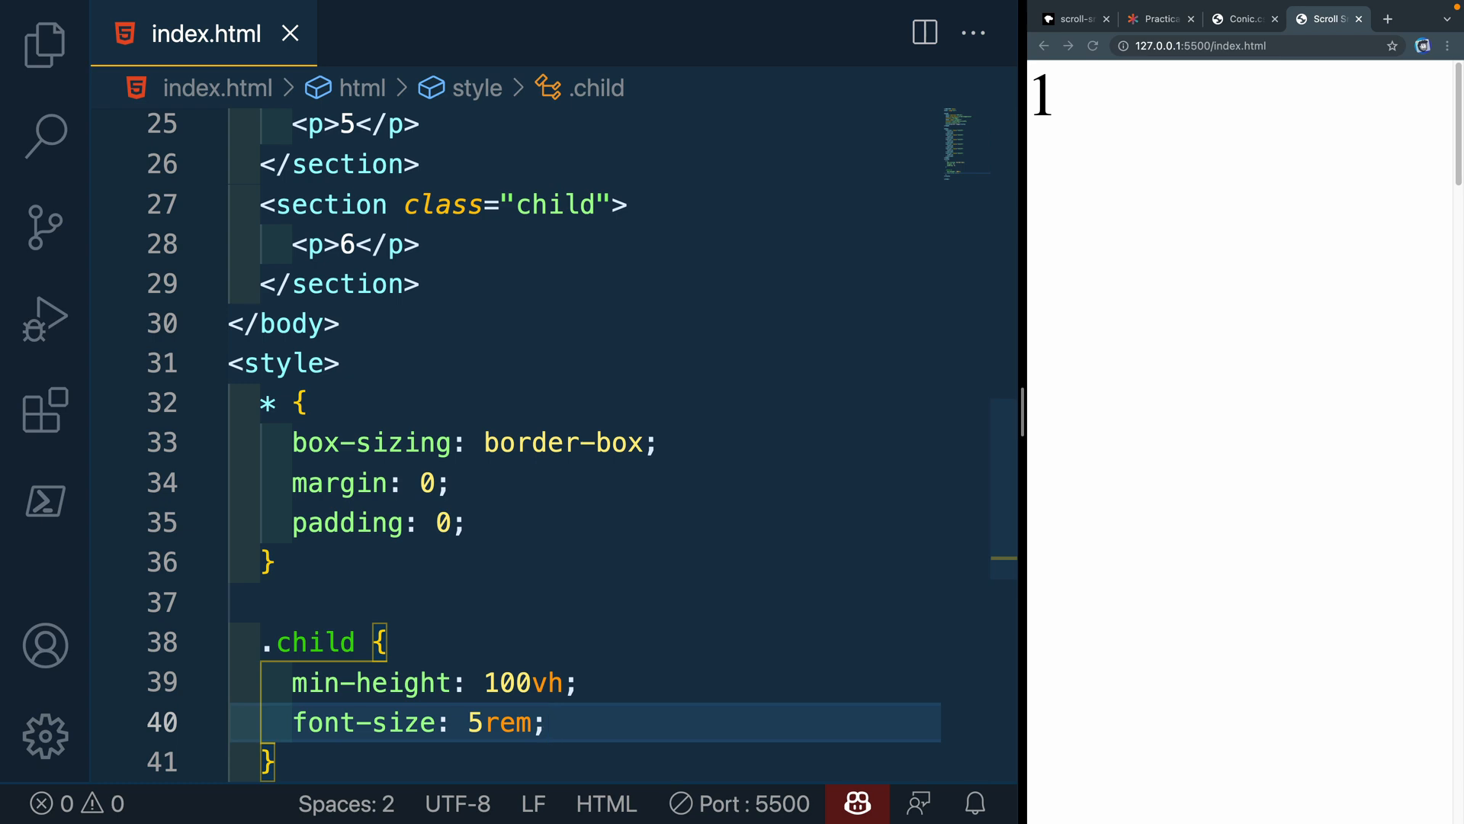
{"action": "type", "text": "display: grid;"}
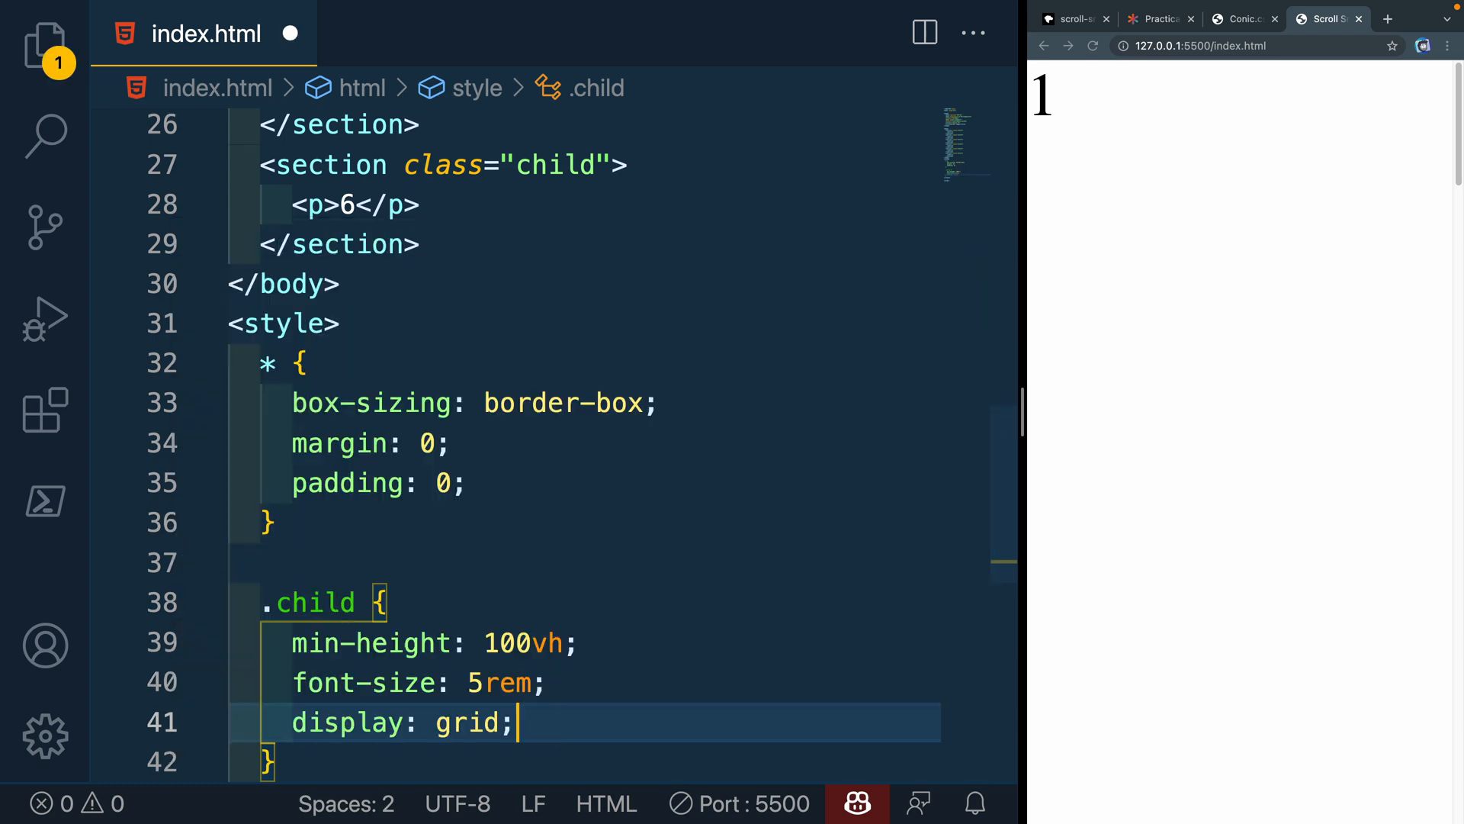
{"action": "type", "text": "place-items: center;"}
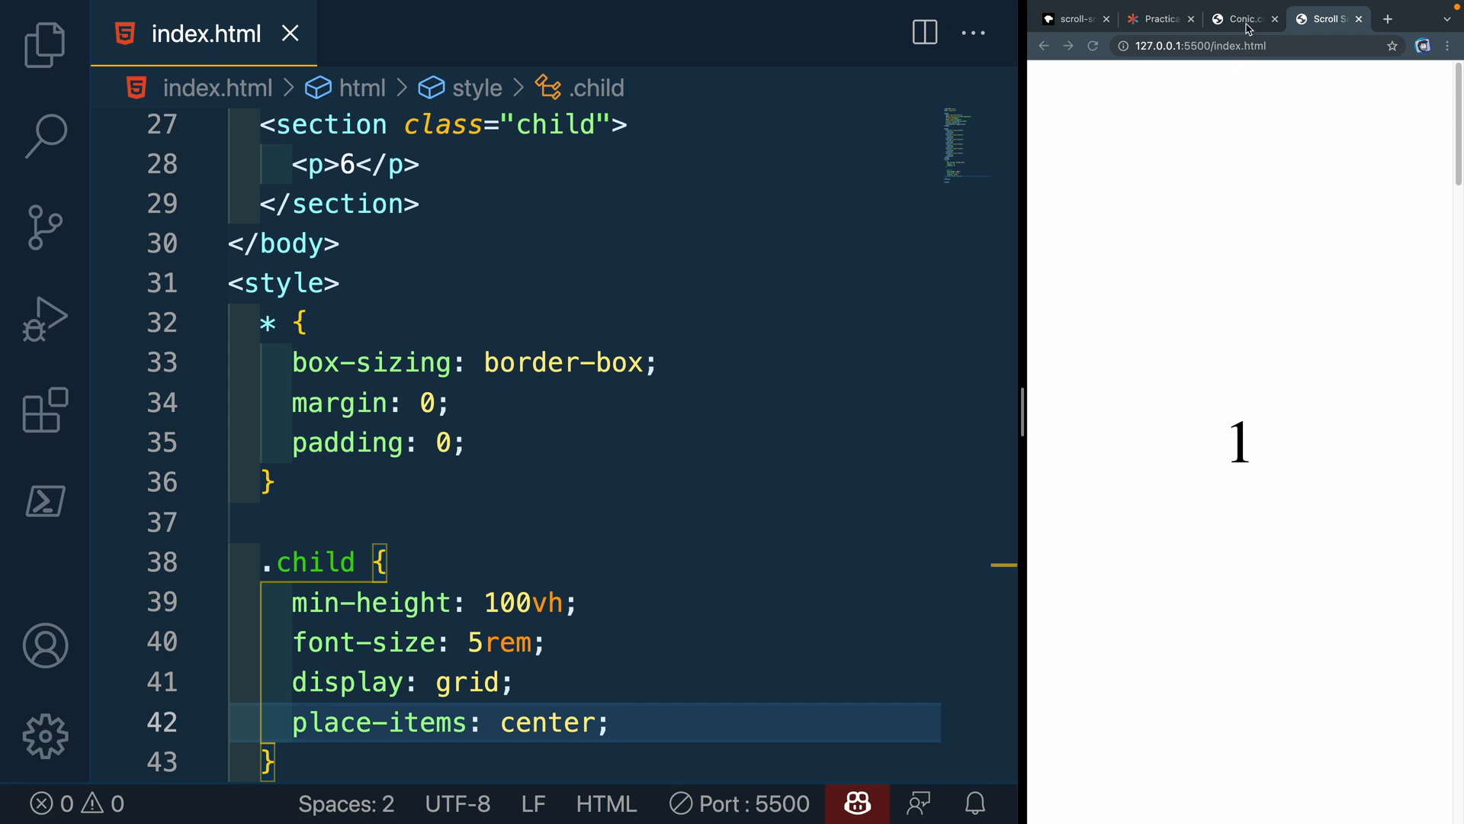
Copy the blueviolet/blue conic-gradient CSS from the conic.style gallery
{"action": "left_click", "coordinate": [1237, 18]}
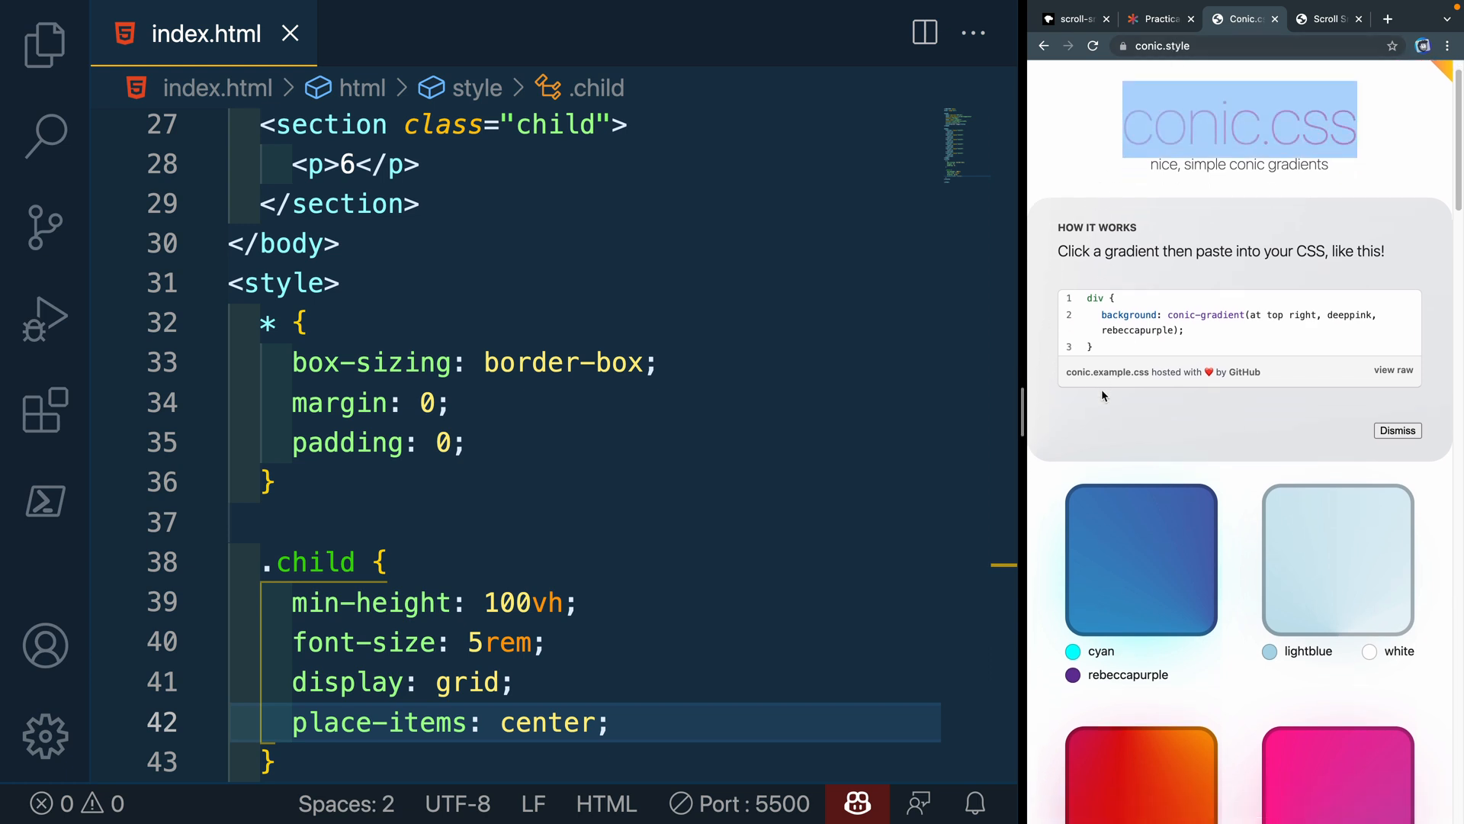
{"action": "scroll", "scroll_direction": "down", "scroll_amount": 3}
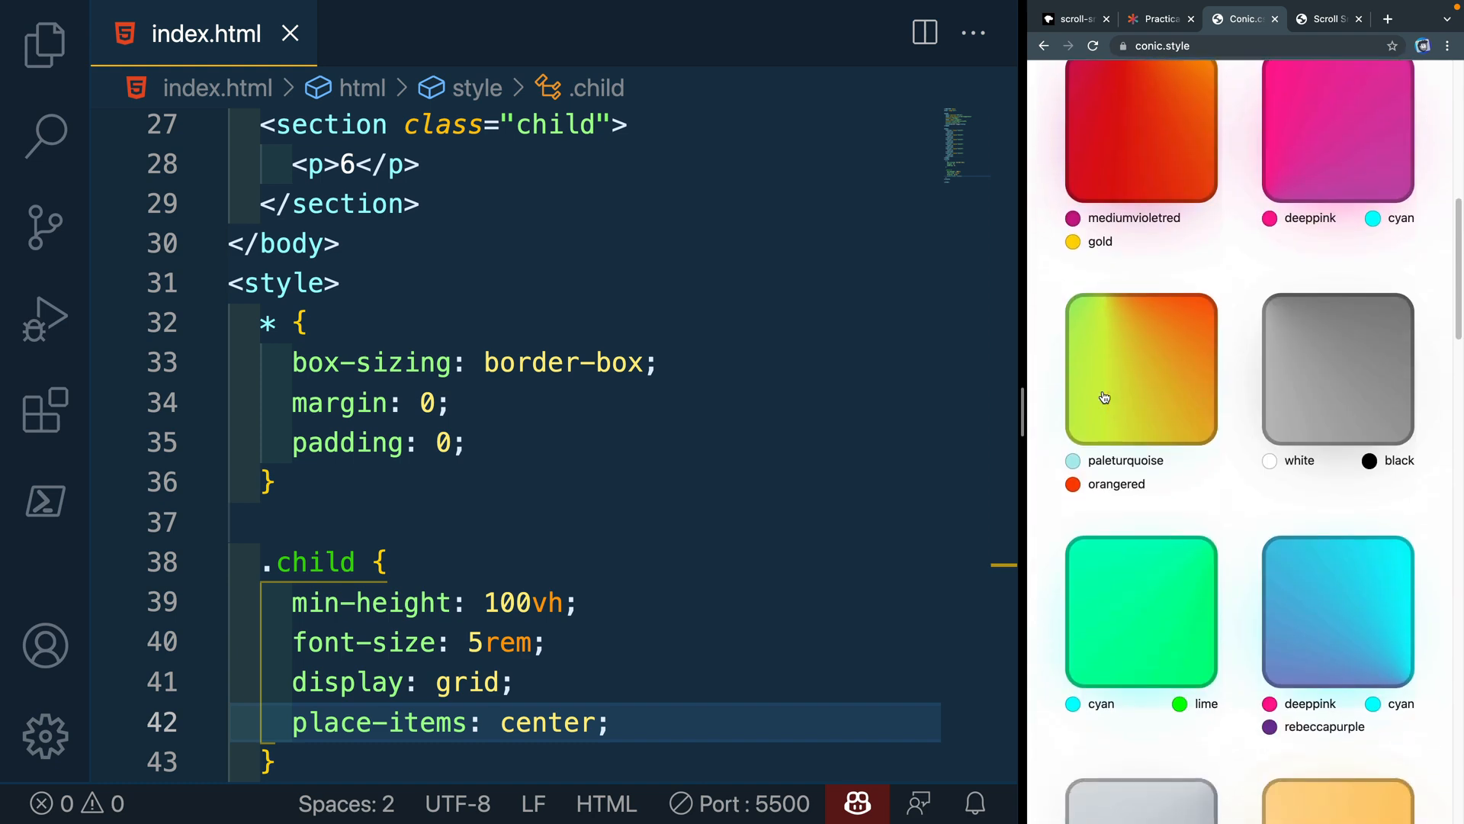
{"action": "scroll", "scroll_direction": "down", "scroll_amount": 3}
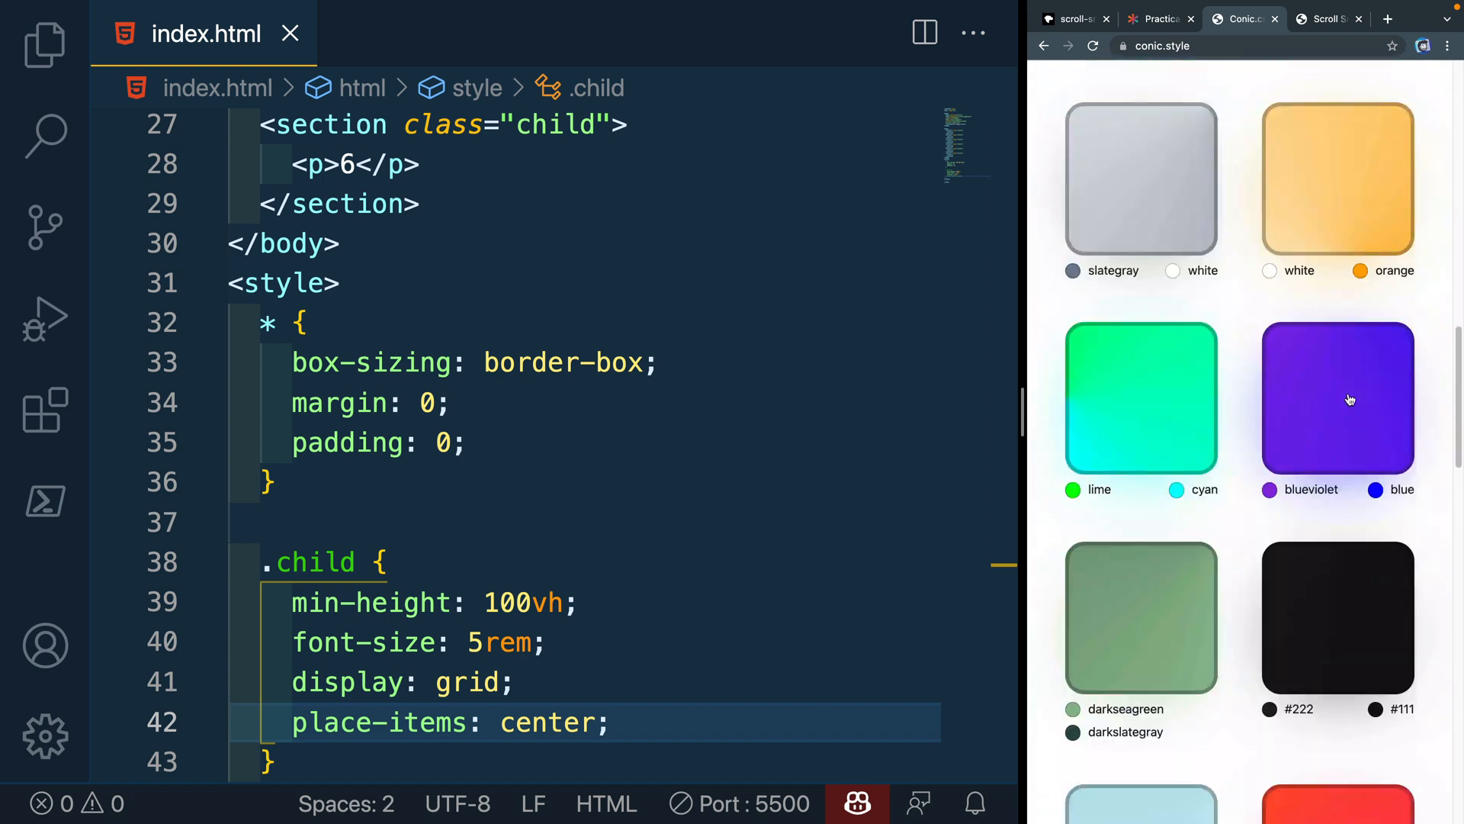
{"action": "left_click", "coordinate": [1337, 396]}
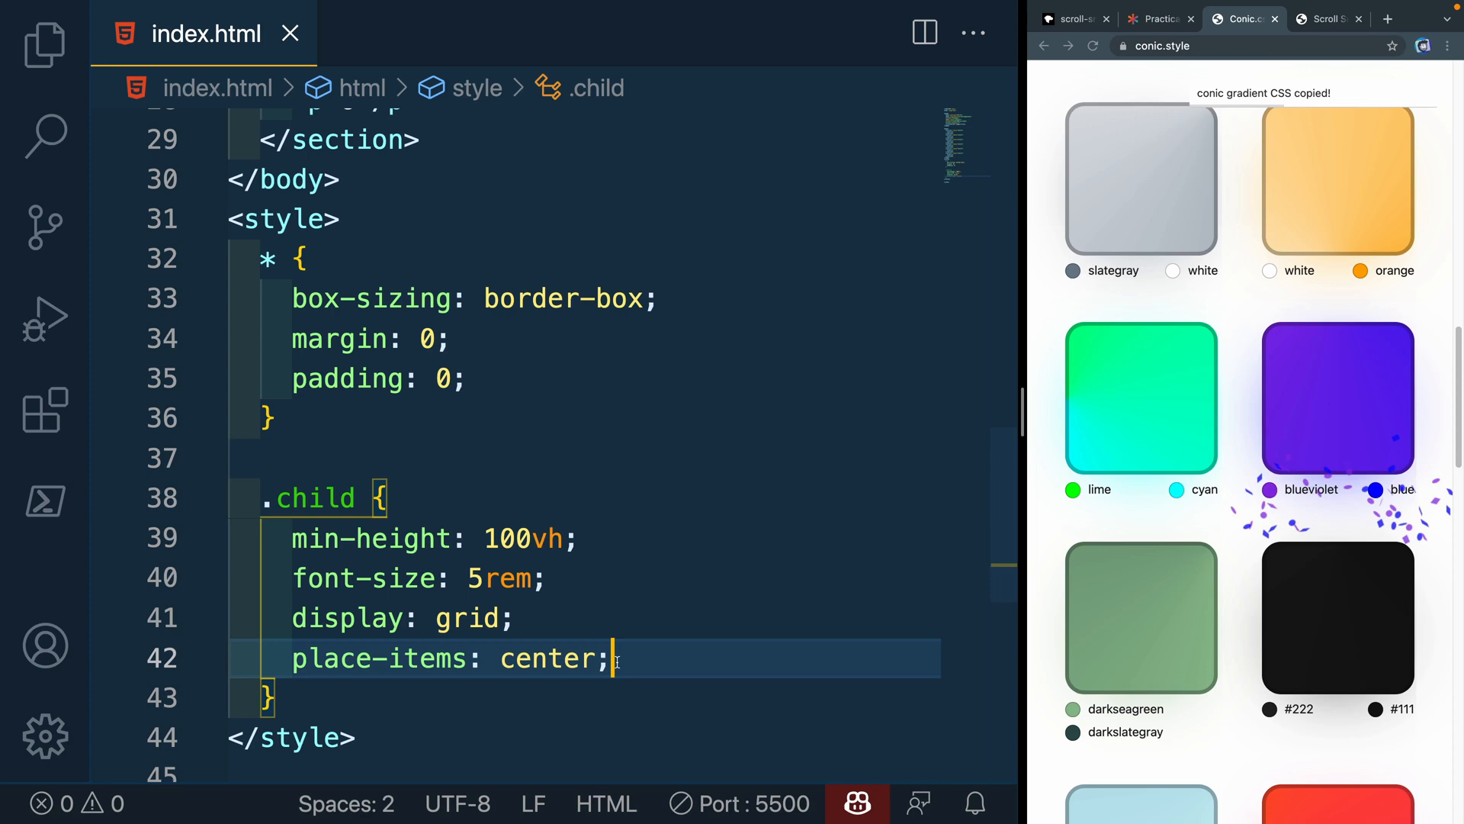
Set .child background to conic-gradient(from -90deg at 50% -25%, blue, blueviolet) and check the preview
{"action": "type", "text": "bo"}
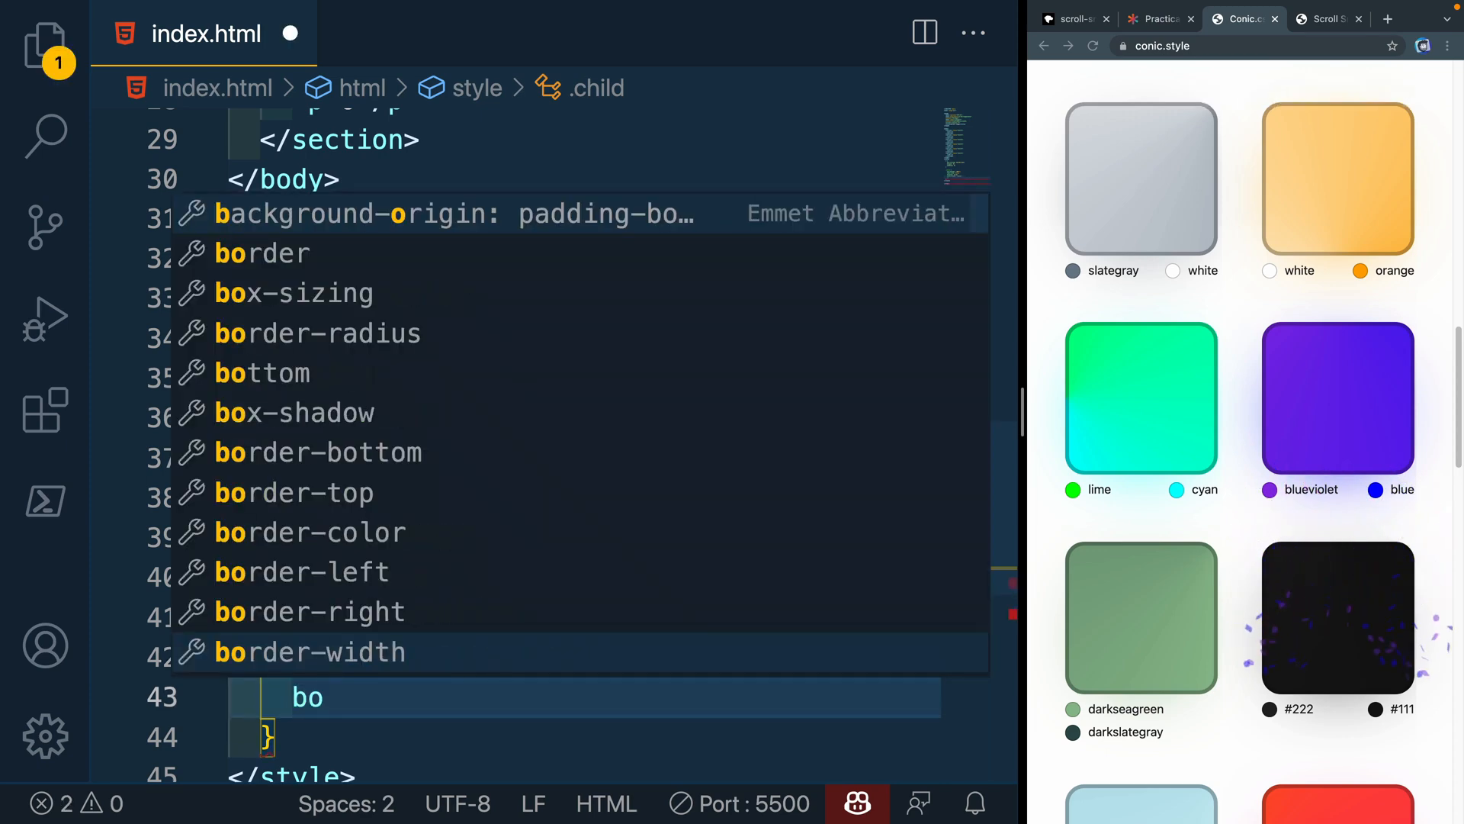
{"action": "type", "text": "background:"}
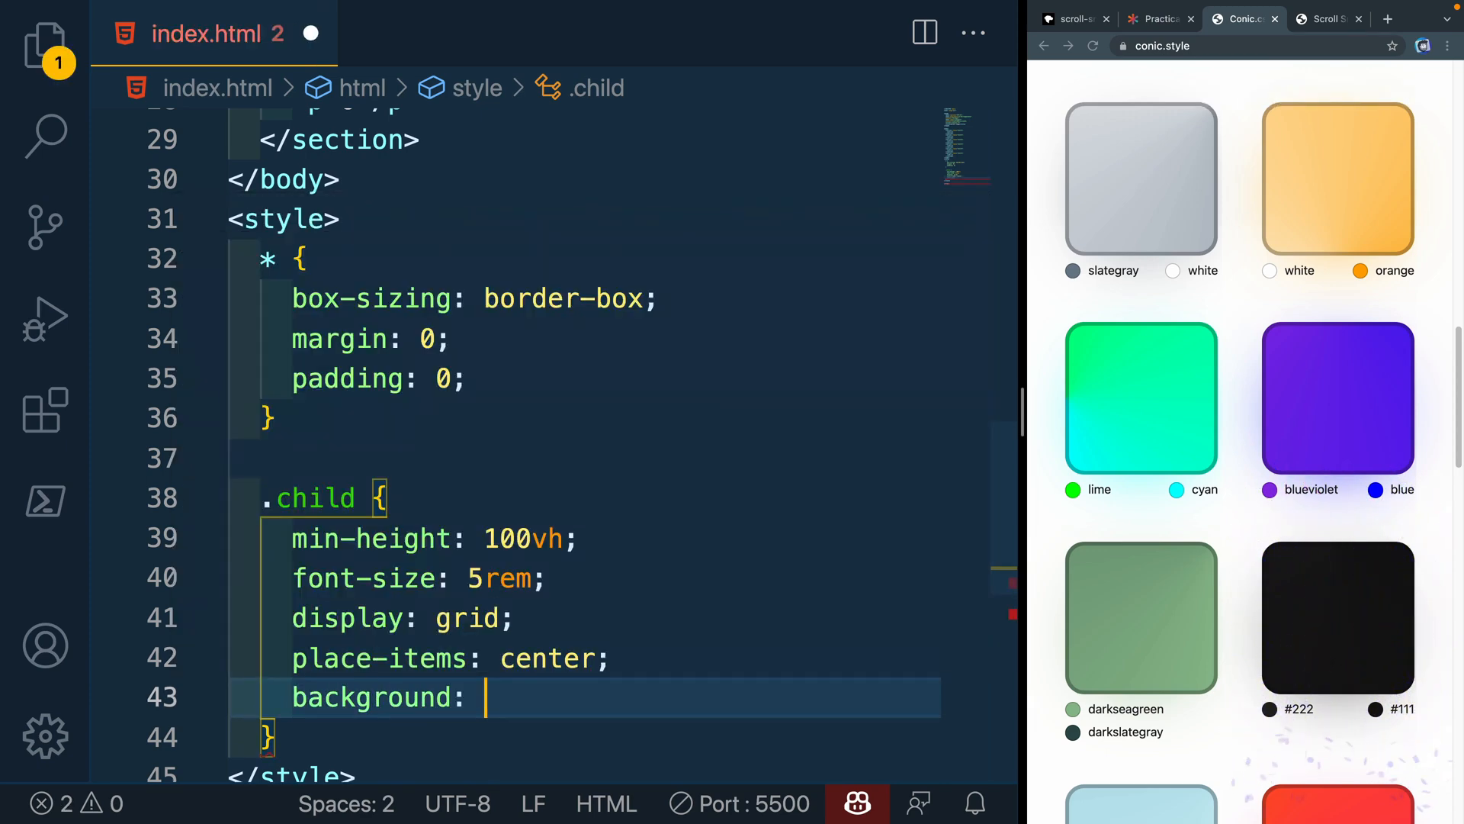
{"action": "type", "text": "conic-gradient(from -90deg at 50% -25%, blue, blueviolet);"}
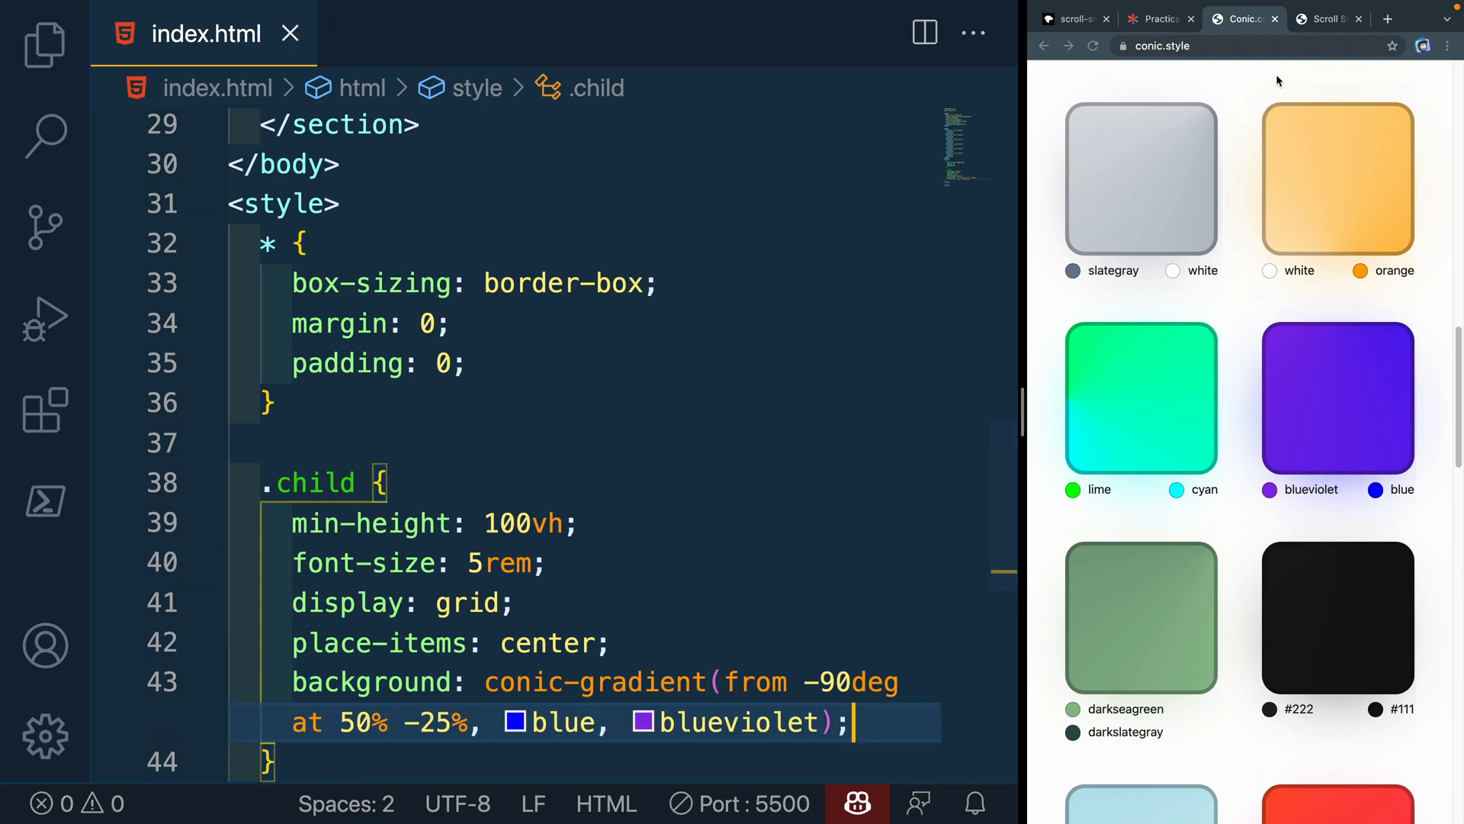
{"action": "left_click", "coordinate": [1324, 18]}
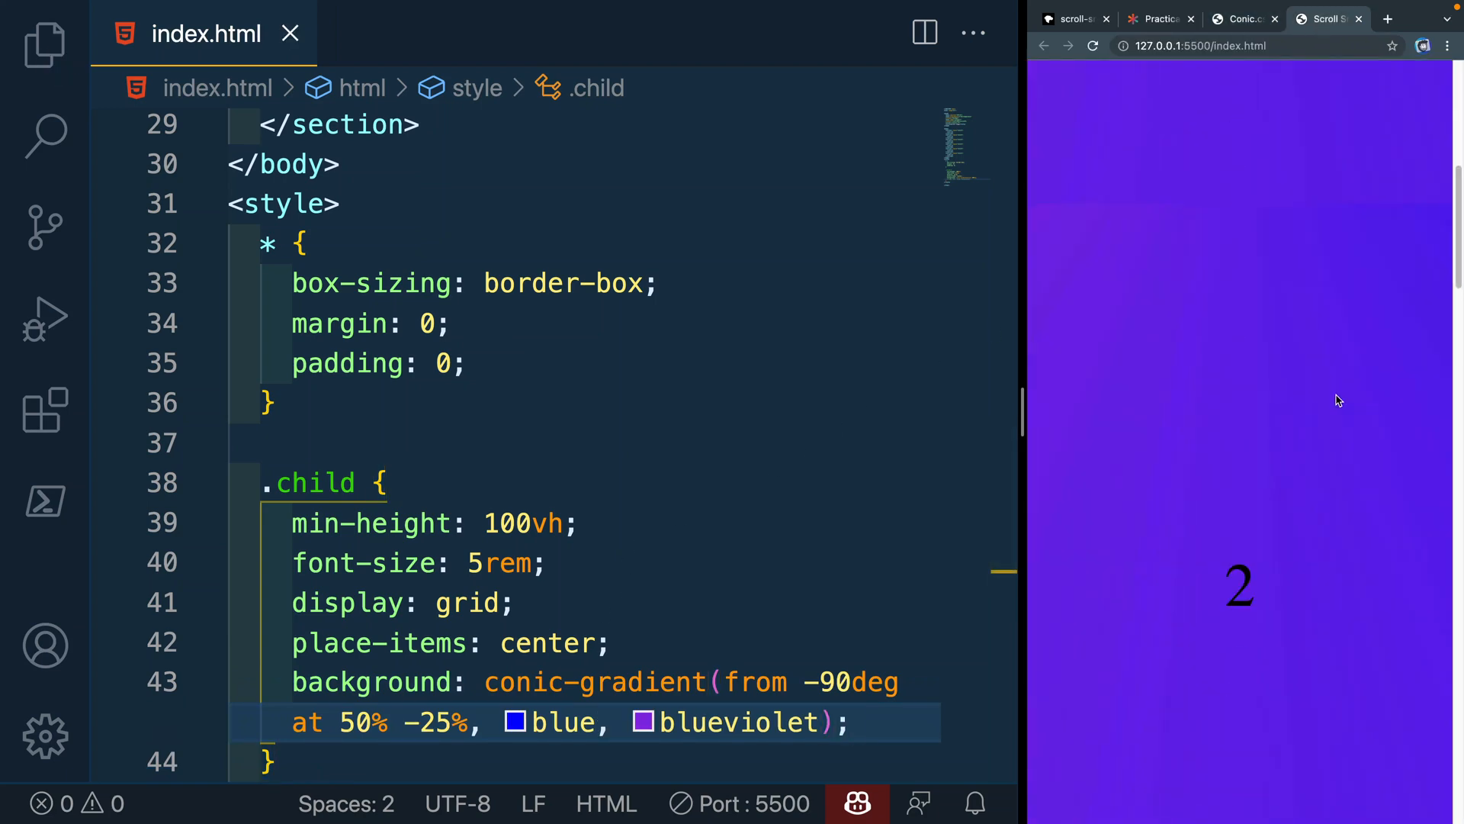
{"action": "scroll", "scroll_direction": "down", "scroll_amount": 3}
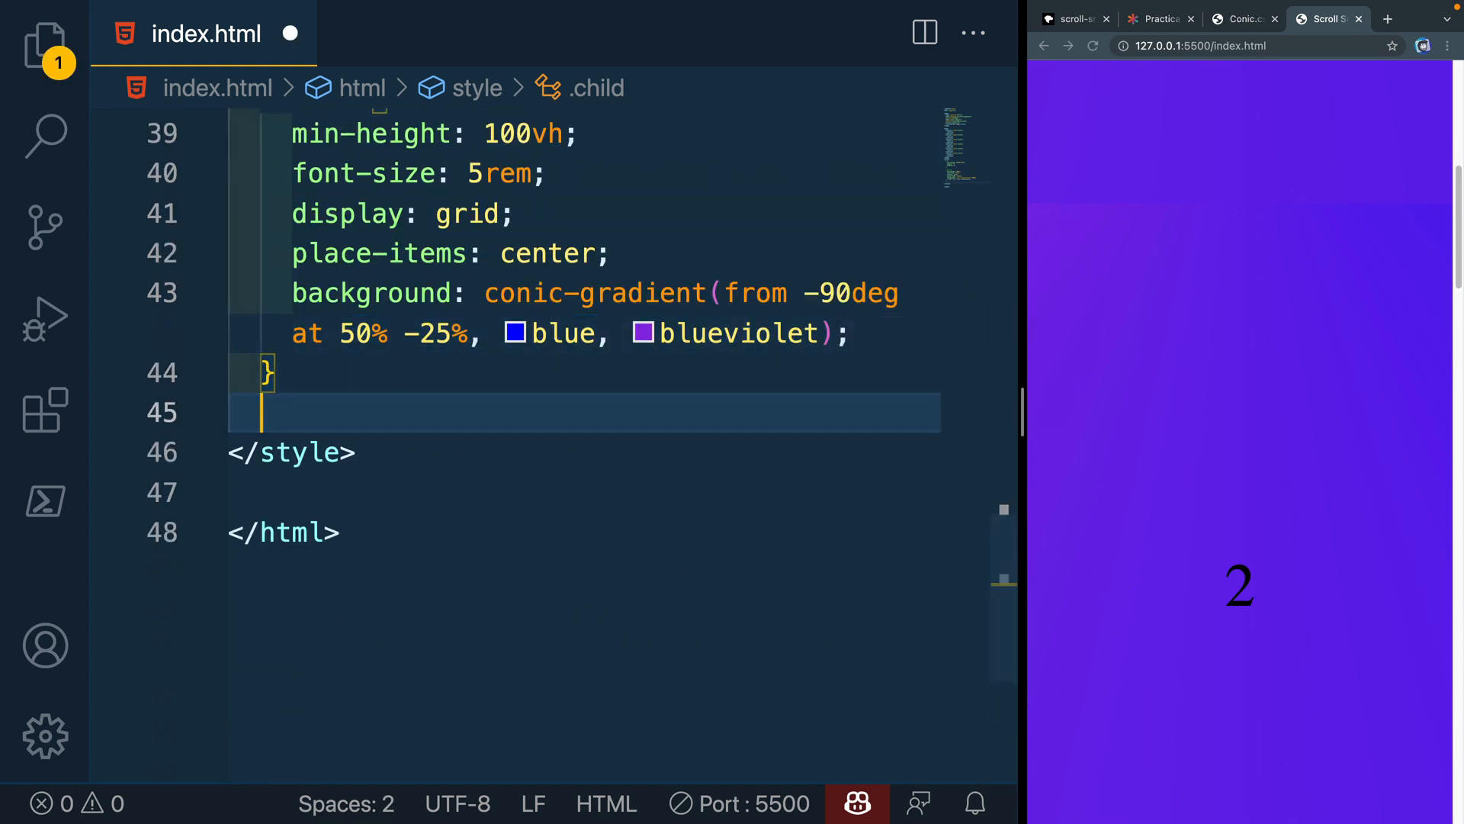
Create a .child:nth-of-type(2n) rule to hold the gradient for even sections only
{"action": "type", "text": ".chil"}
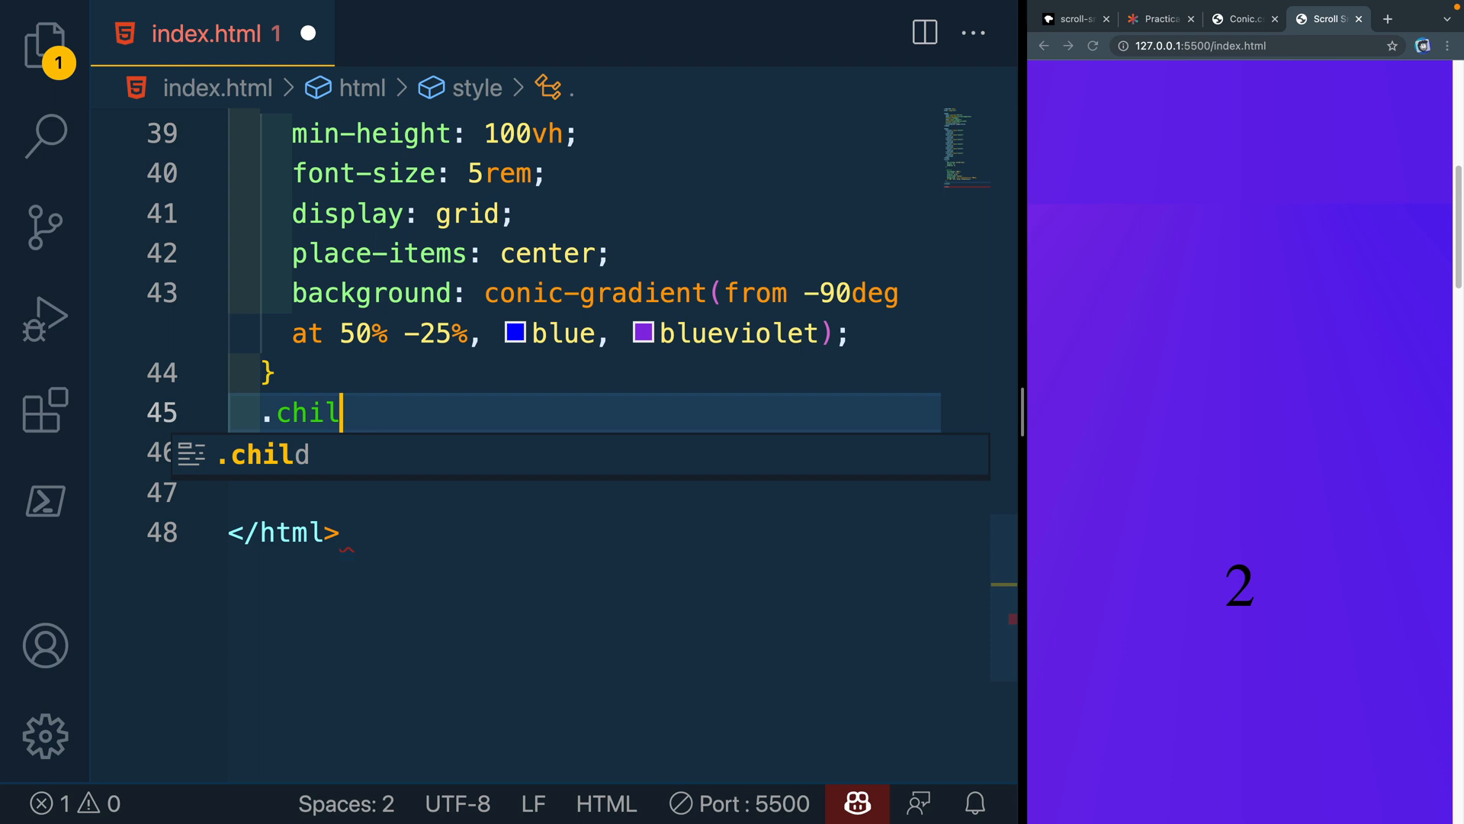
{"action": "type", "text": "d:nth"}
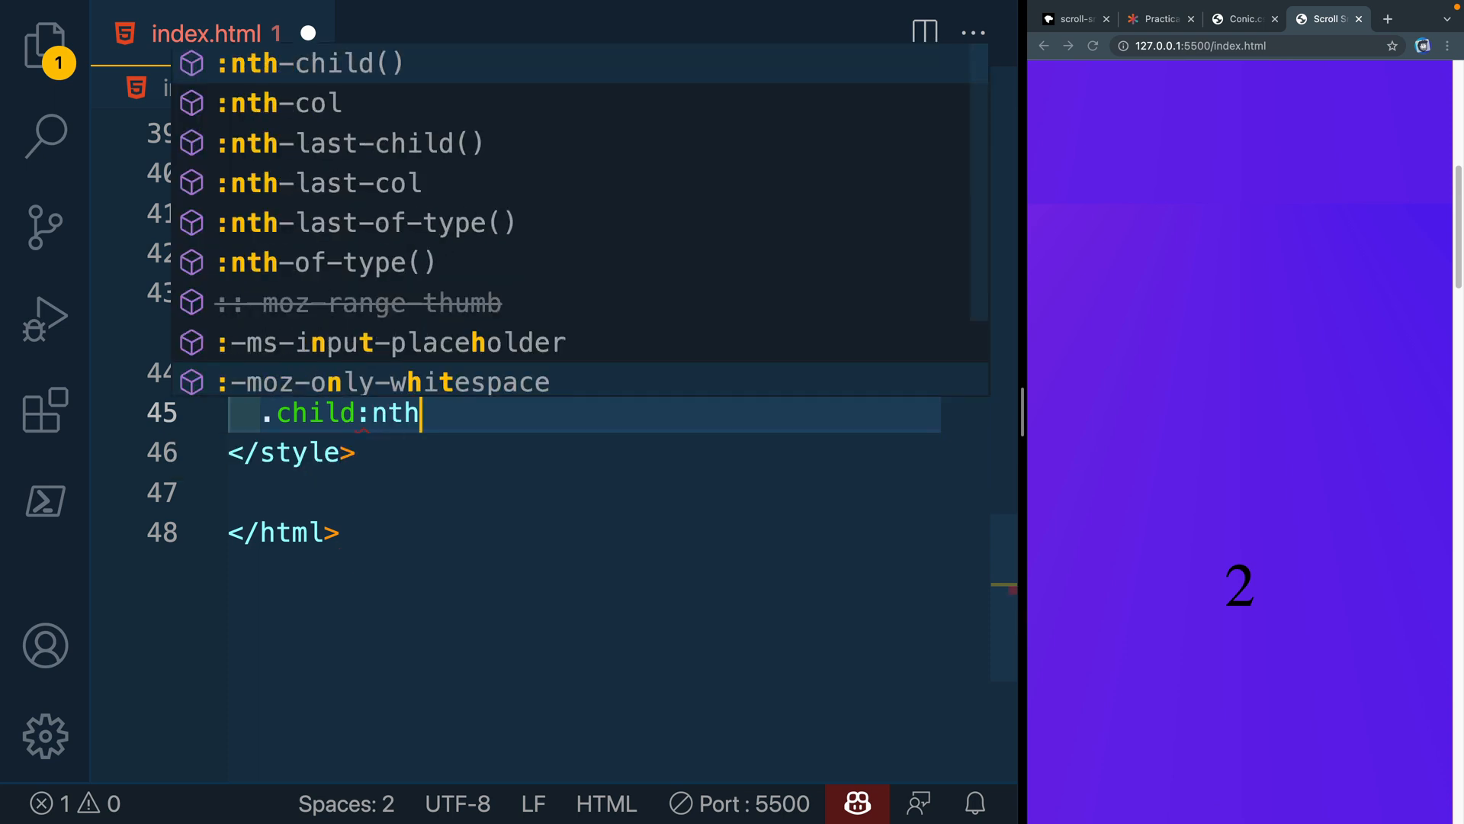
{"action": "type", "text": "-of-type(2)"}
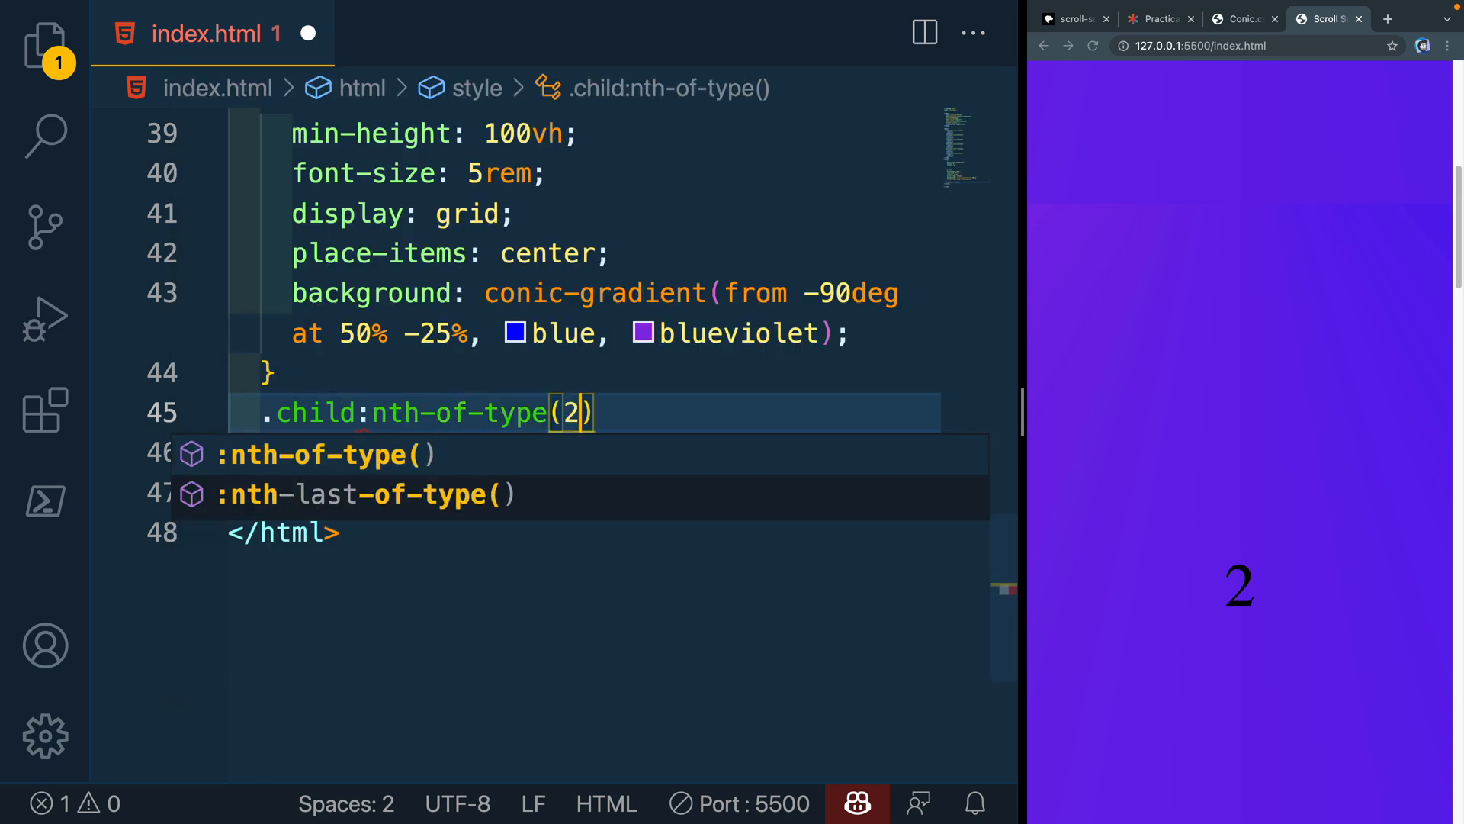
{"action": "type", "text": "n){"}
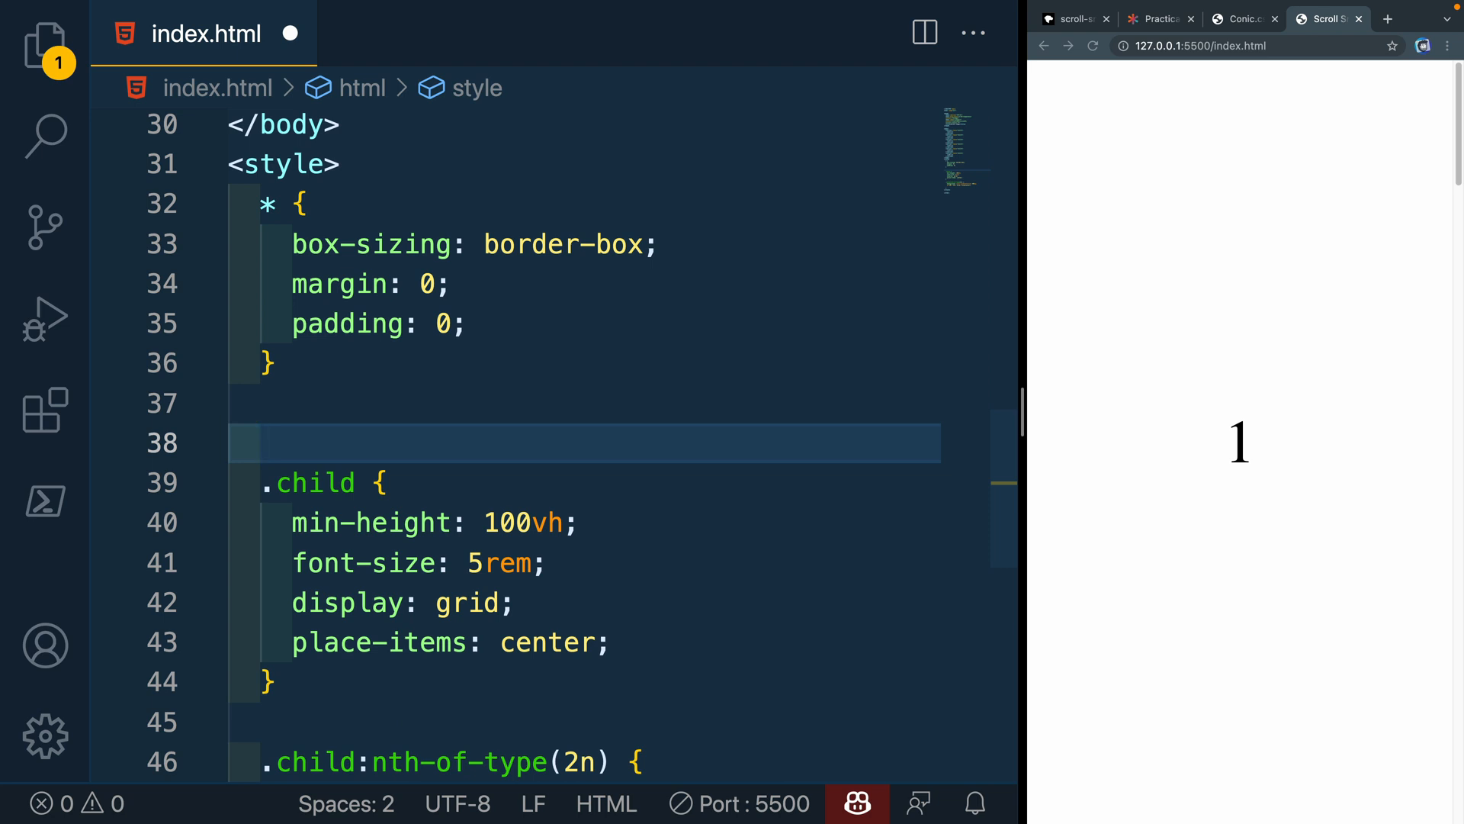
Write an html rule with scroll-snap-type: y mandatory above .child
{"action": "type", "text": "htom"}
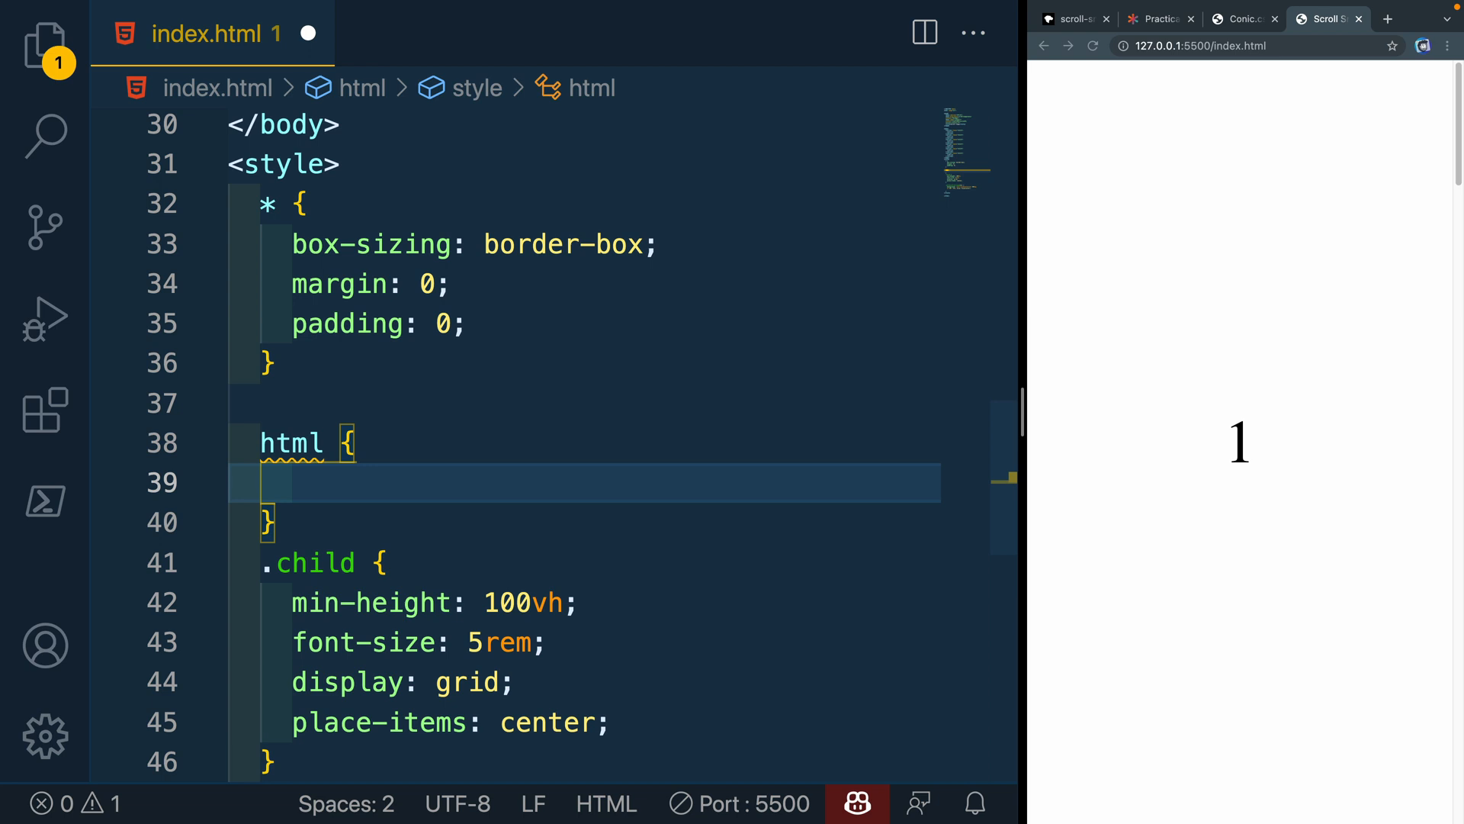
{"action": "type", "text": "sc"}
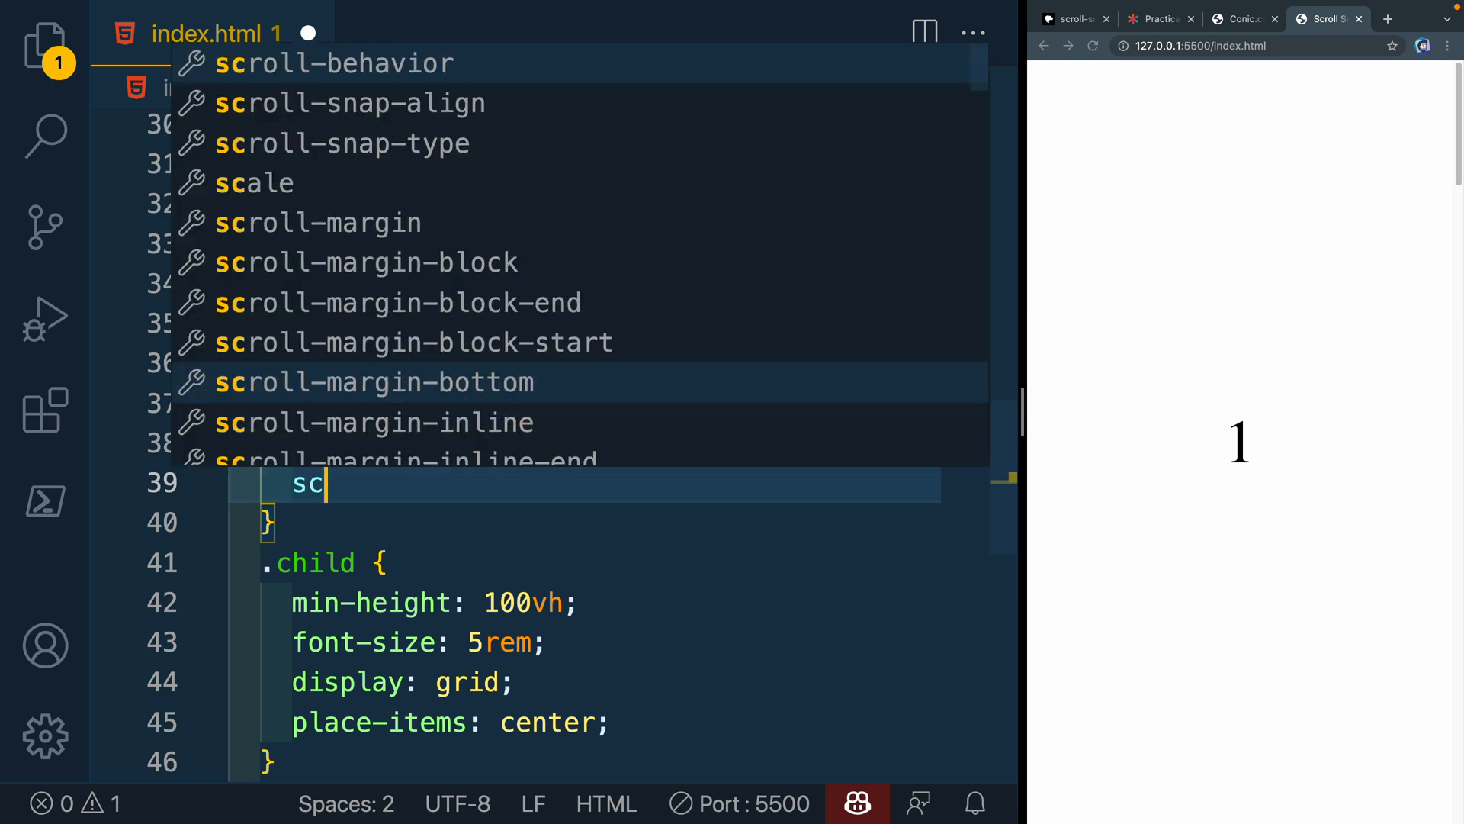
{"action": "type", "text": "roll-sn"}
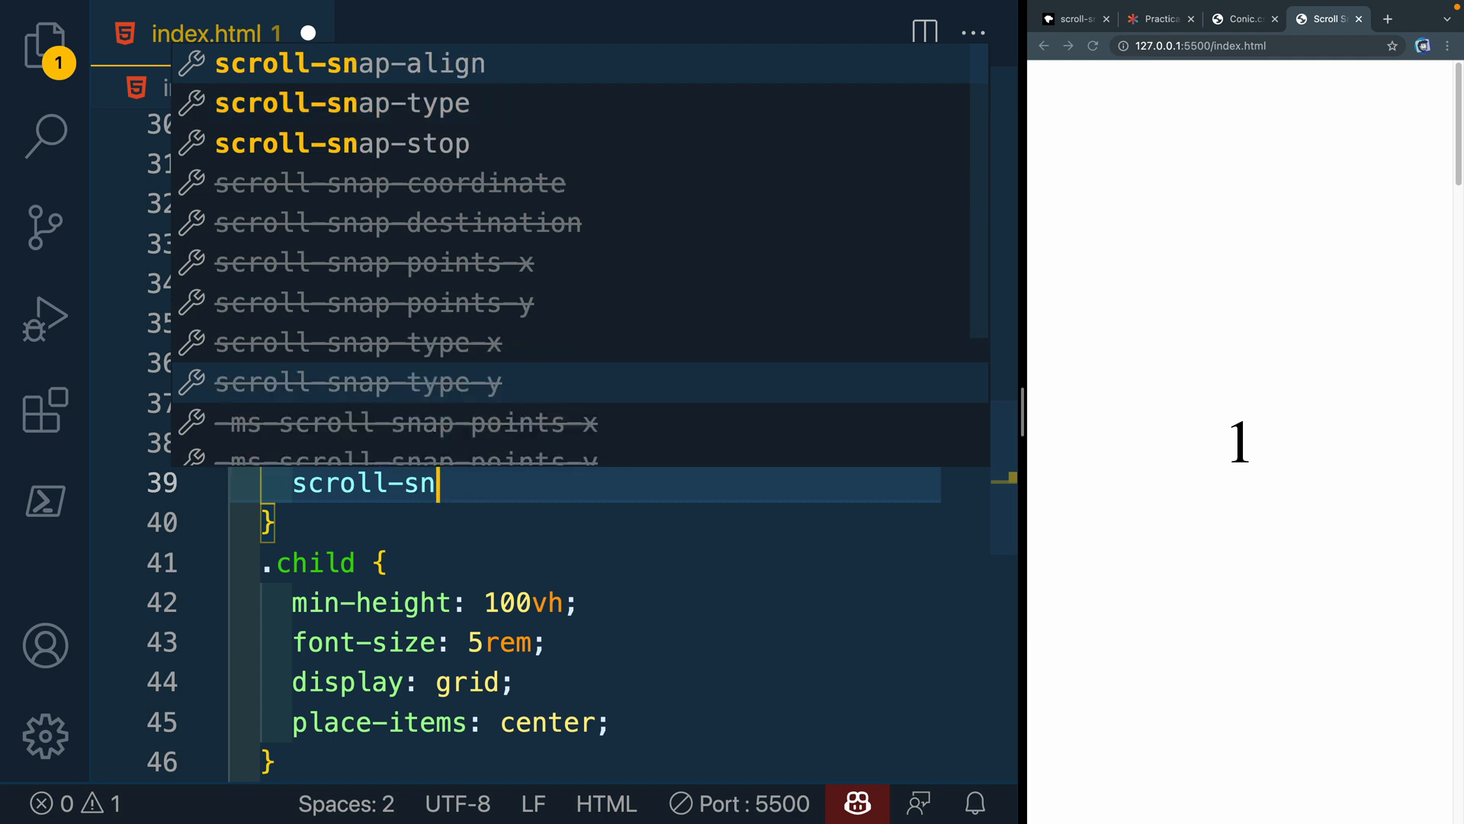
{"action": "type", "text": "ap-type: ;"}
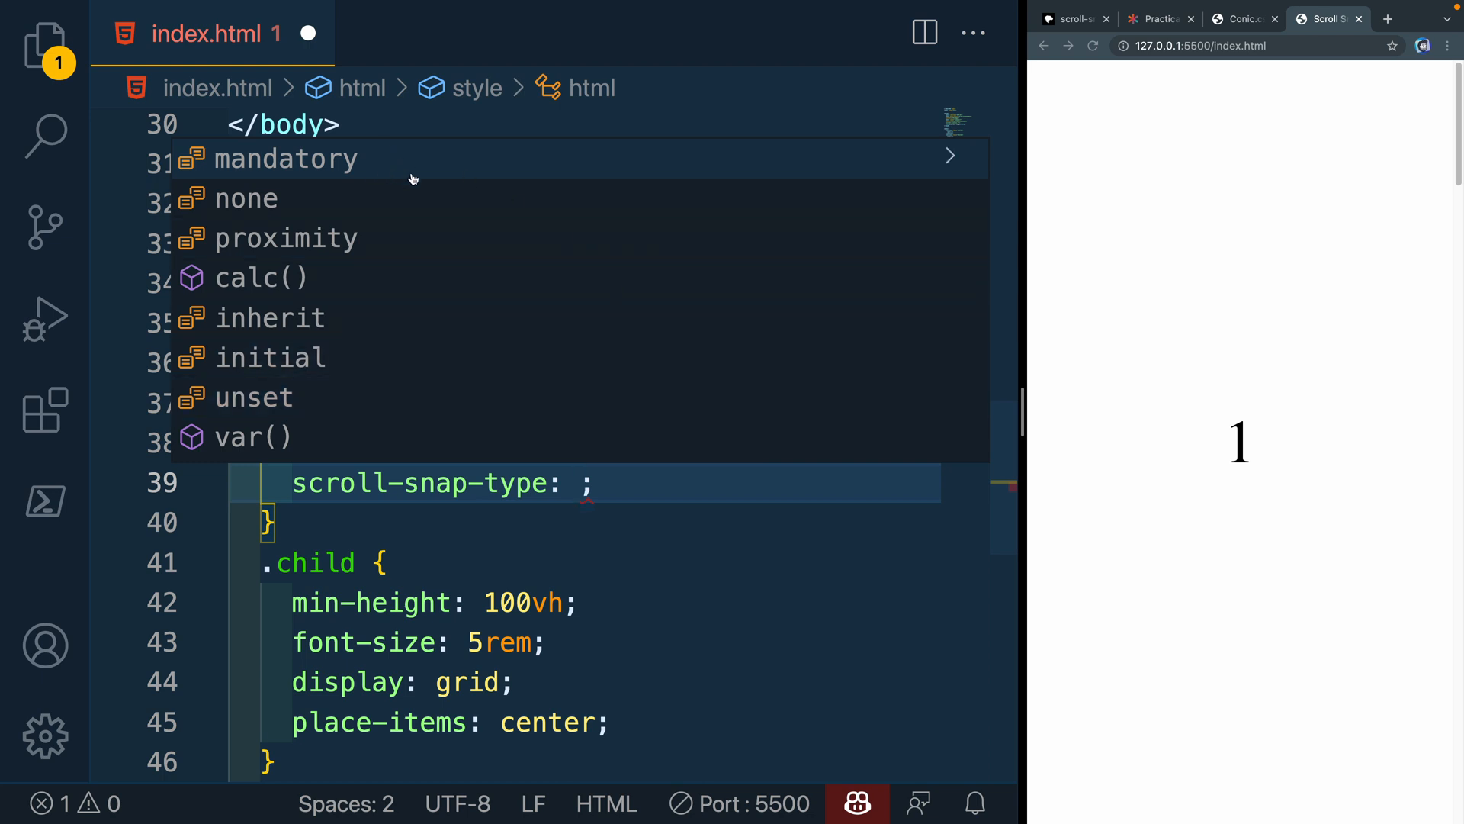
{"action": "mouse_move", "coordinate": [391, 238]}
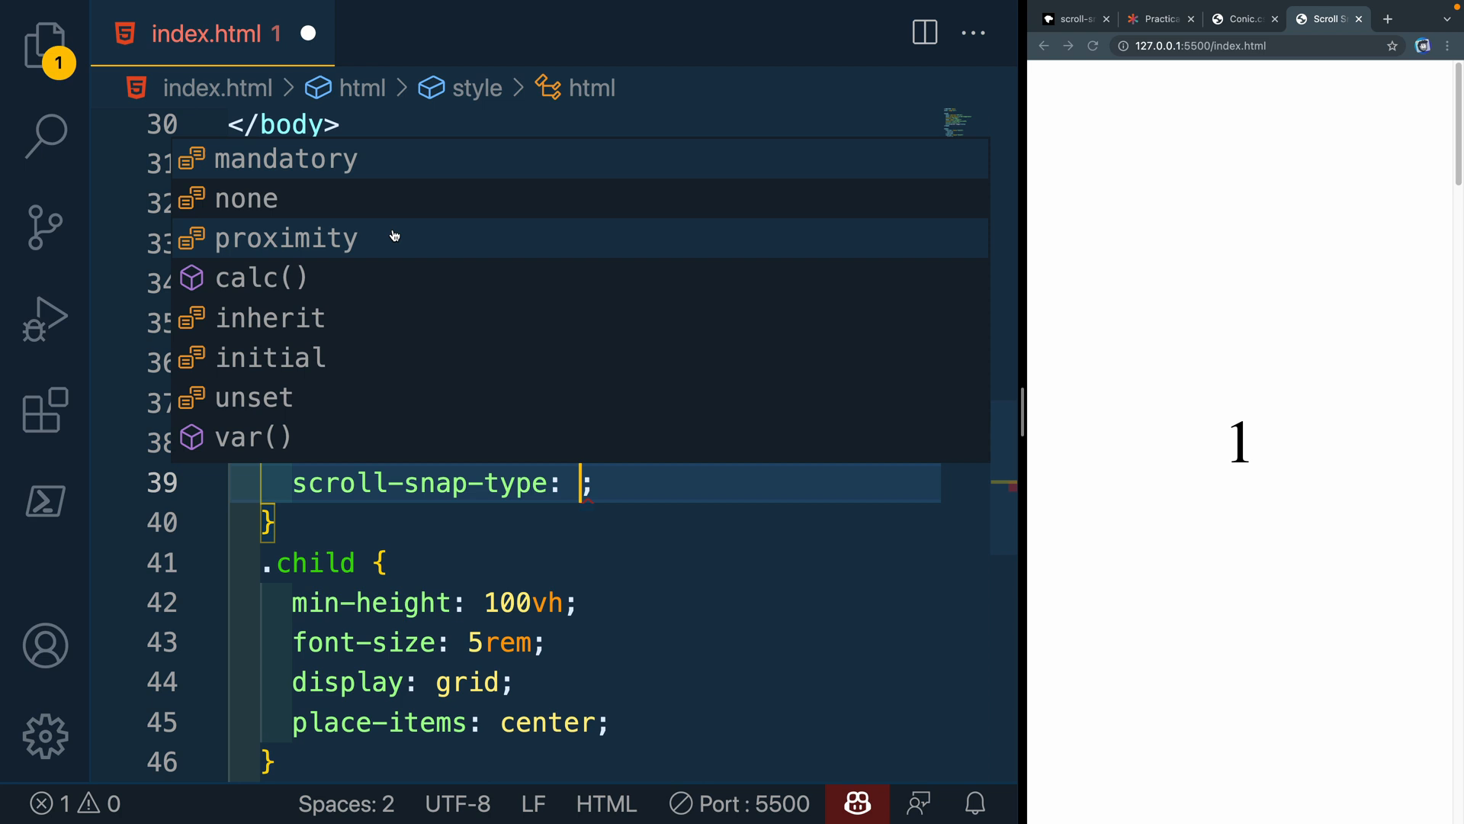
{"action": "type", "text": "y m"}
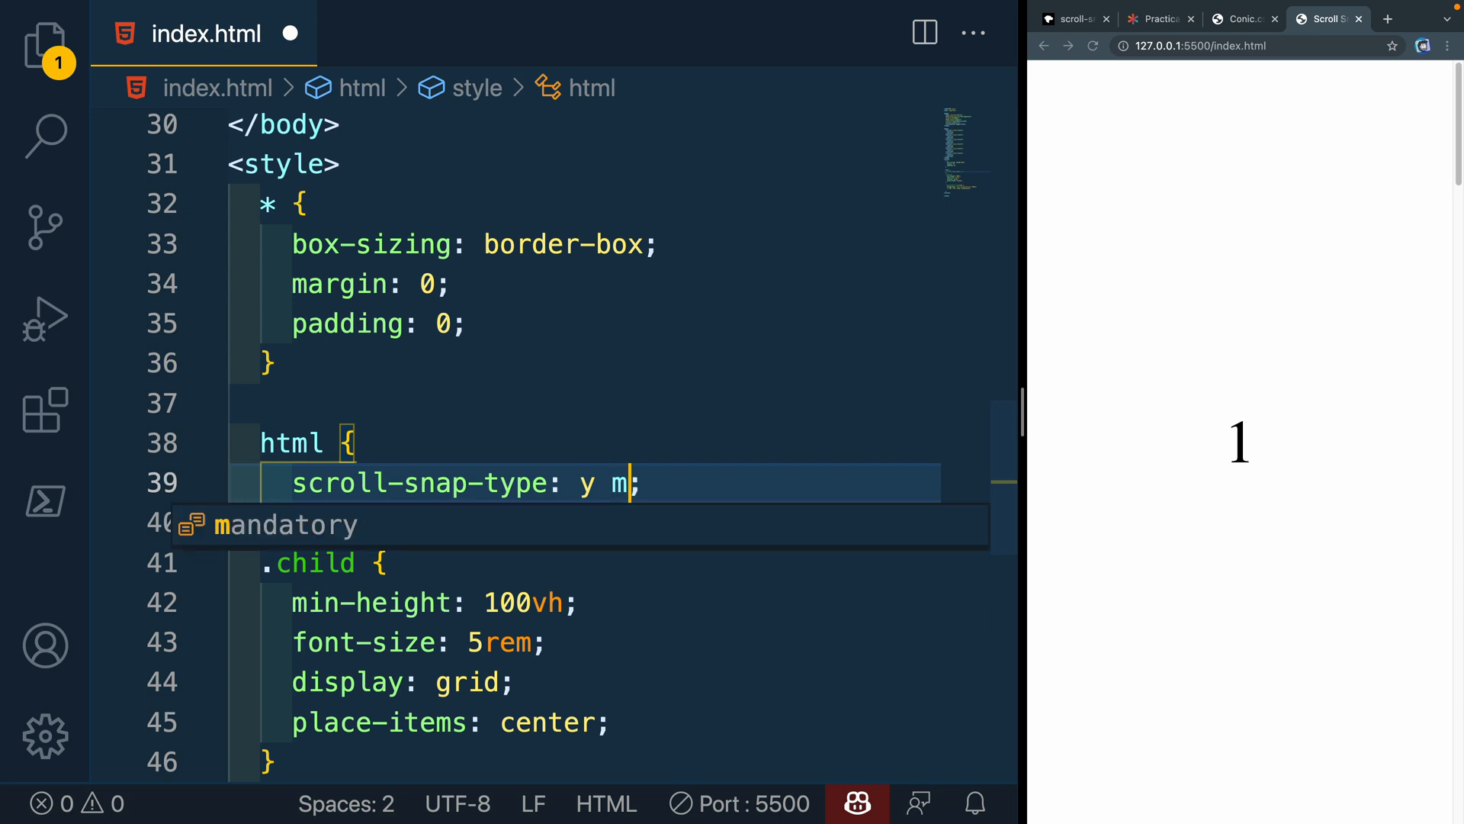
{"action": "key", "text": "Tab"}
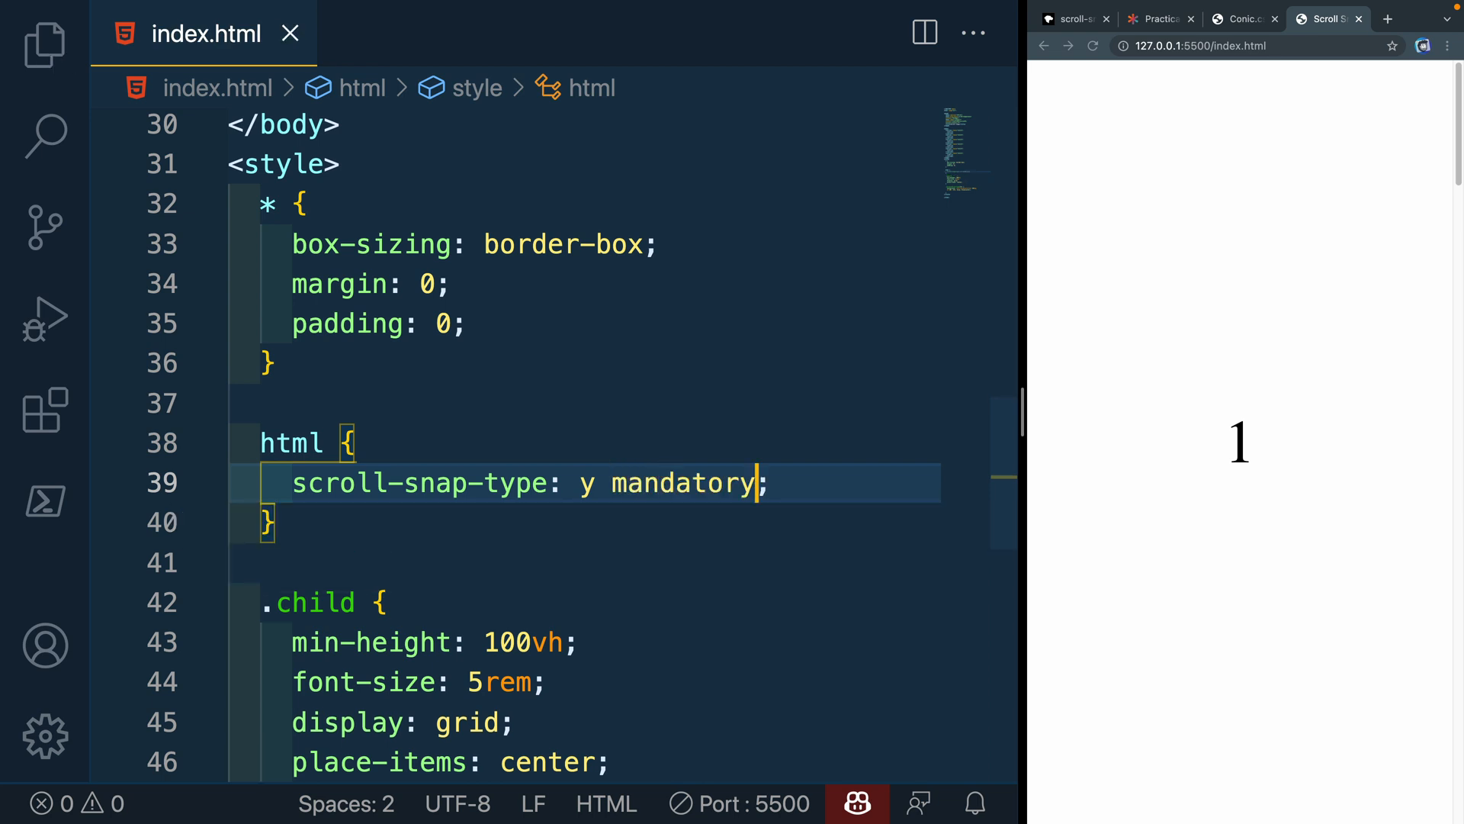
{"action": "scroll", "scroll_direction": "down", "scroll_amount": 3}
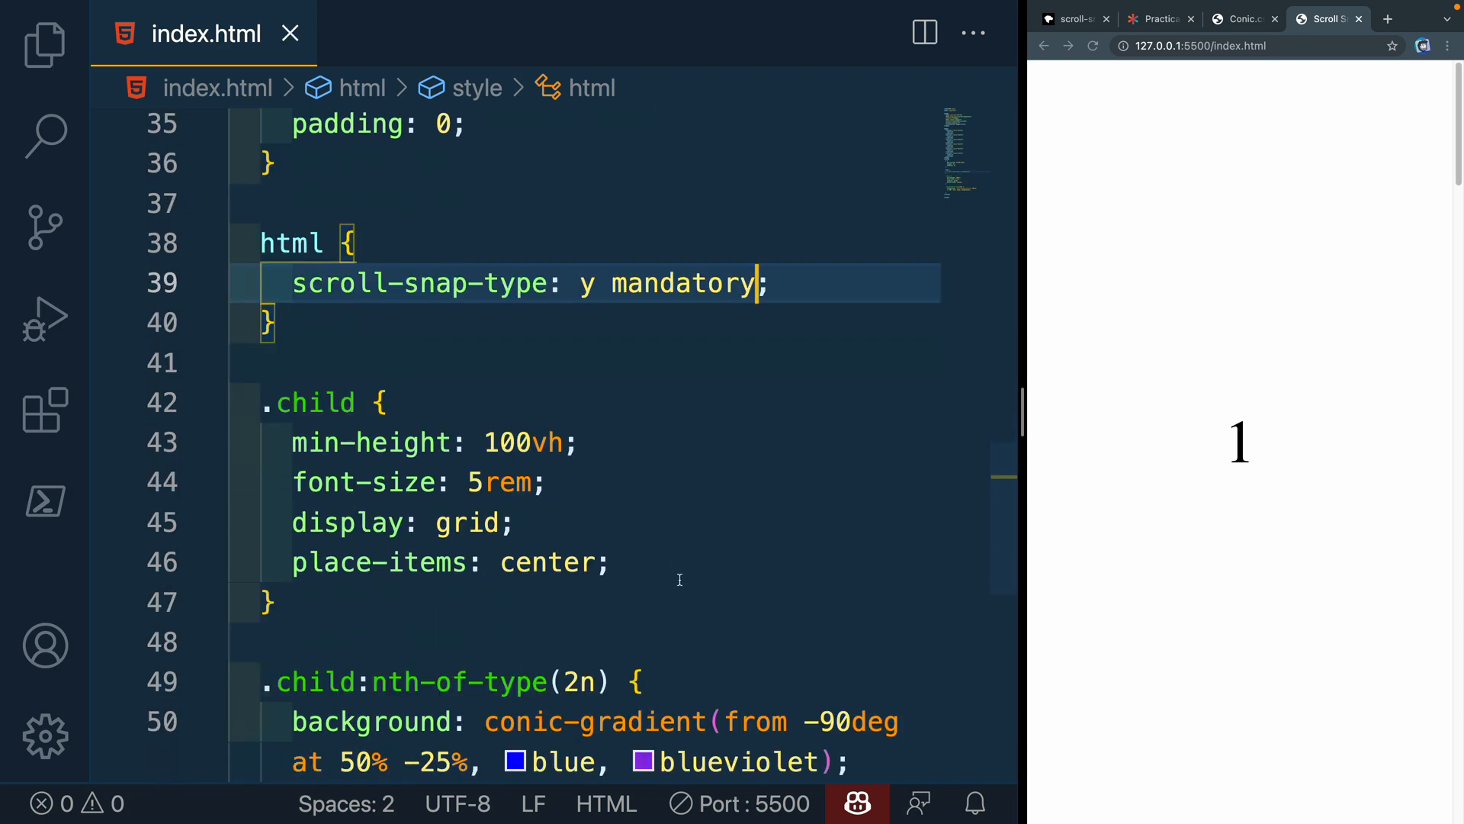
{"action": "key", "text": "Enter"}
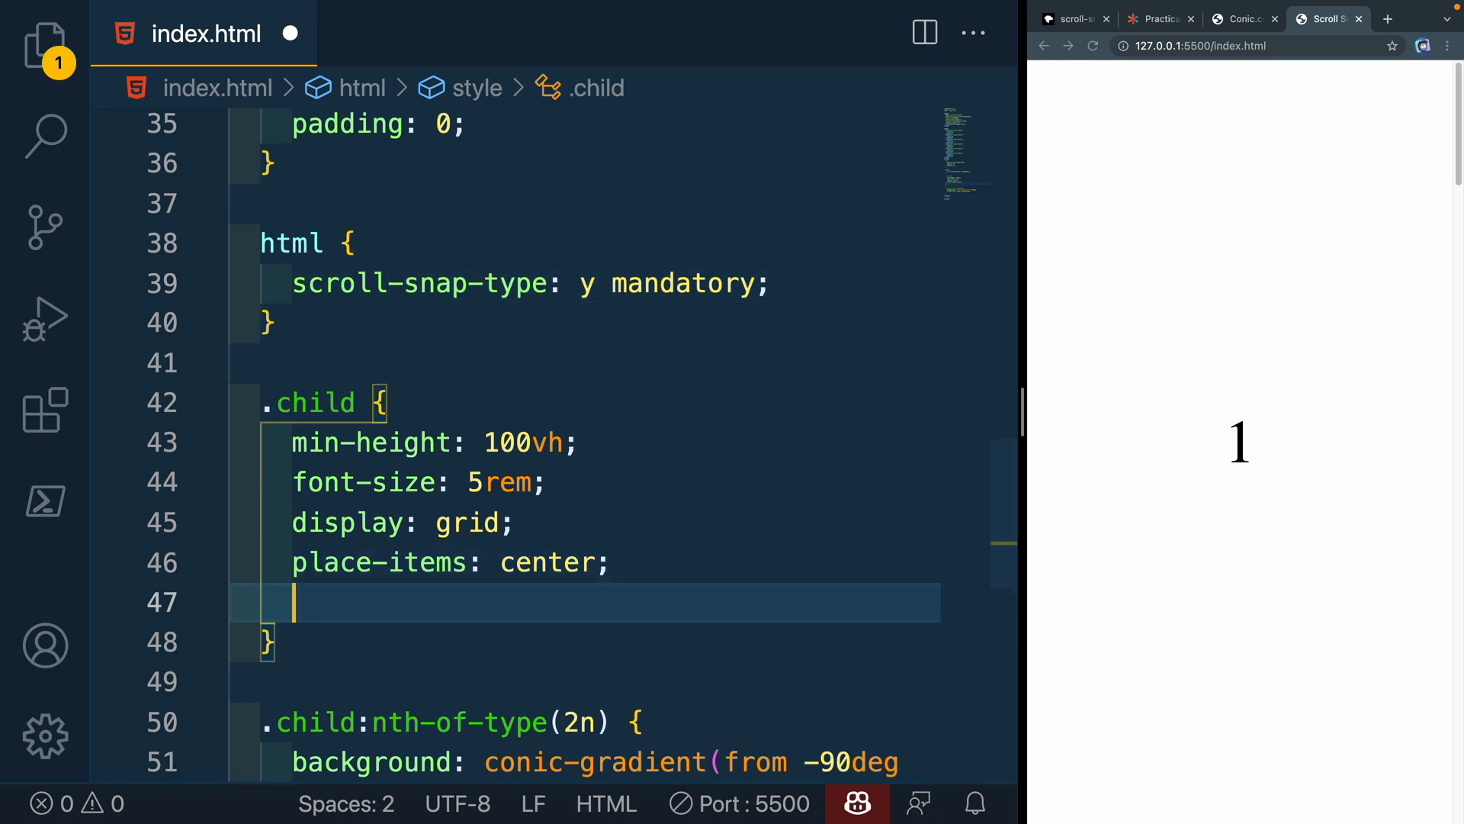
Add scroll-snap-align: start to .child and test snapping in the preview
{"action": "type", "text": "scroll-snap-align:"}
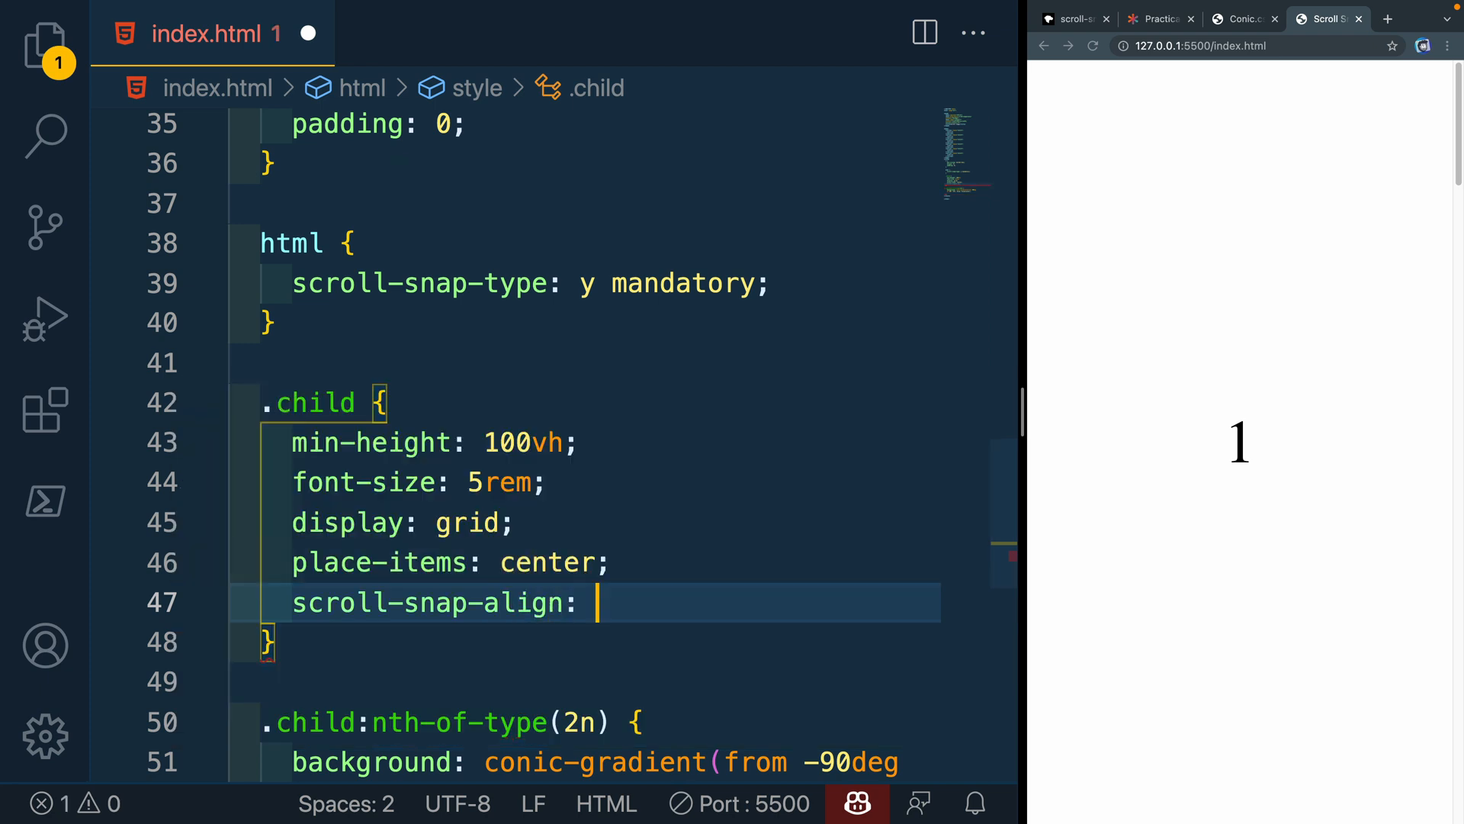
{"action": "type", "text": "start;"}
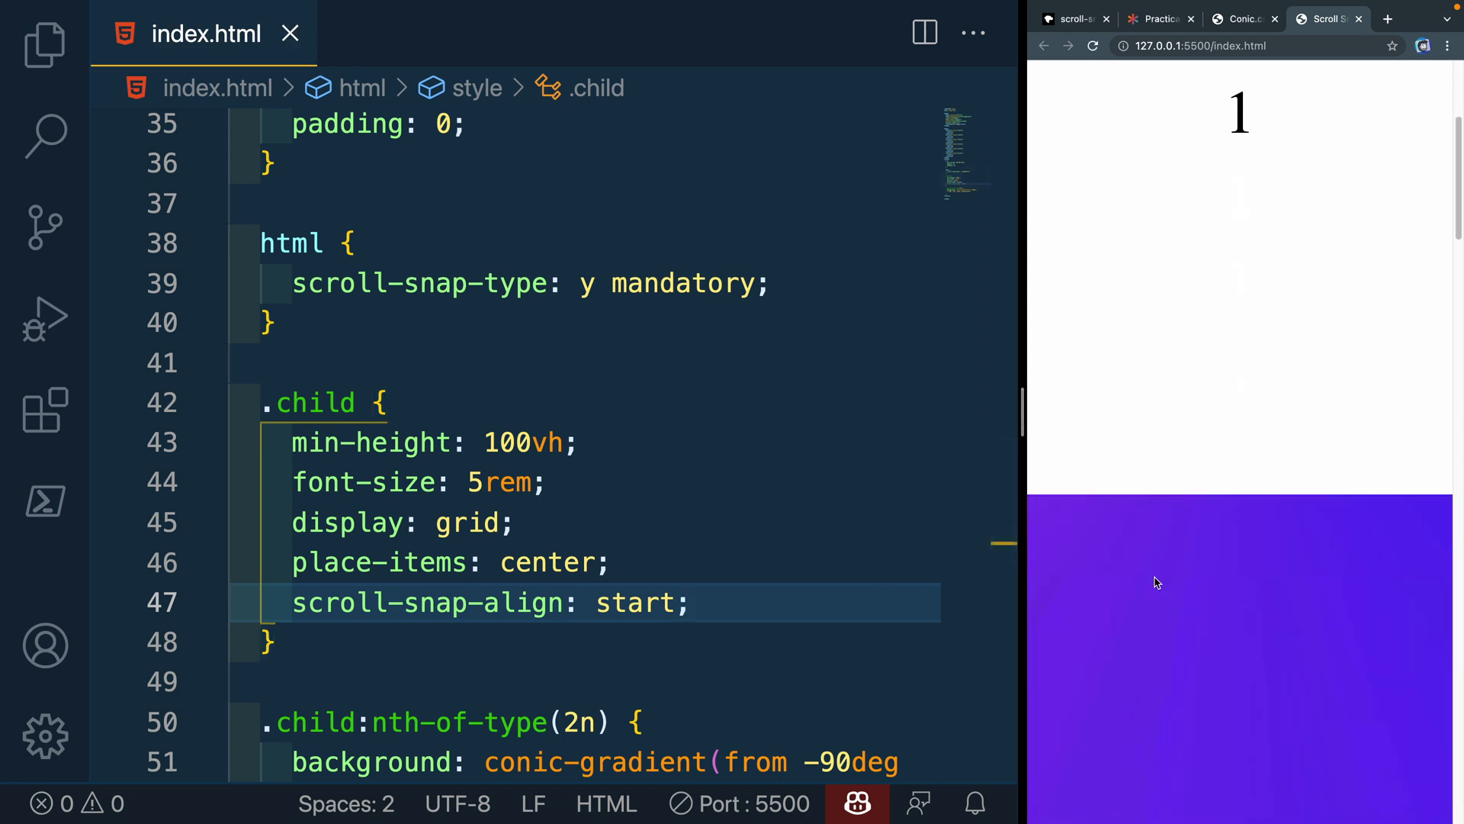
{"action": "scroll", "scroll_direction": "down", "scroll_amount": 3}
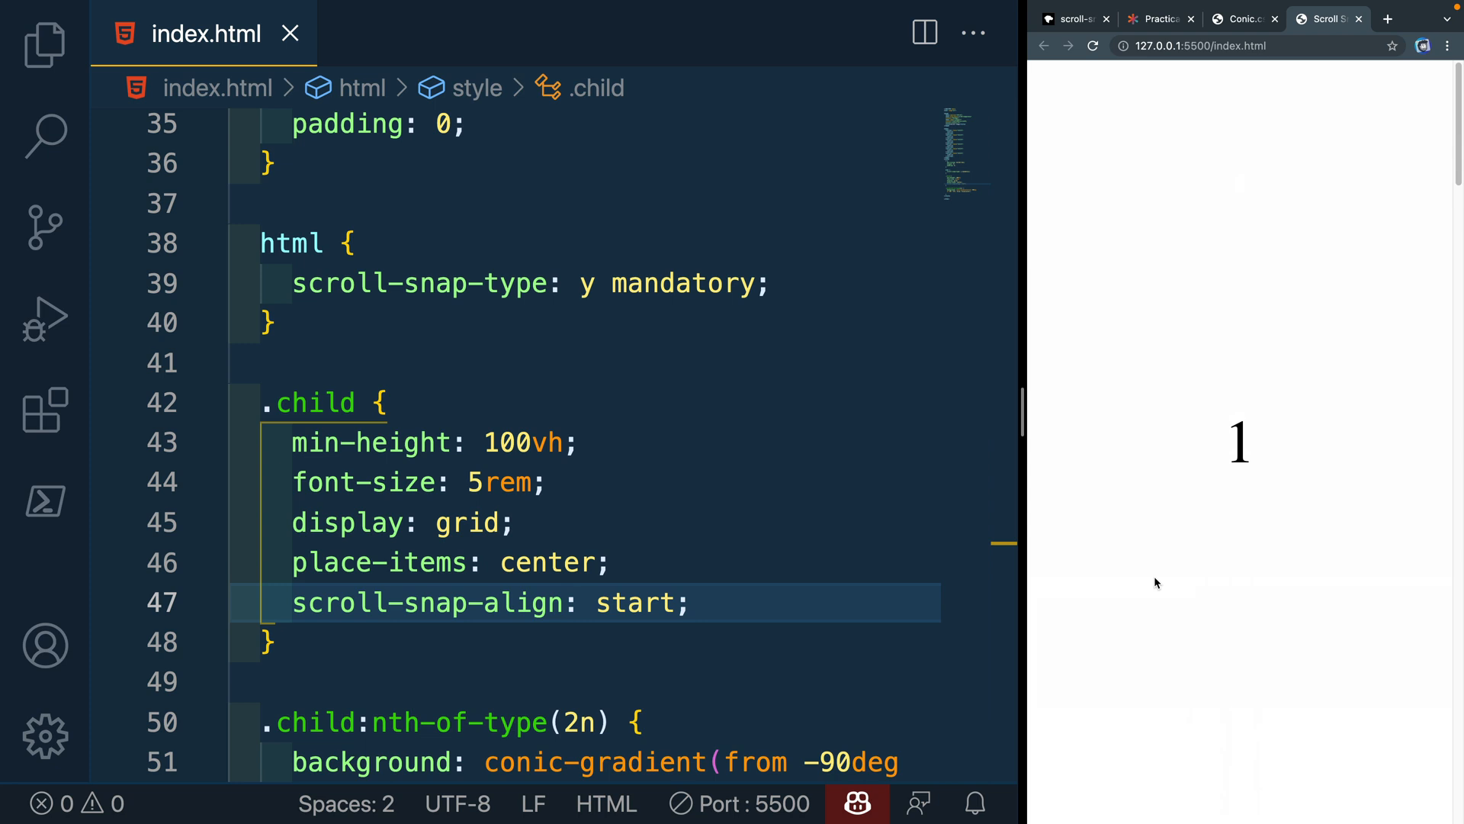
{"action": "scroll", "scroll_direction": "down", "scroll_amount": 3}
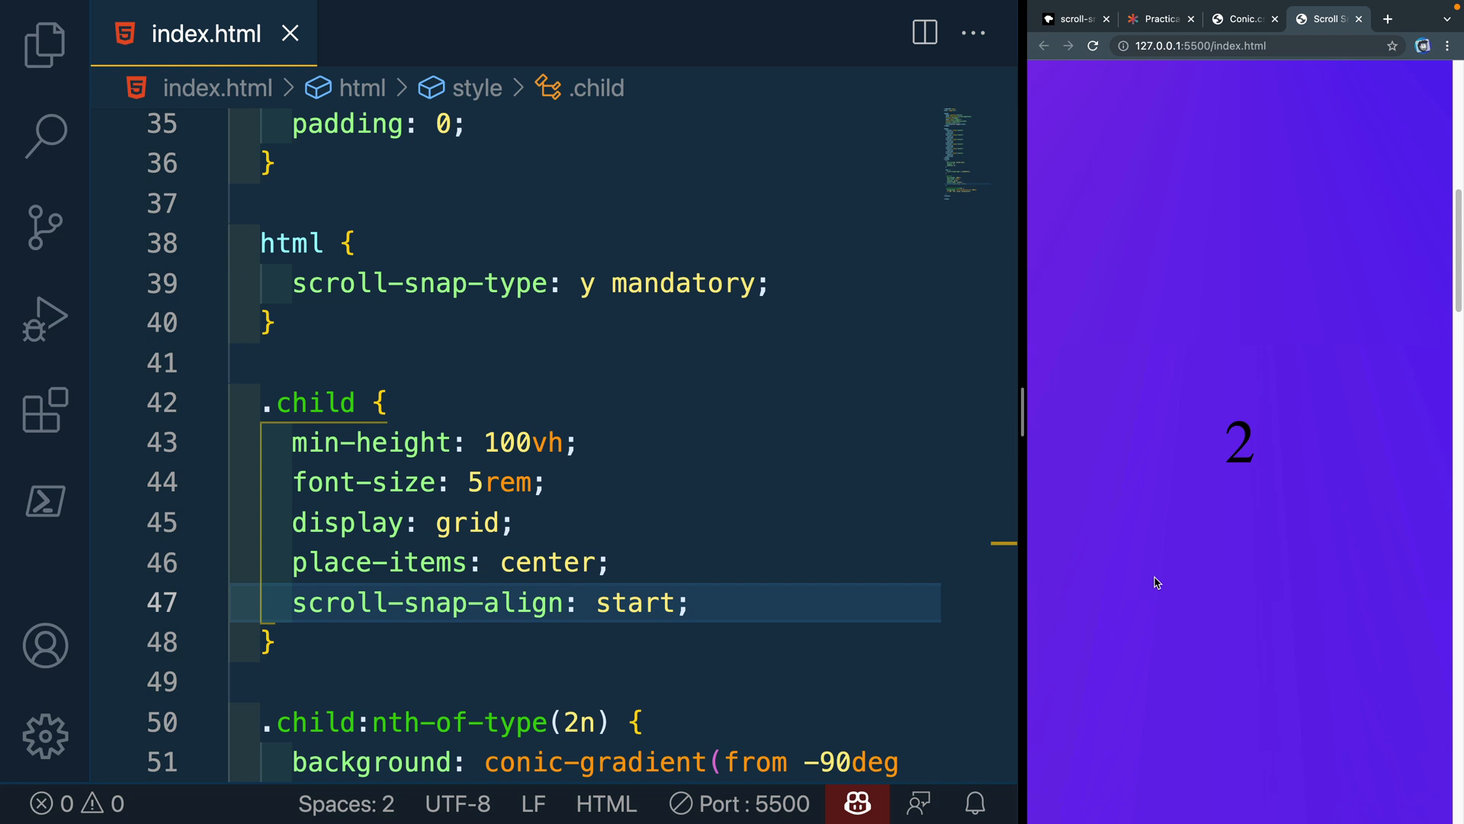
{"action": "mouse_move", "coordinate": [744, 343]}
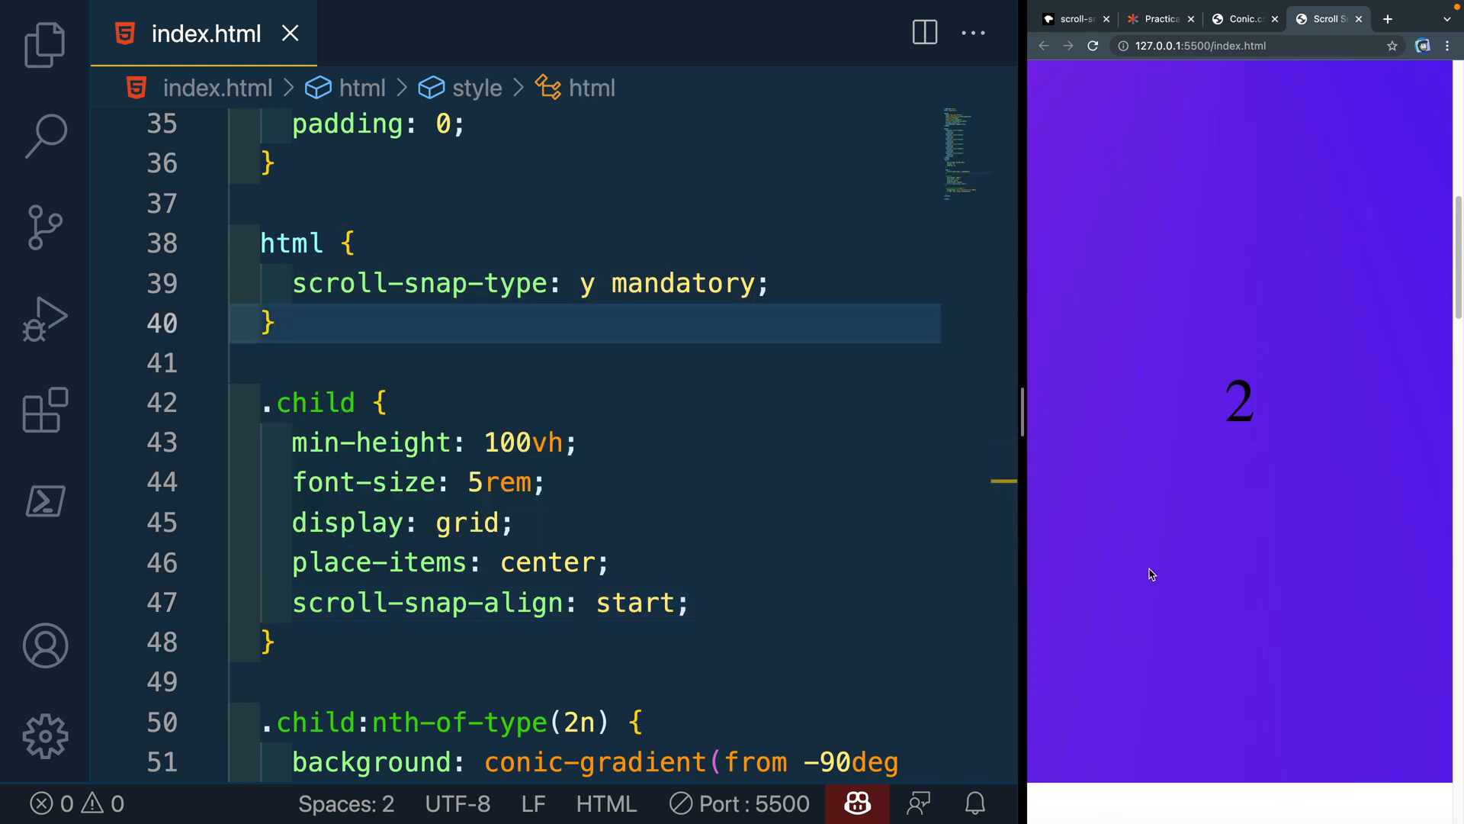
Replace mandatory with proximity in the html rule, test scrolling, and bring up DevTools
{"action": "double_click", "coordinate": [682, 284]}
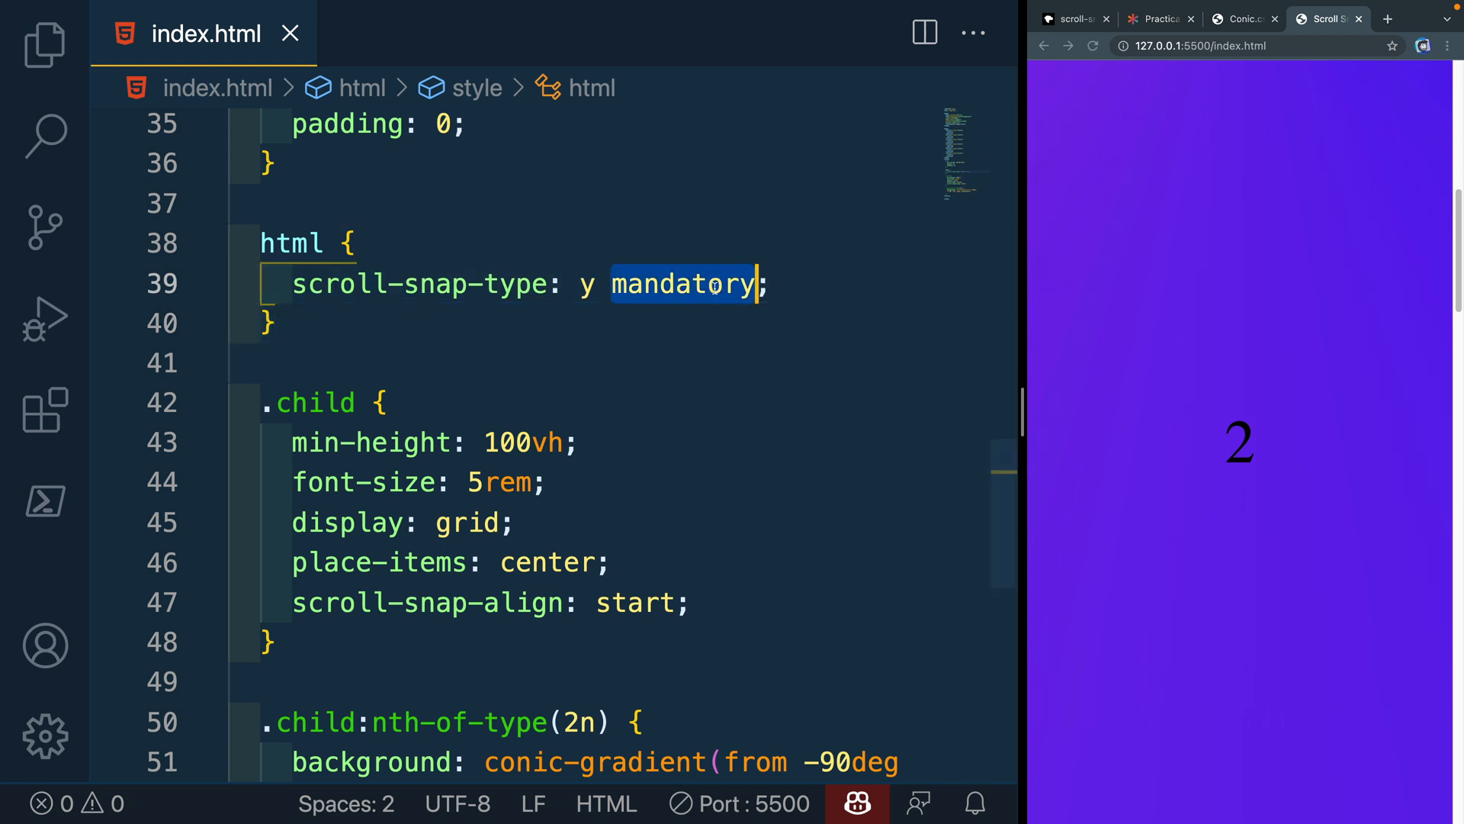
{"action": "type", "text": "proximity"}
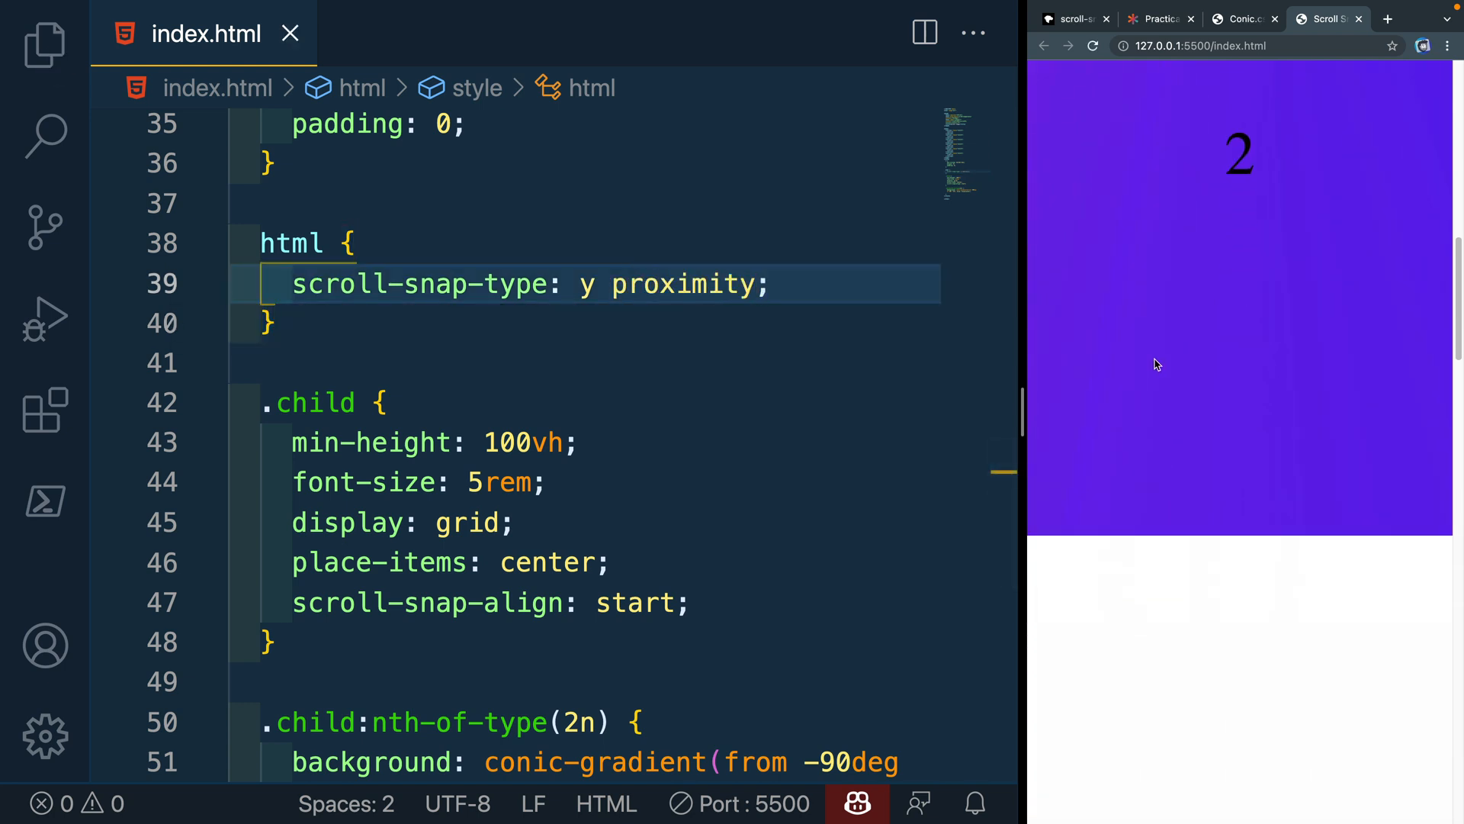
{"action": "scroll", "scroll_direction": "down", "scroll_amount": 3}
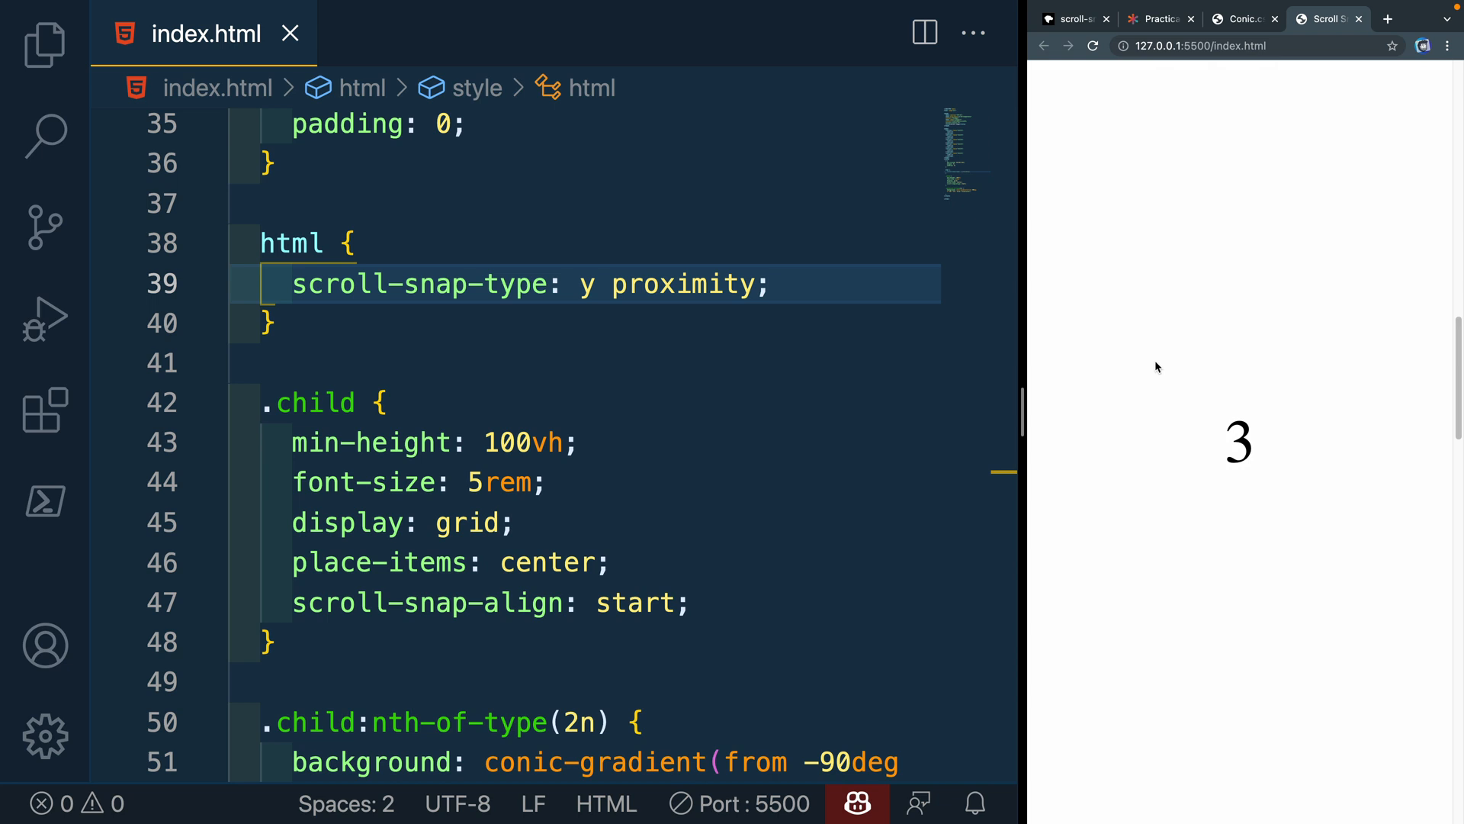
{"action": "key", "text": "F12"}
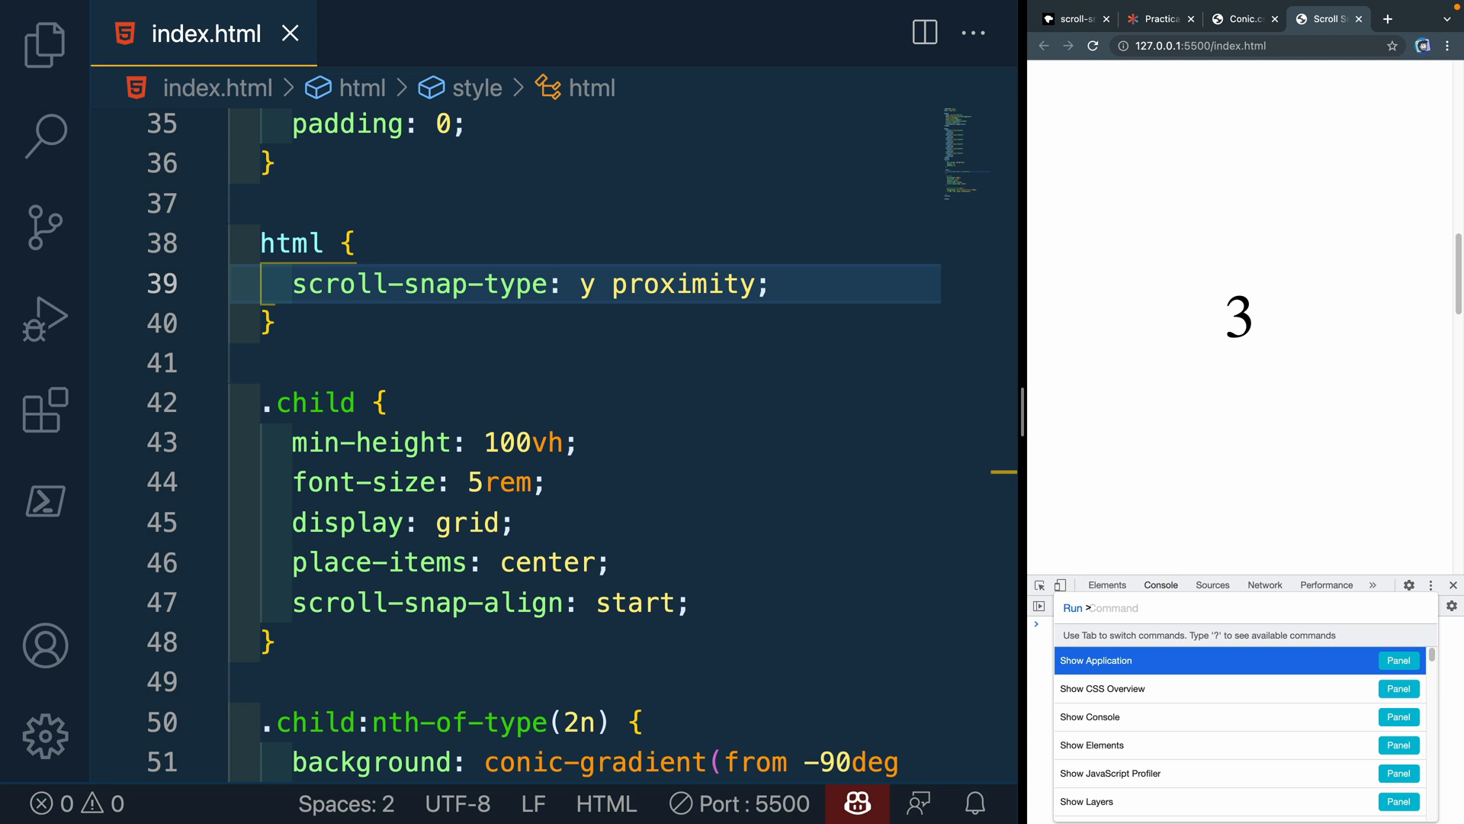
In the DevTools Rendering panel, emulate prefers-reduced-motion: reduce, then return to the editor
{"action": "type", "text": "ren"}
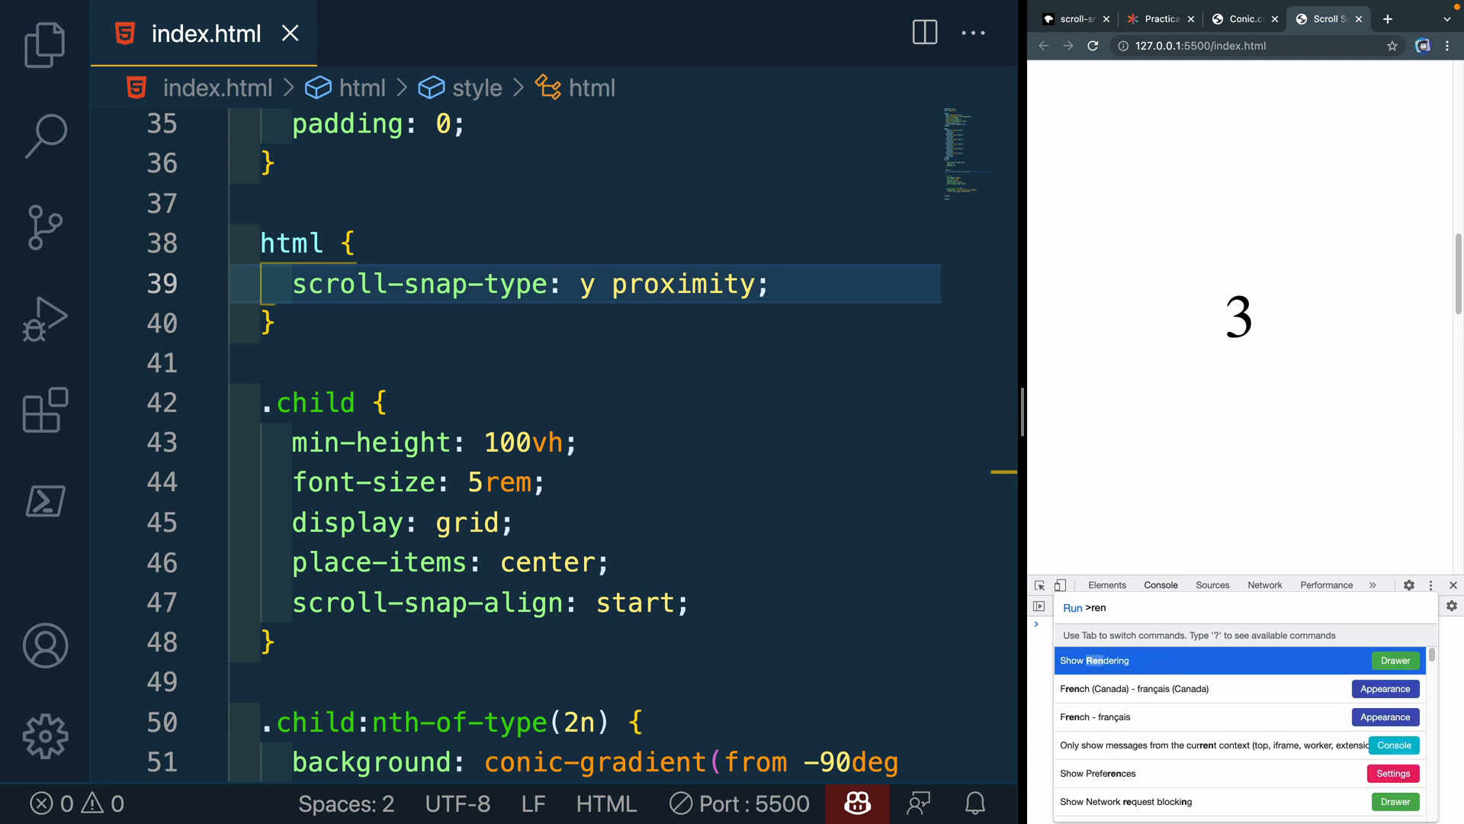
{"action": "left_click", "coordinate": [1093, 660]}
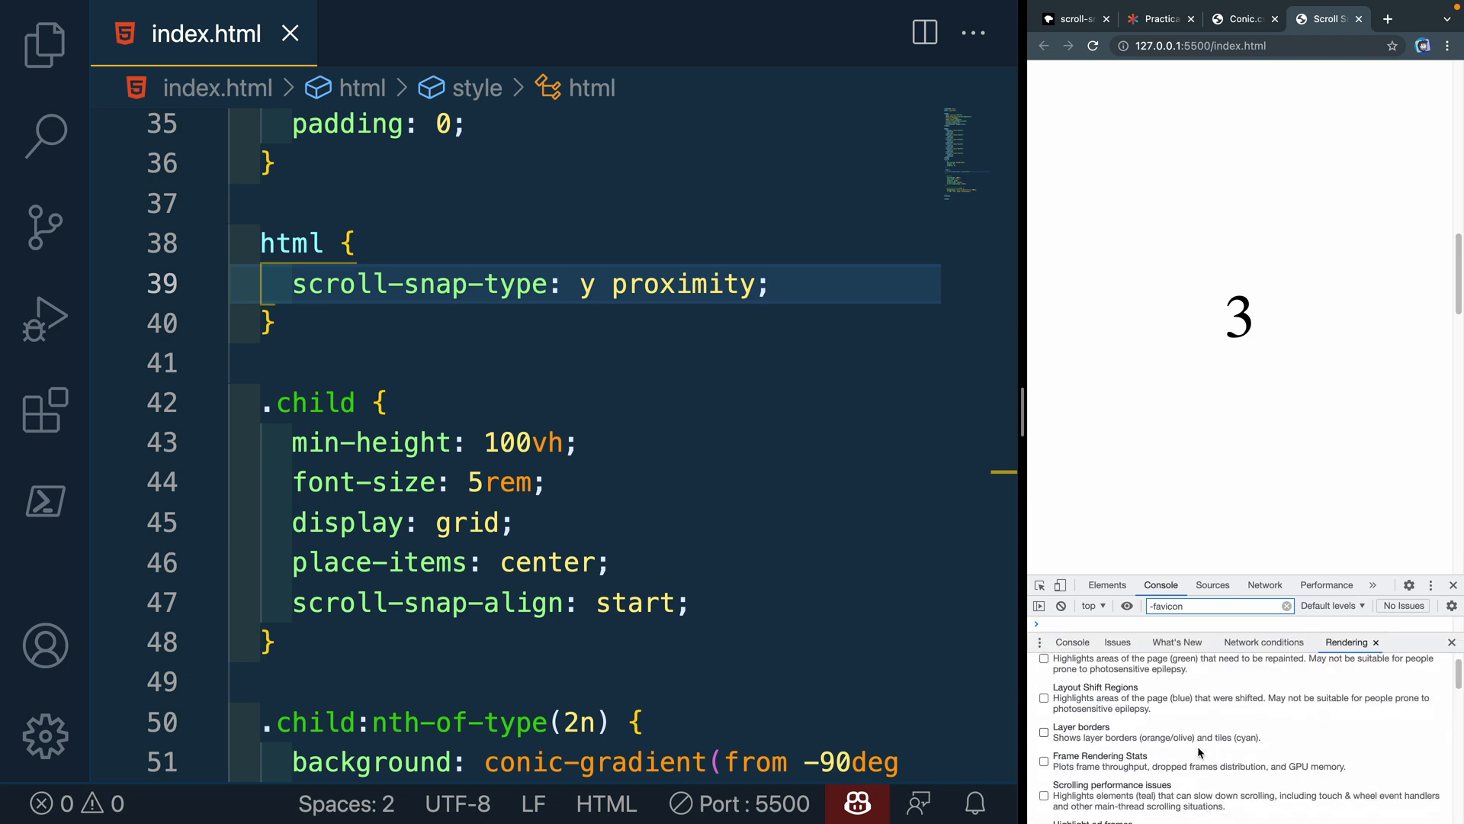
{"action": "scroll", "scroll_direction": "down", "scroll_amount": 3}
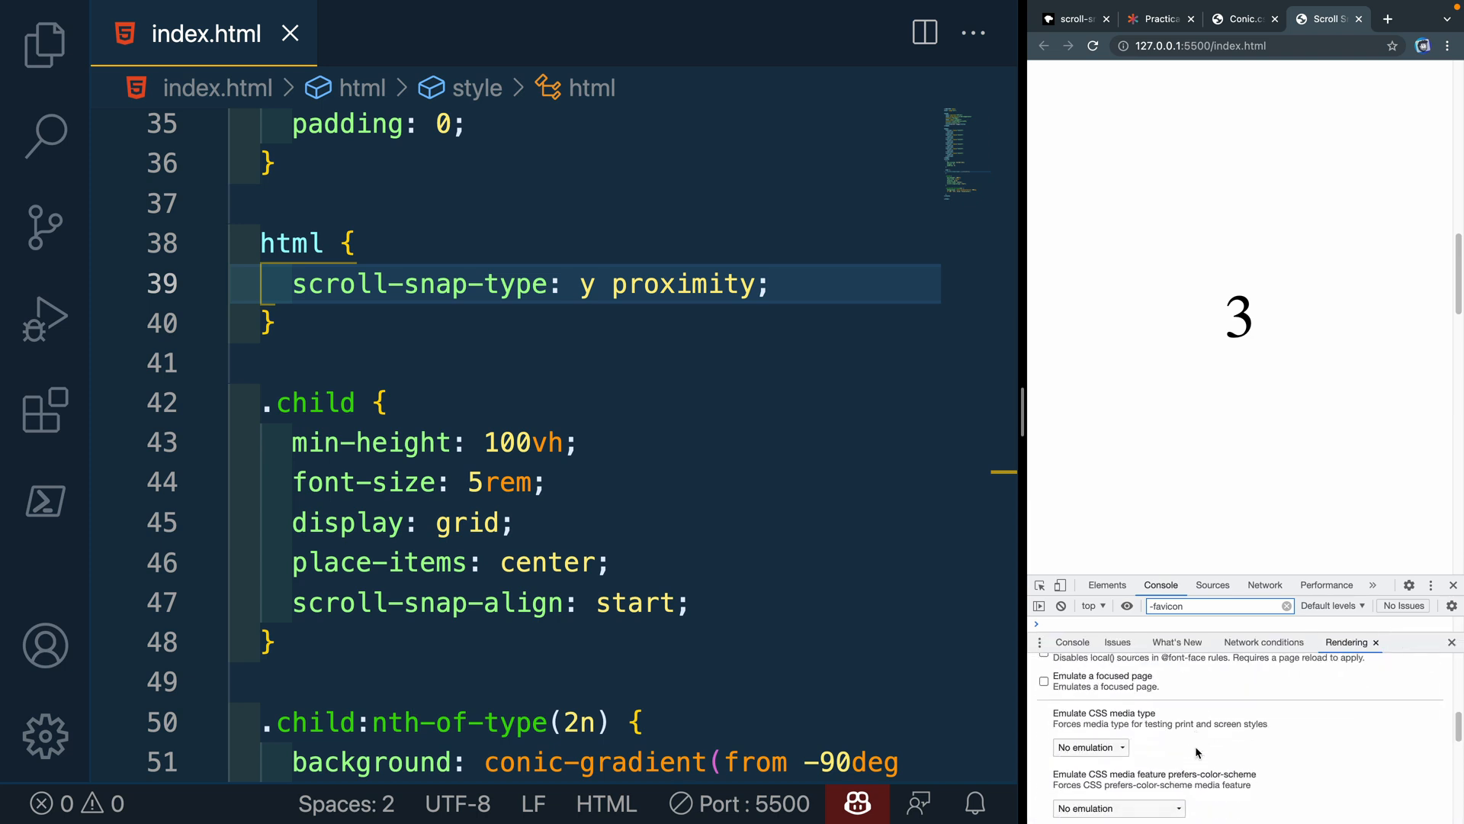
{"action": "scroll", "scroll_direction": "down", "scroll_amount": 3}
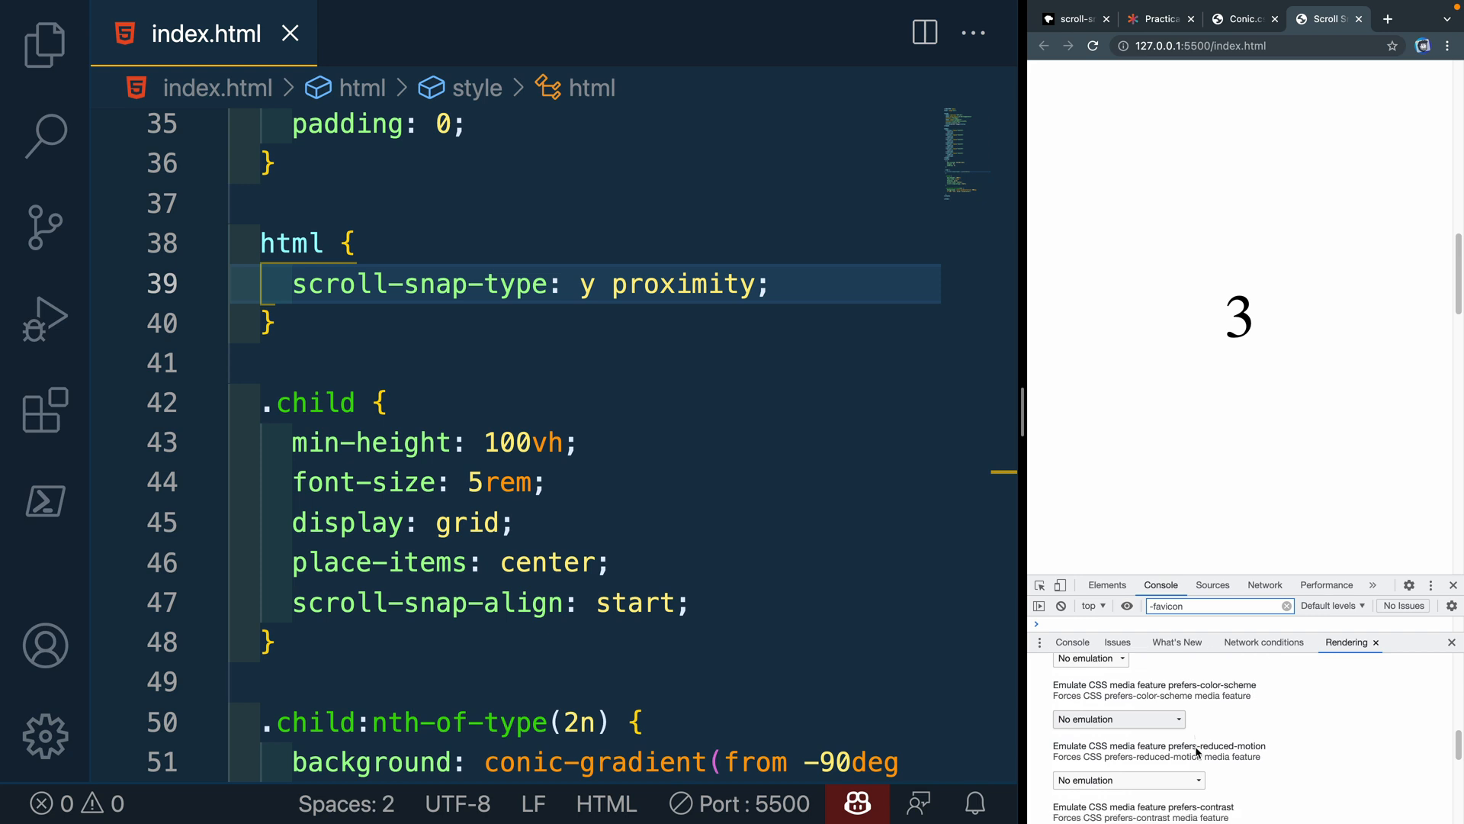
{"action": "scroll", "scroll_direction": "down", "scroll_amount": 3}
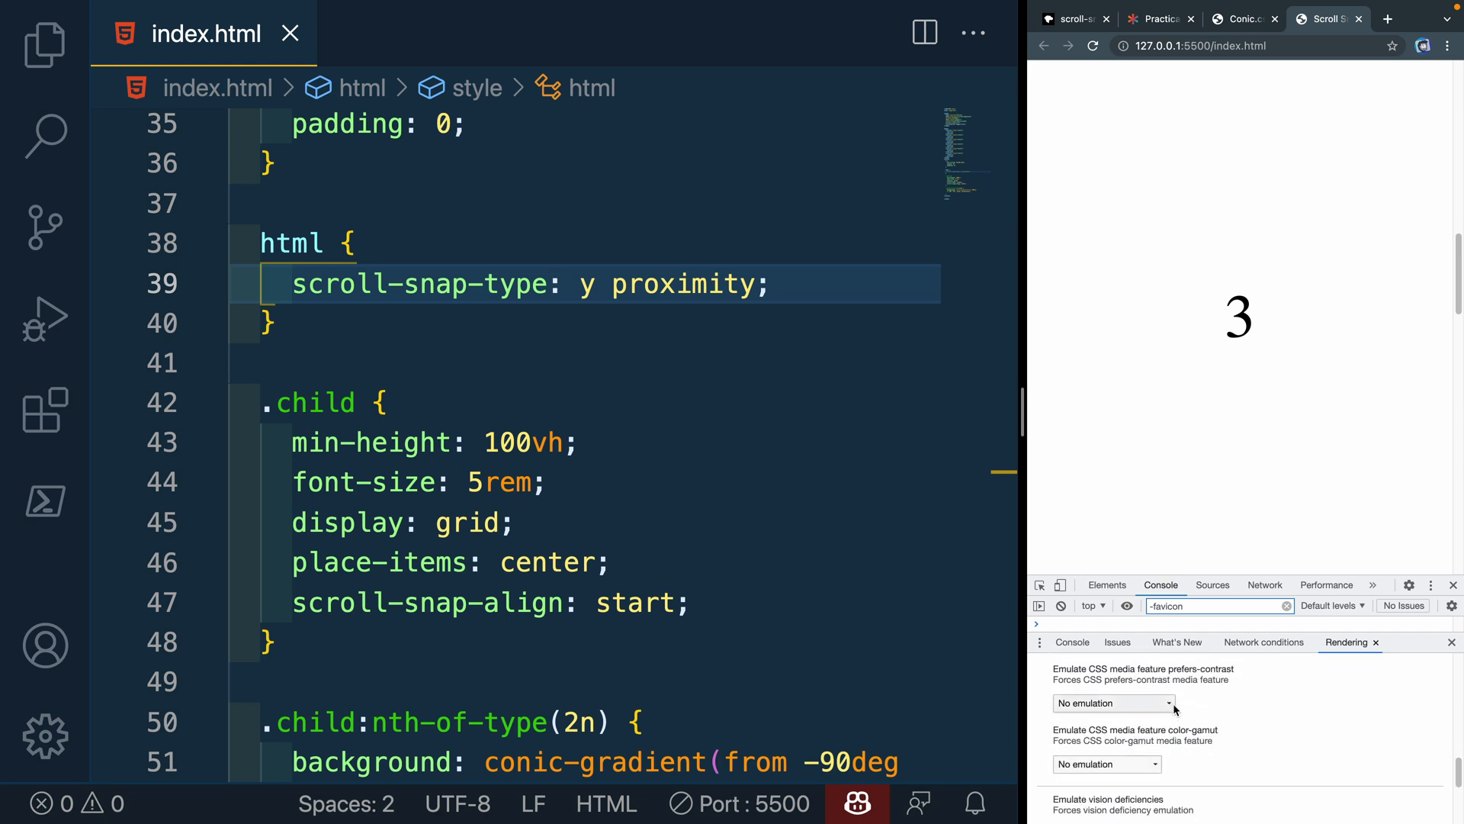
{"action": "left_click", "coordinate": [1111, 703]}
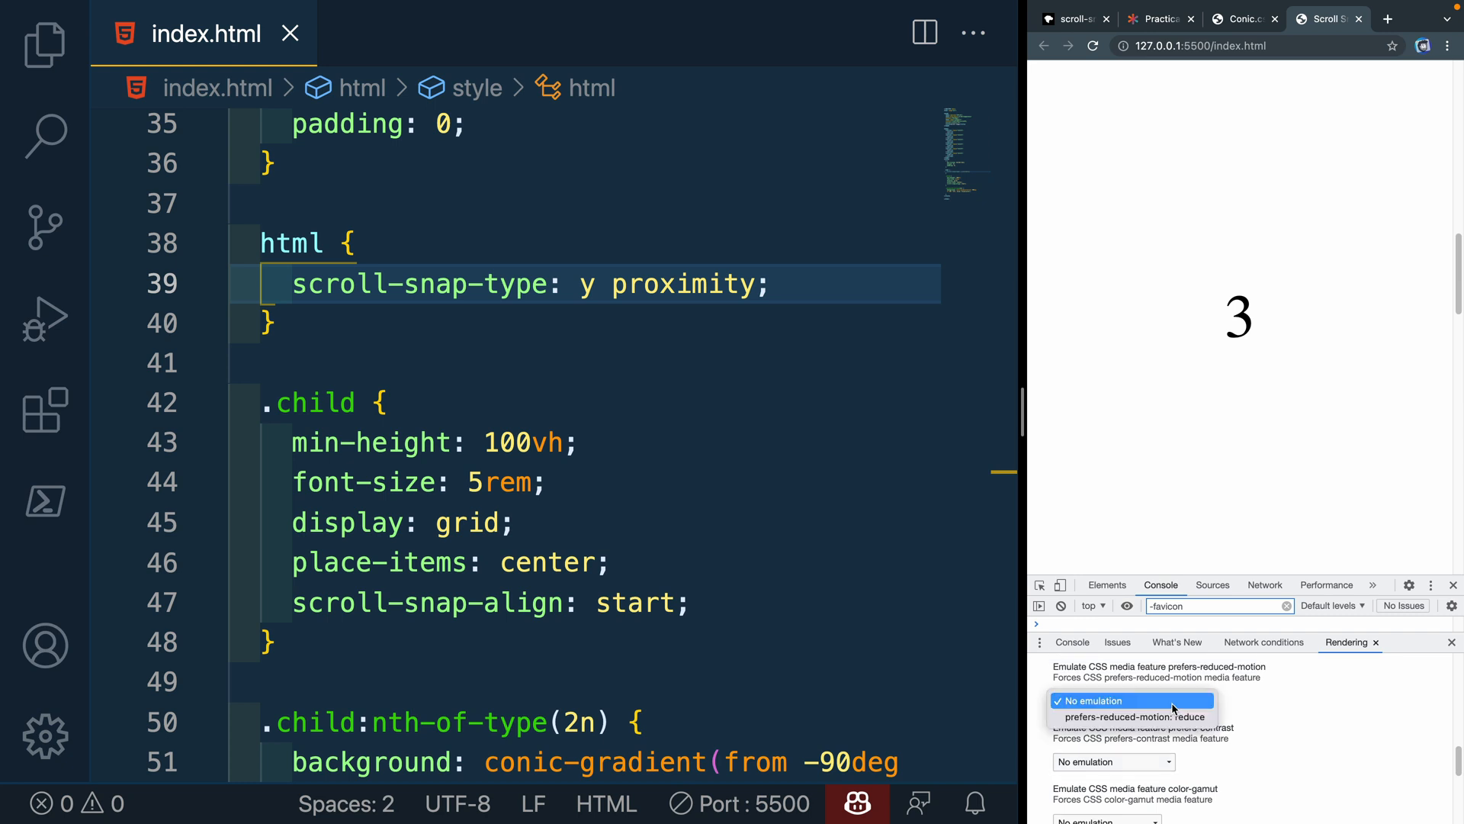
{"action": "left_click", "coordinate": [1132, 717]}
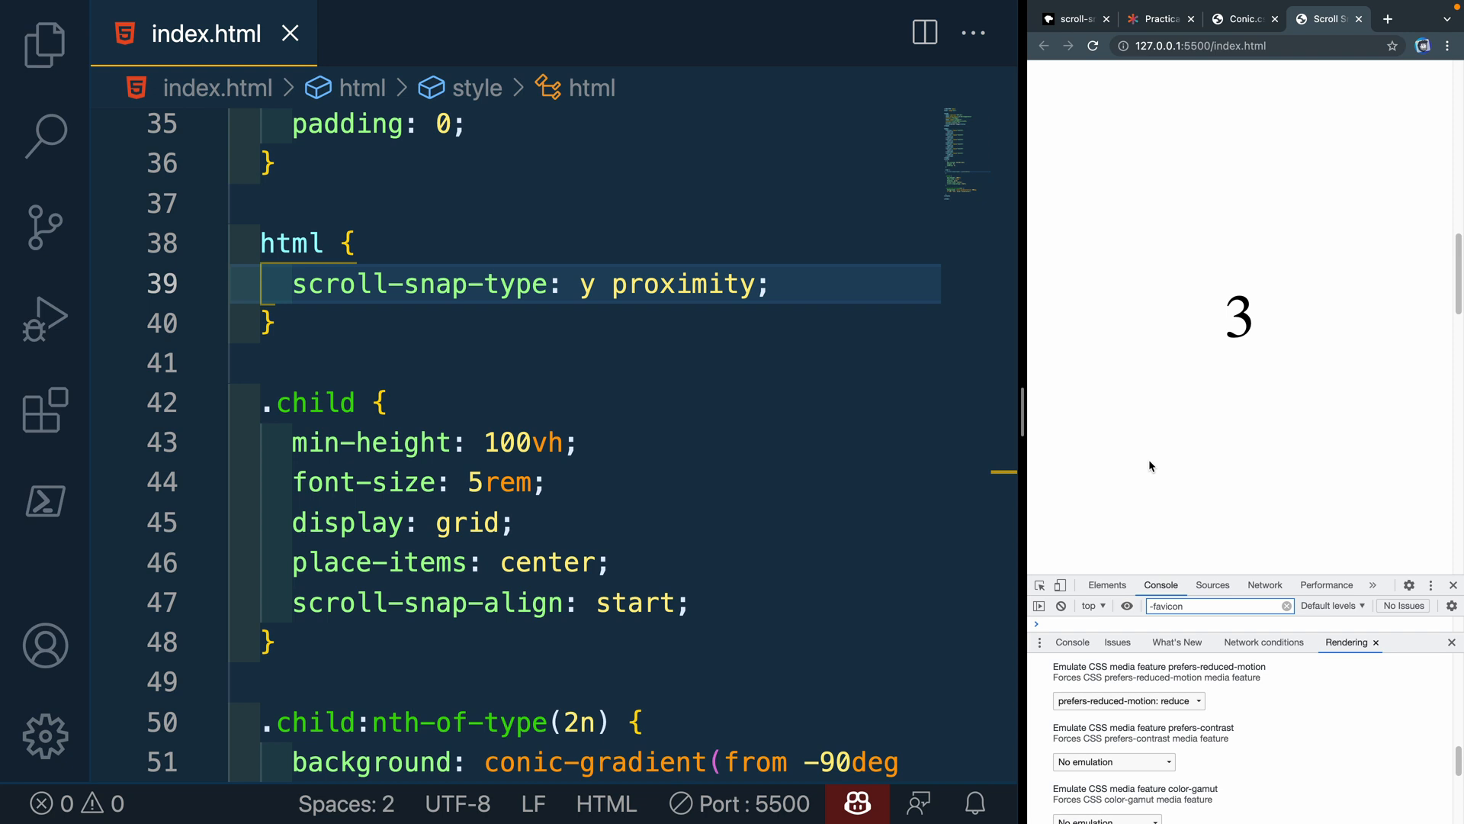
{"action": "scroll", "scroll_direction": "down", "scroll_amount": 3}
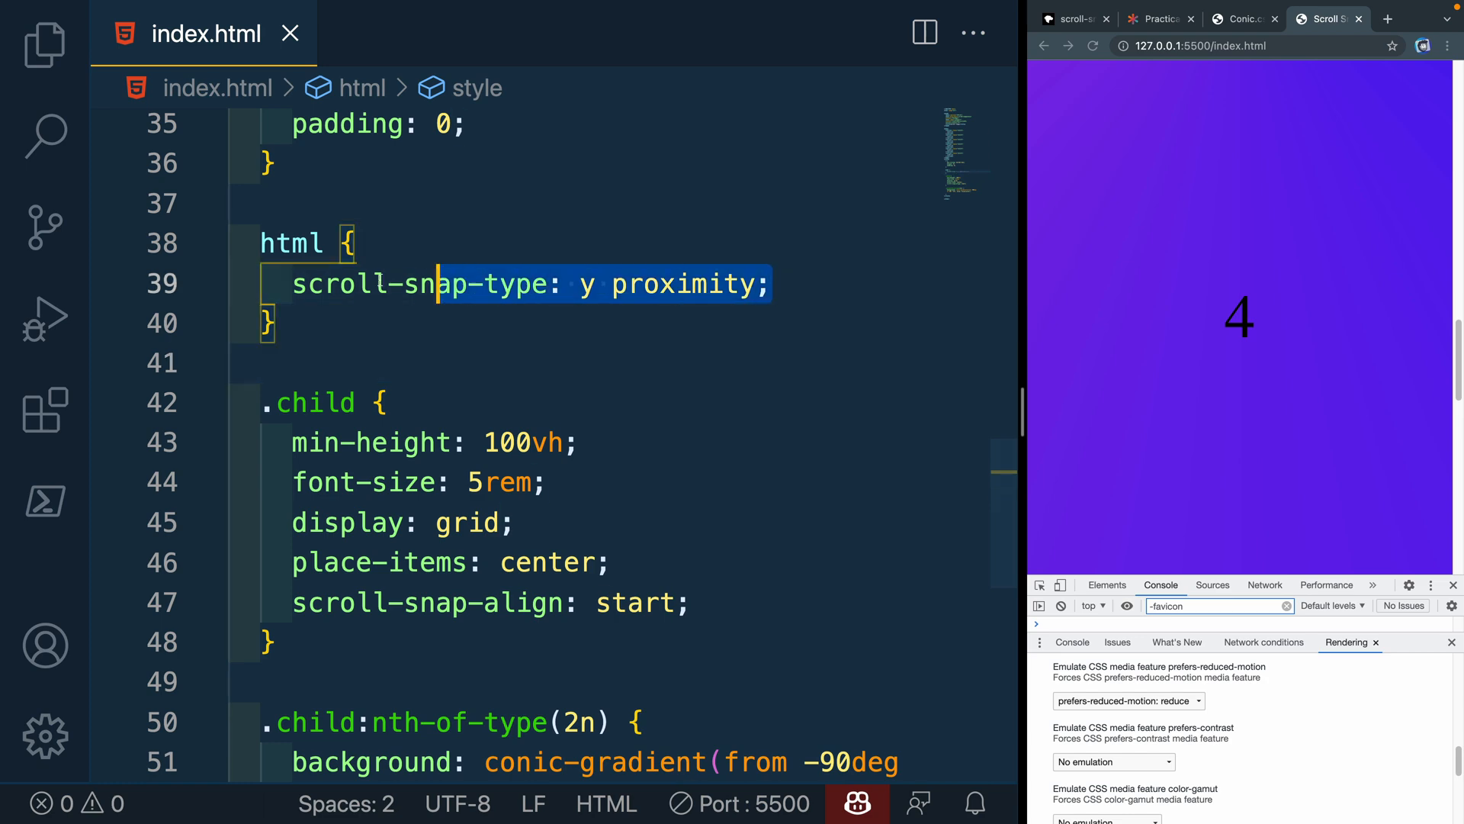
{"action": "left_click", "coordinate": [265, 323]}
{"action": "type", "text": "@media screen"}
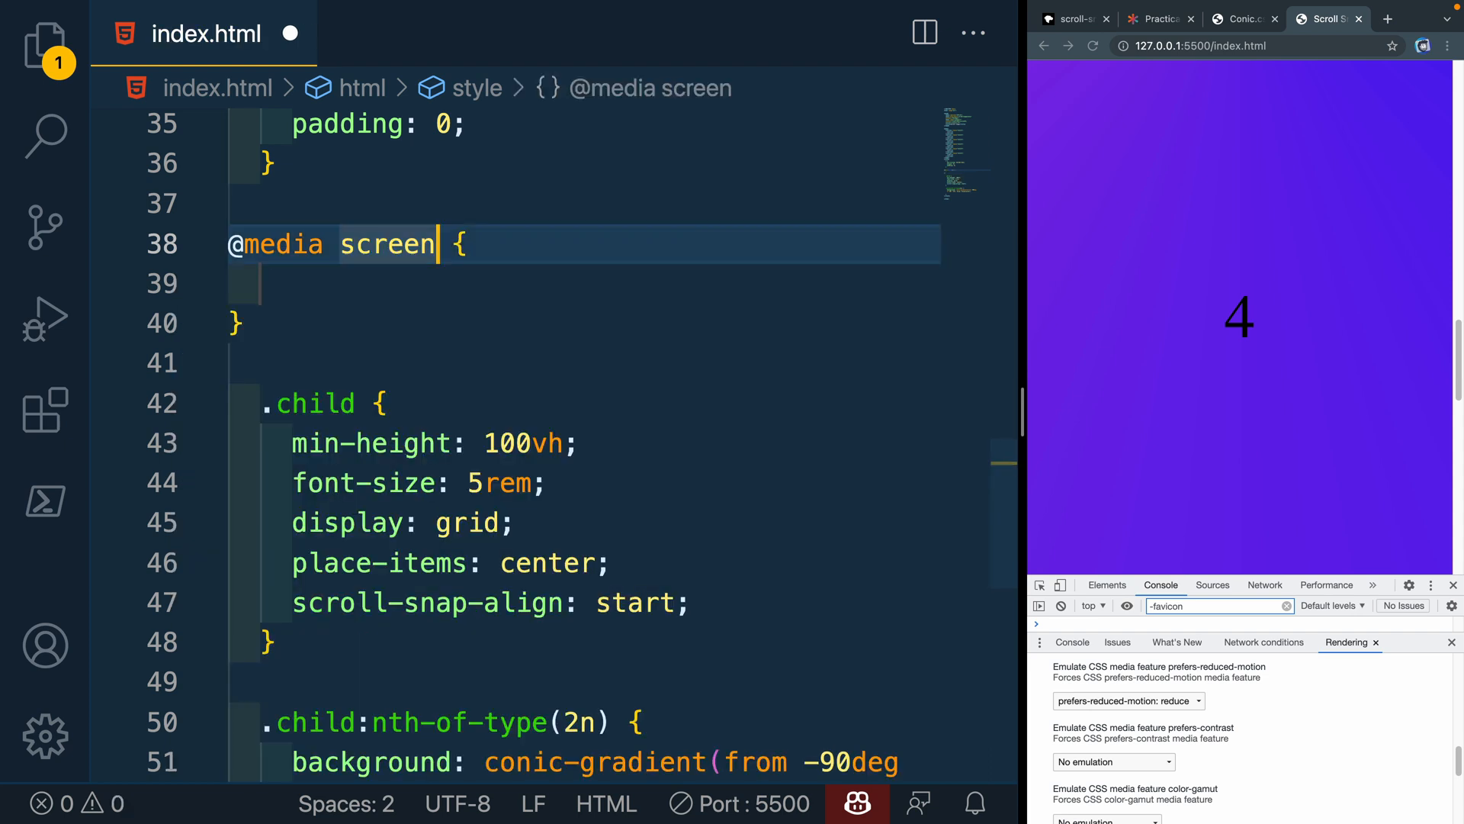
{"action": "type", "text": "and (p"}
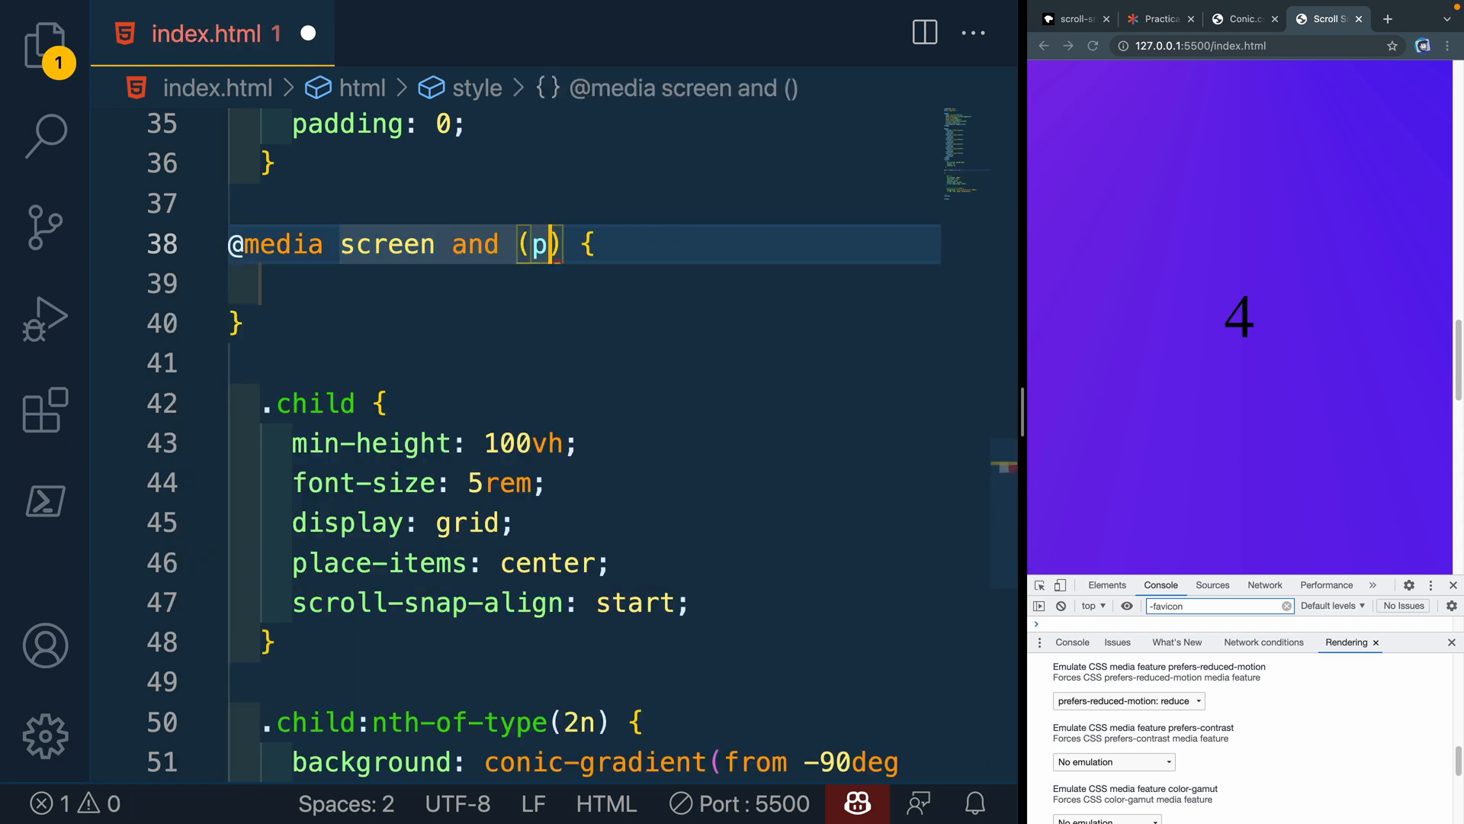
{"action": "type", "text": "prefers-reduced"}
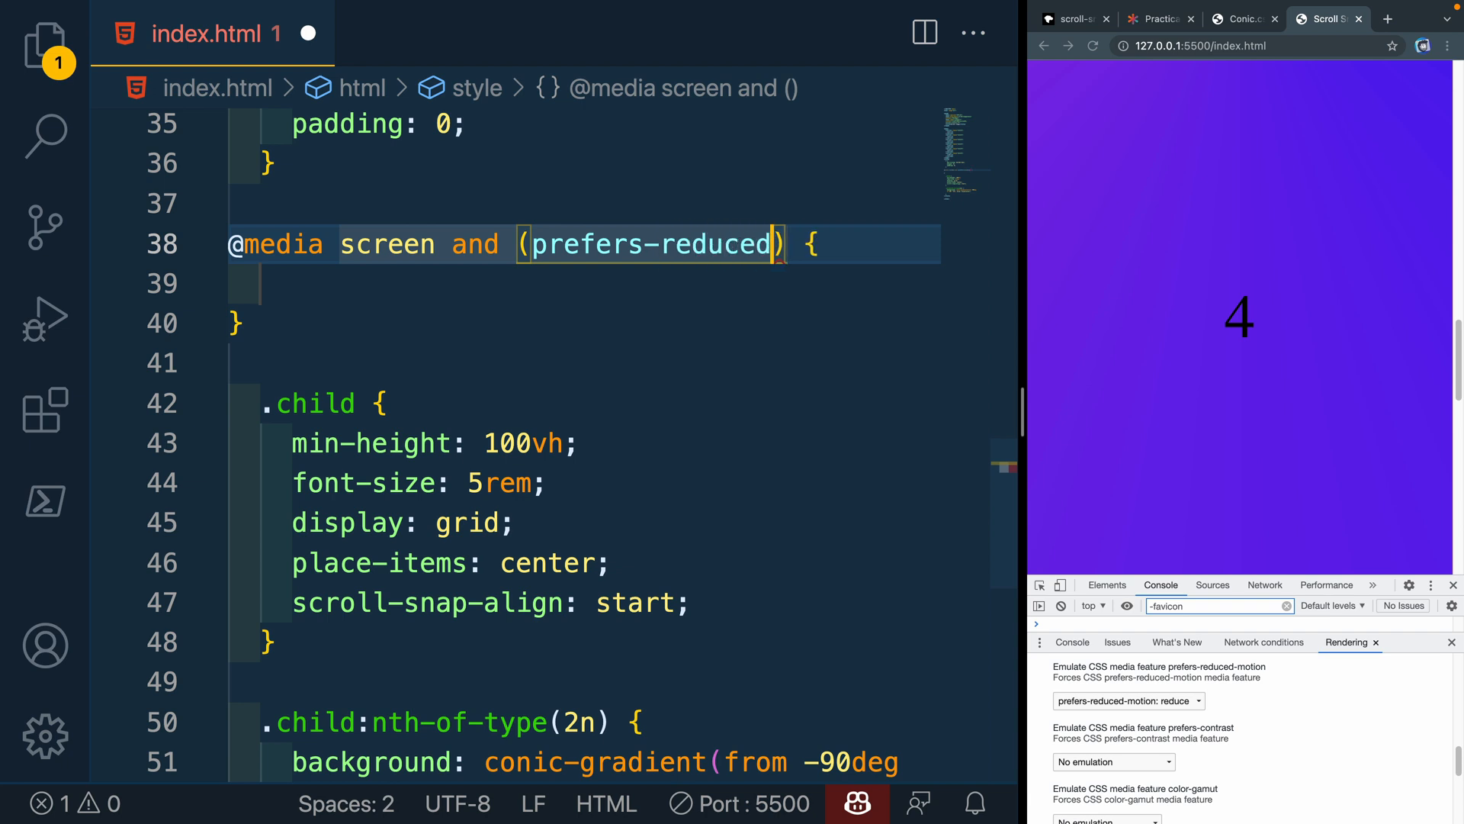
{"action": "type", "text": "-motion:"}
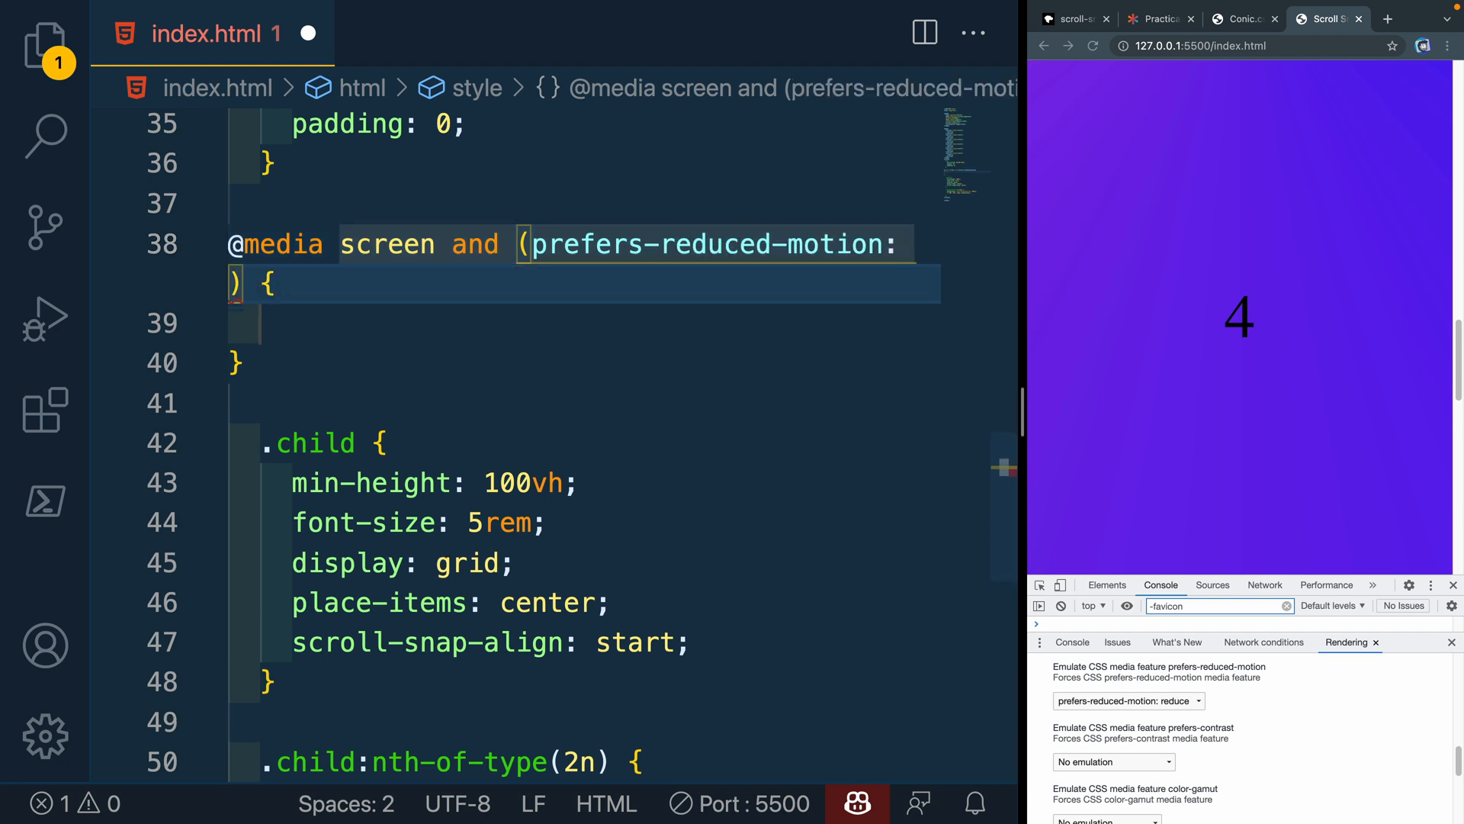
{"action": "type", "text": "no-pref"}
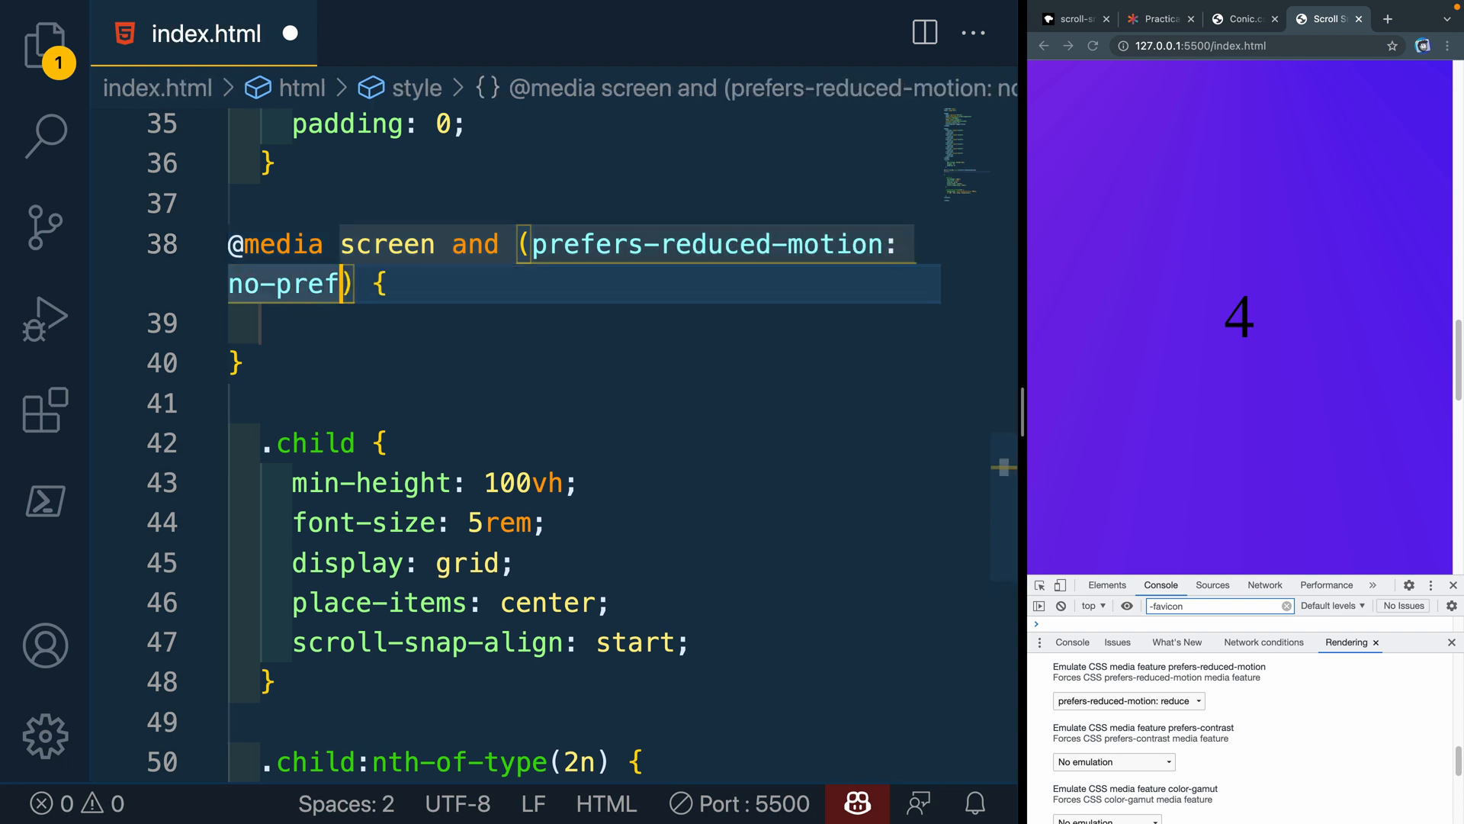
{"action": "type", "text": "erence"}
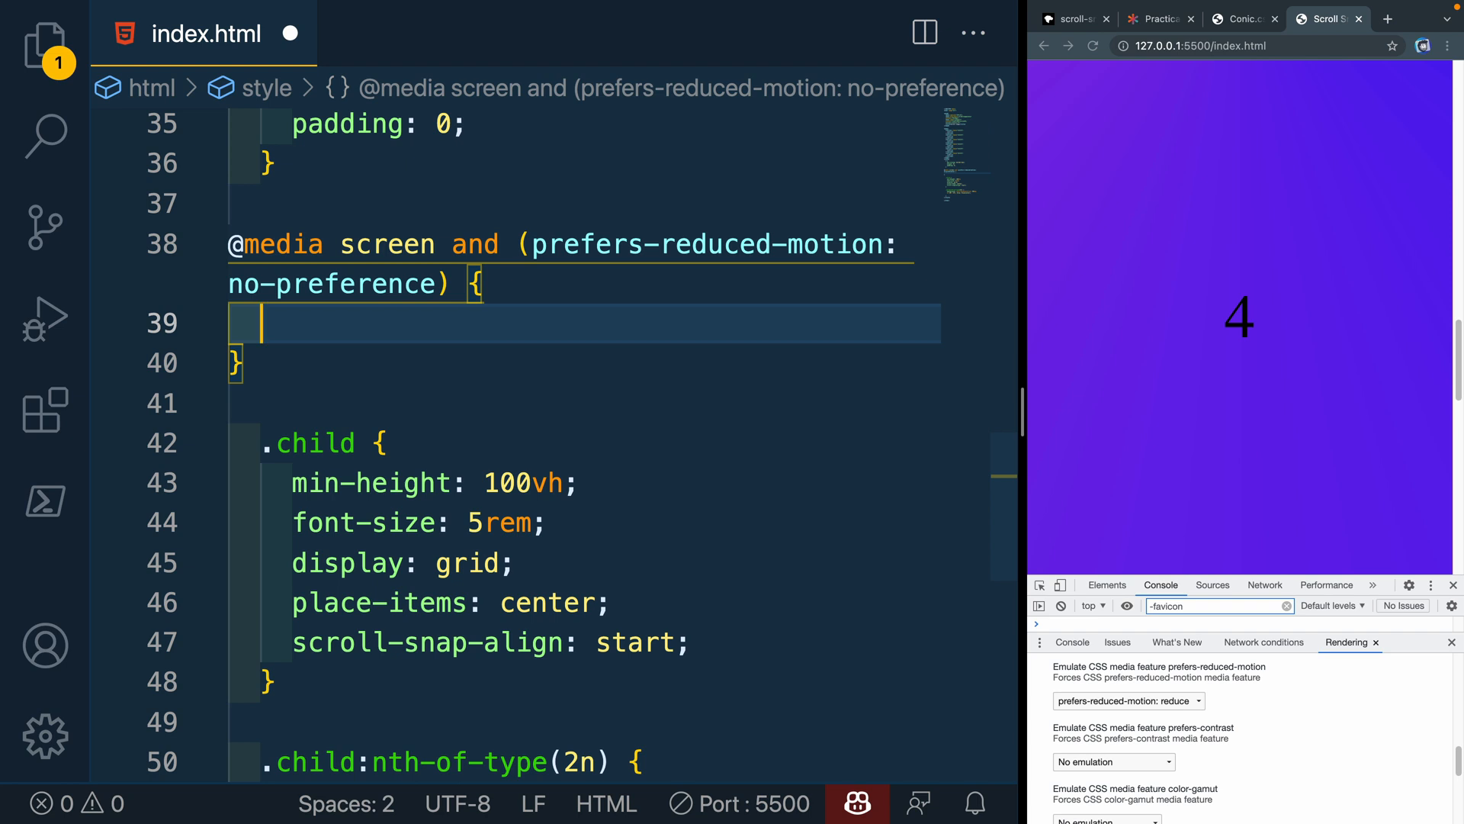
{"action": "type", "text": "html {"}
{"action": "type", "text": "scroll-snap-type: y proximity;"}
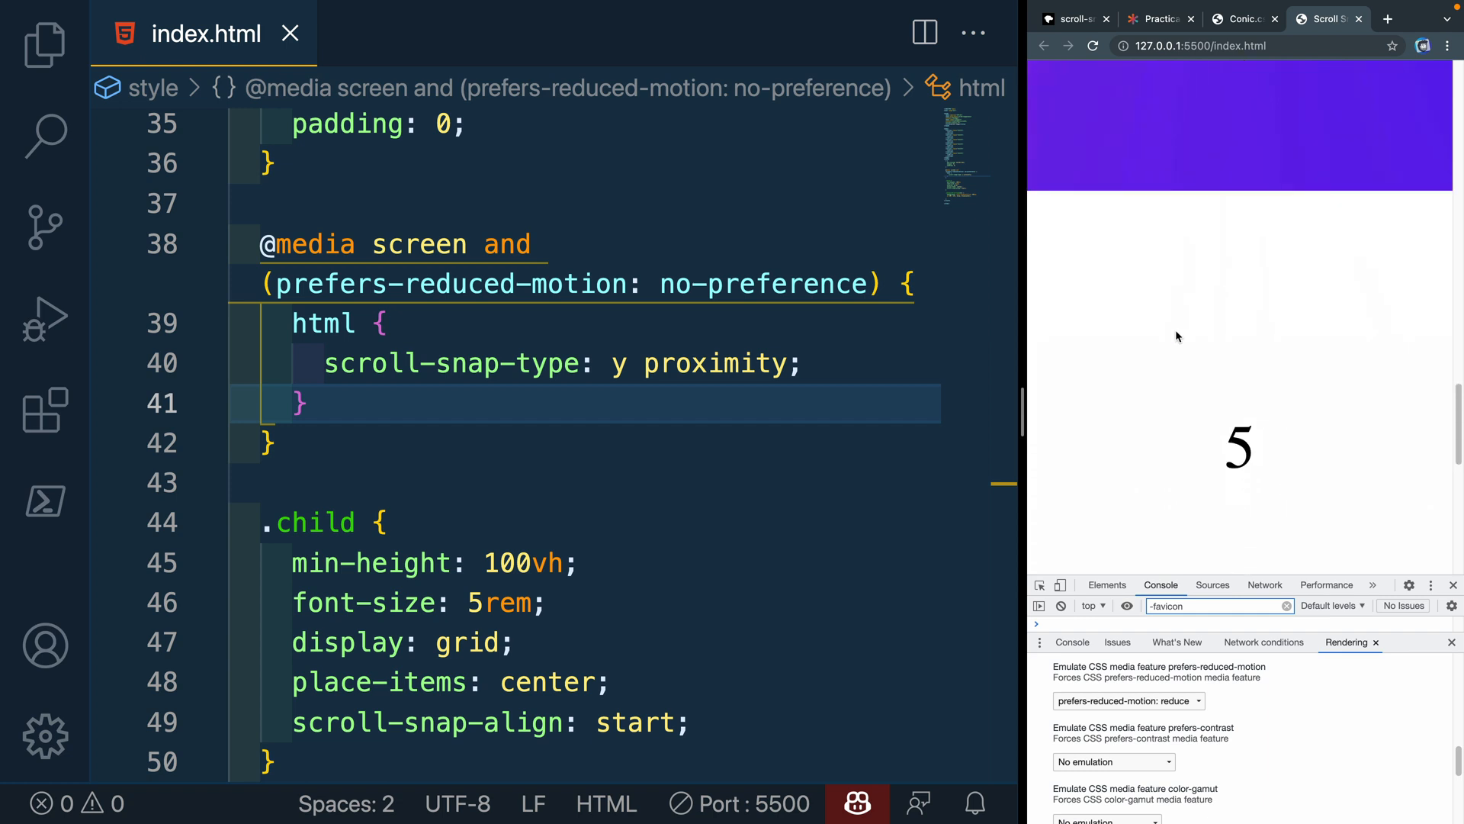
Test snapping in the preview and set DevTools prefers-reduced-motion back to 'No emulation'
{"action": "scroll", "scroll_direction": "down", "scroll_amount": 3}
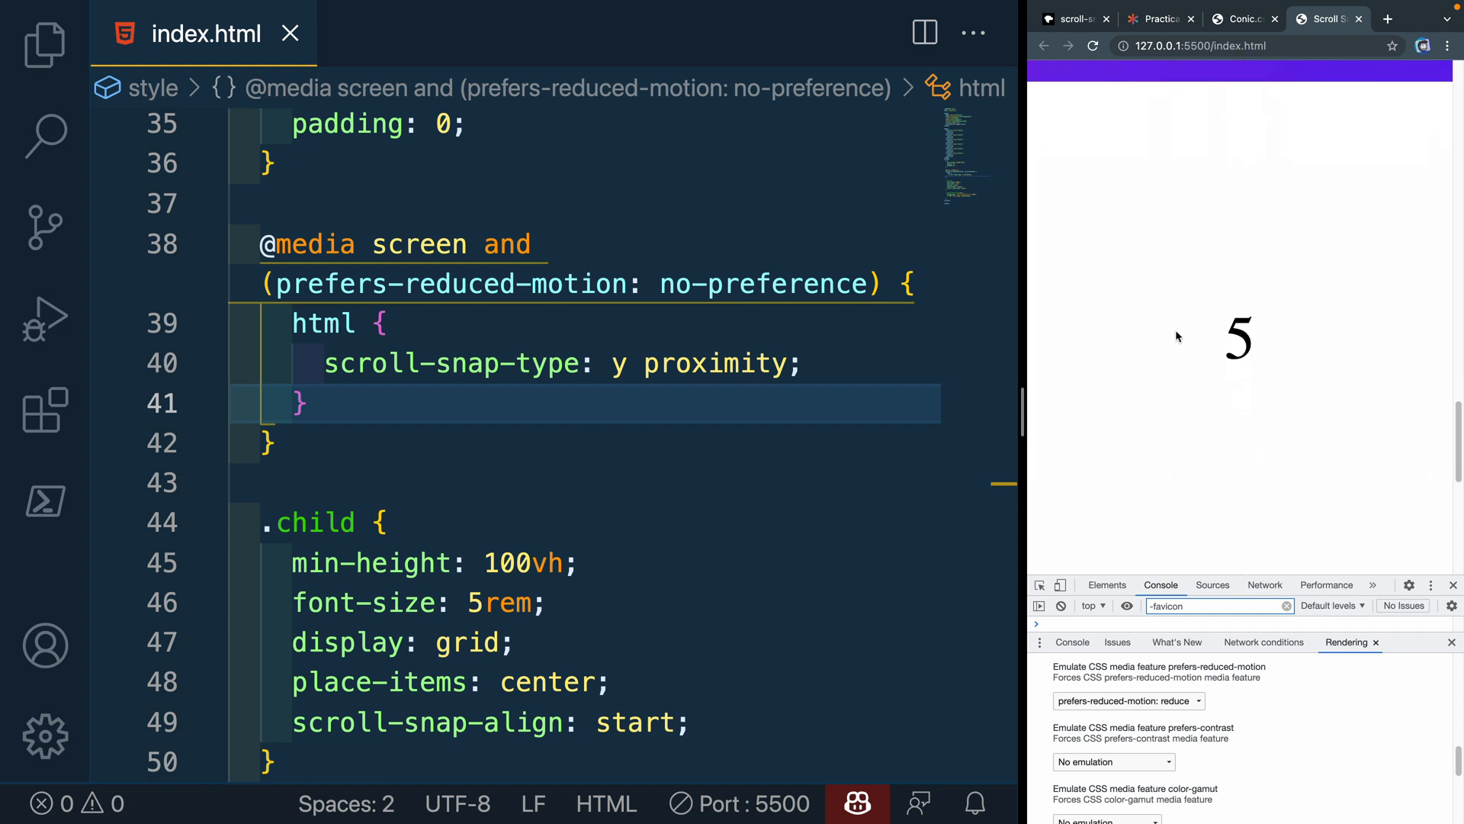
{"action": "scroll", "scroll_direction": "down", "scroll_amount": 3}
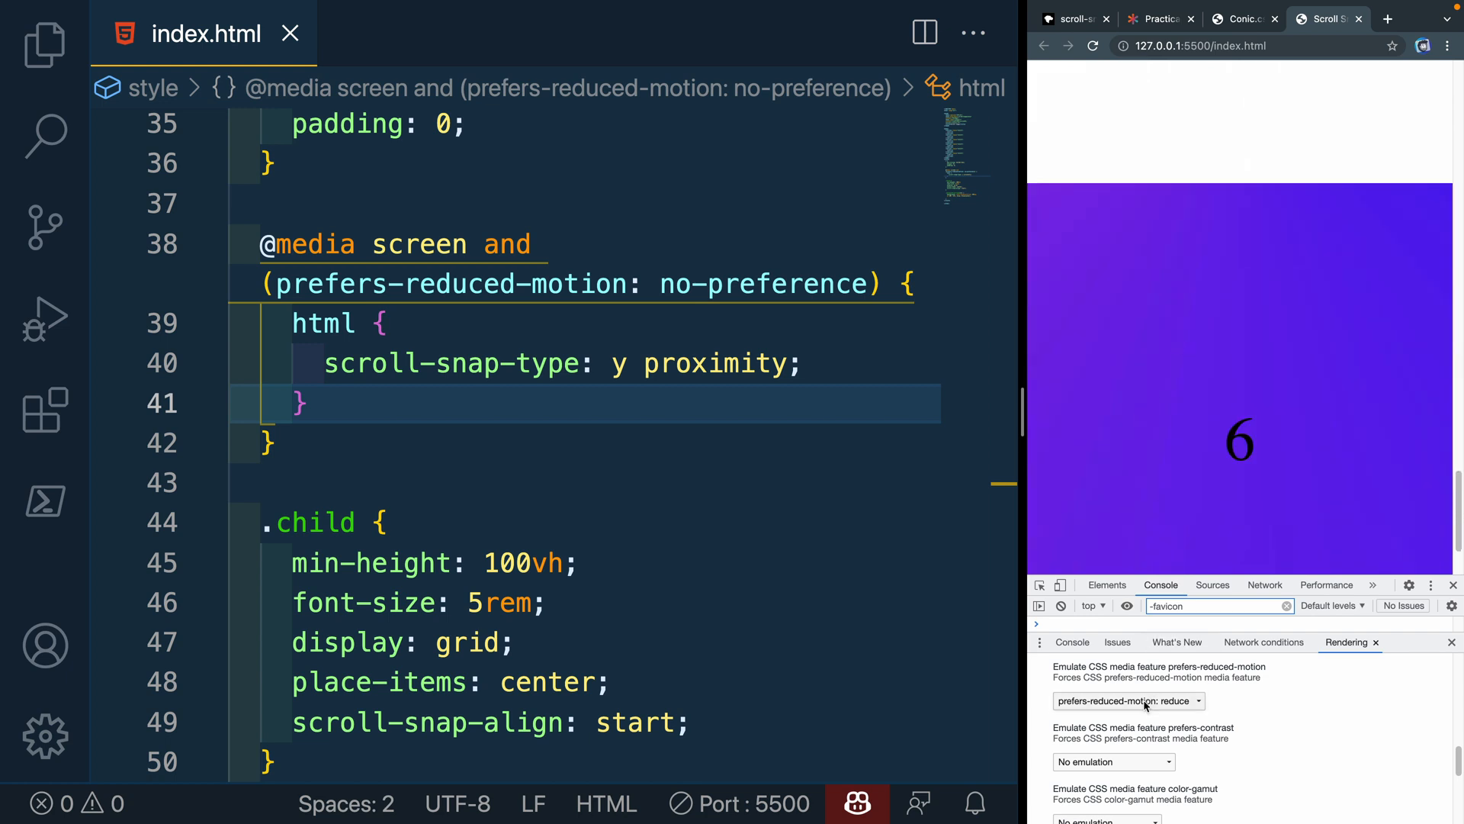
{"action": "left_click", "coordinate": [1129, 700]}
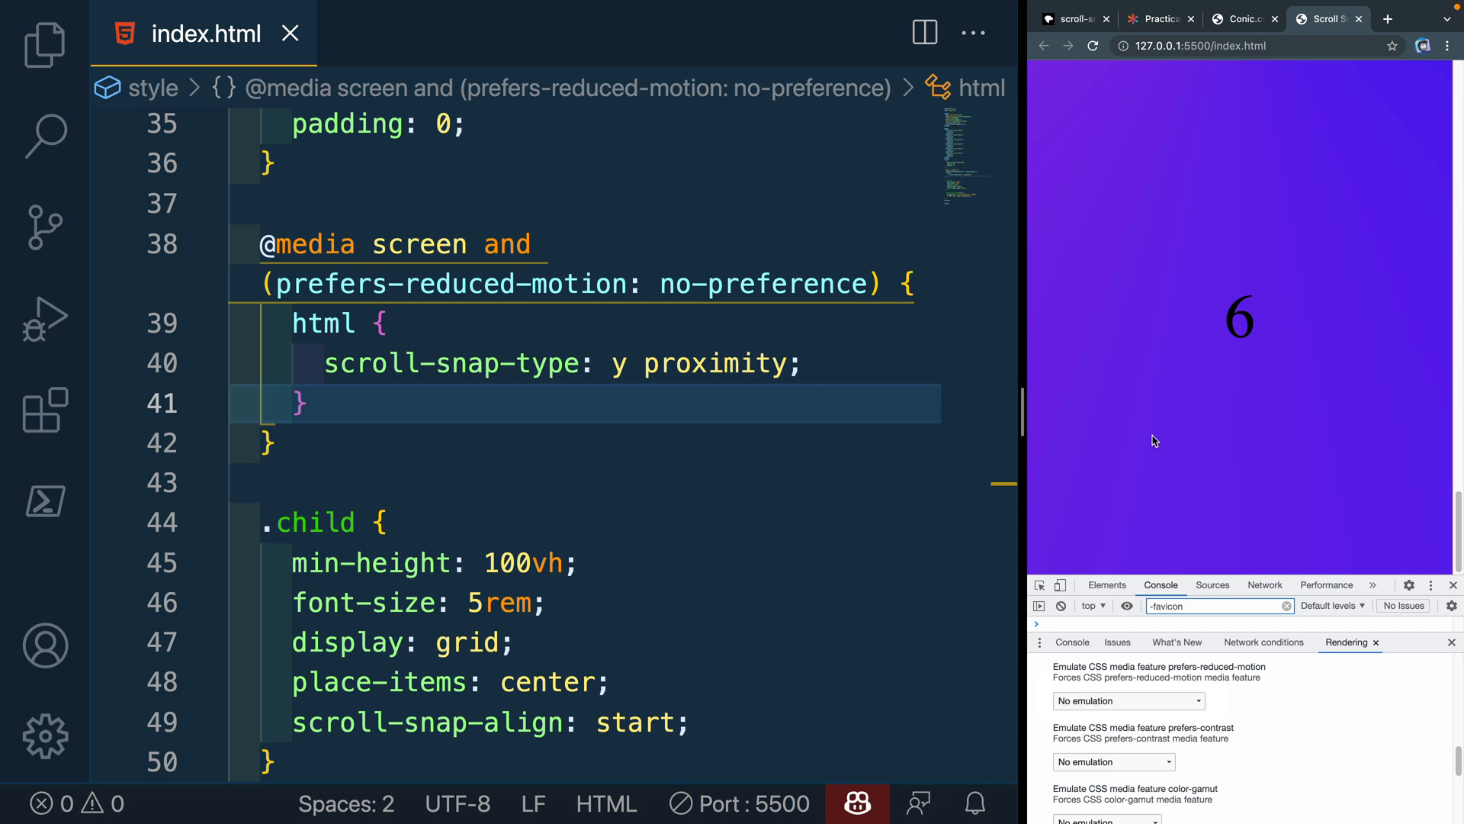
{"action": "scroll", "scroll_direction": "down", "scroll_amount": 3}
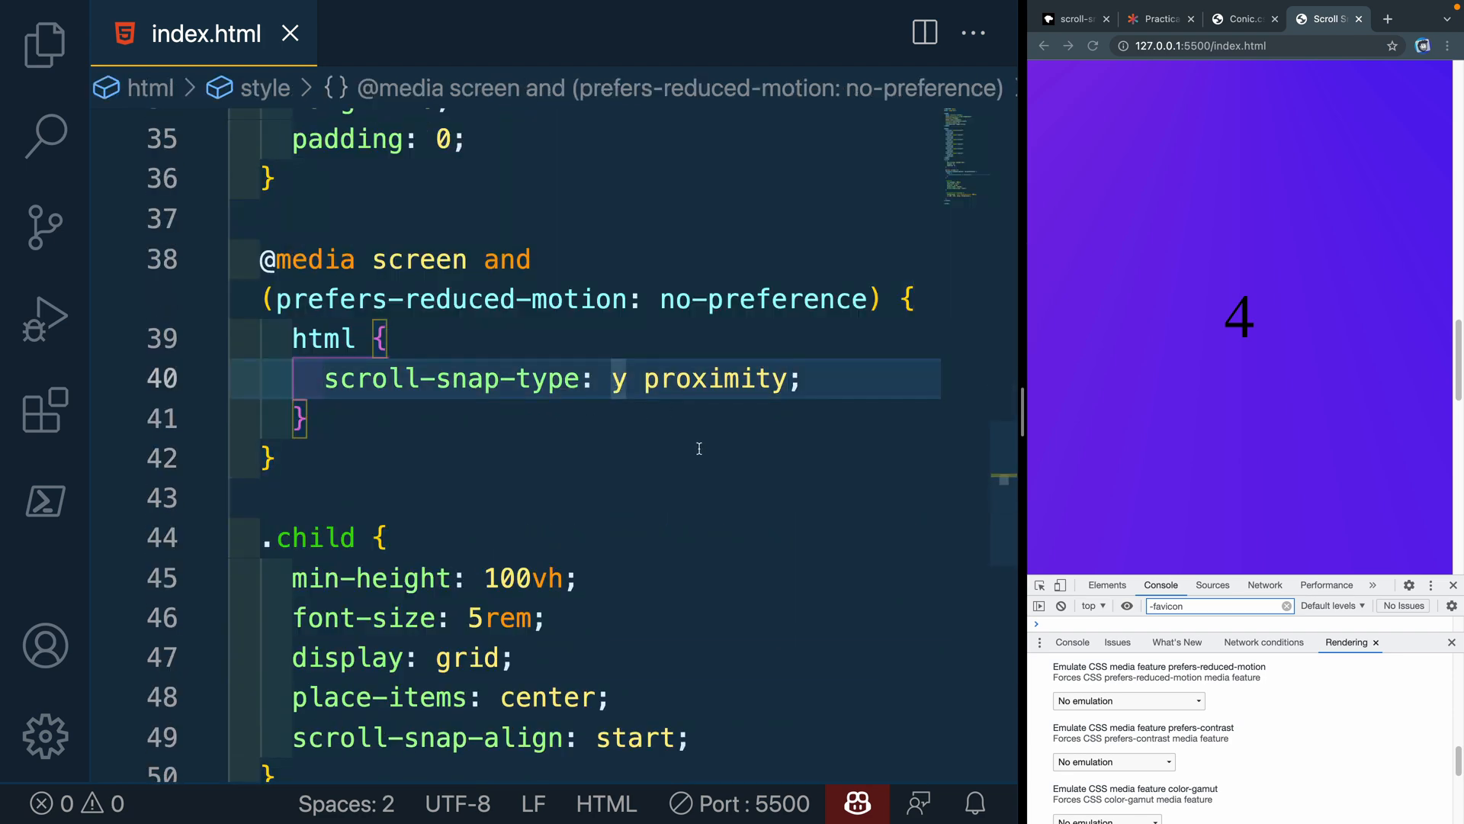
Change scroll-snap-type axis to block and add 'body { display: flex; }'
{"action": "type", "text": "x"}
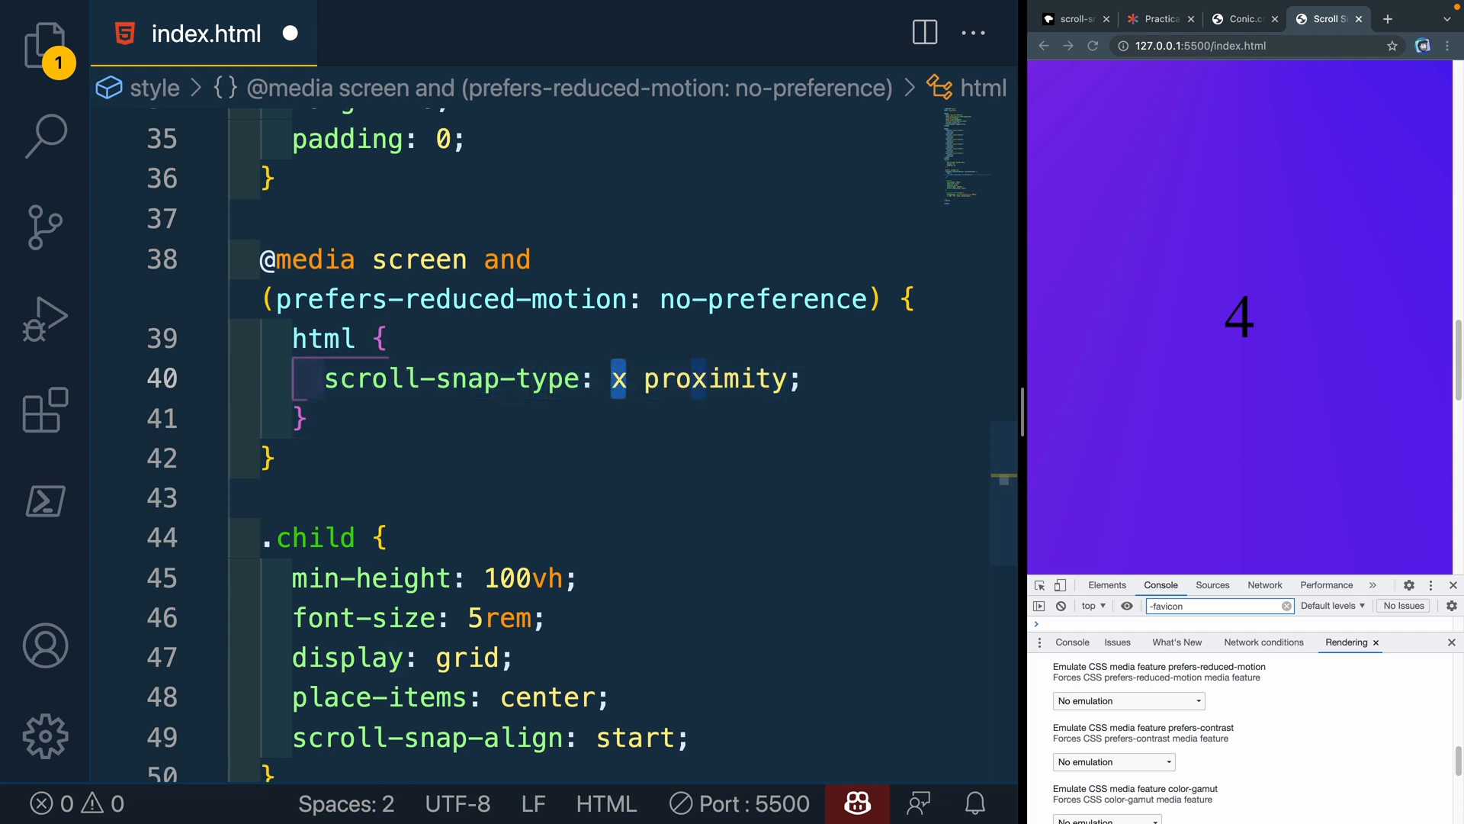
{"action": "type", "text": "block"}
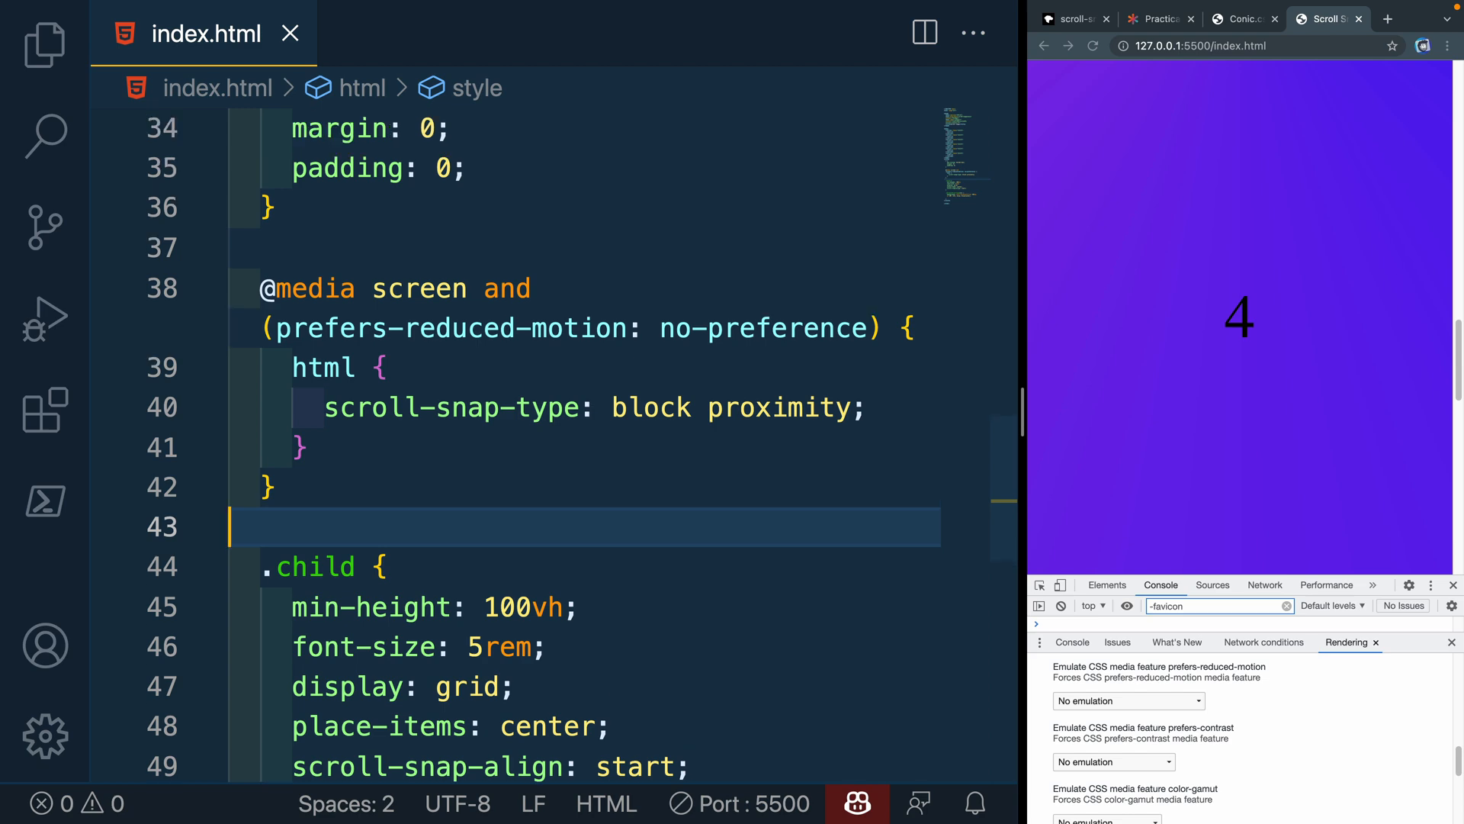
{"action": "type", "text": "body"}
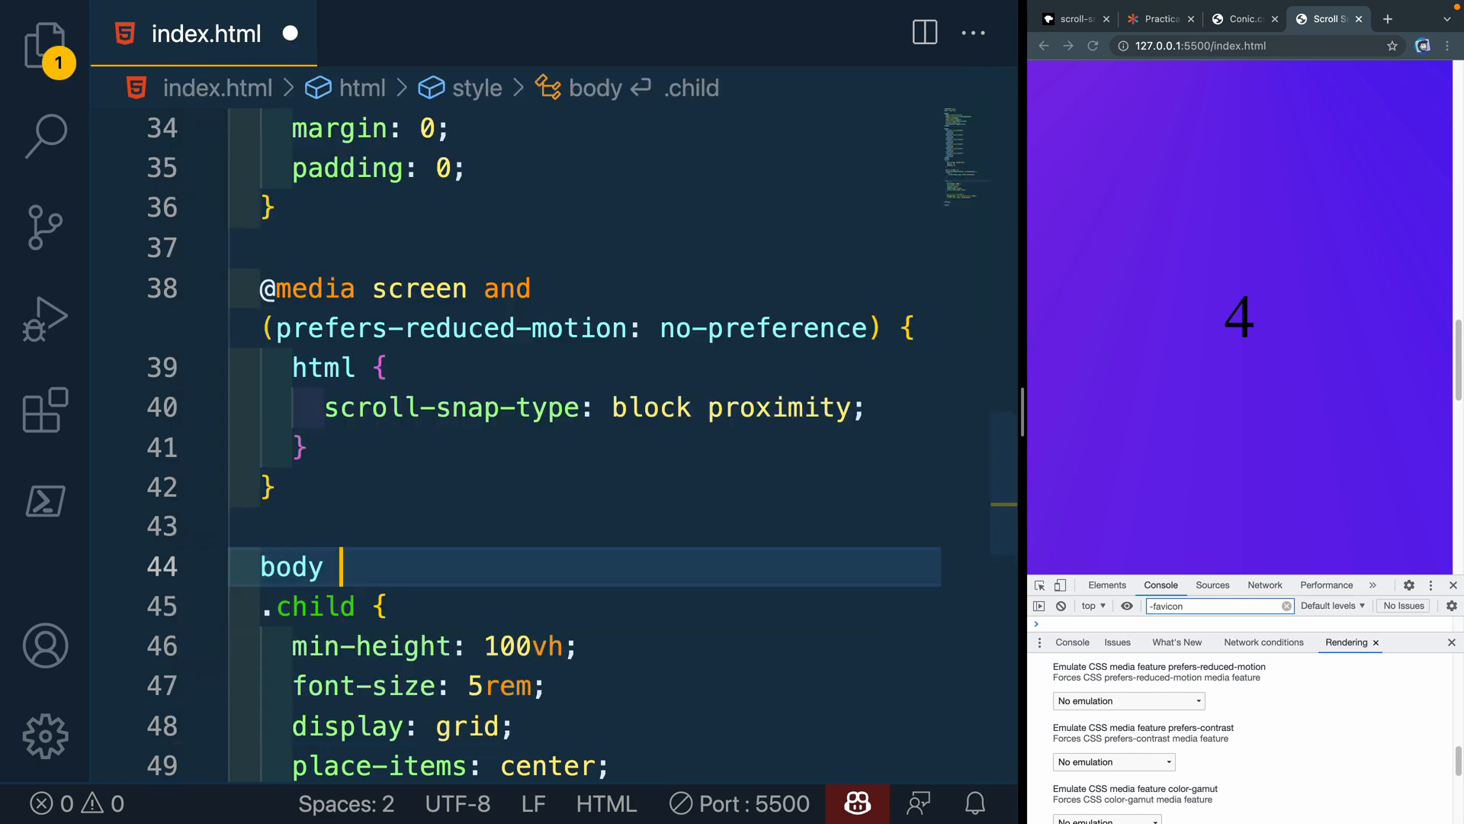
{"action": "type", "text": "df"}
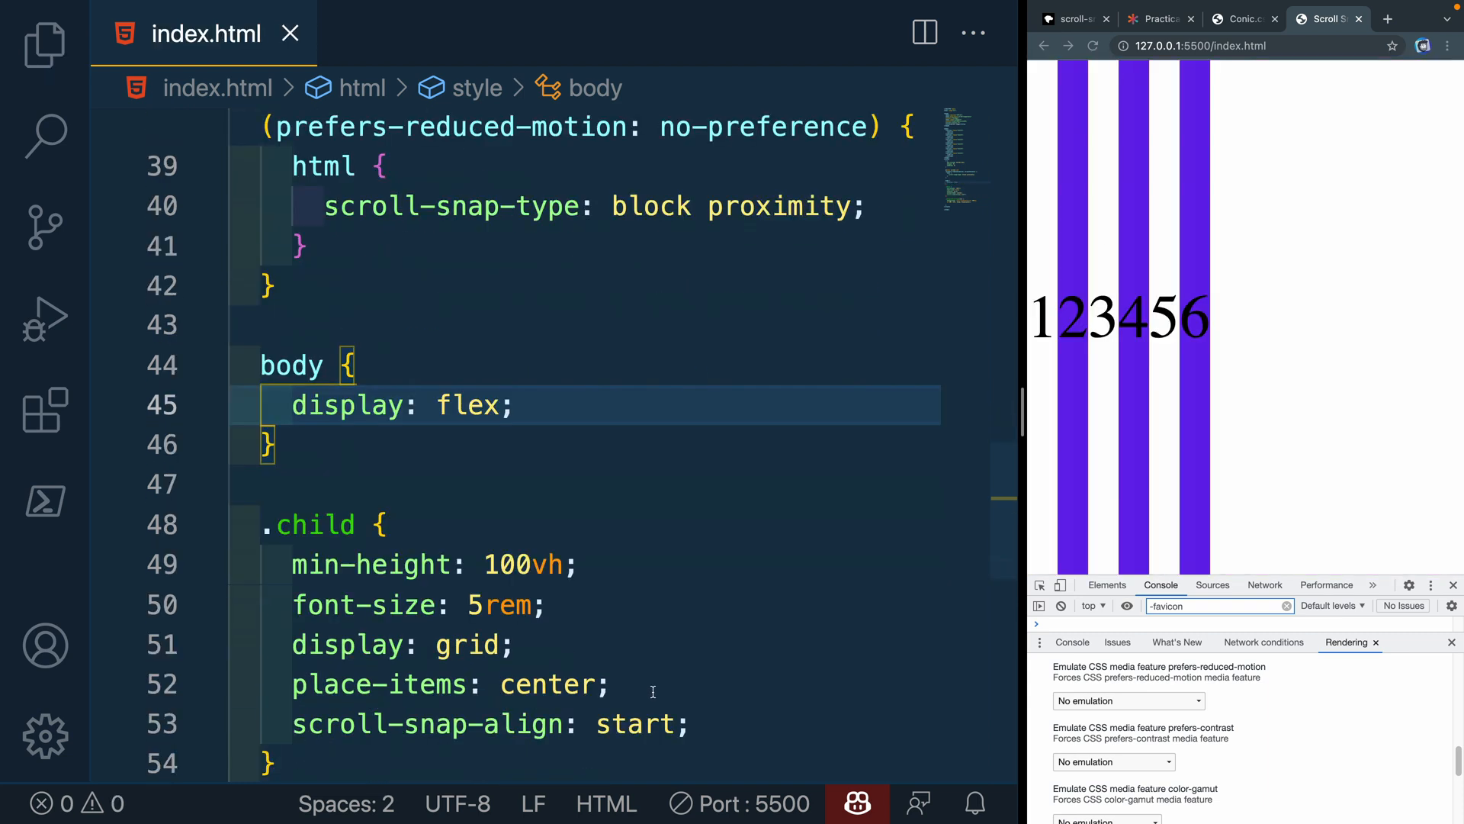
Duplicate the section min-height line as 'min-width: 100vw;'
{"action": "type", "text": "min-height: 100vh;"}
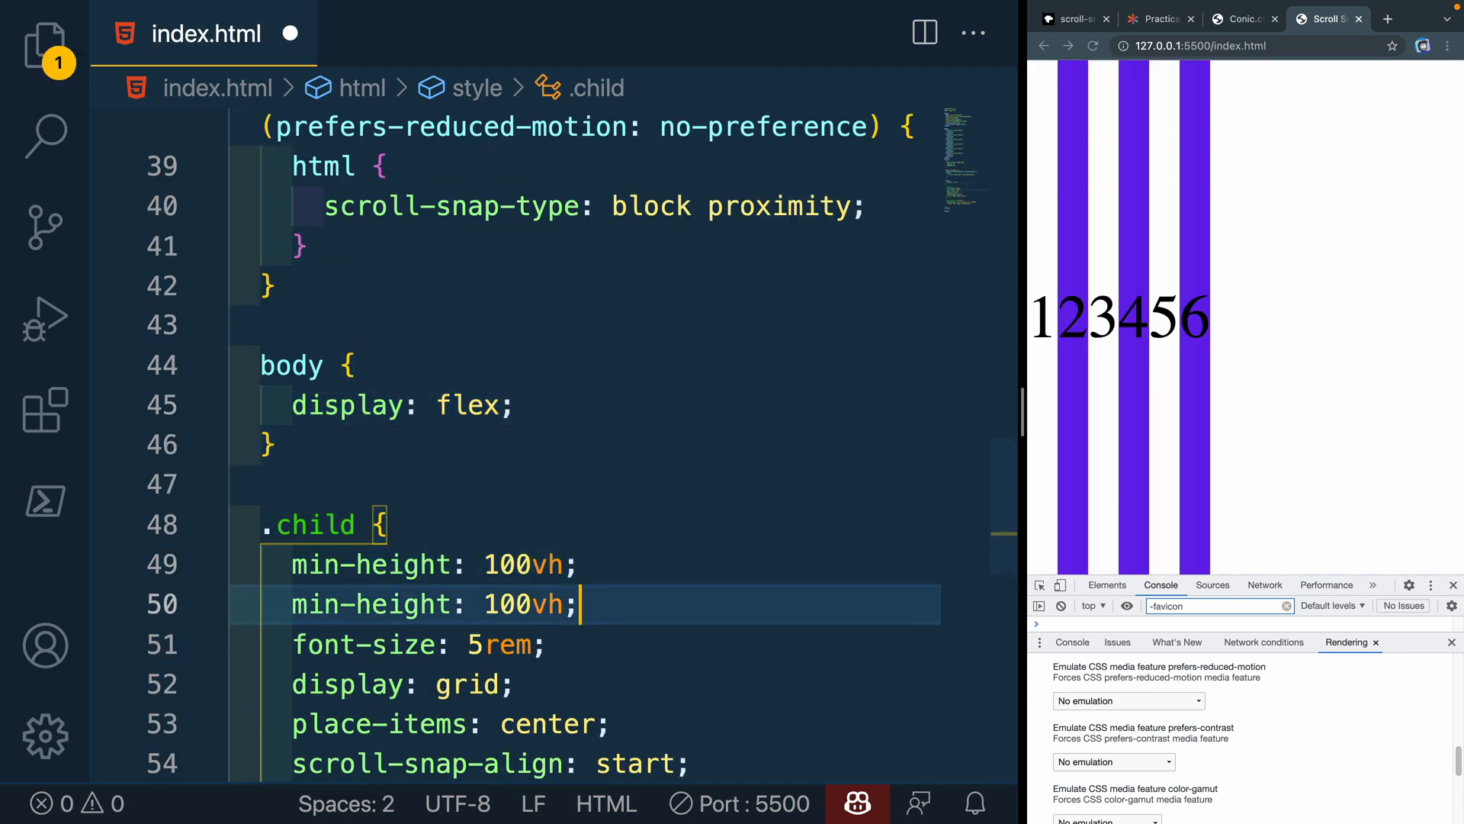
{"action": "type", "text": "min-widt"}
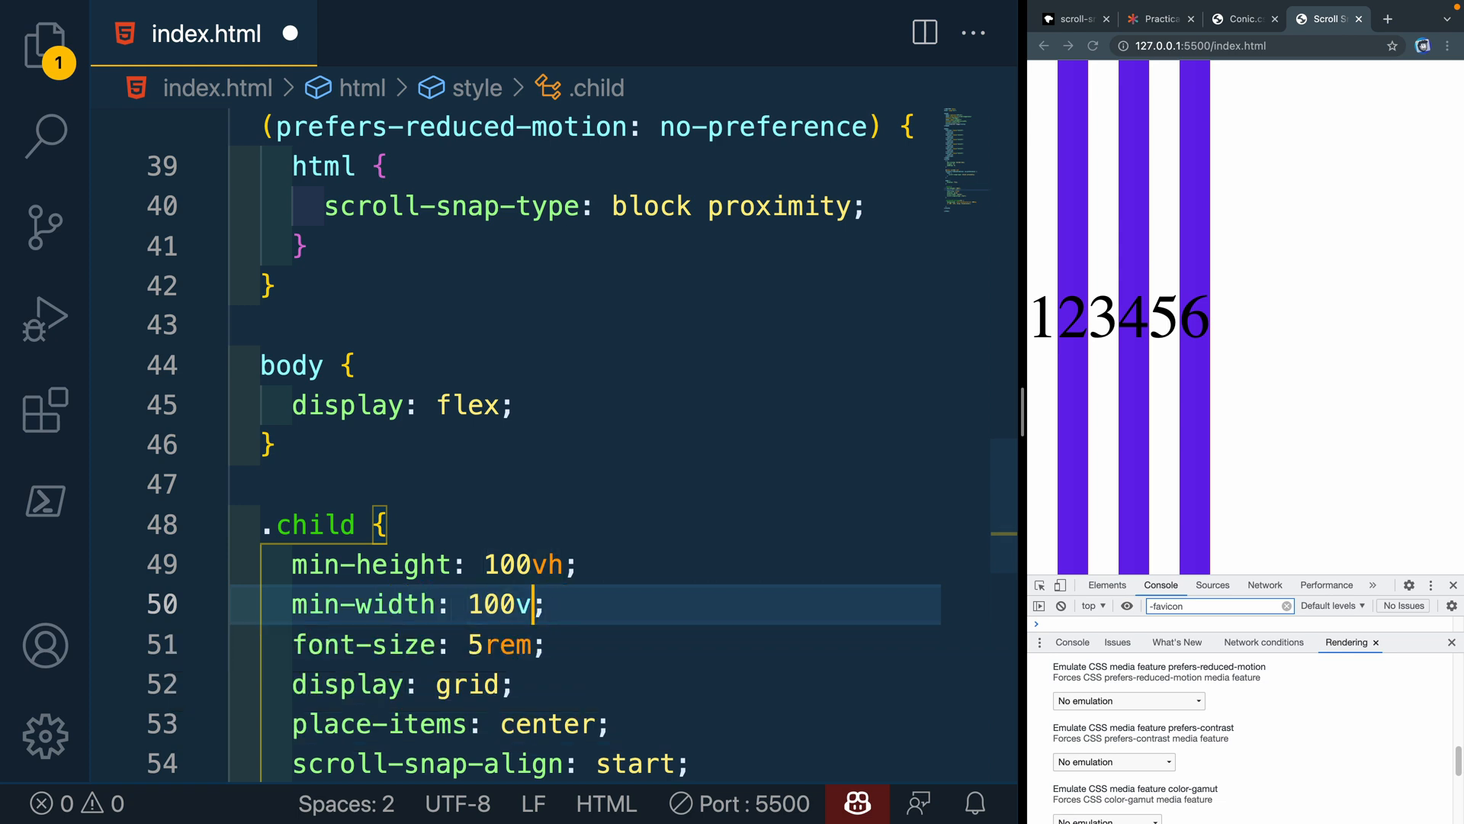
{"action": "type", "text": "w"}
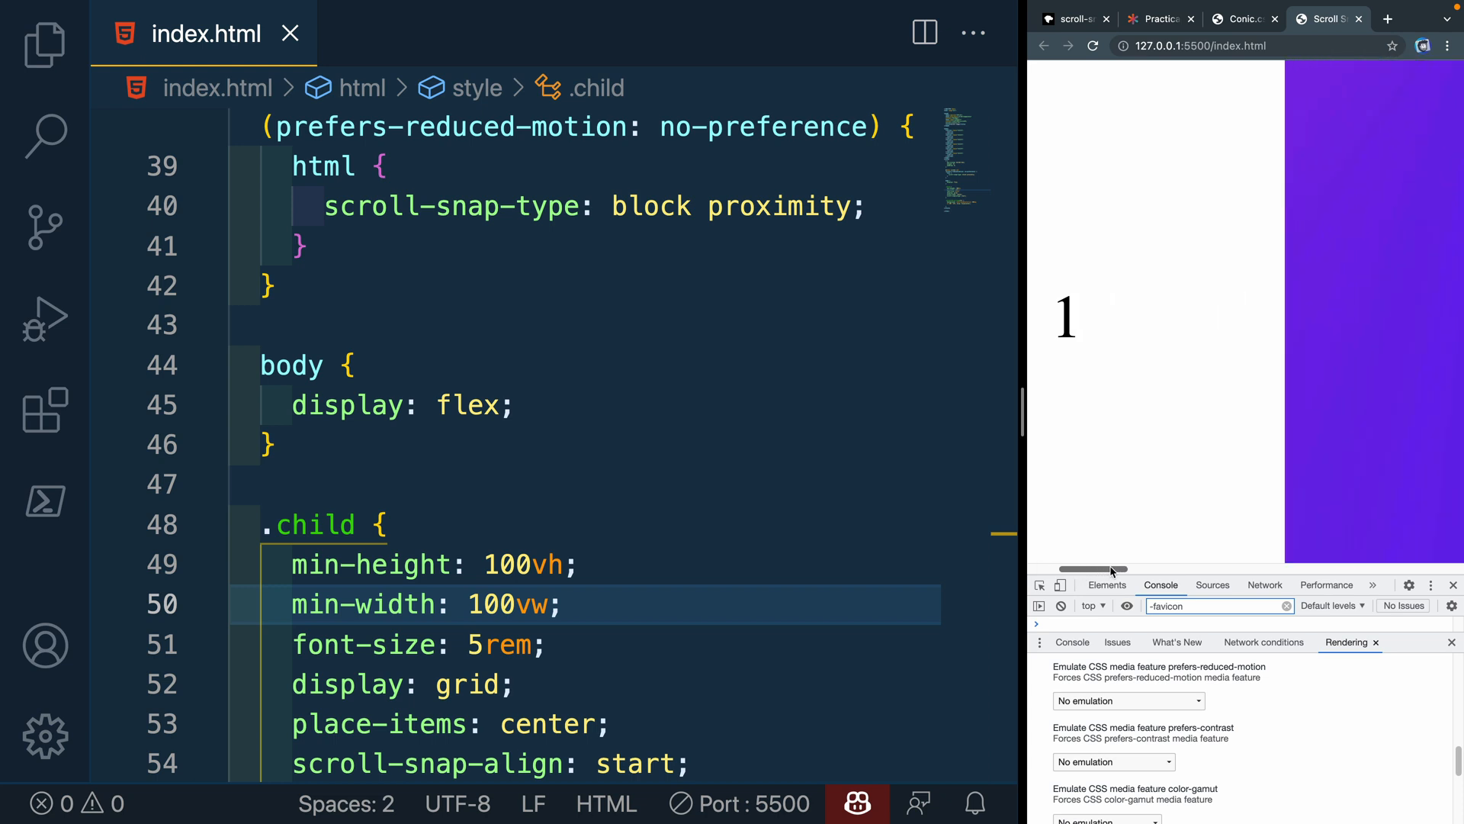
Try x, block and then inline as the scroll-snap-type axis value
{"action": "scroll", "scroll_direction": "right", "scroll_amount": 3}
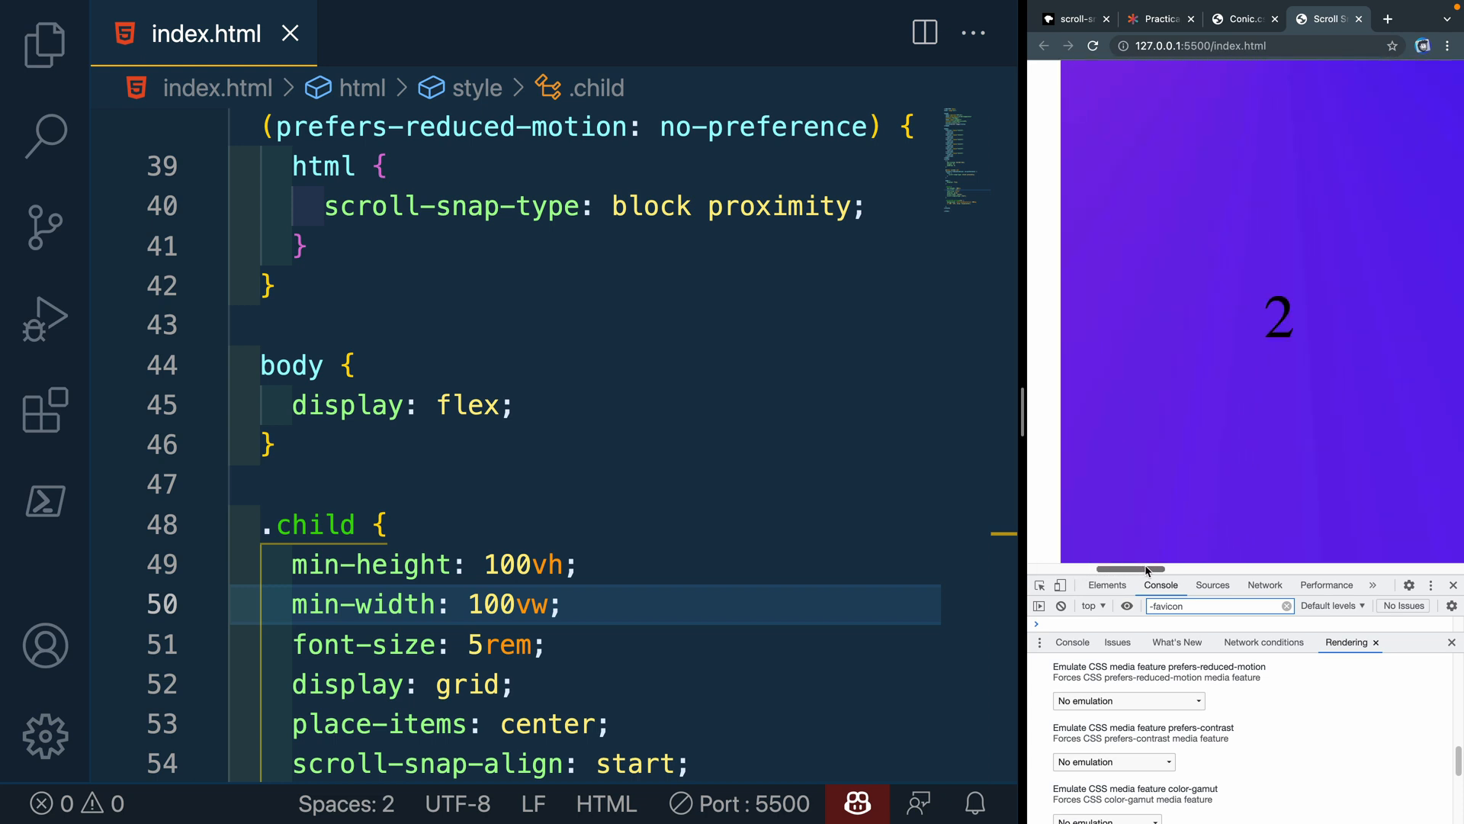
{"action": "type", "text": "c"}
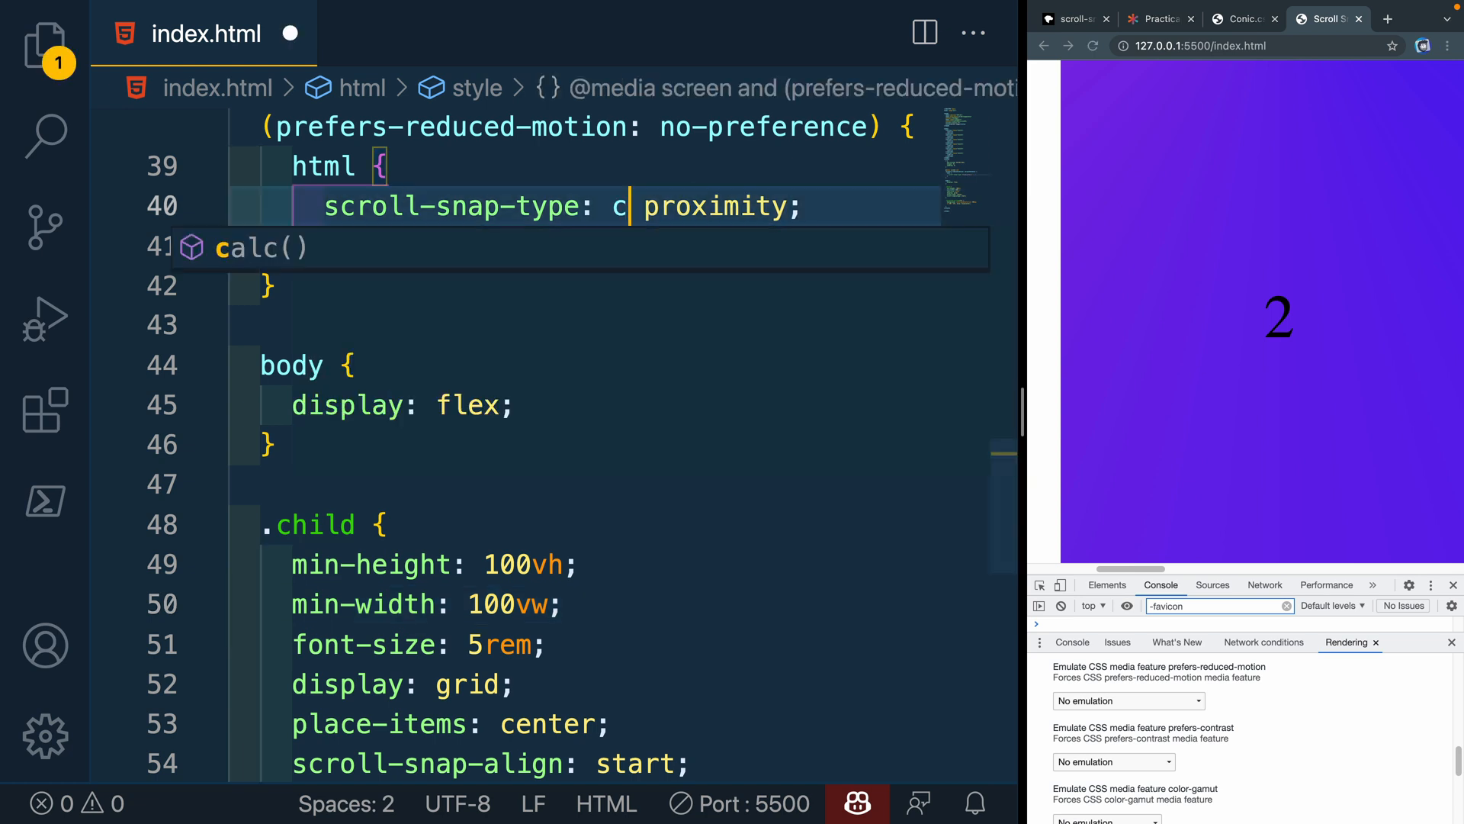
{"action": "type", "text": "x"}
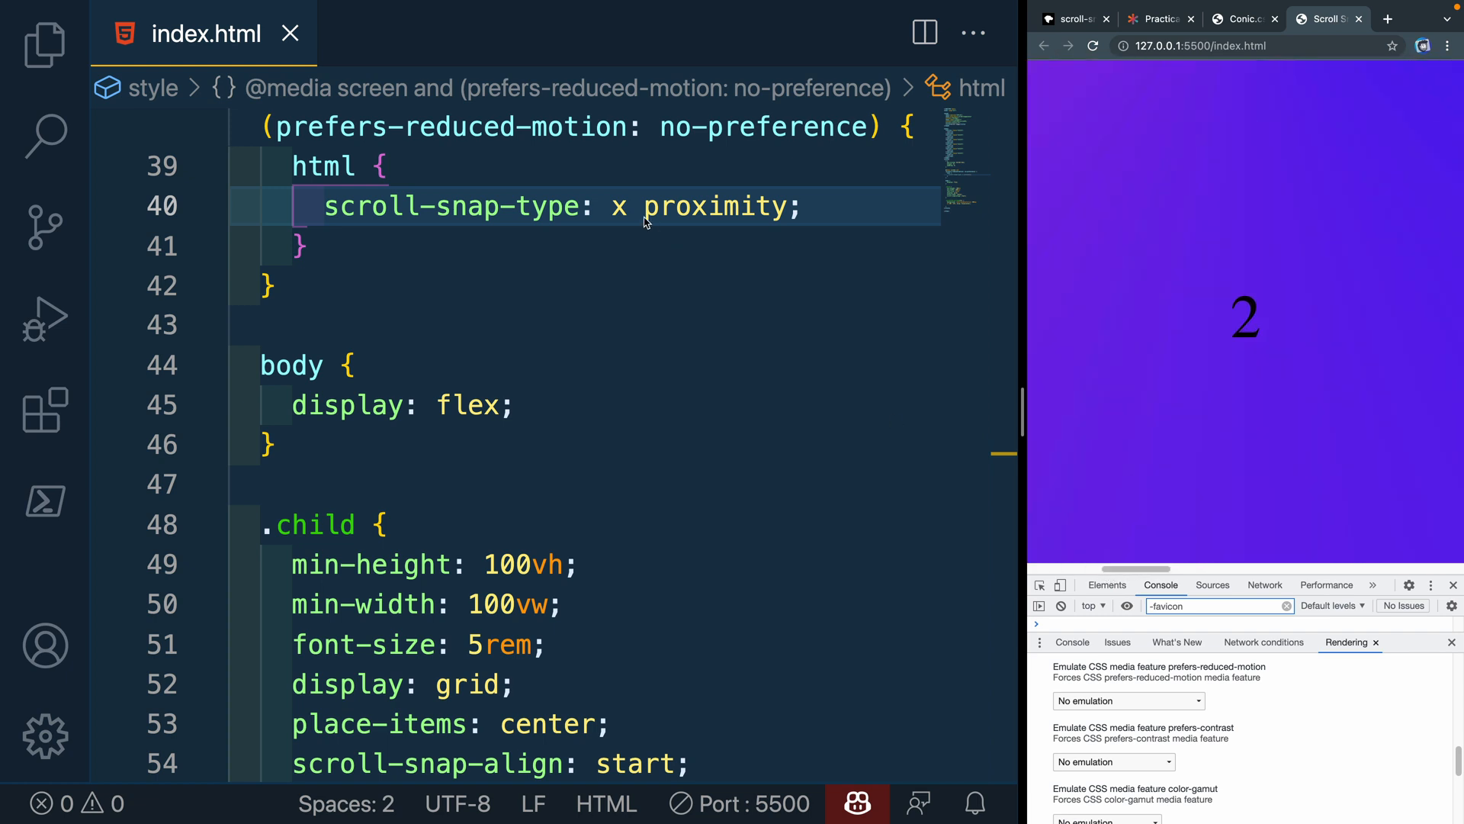
{"action": "type", "text": "b"}
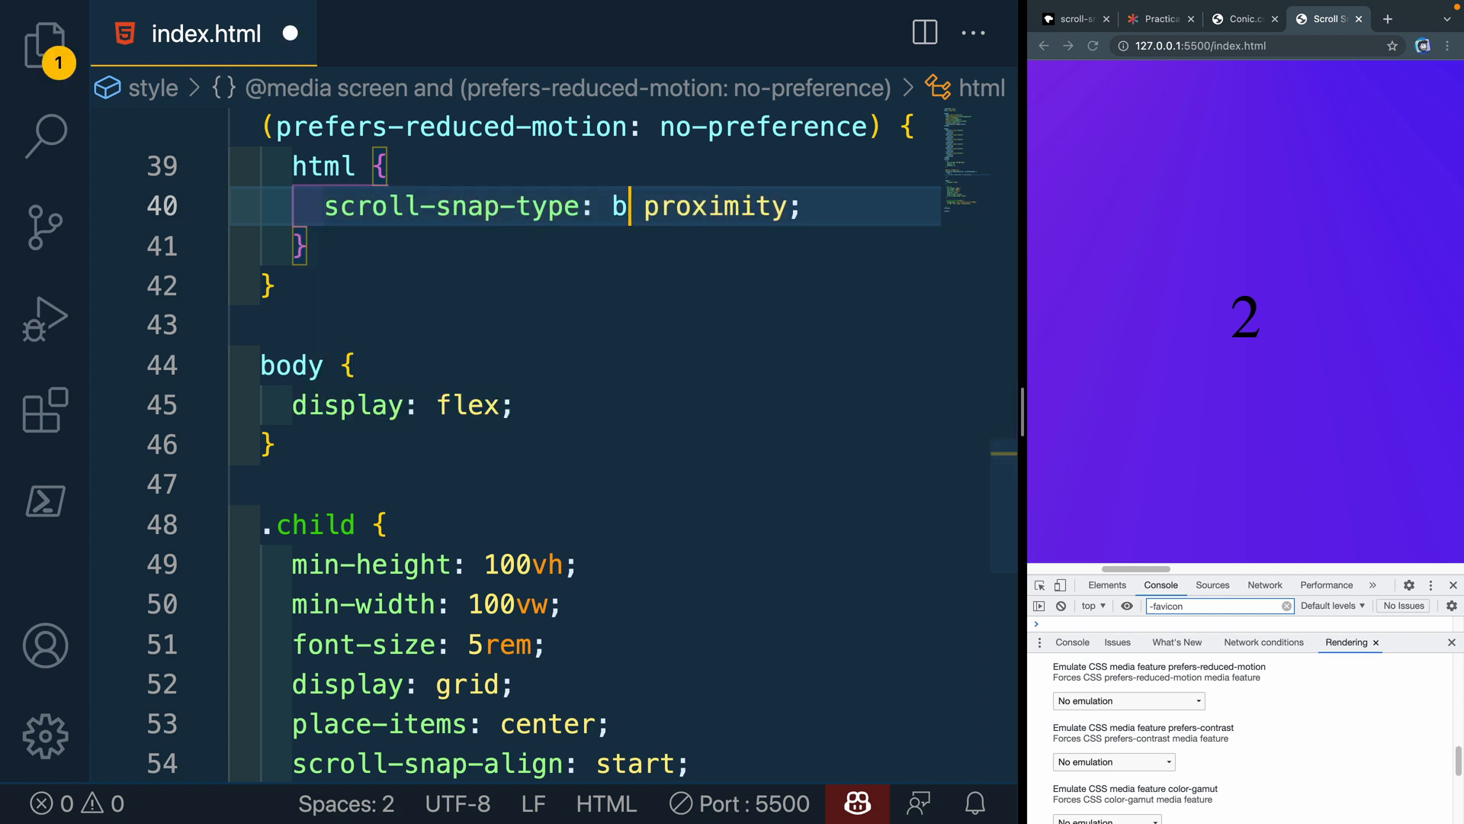
{"action": "type", "text": "lock"}
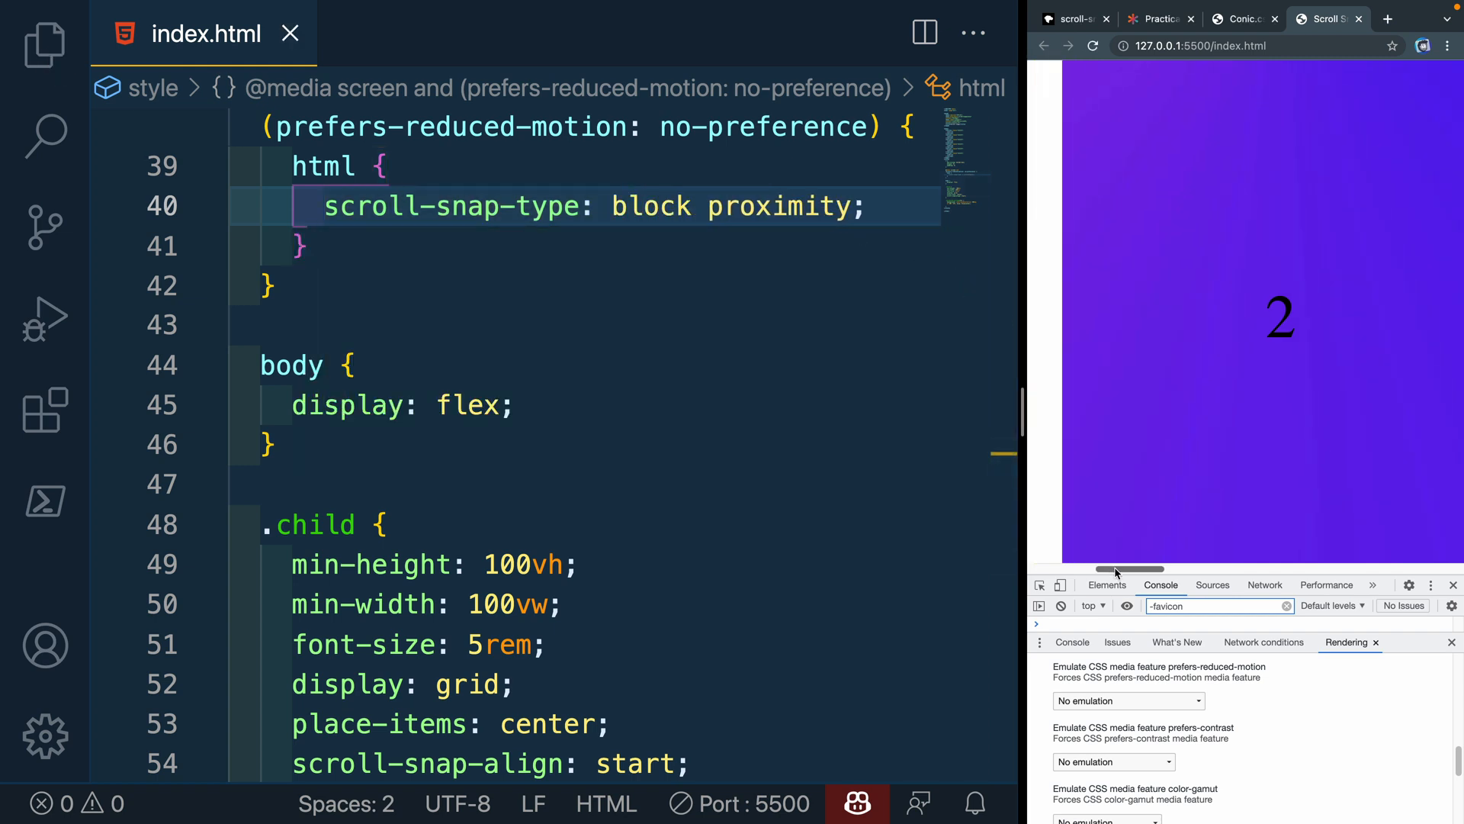
{"action": "double_click", "coordinate": [649, 206]}
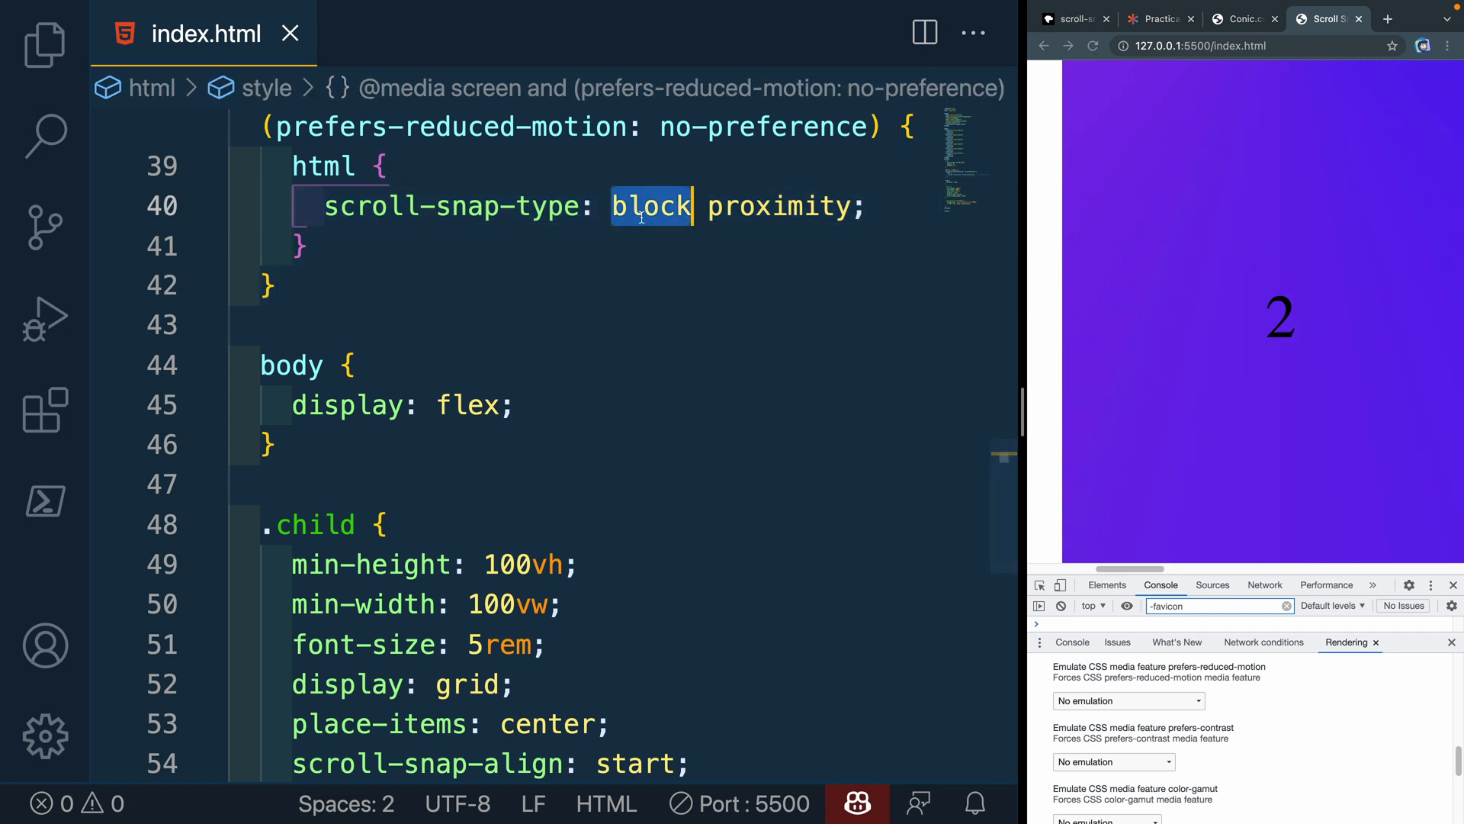
{"action": "type", "text": "inline"}
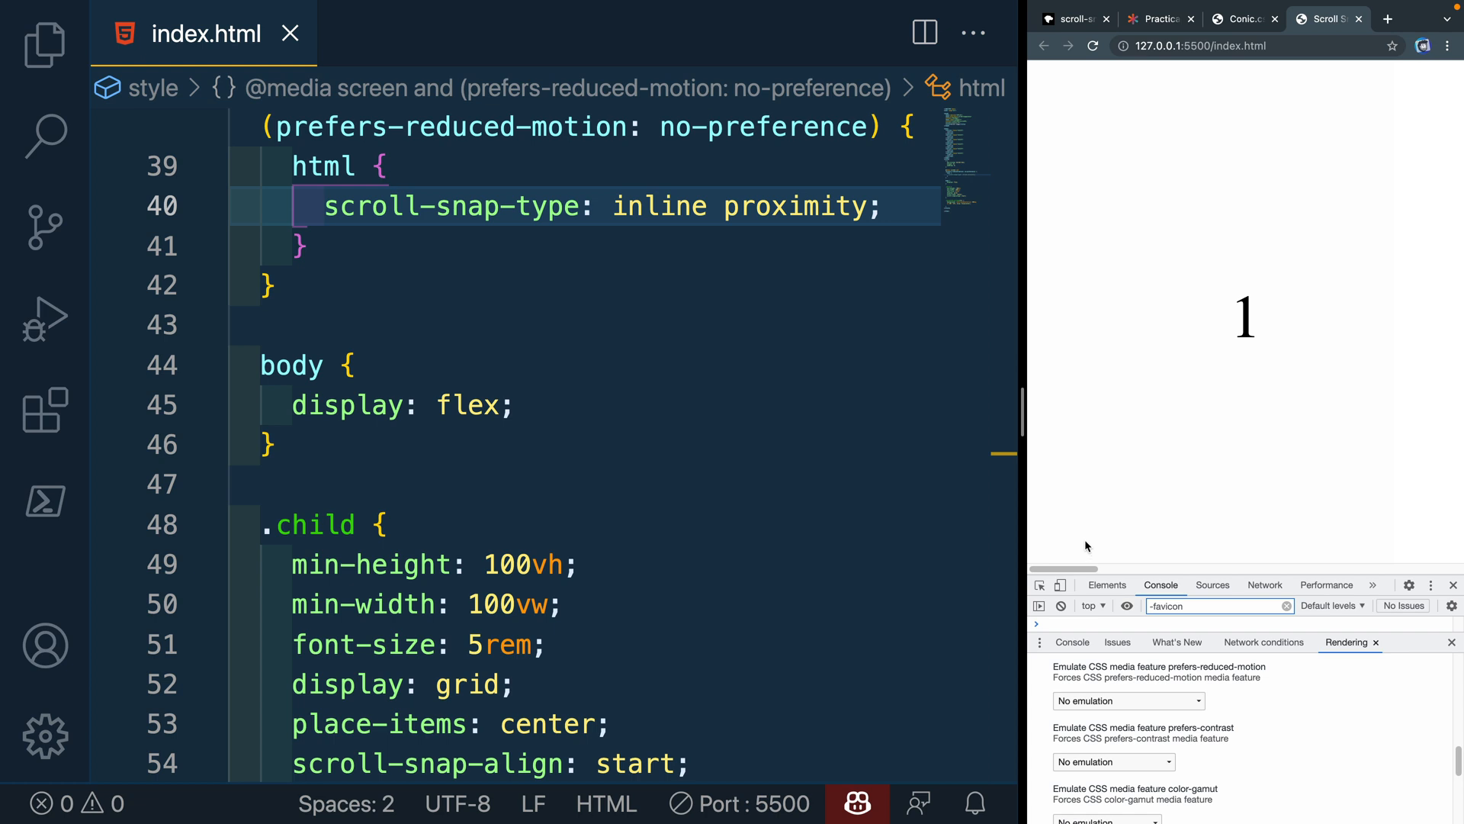
{"action": "mouse_move", "coordinate": [992, 467]}
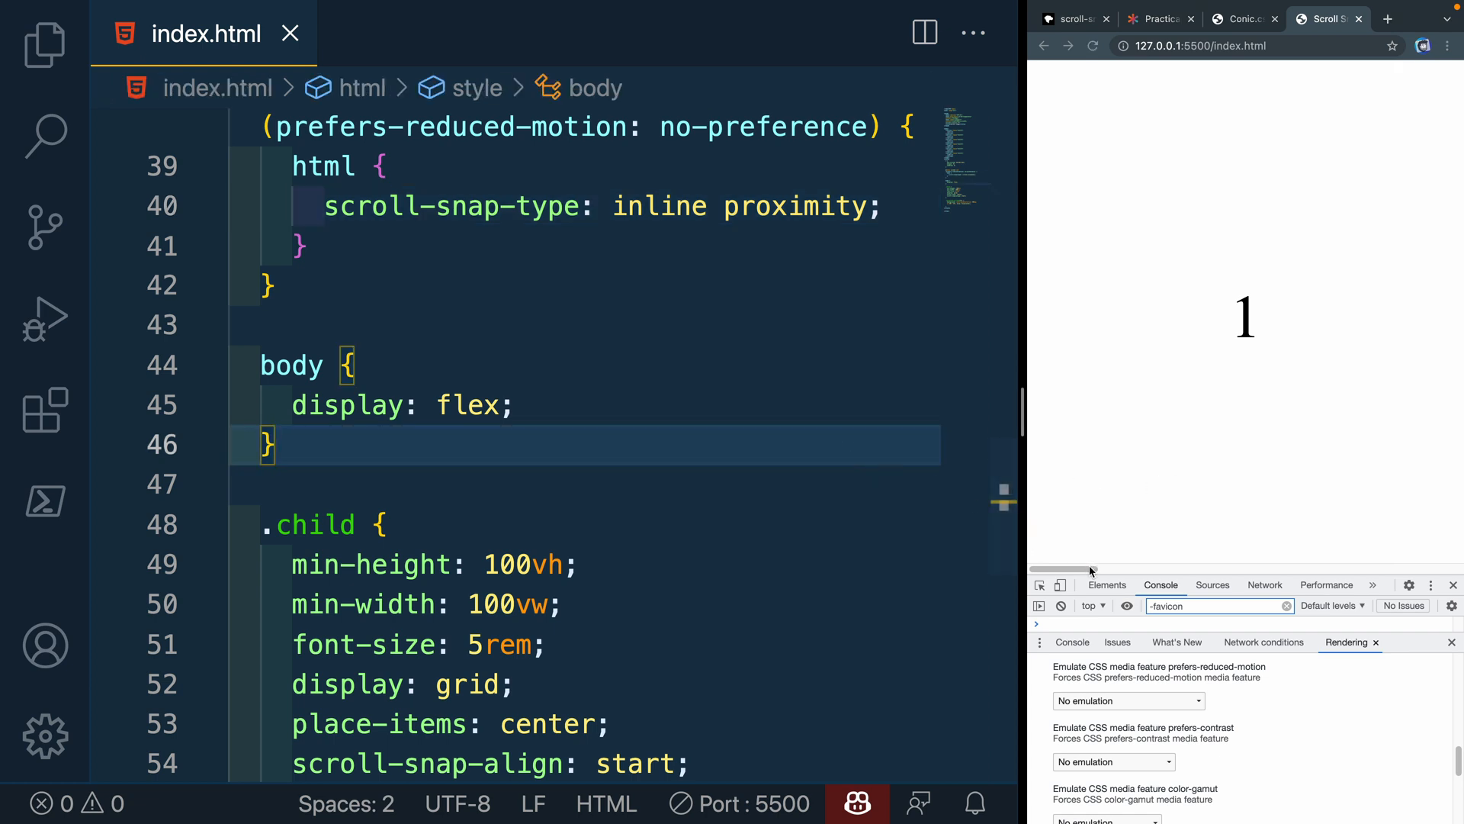
Swap proximity for mandatory and try block again in scroll-snap-type
{"action": "double_click", "coordinate": [795, 206]}
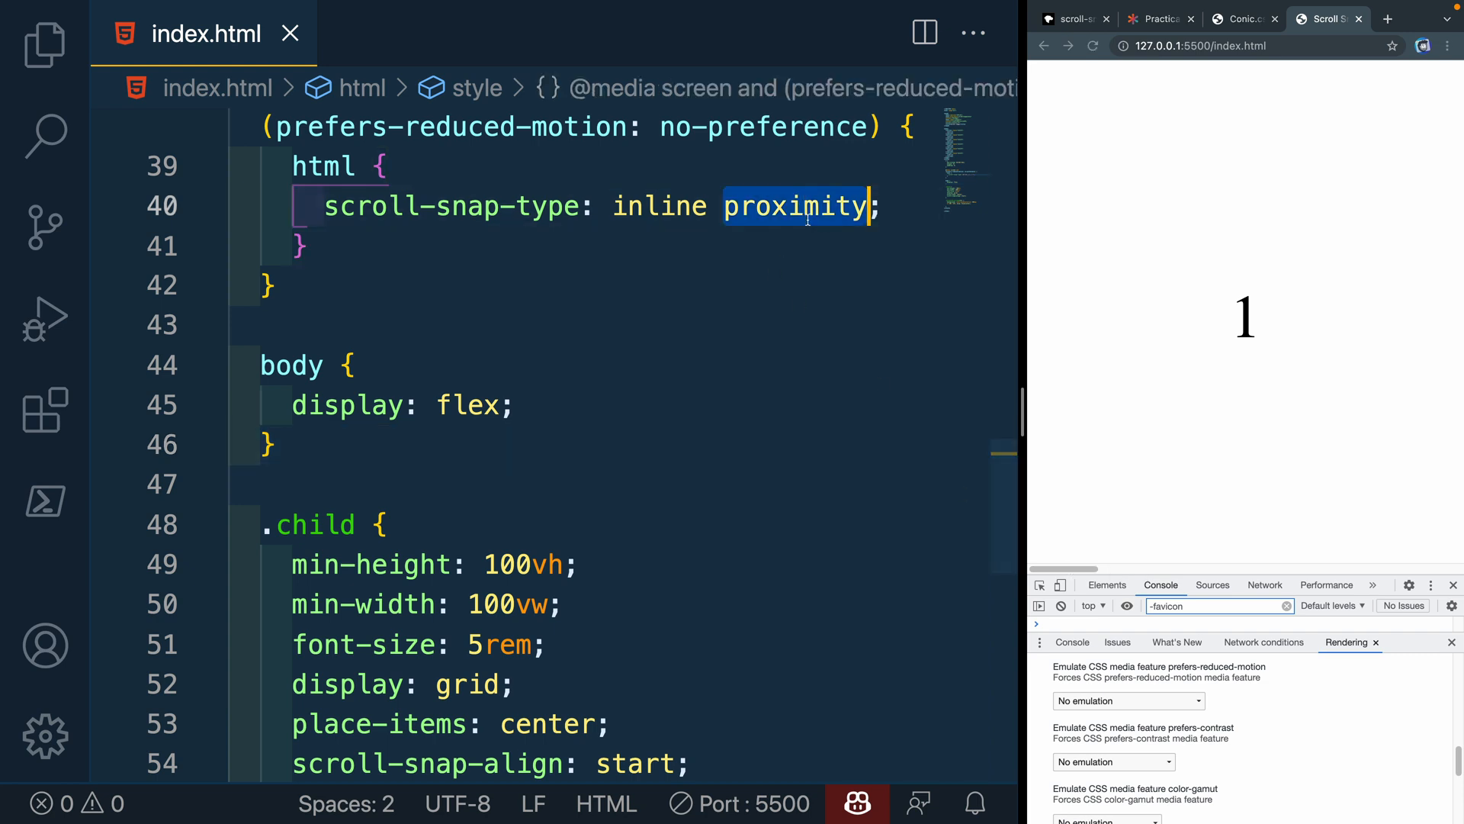
{"action": "type", "text": "mandatory"}
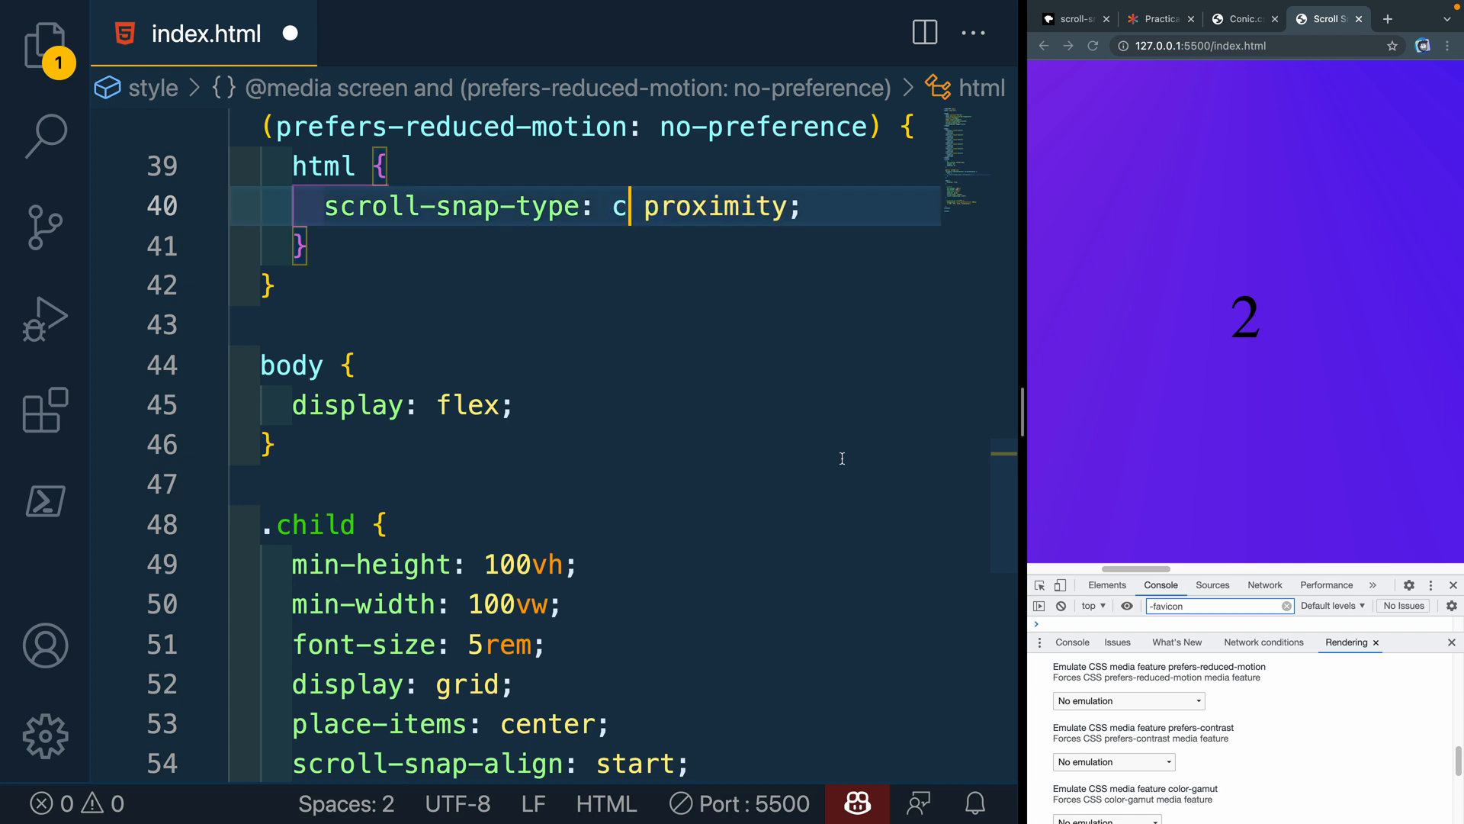
{"action": "type", "text": "block"}
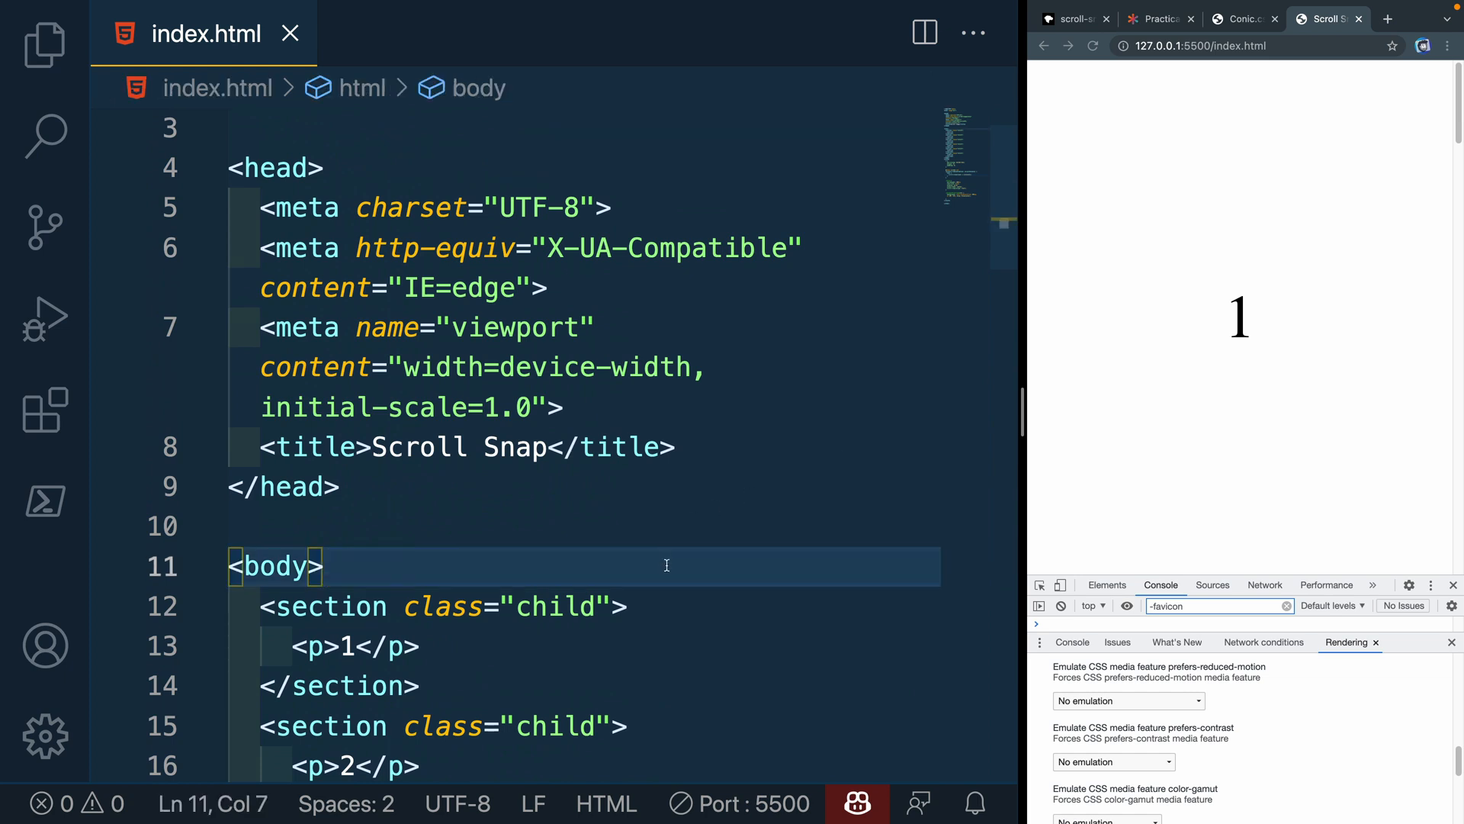
Add '<header>Fixed Header</header>' and a header rule with position: fixed; top: 0
{"action": "type", "text": "header{"}
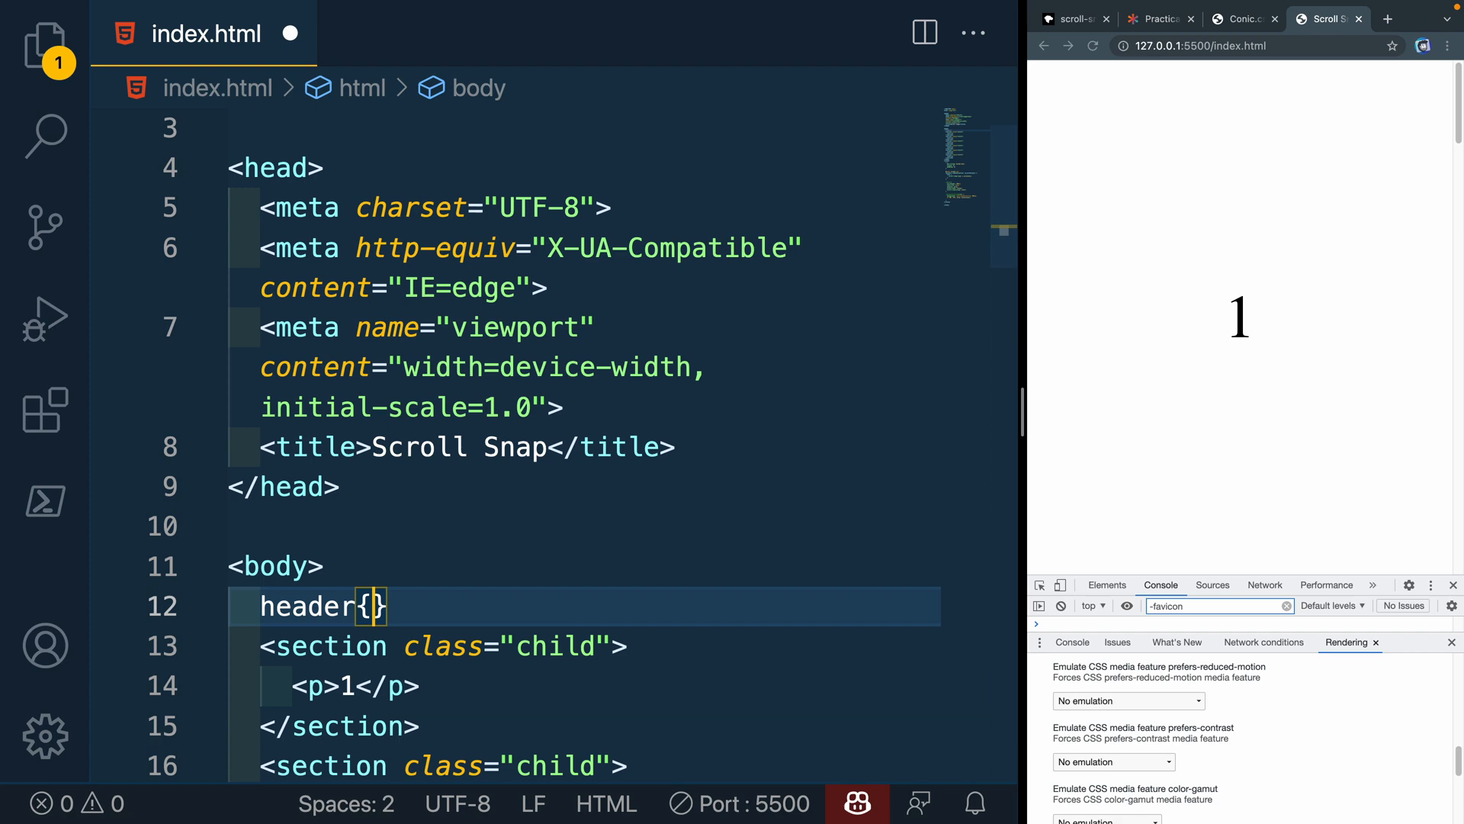
{"action": "type", "text": "Fixed Header"}
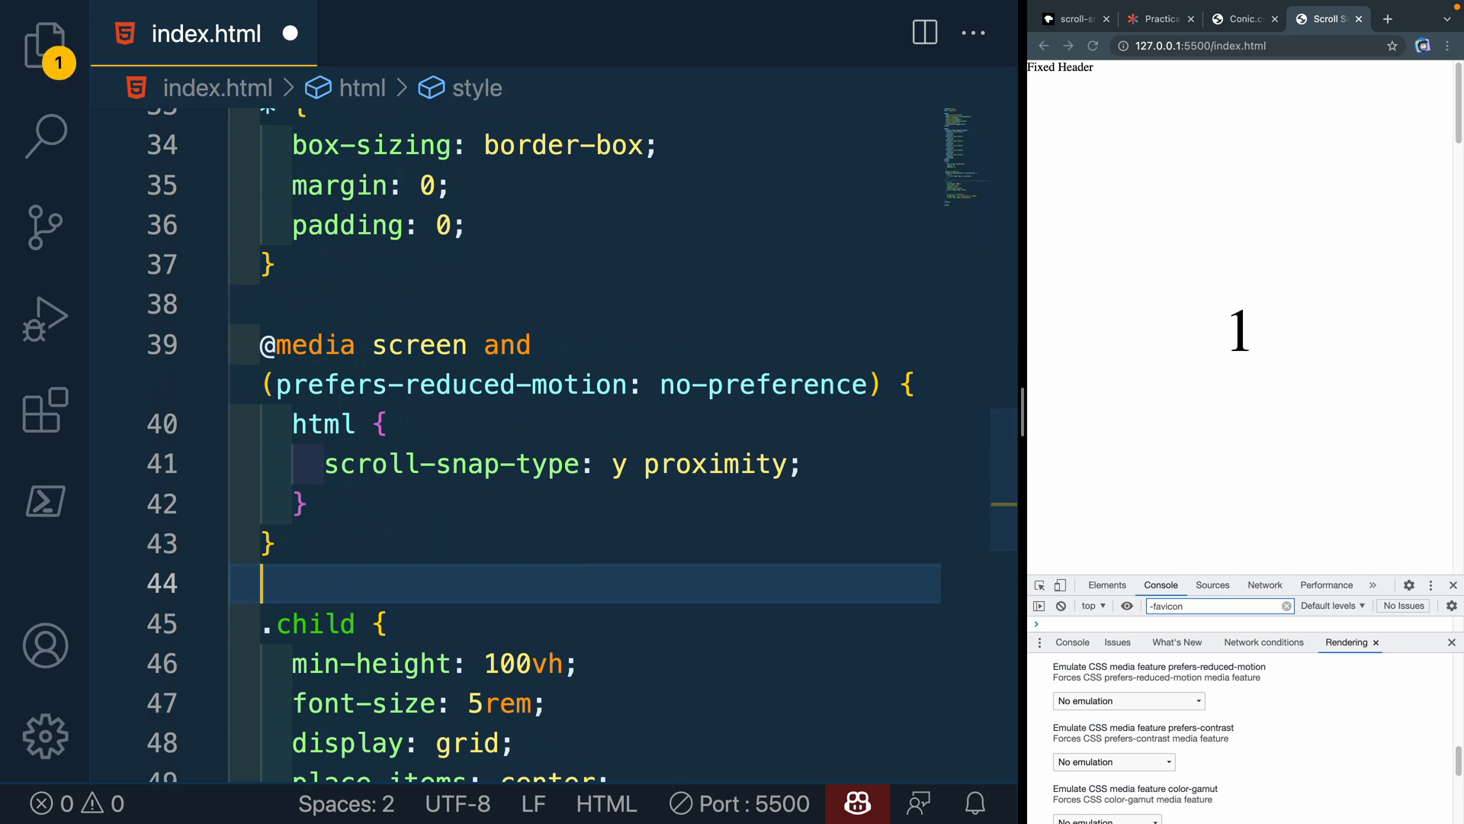
{"action": "type", "text": "position: fixed;"}
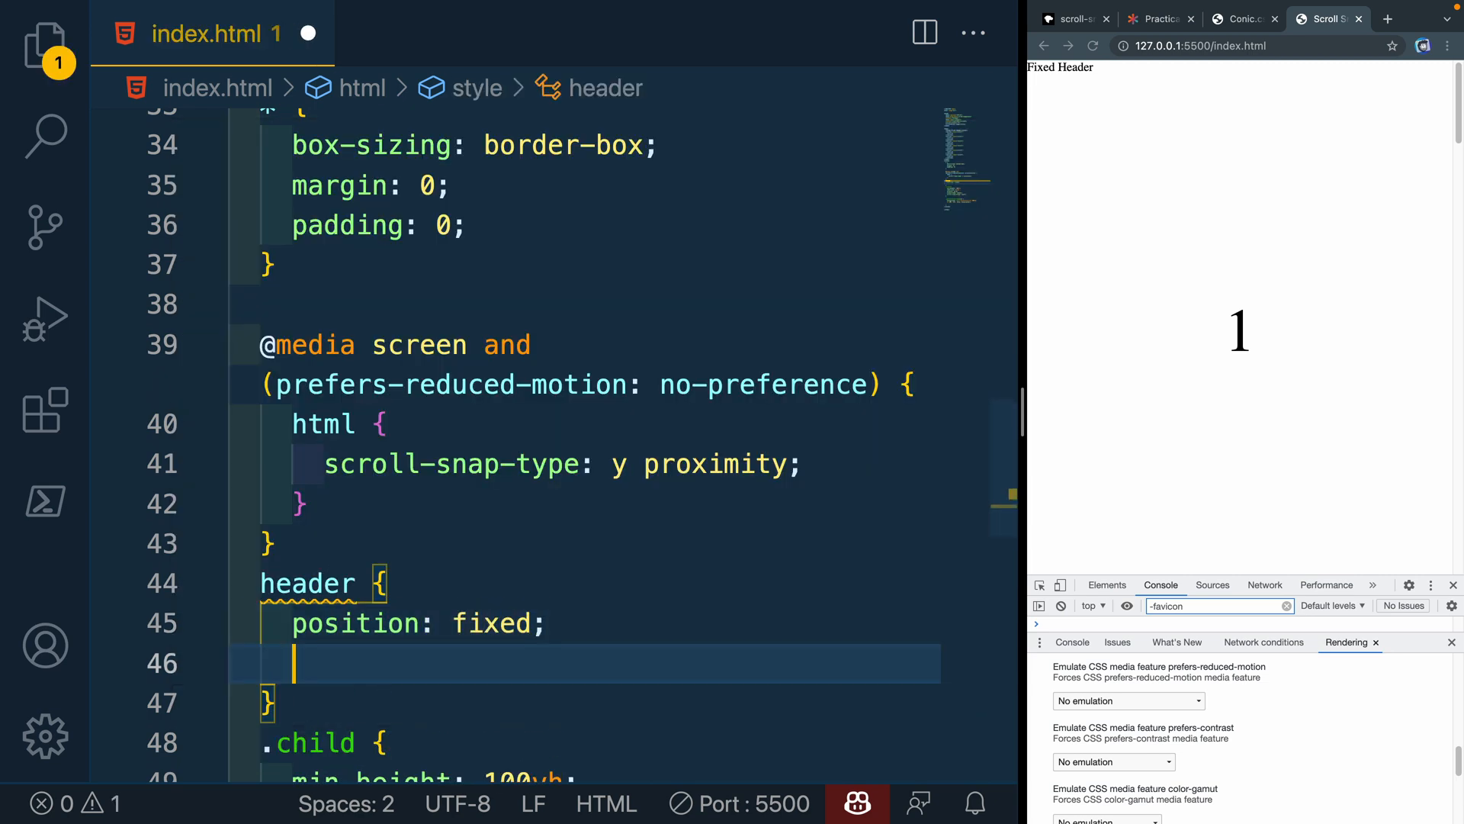
{"action": "type", "text": "top: 0;"}
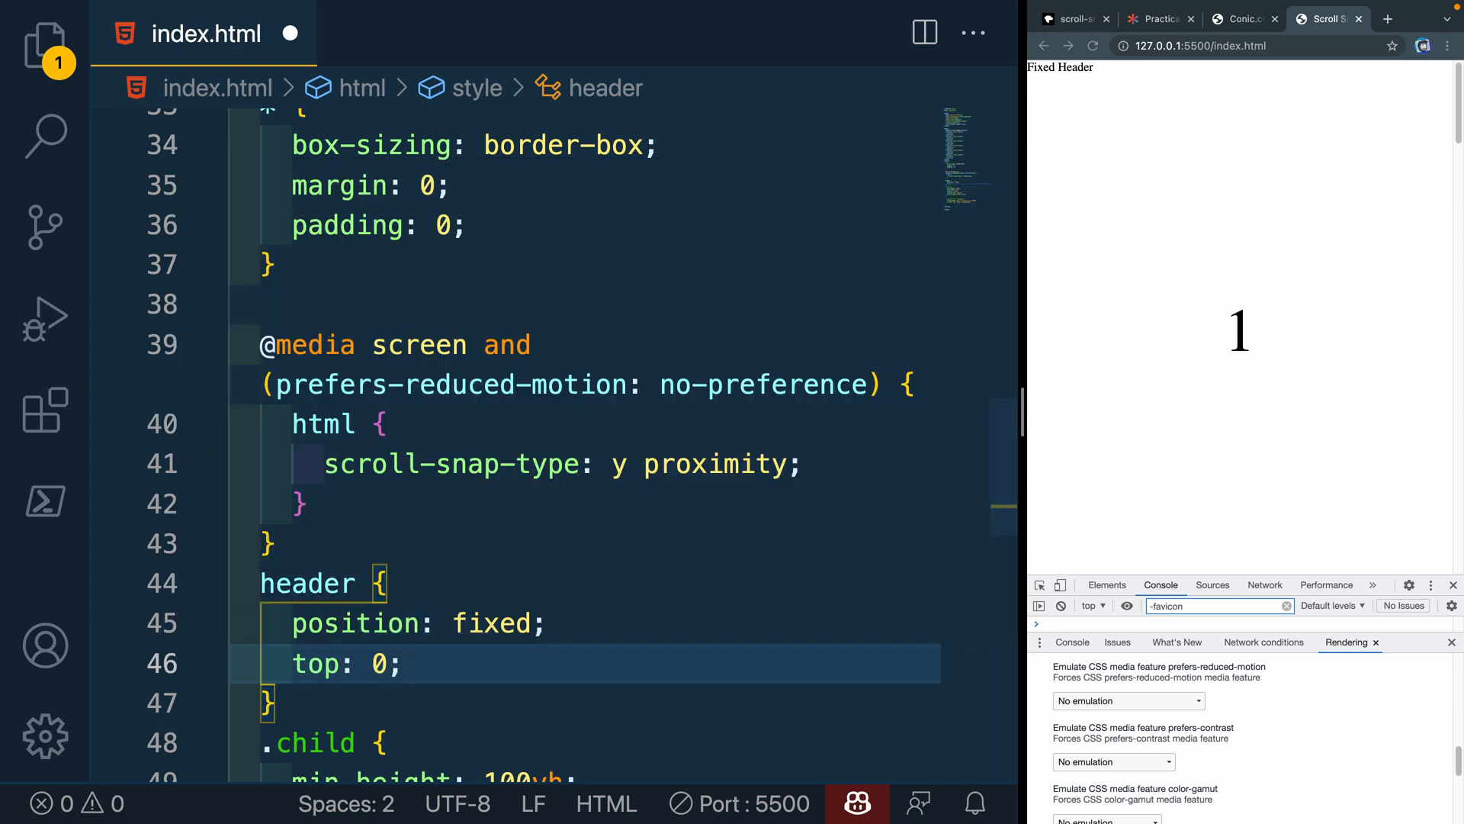
Give the header height: 4rem, display: grid and place-items: center
{"action": "type", "text": "height: 4"}
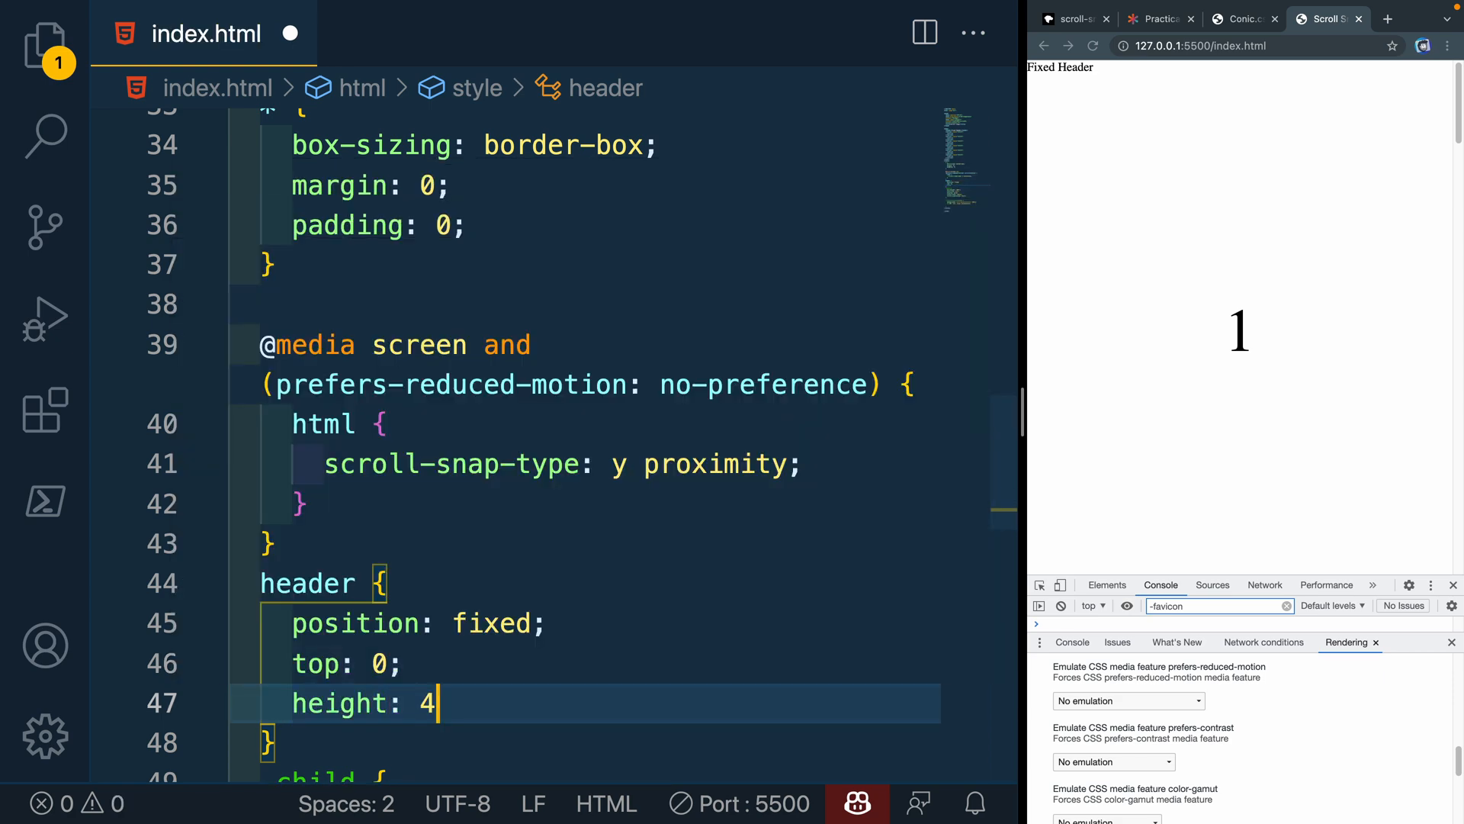
{"action": "type", "text": "rem;"}
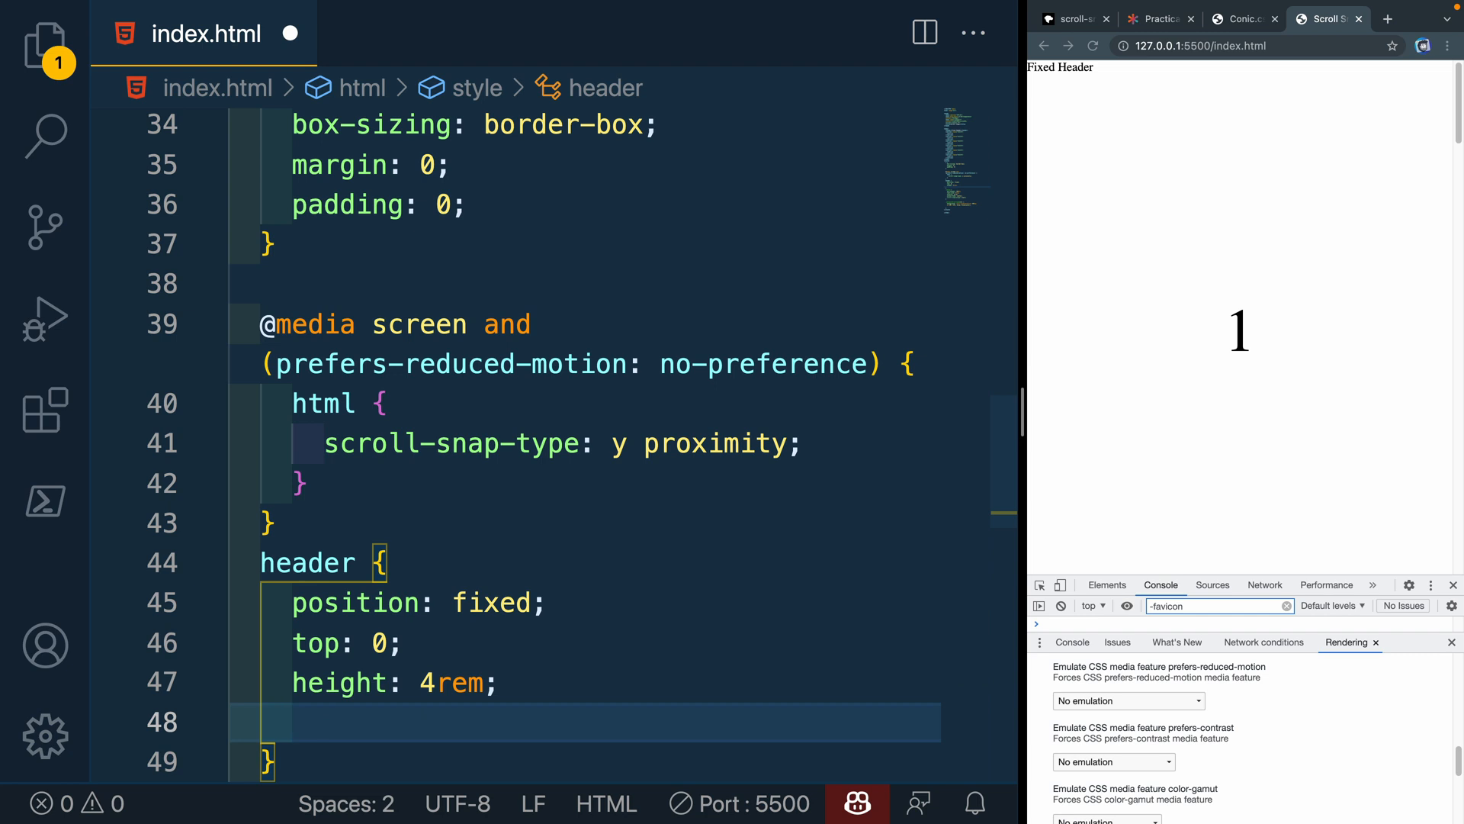
{"action": "type", "text": "place-items: center;"}
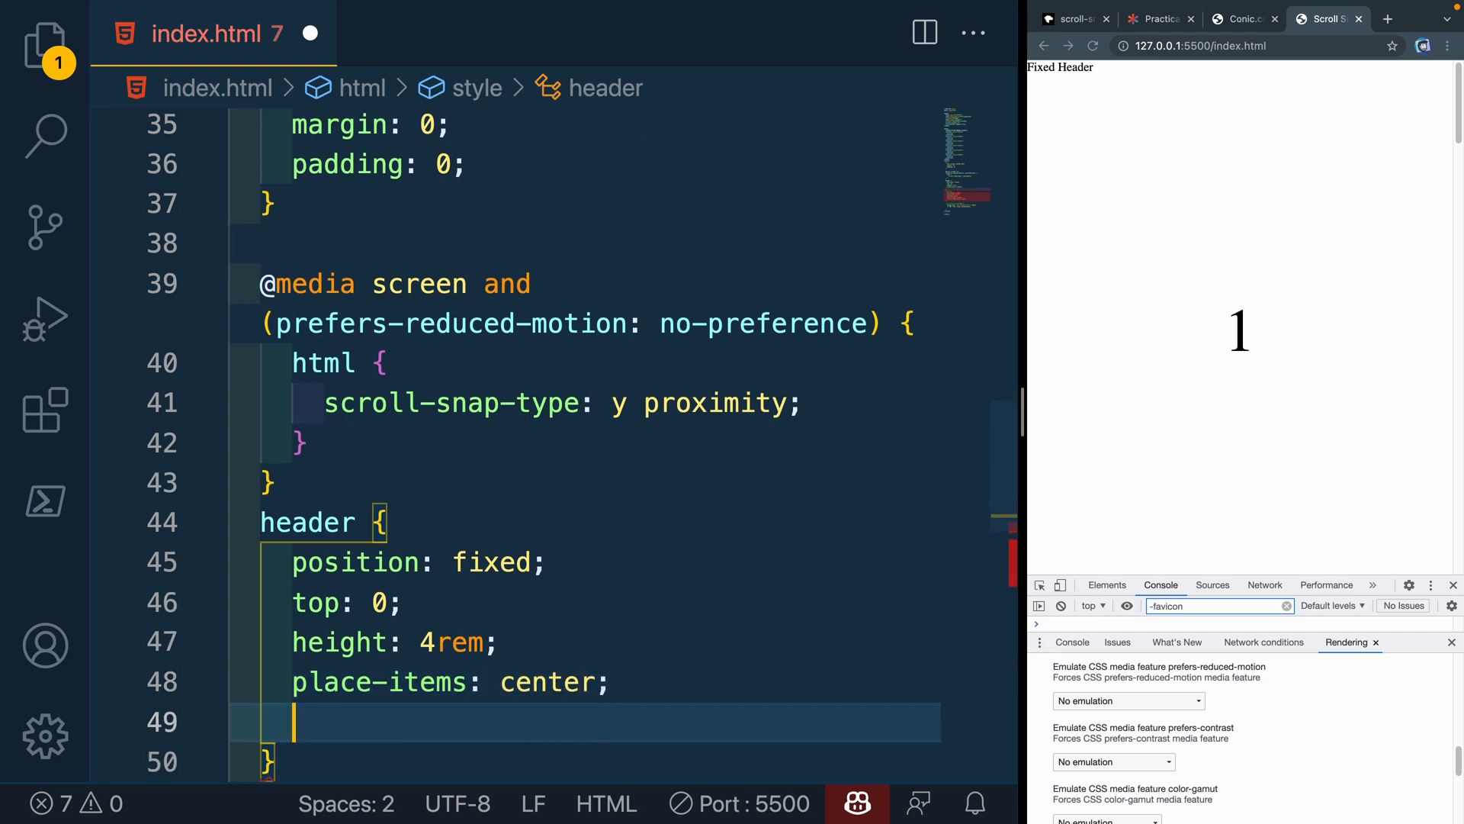
{"action": "type", "text": "display: grid;"}
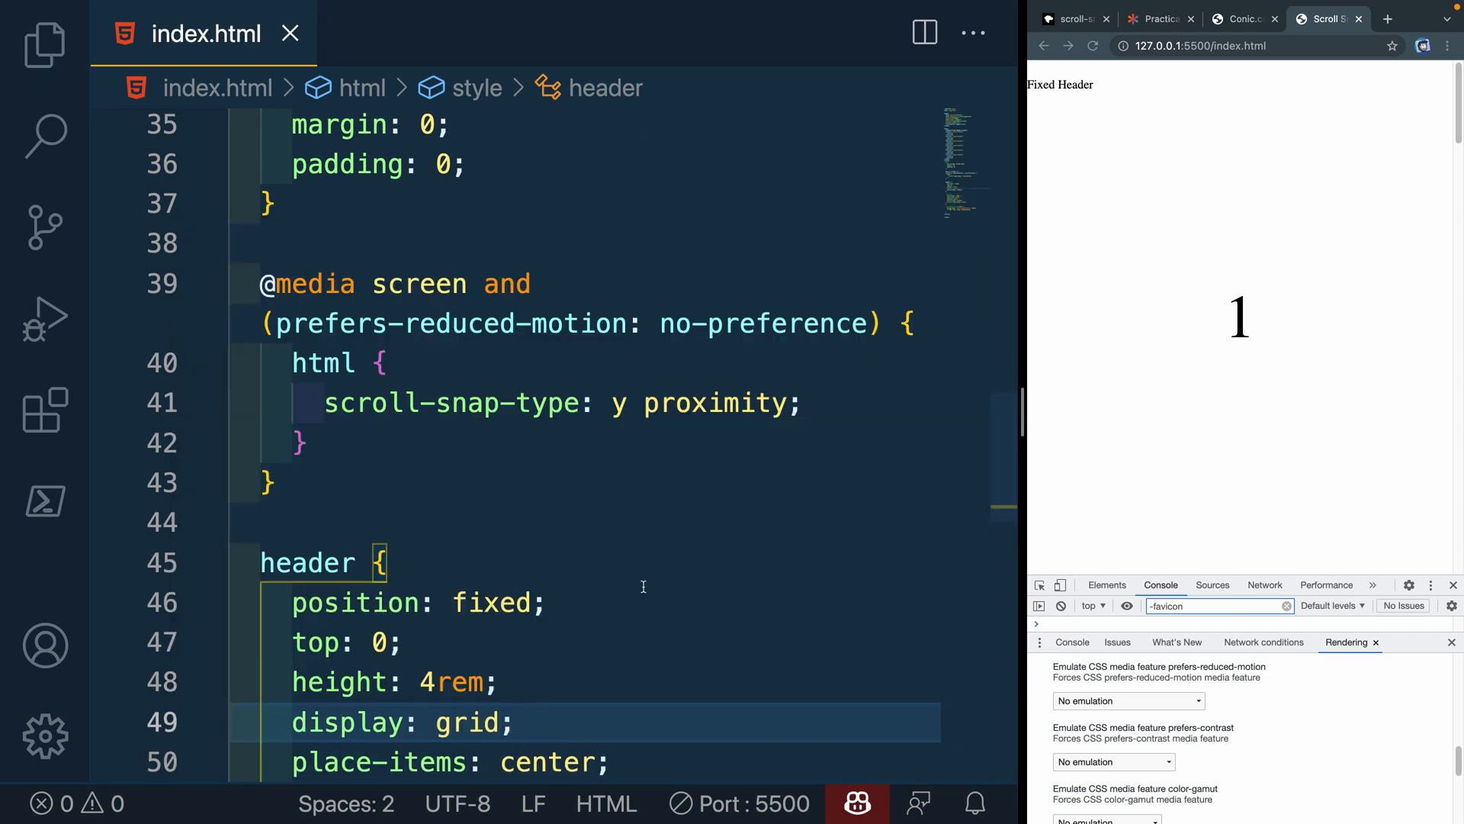
Copy the cadetblue/darkgreen conic gradient from conic.style and start the header background line
{"action": "scroll", "scroll_direction": "down", "scroll_amount": 3}
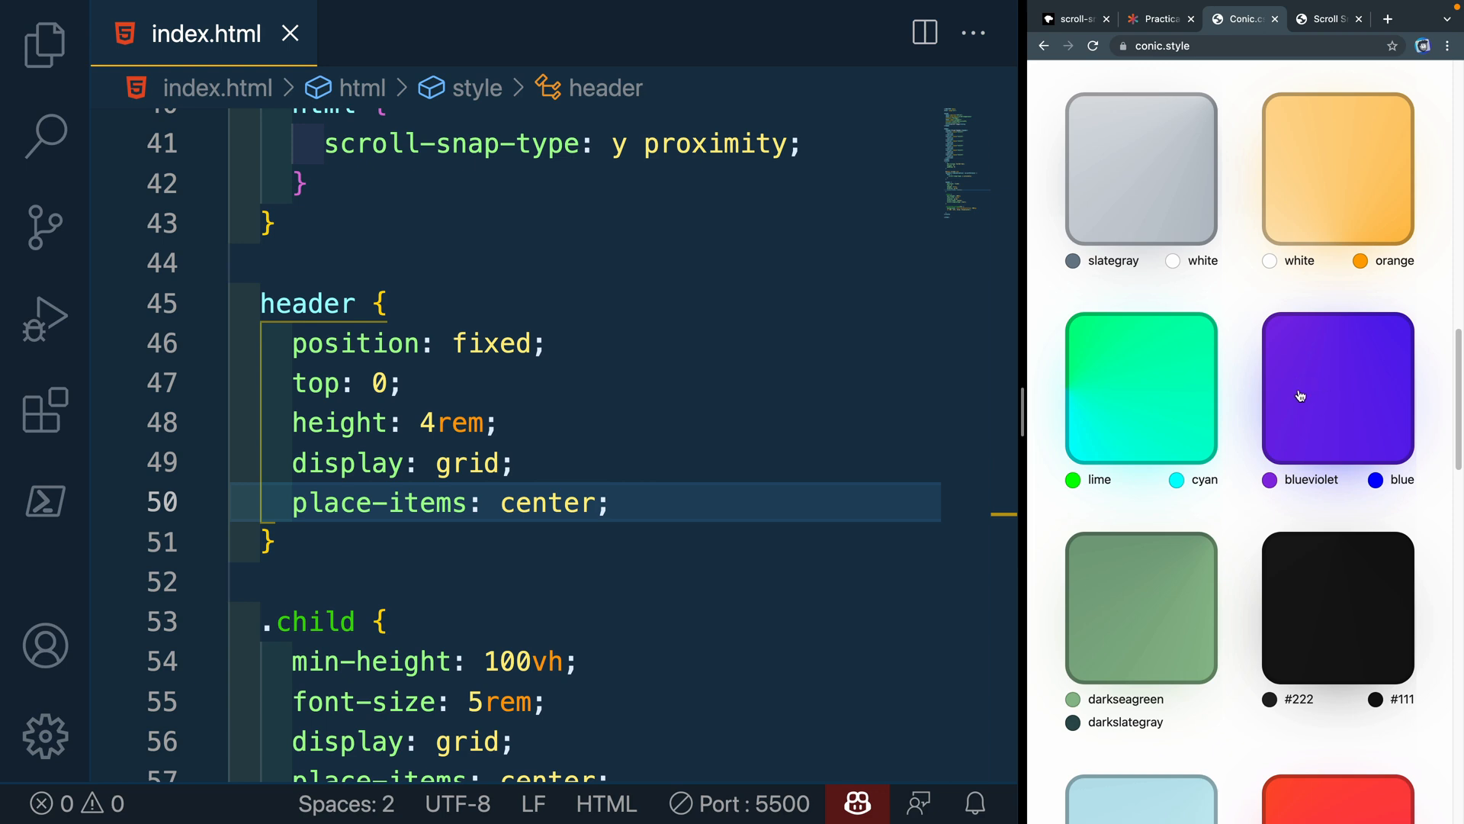
{"action": "scroll", "scroll_direction": "down", "scroll_amount": 3}
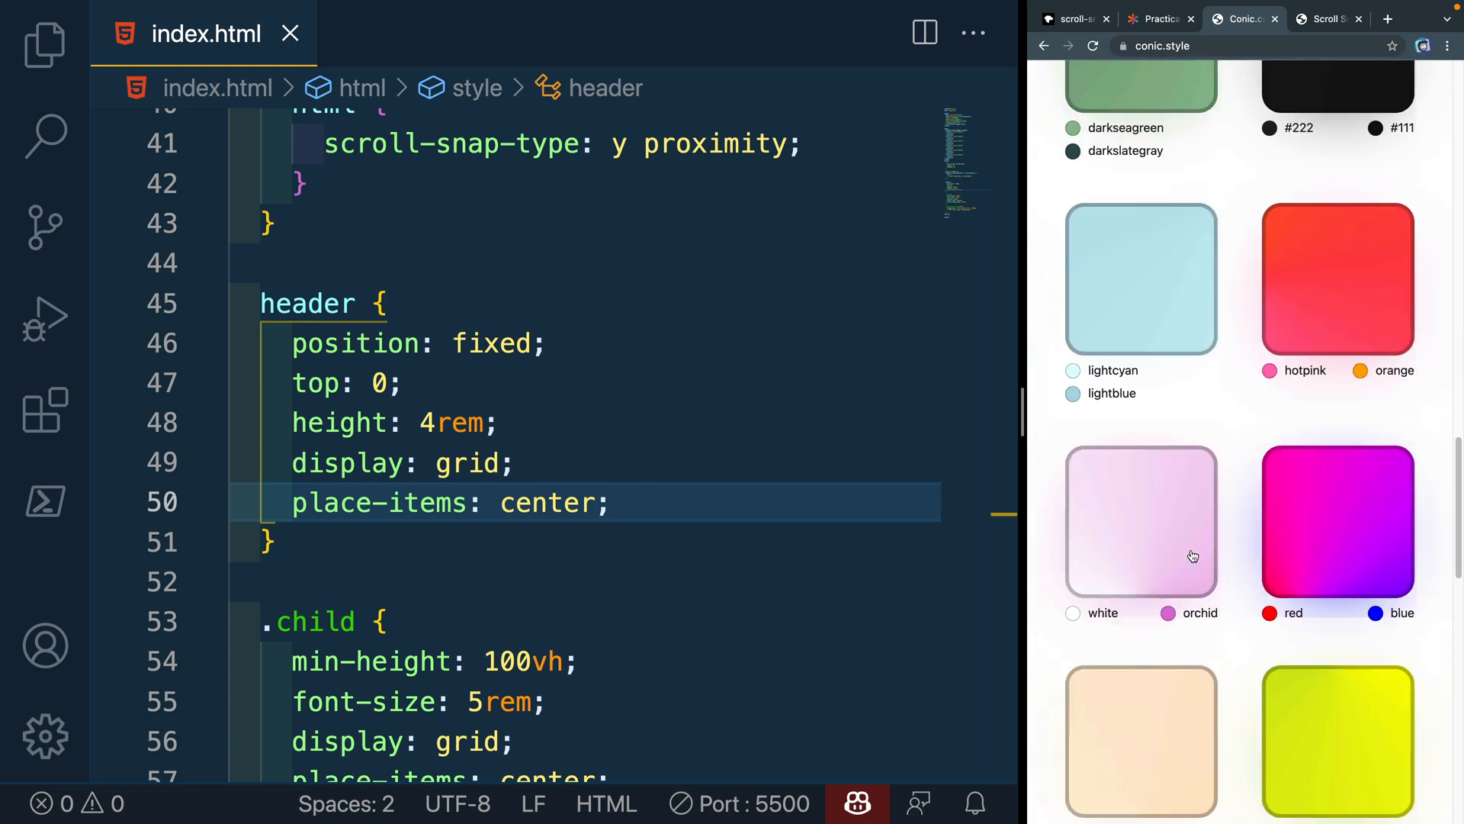
{"action": "scroll", "scroll_direction": "down", "scroll_amount": 3}
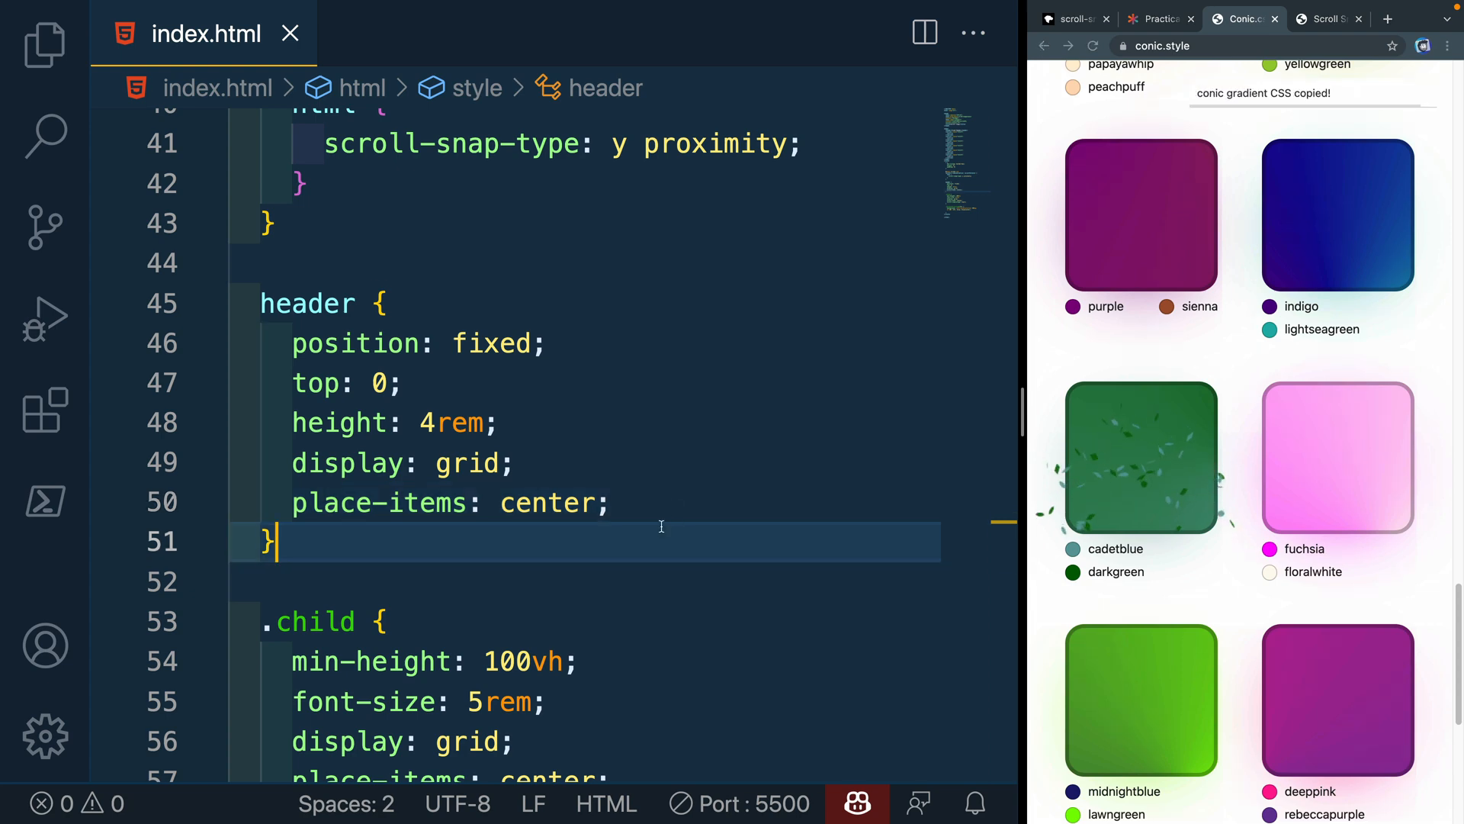
{"action": "type", "text": "background: conic-gradient(from -270deg at 110% 50%, cadetblue, darkgreen);"}
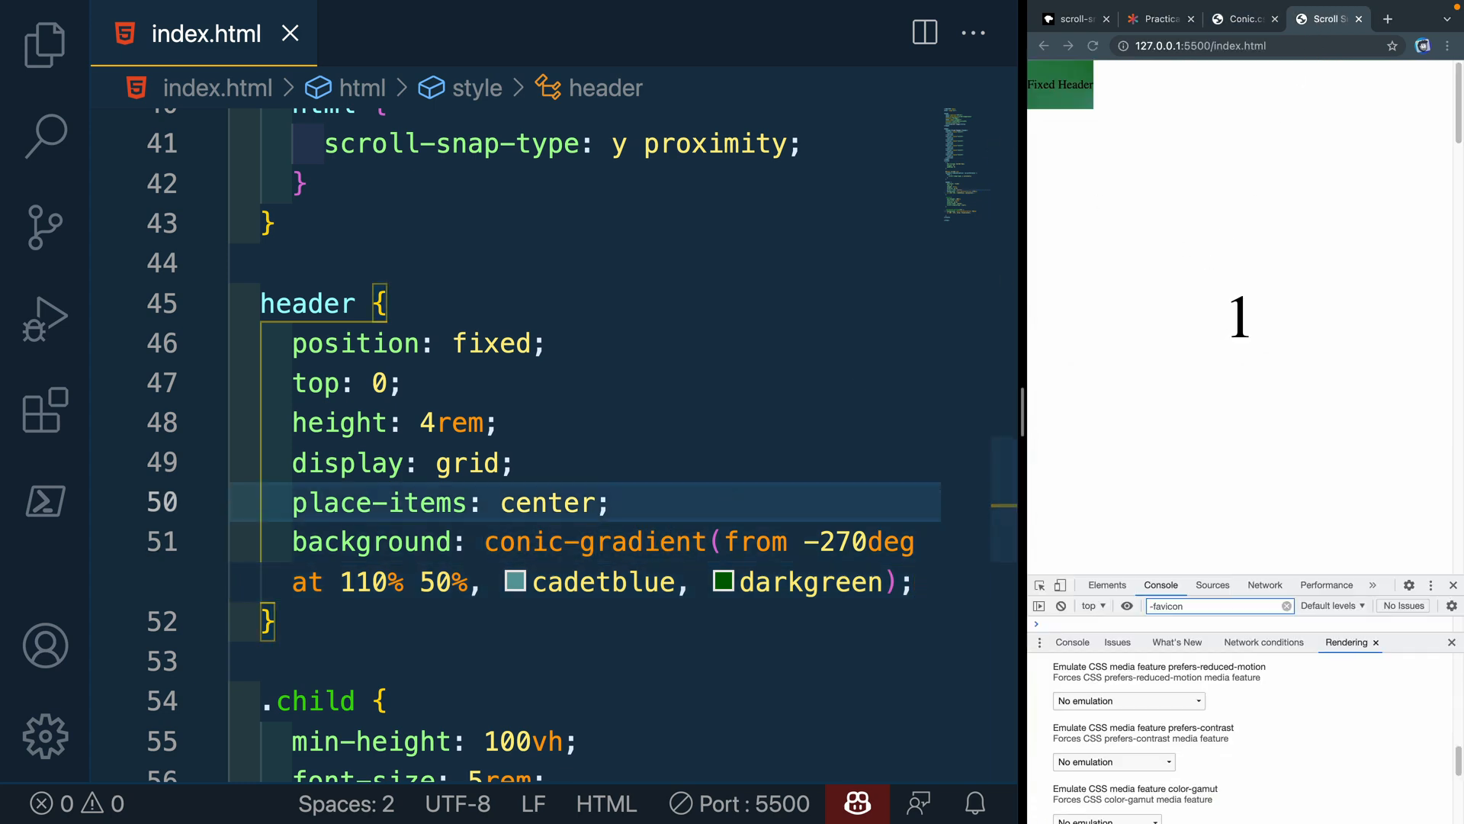
Add width: 100% to the header rule and check the preview
{"action": "type", "text": "width: 100%;"}
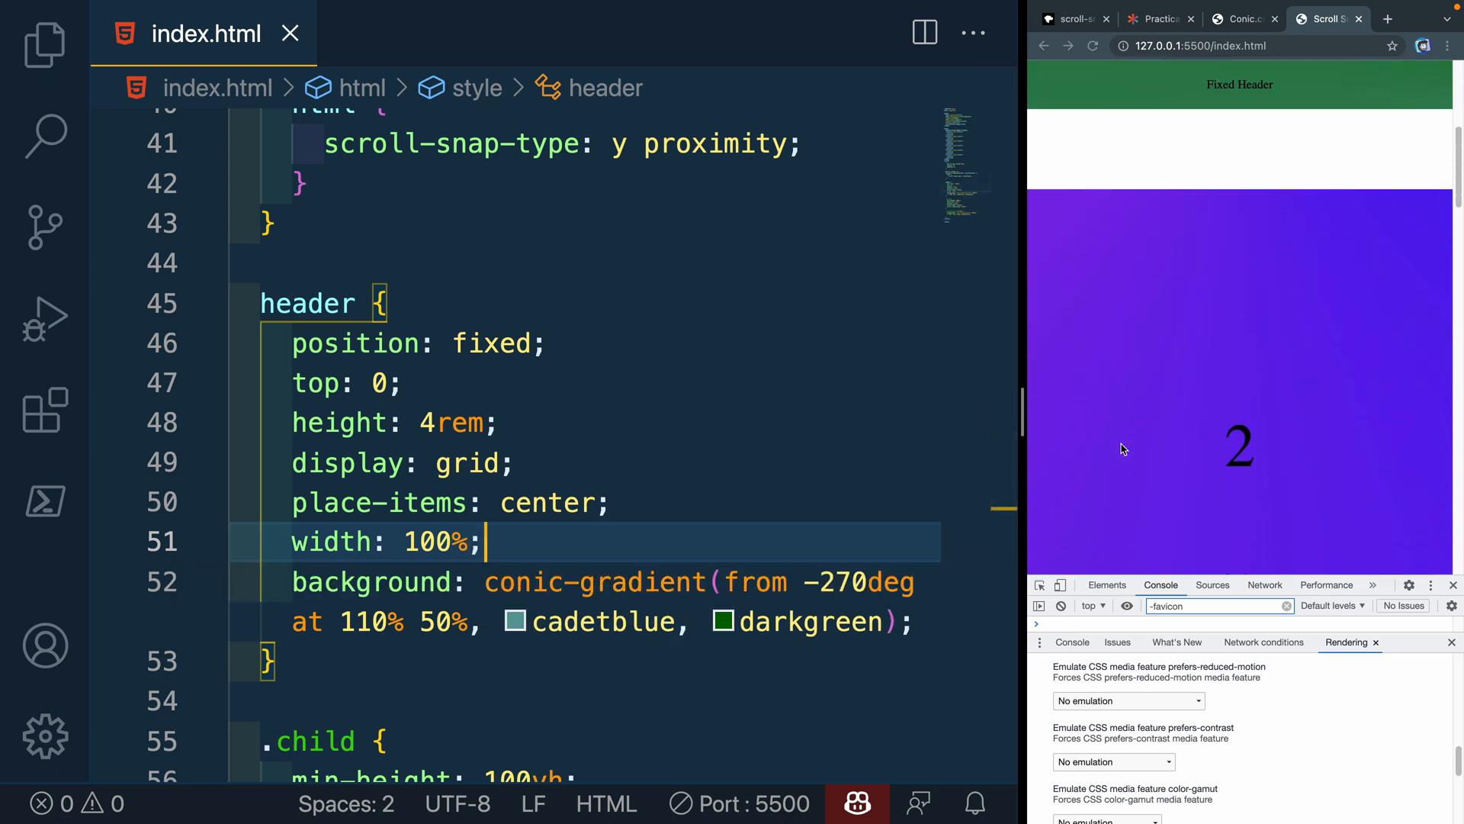
{"action": "scroll", "scroll_direction": "down", "scroll_amount": 3}
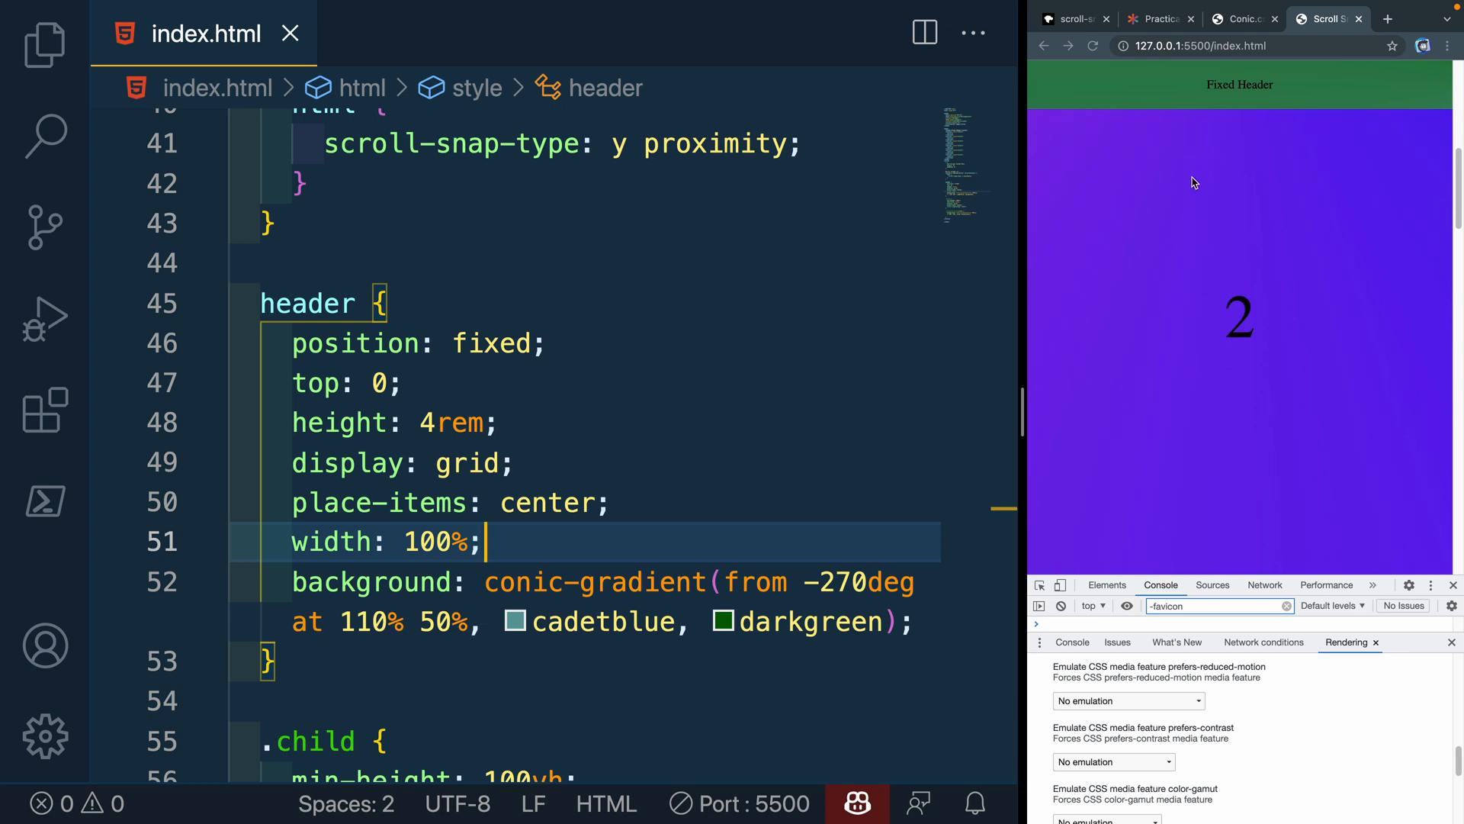
{"action": "mouse_move", "coordinate": [1072, 87]}
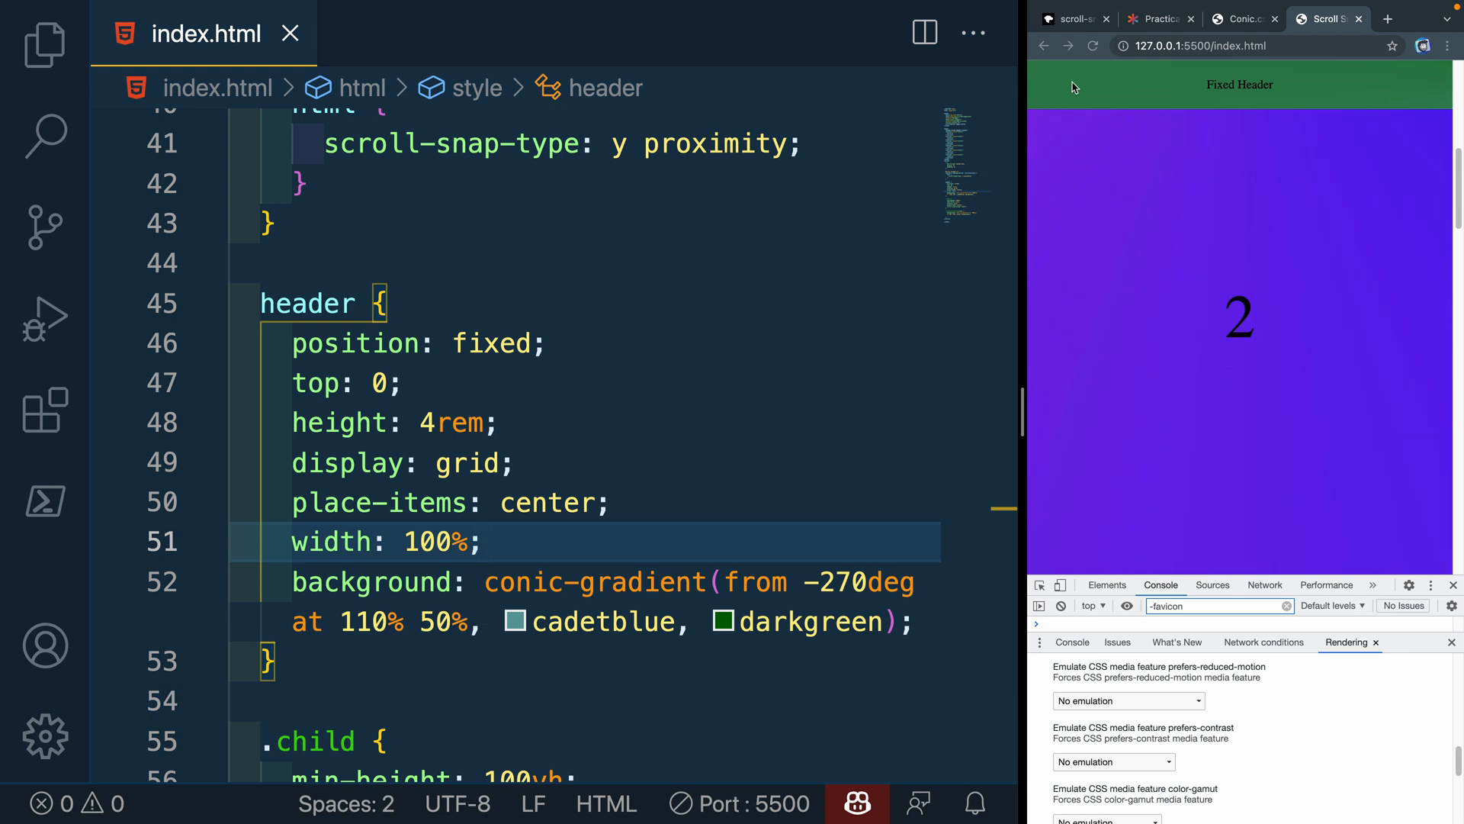
{"action": "mouse_move", "coordinate": [1143, 168]}
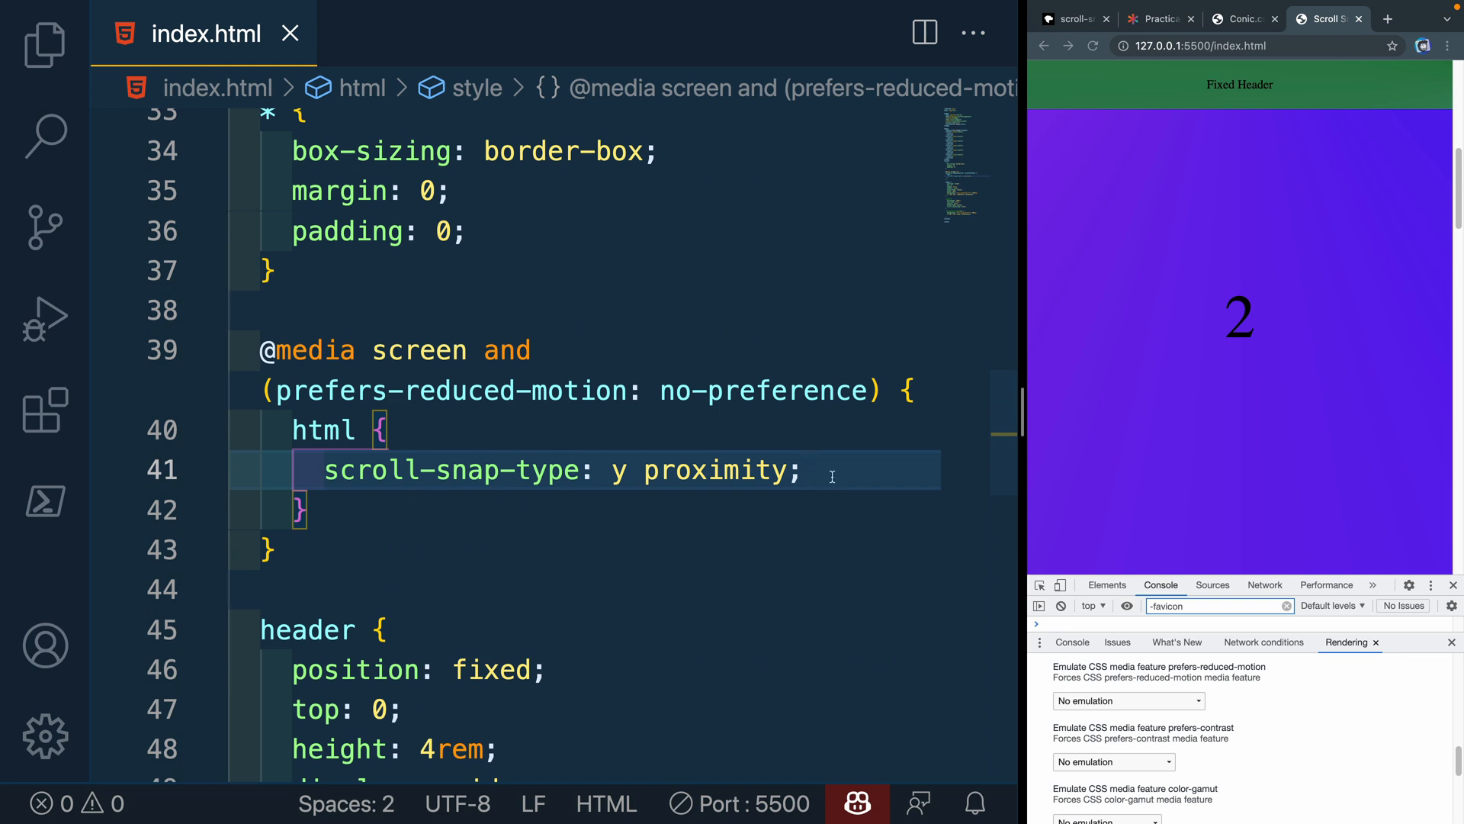
Add 'scroll-padding: 4rem;' to the html rule inside the media query
{"action": "key", "text": "Enter"}
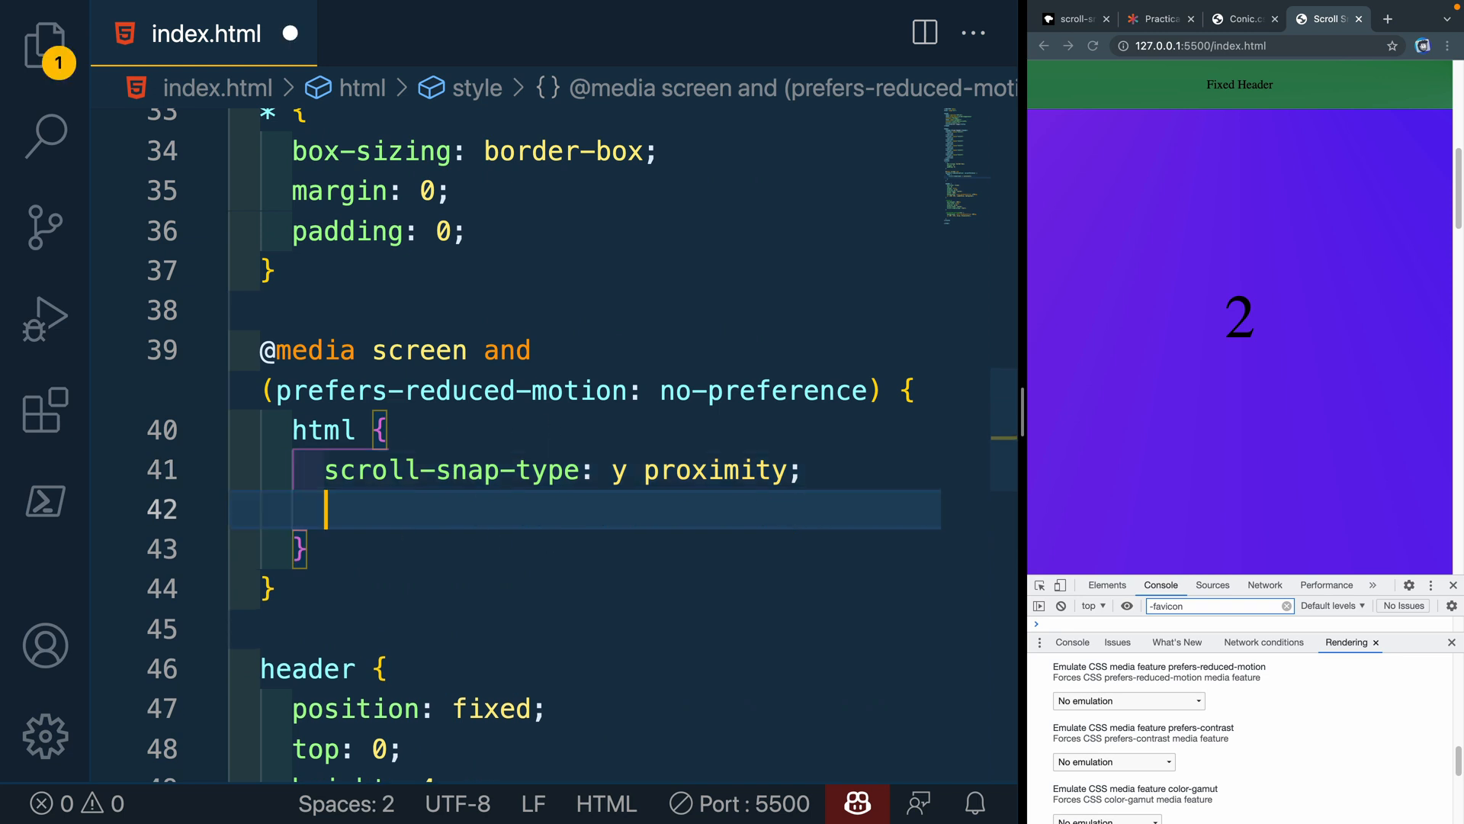
{"action": "type", "text": "scroll-padding: 4rem"}
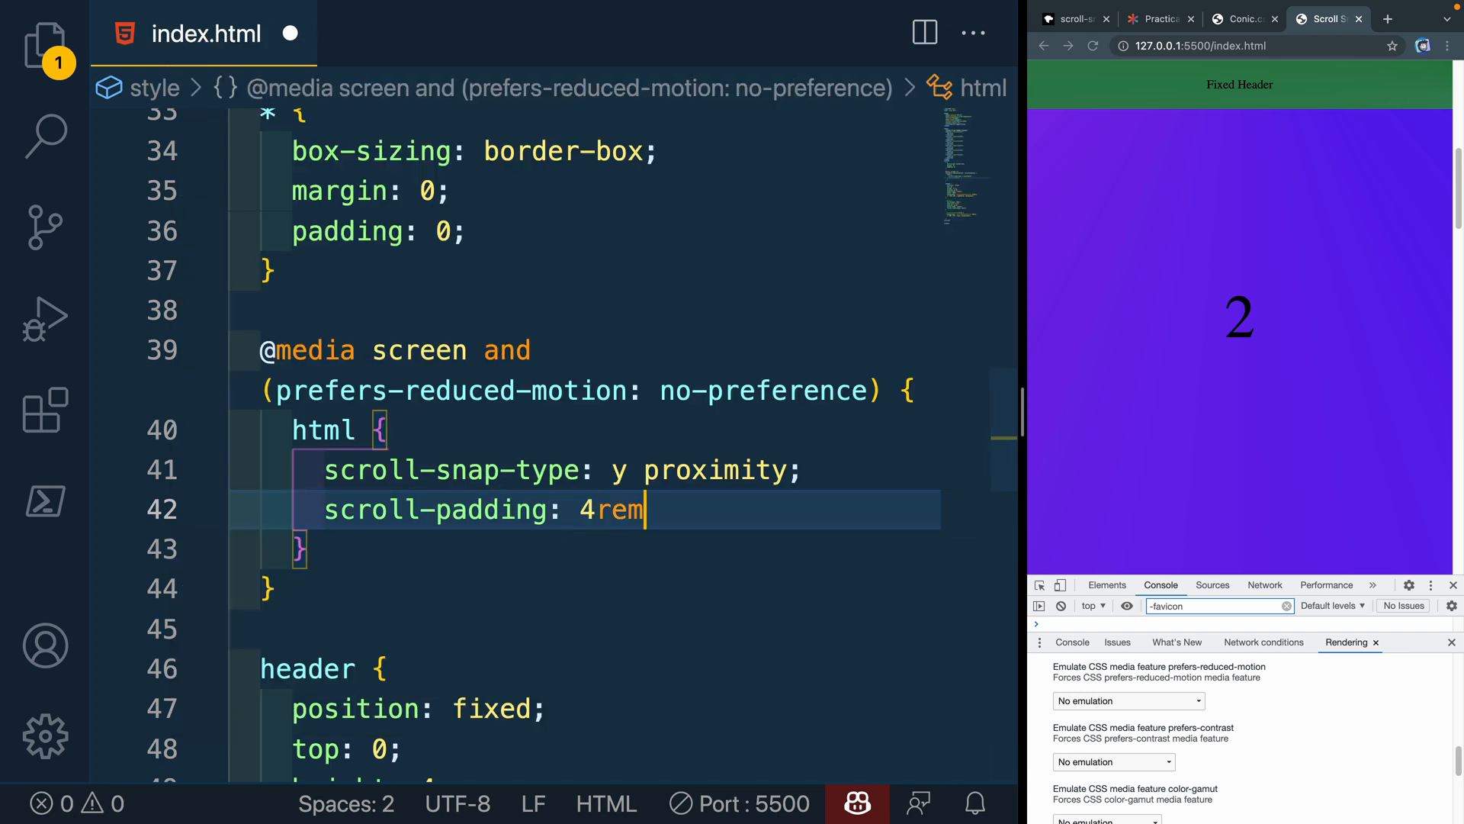
{"action": "type", "text": ";"}
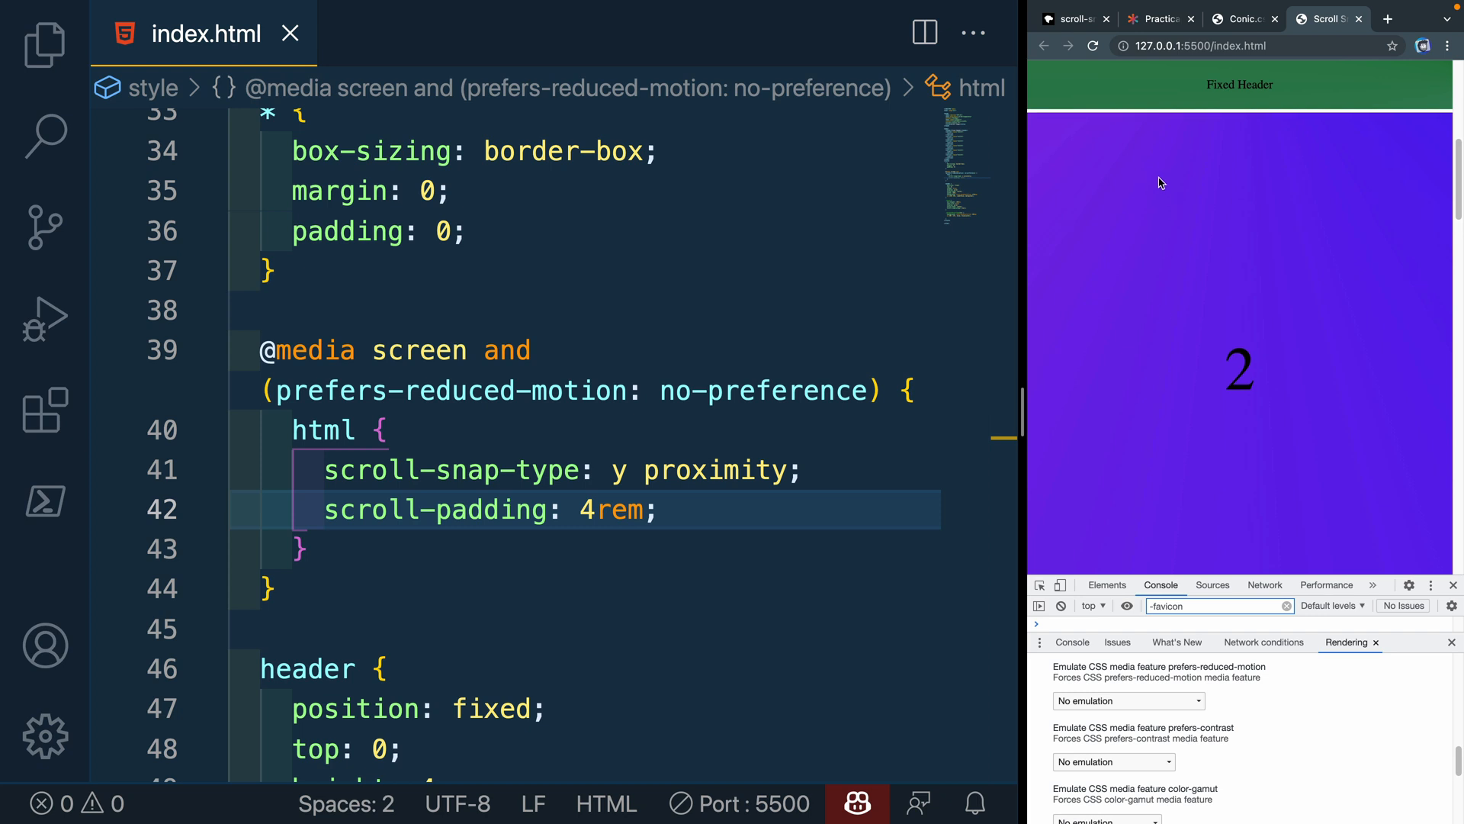
{"action": "mouse_move", "coordinate": [1109, 148]}
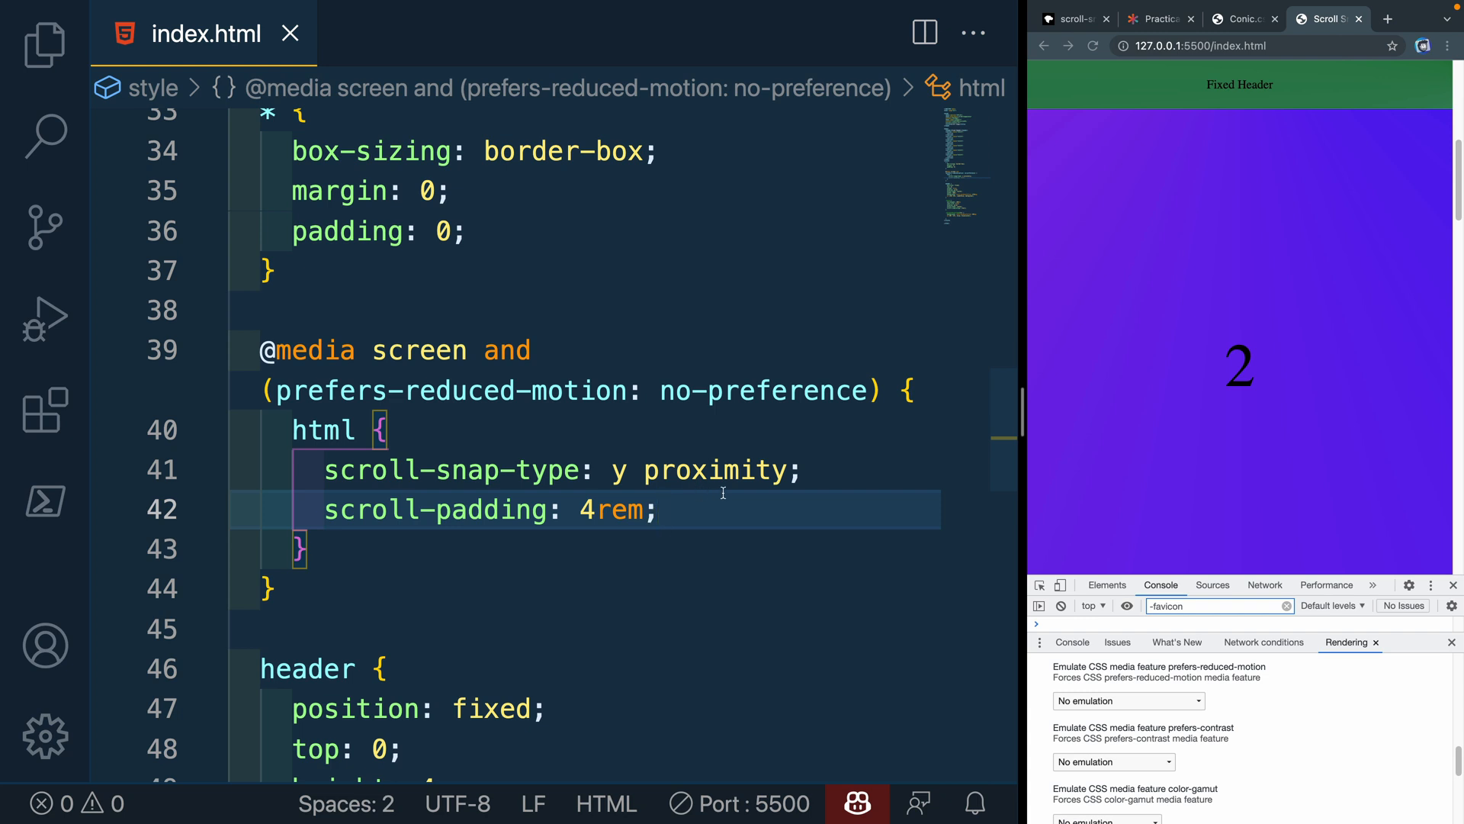
Scroll through the CSS-Tricks scroll-snapping article, then return to the conic.style gallery tab
{"action": "left_click", "coordinate": [1074, 18]}
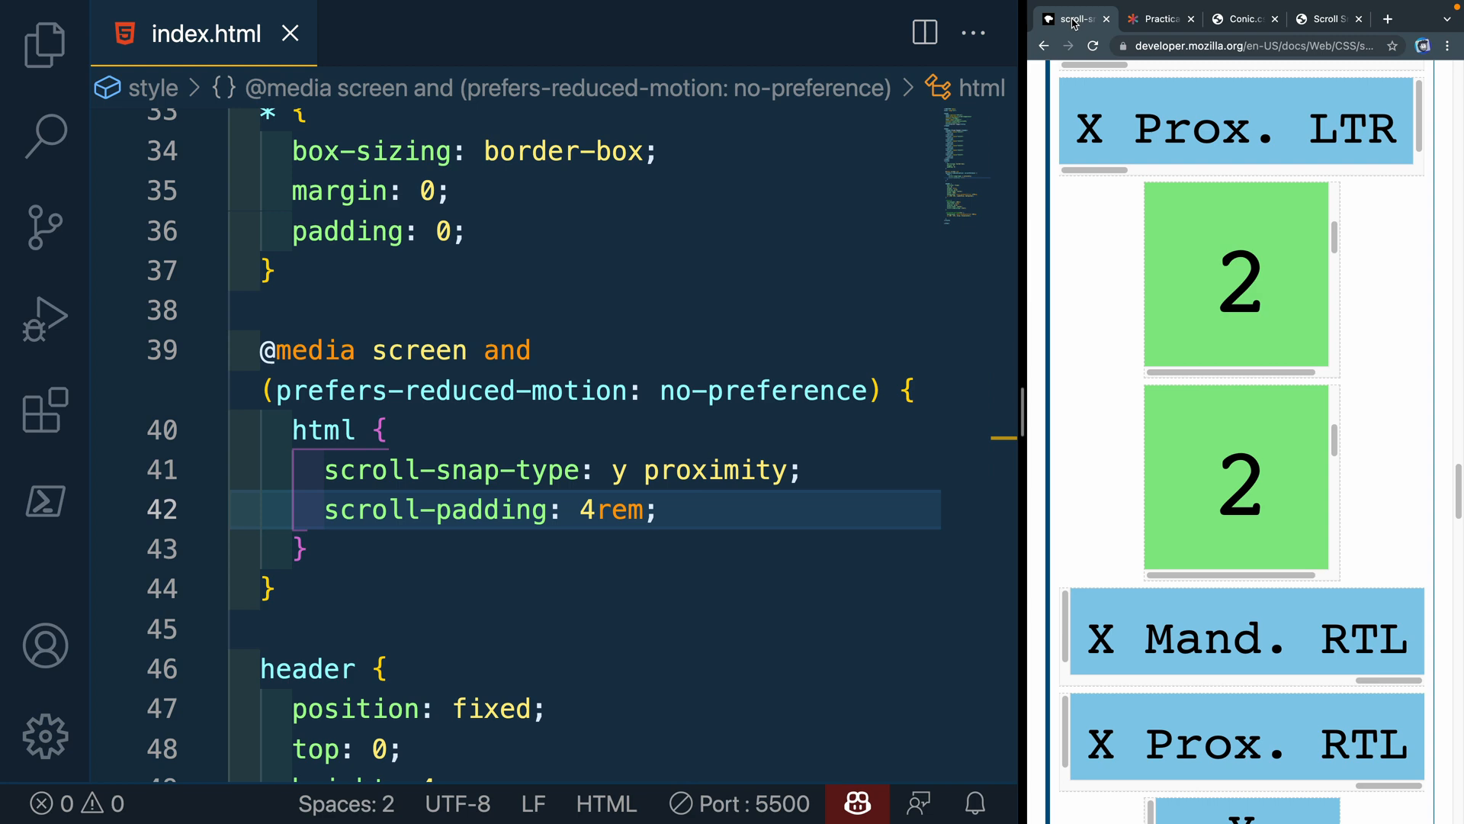
{"action": "left_click", "coordinate": [1158, 19]}
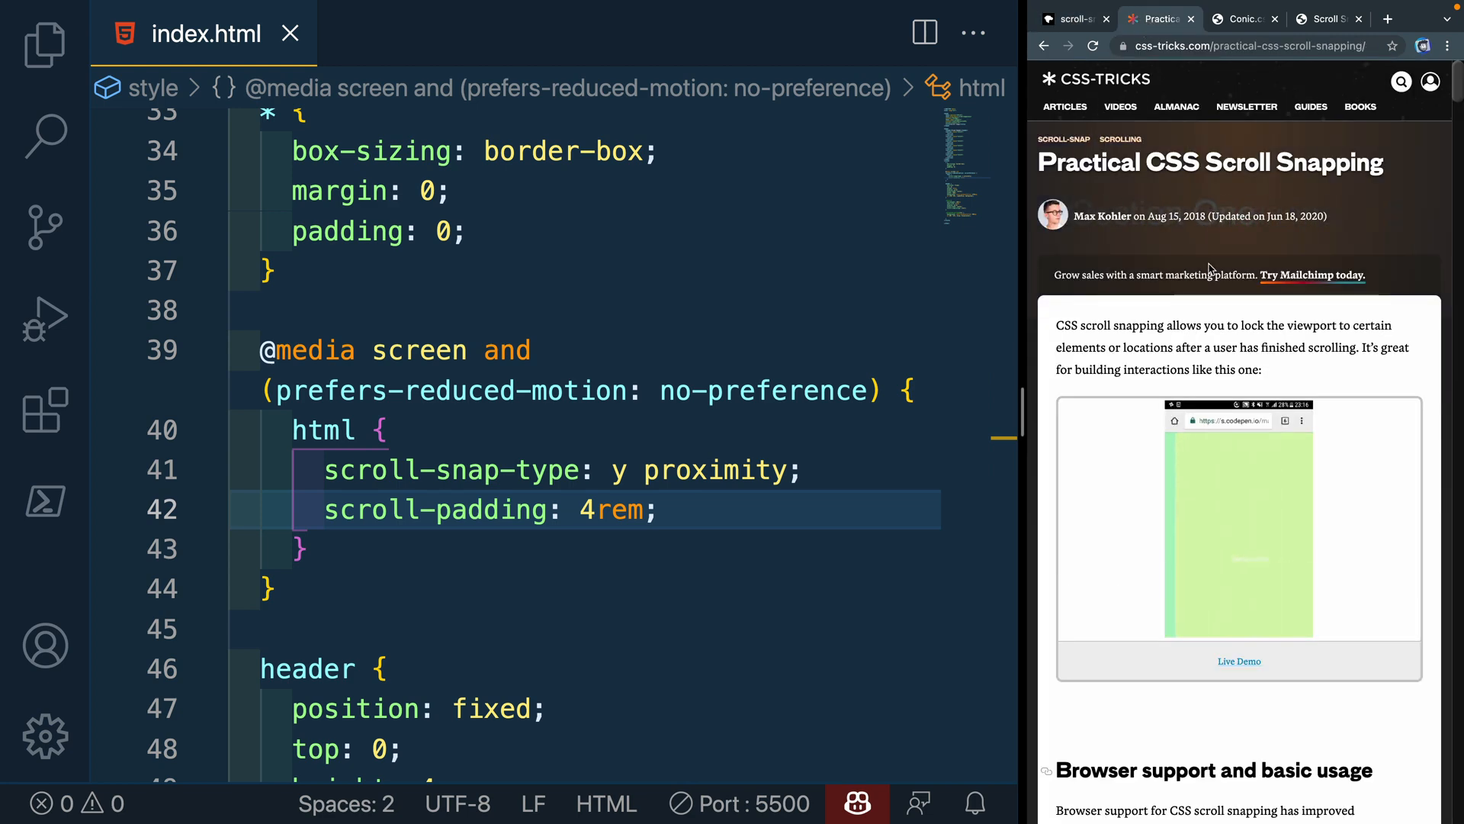
{"action": "scroll", "scroll_direction": "down", "scroll_amount": 3}
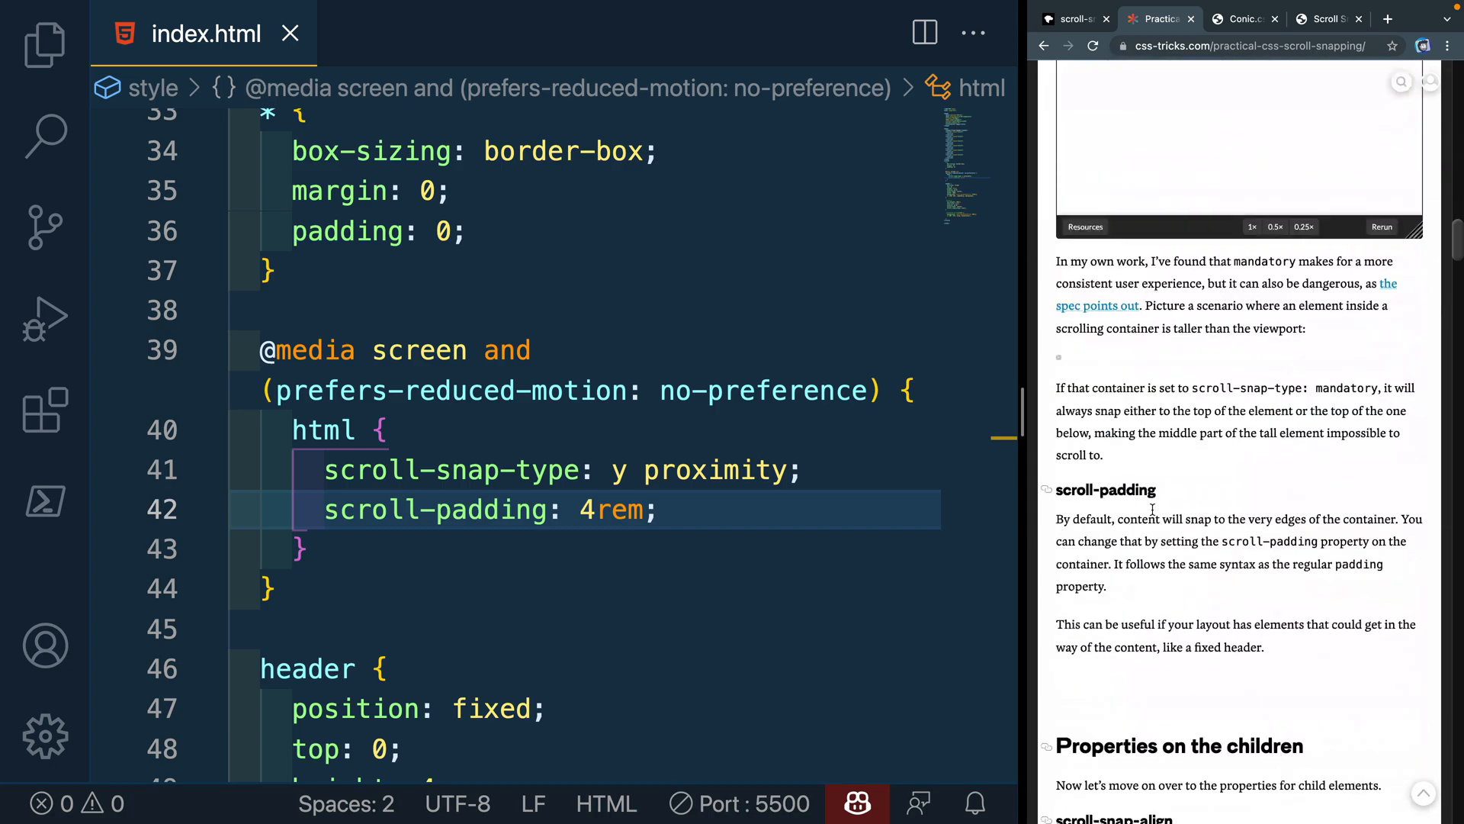
{"action": "scroll", "scroll_direction": "down", "scroll_amount": 3}
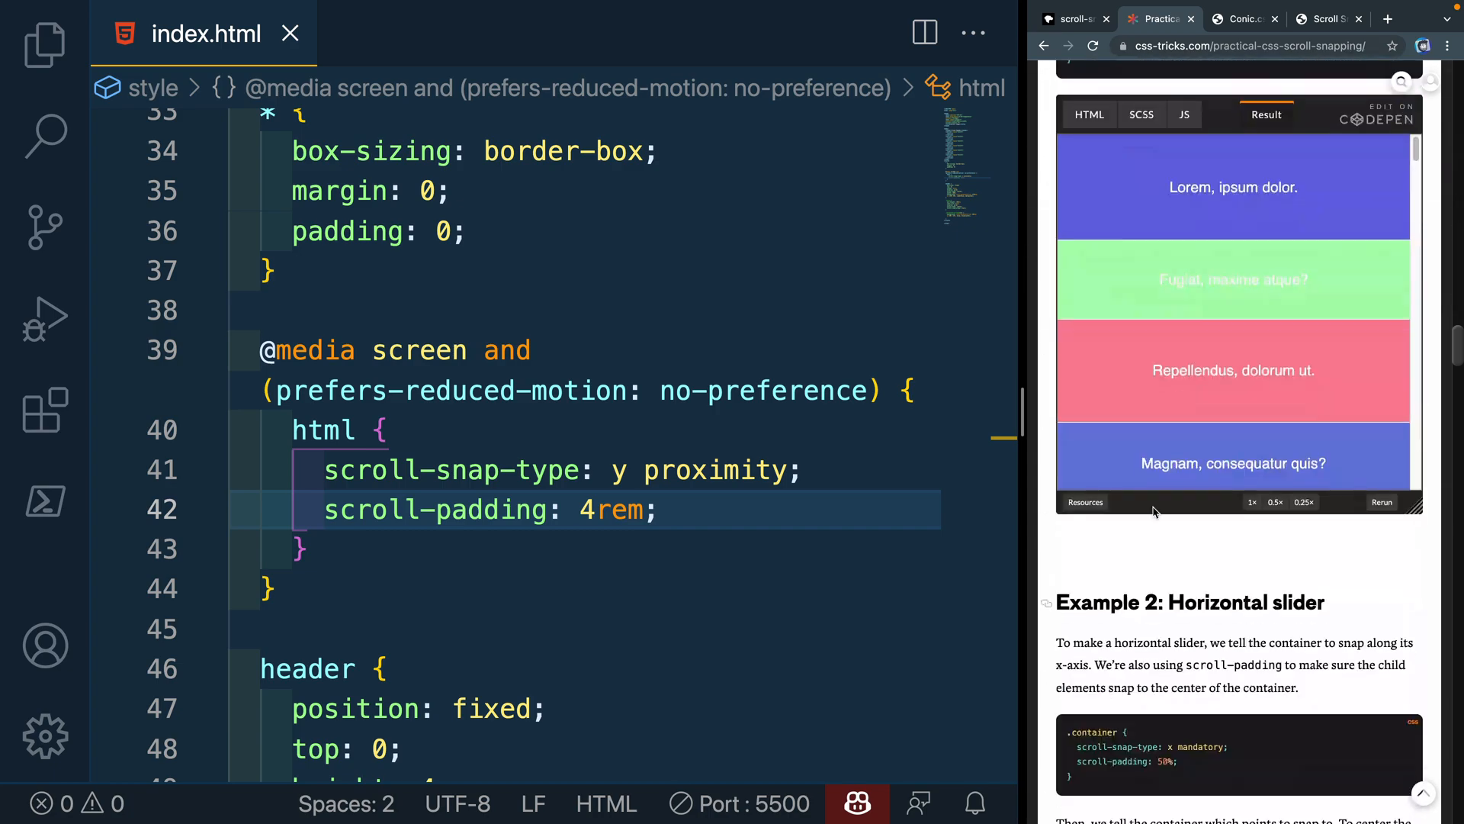
{"action": "scroll", "scroll_direction": "down", "scroll_amount": 3}
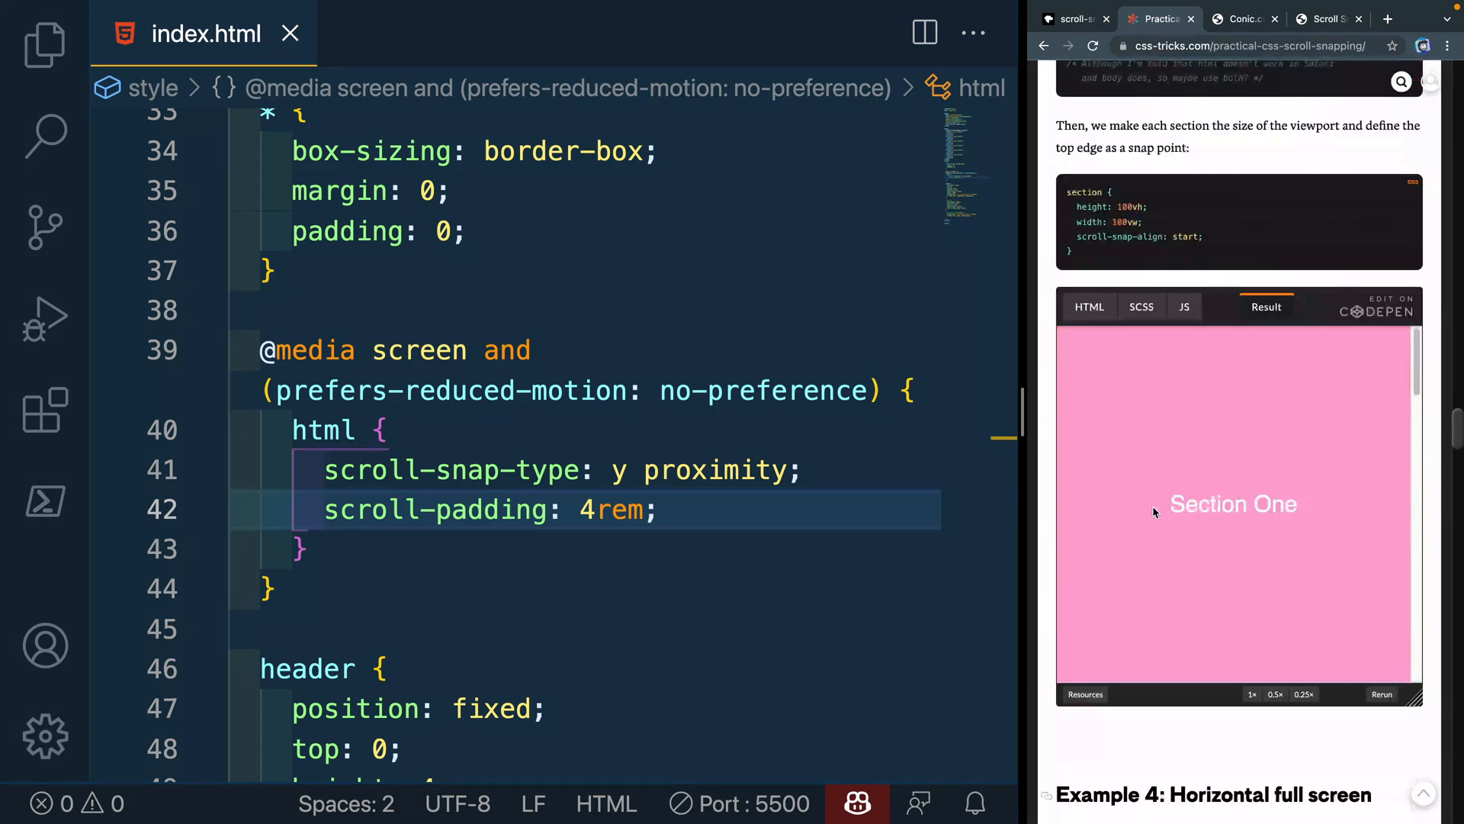
{"action": "scroll", "scroll_direction": "down", "scroll_amount": 3}
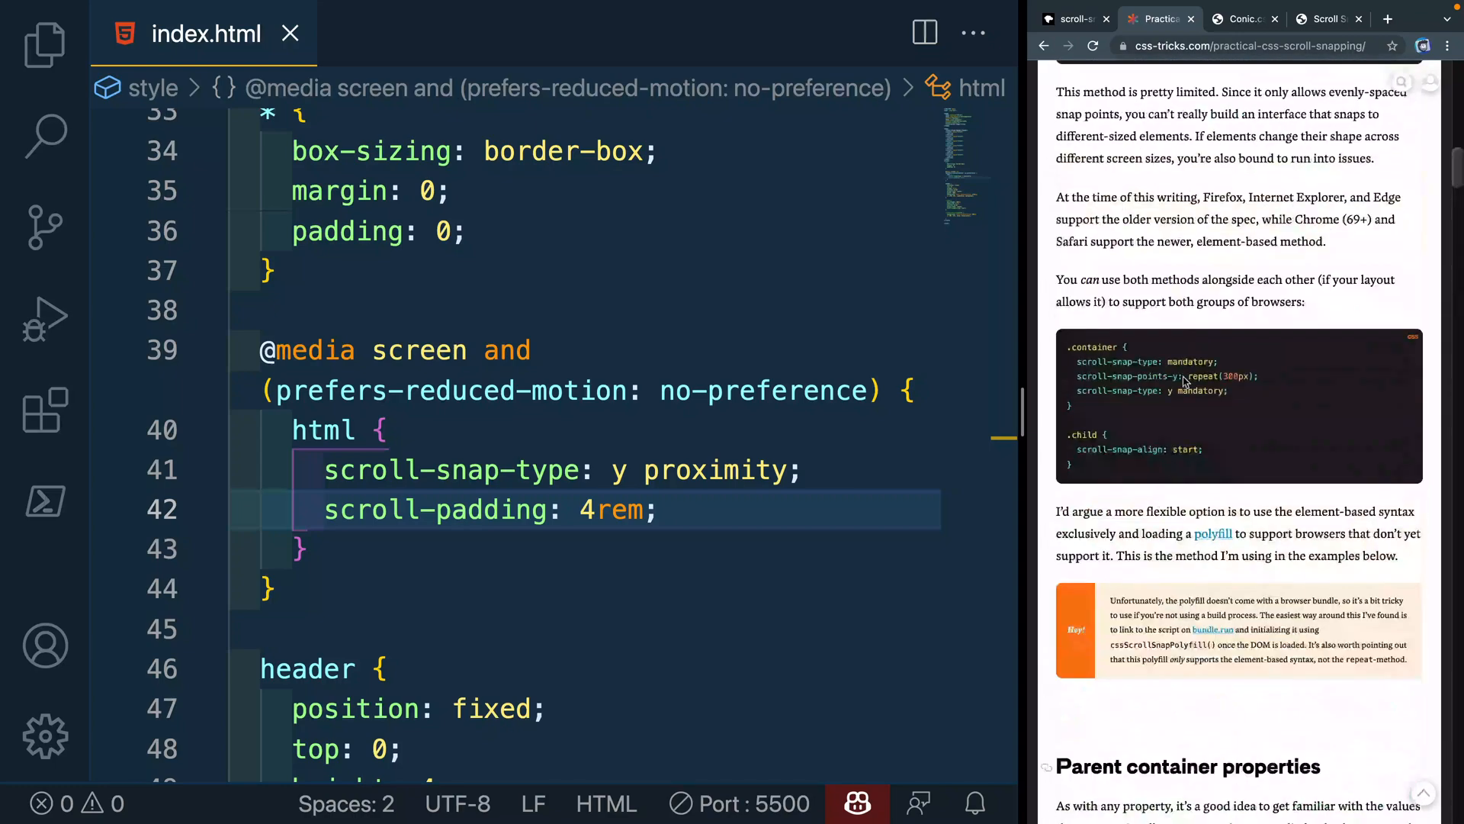
{"action": "left_click", "coordinate": [1240, 18]}
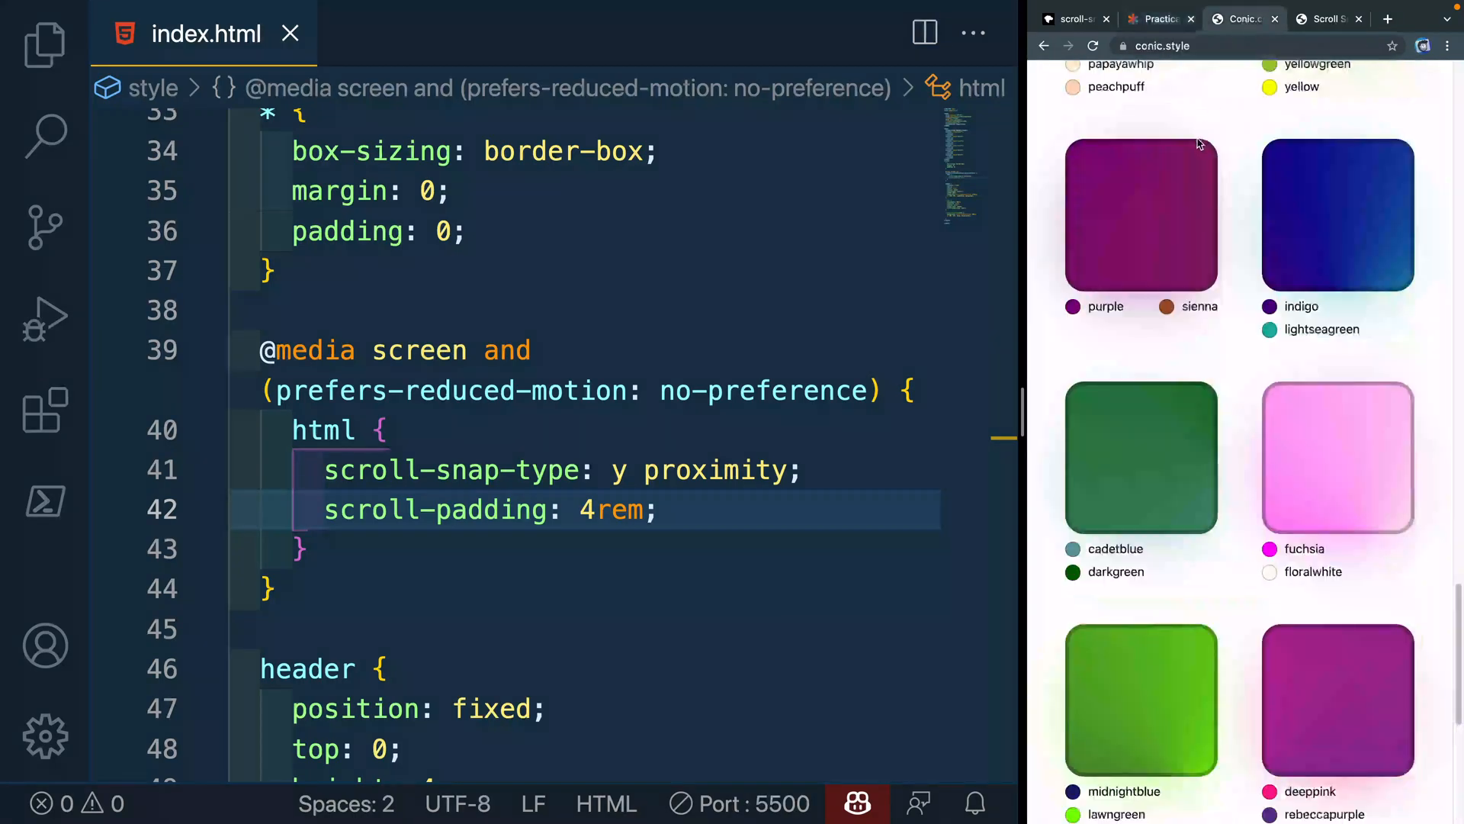